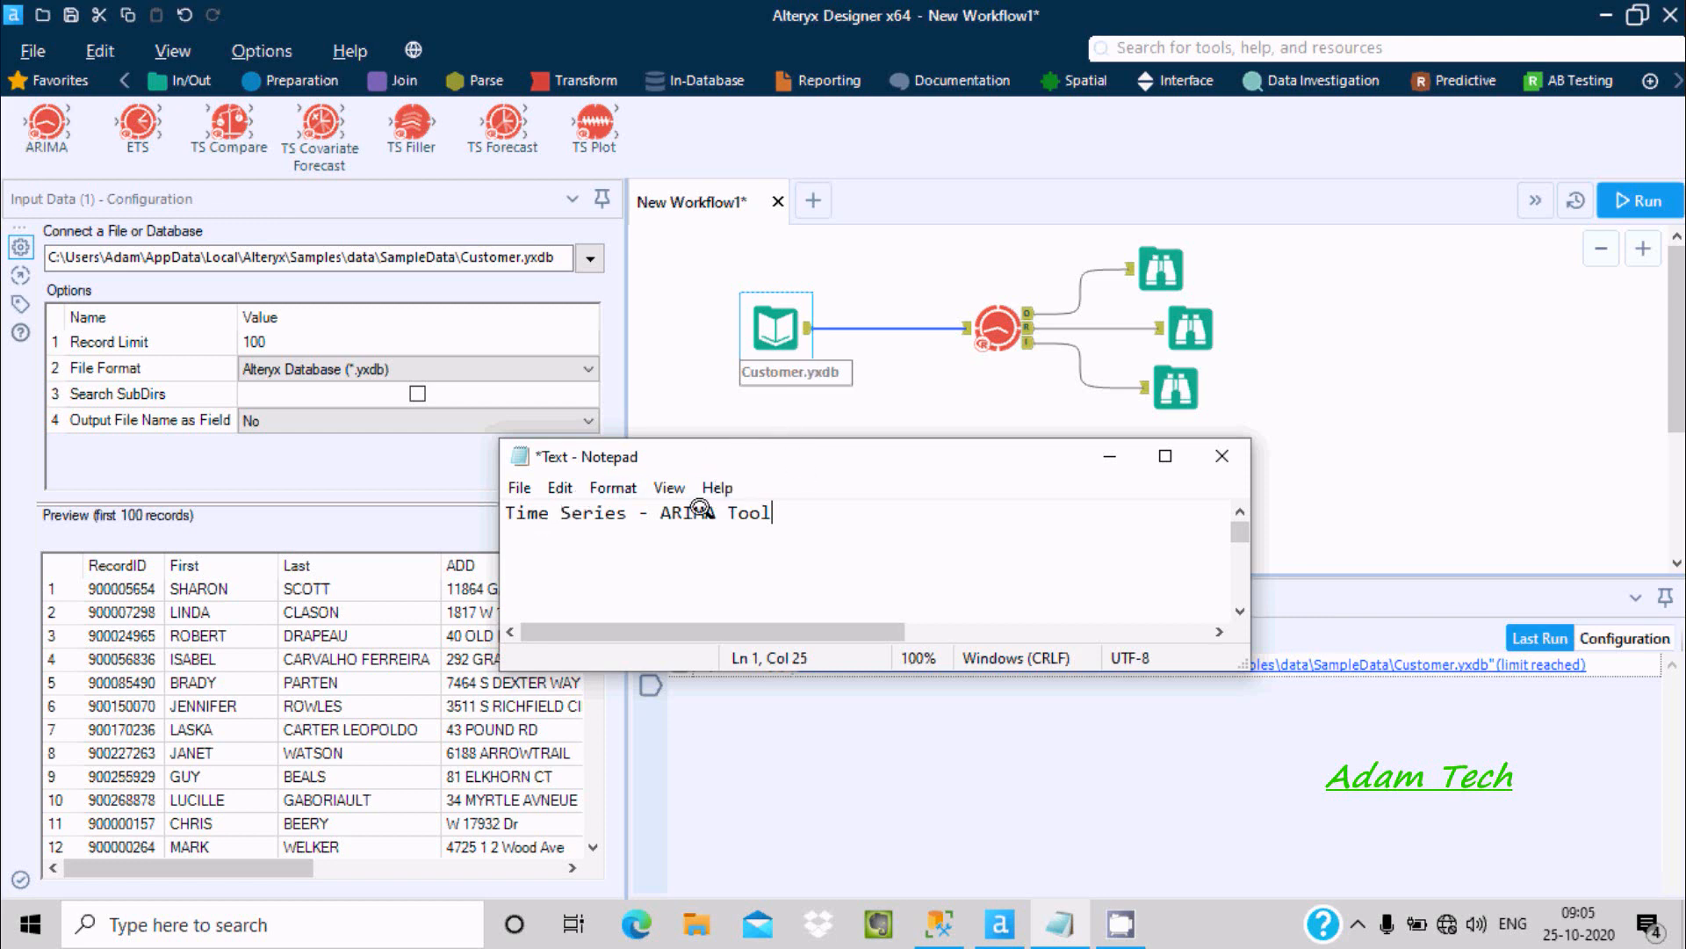
mouse_move(857, 465)
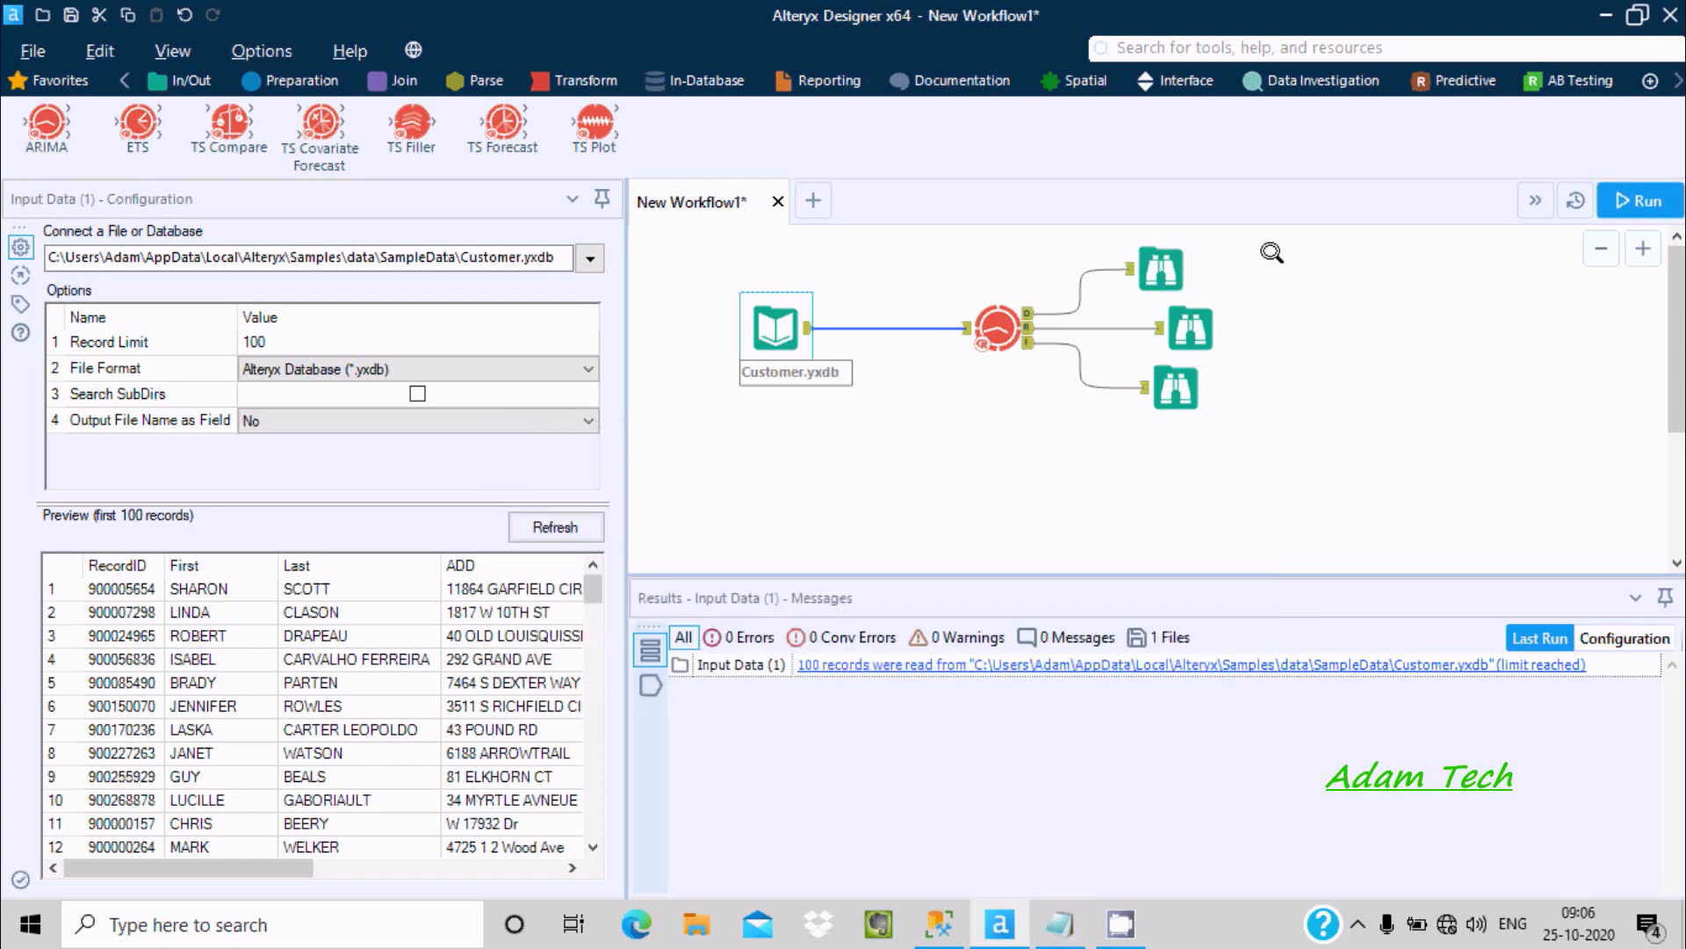
Delete the old input, ARIMA and browse tools from the workflow canvas
left_click(1639, 201)
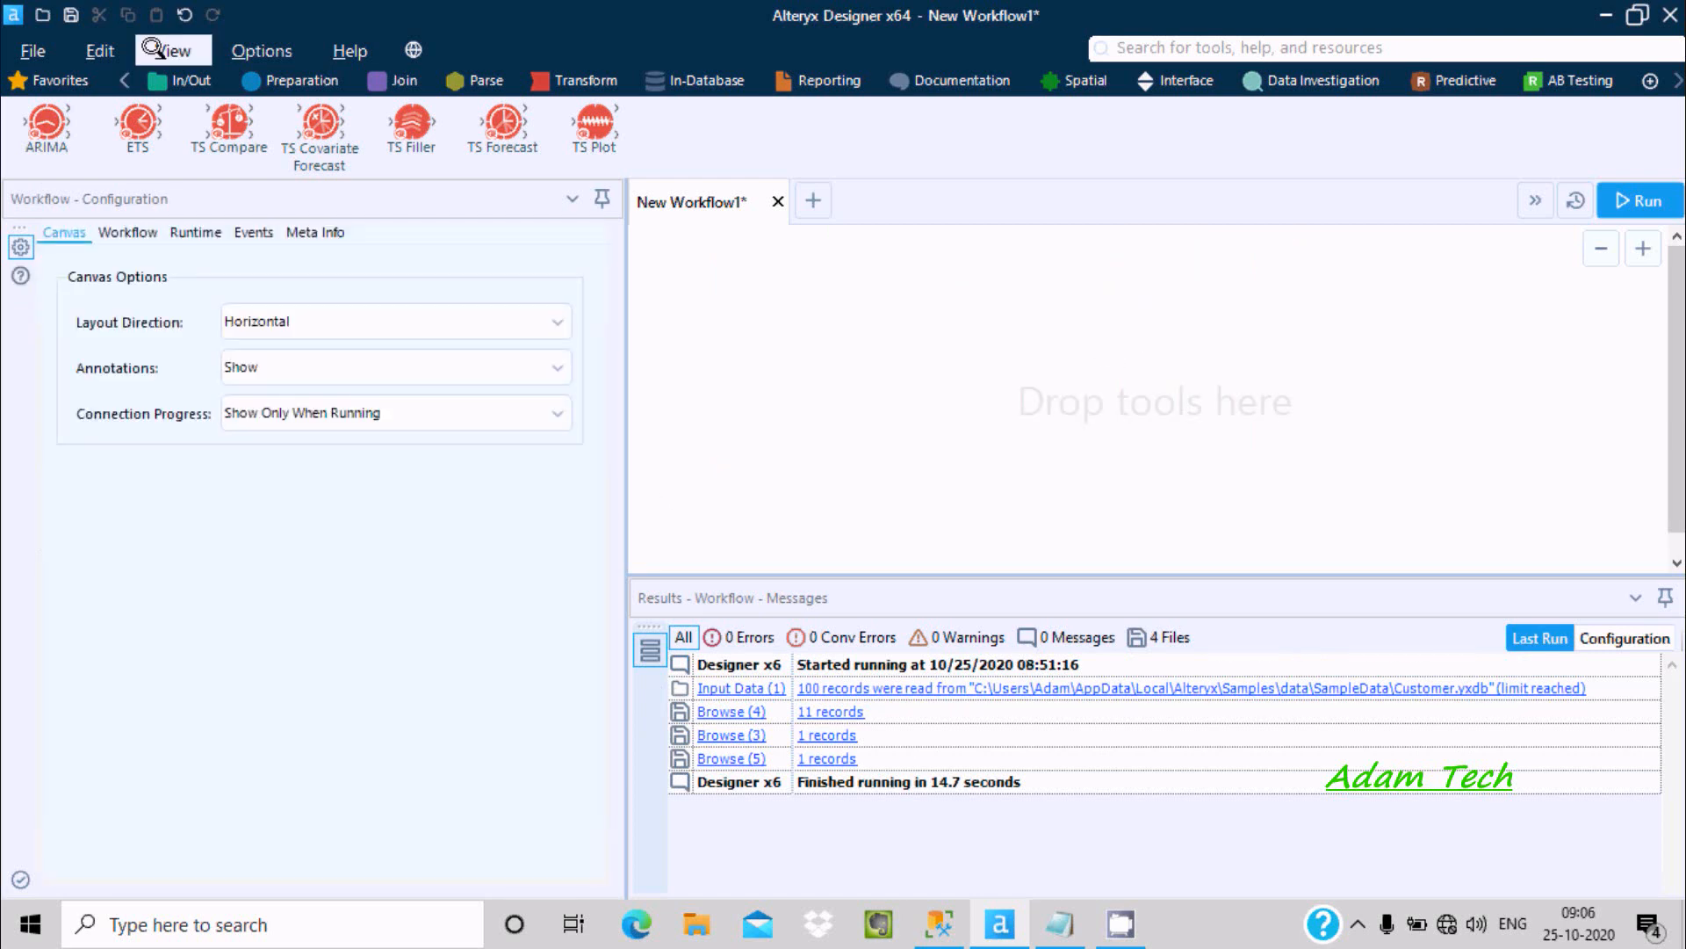
Add an Input Data tool and start a Microsoft SQL Server quick connection from Data sources
left_click(190, 80)
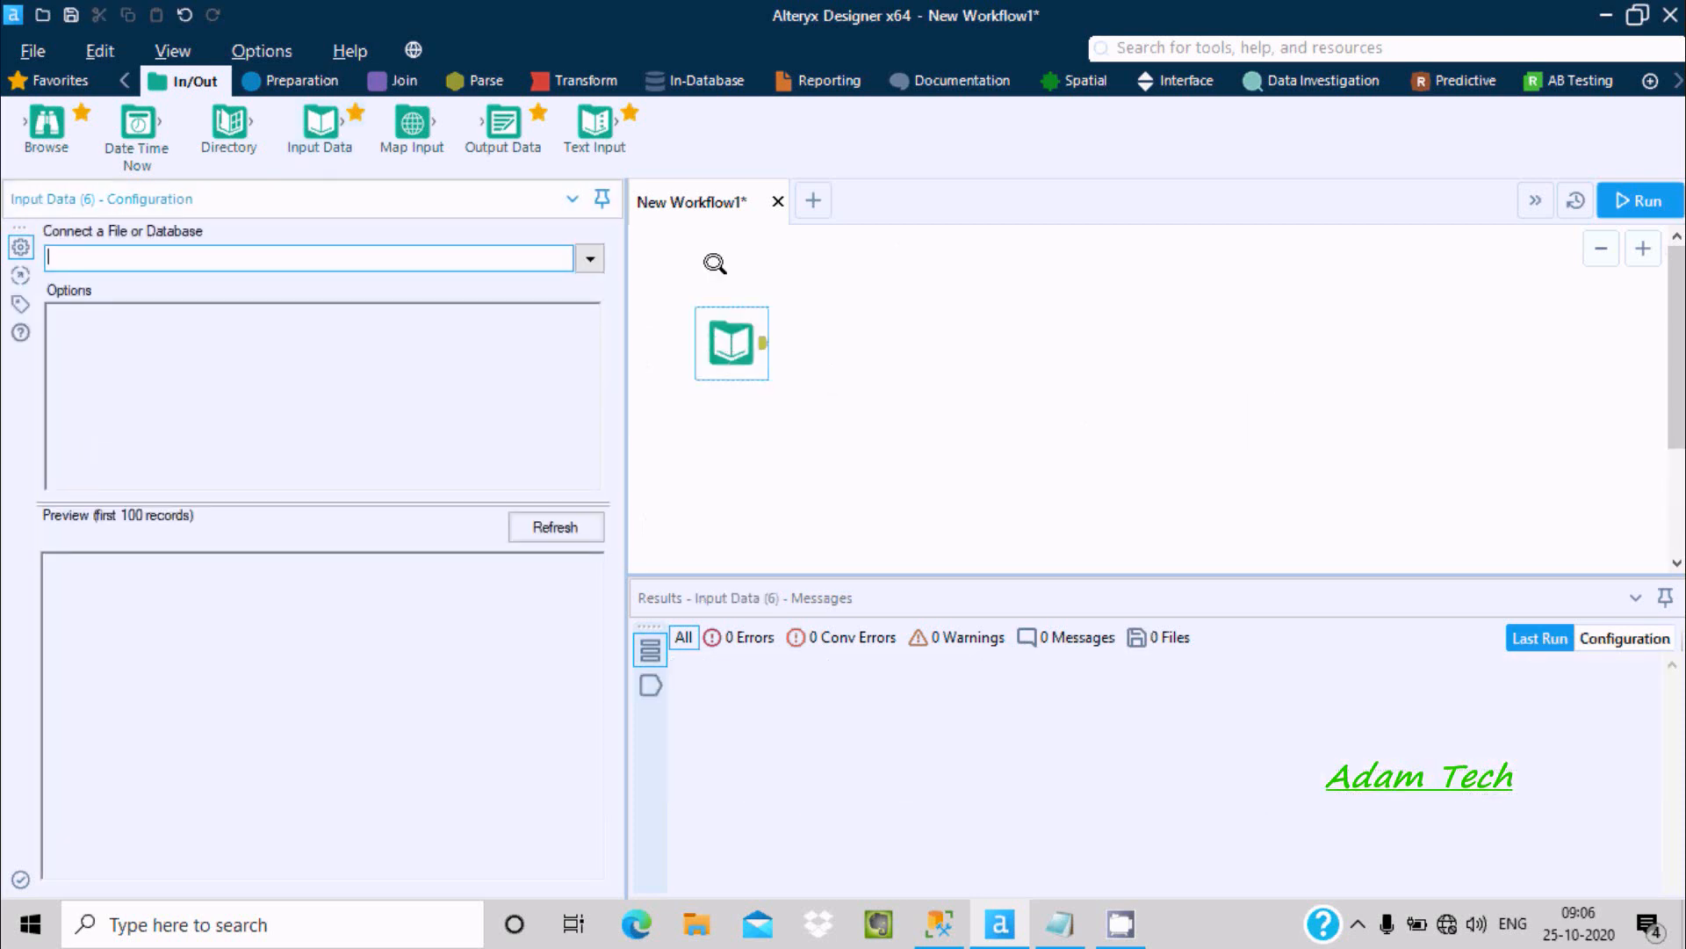
mouse_move(458, 236)
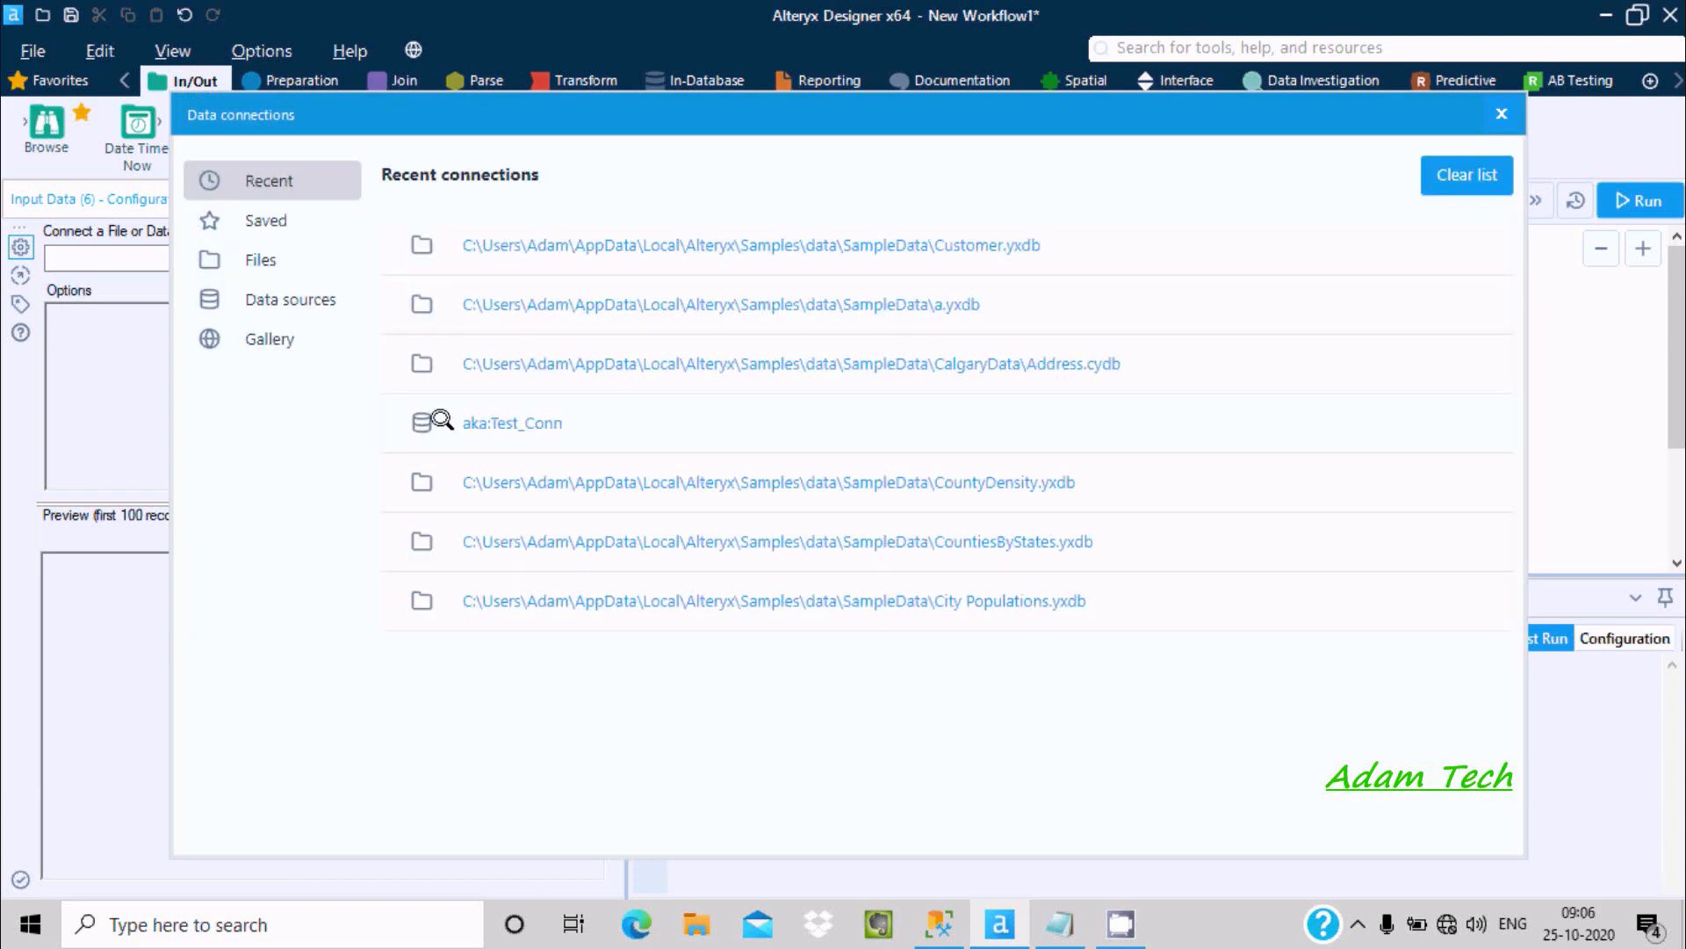
left_click(291, 298)
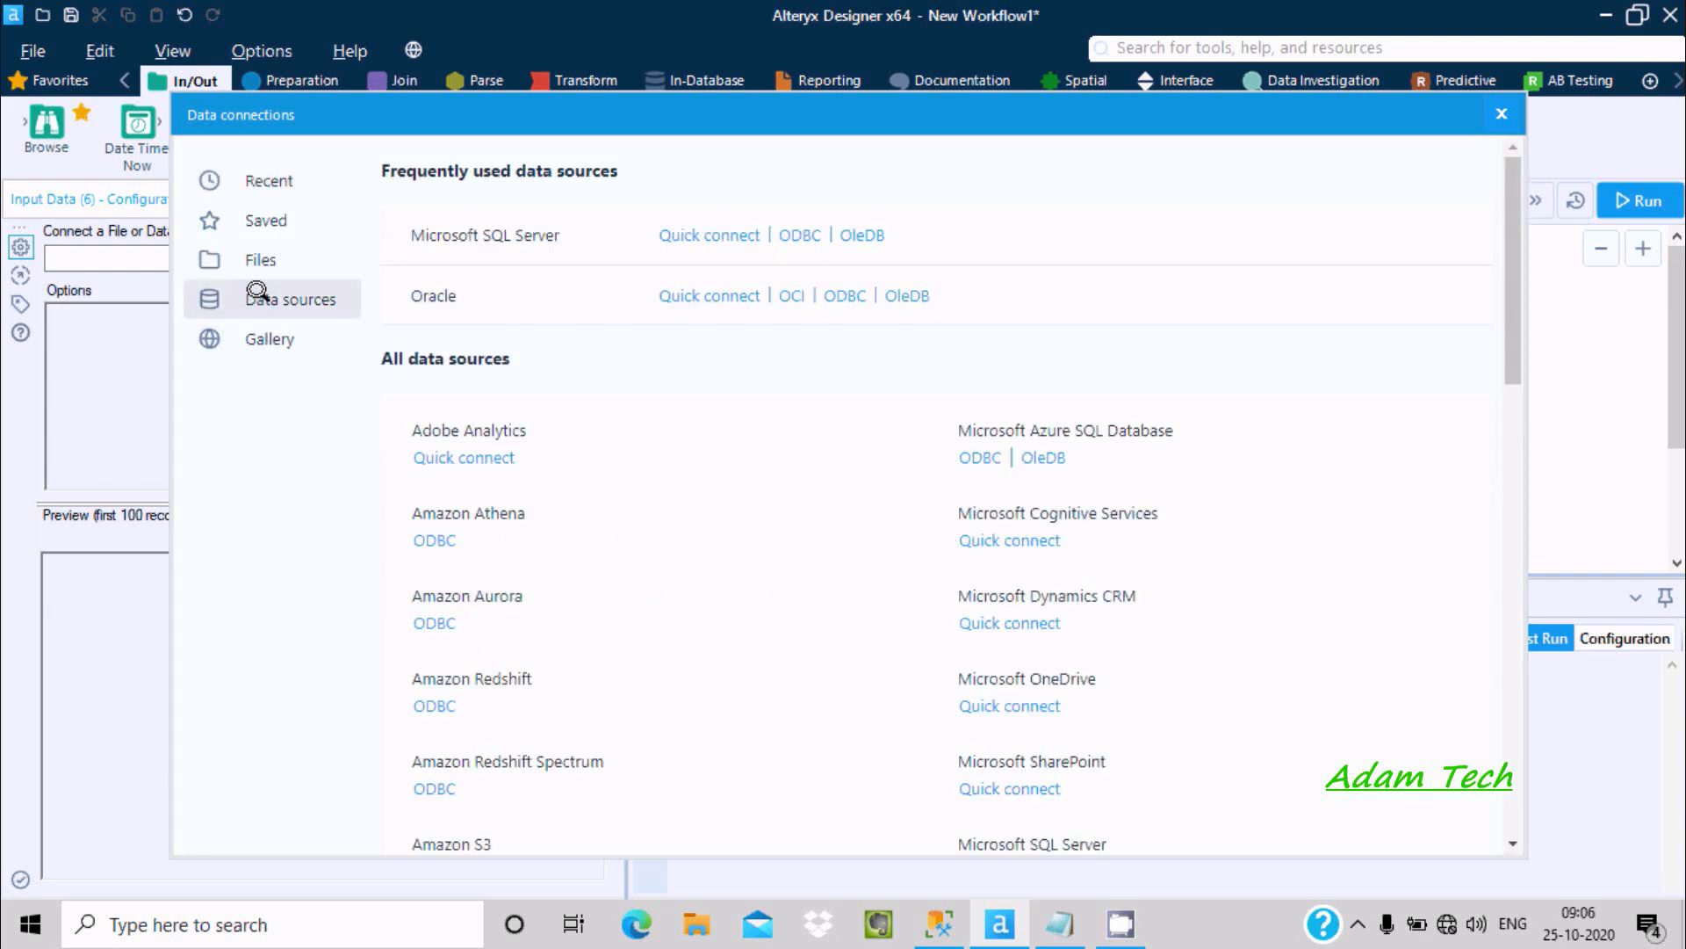
mouse_move(694, 234)
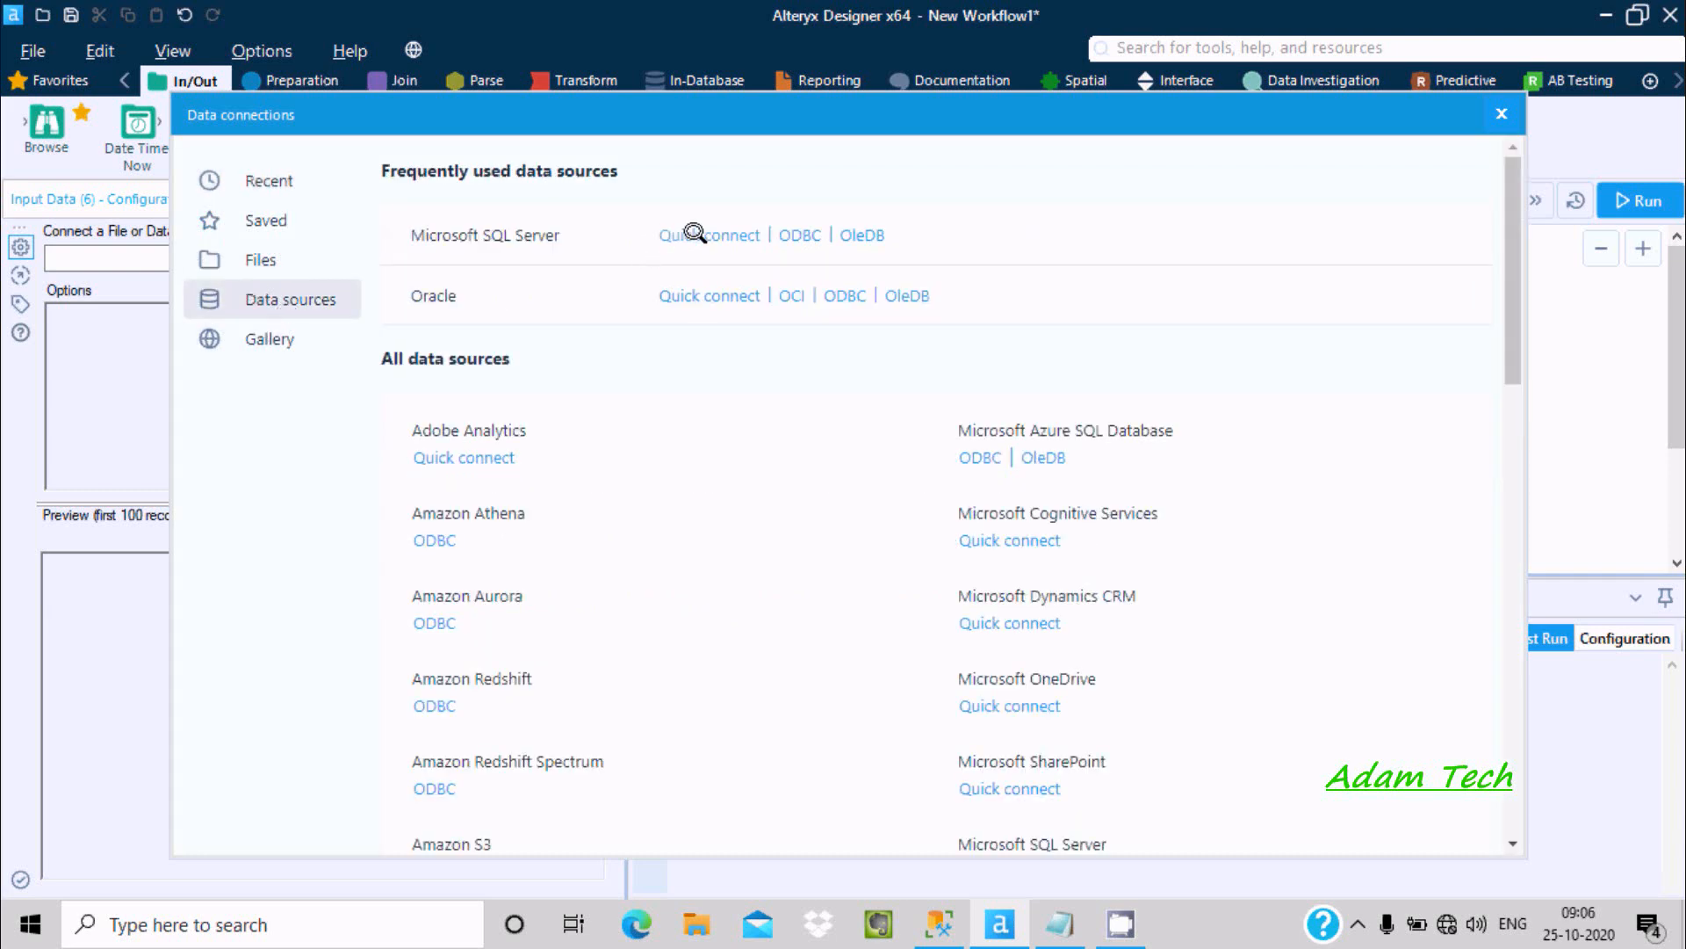
left_click(709, 234)
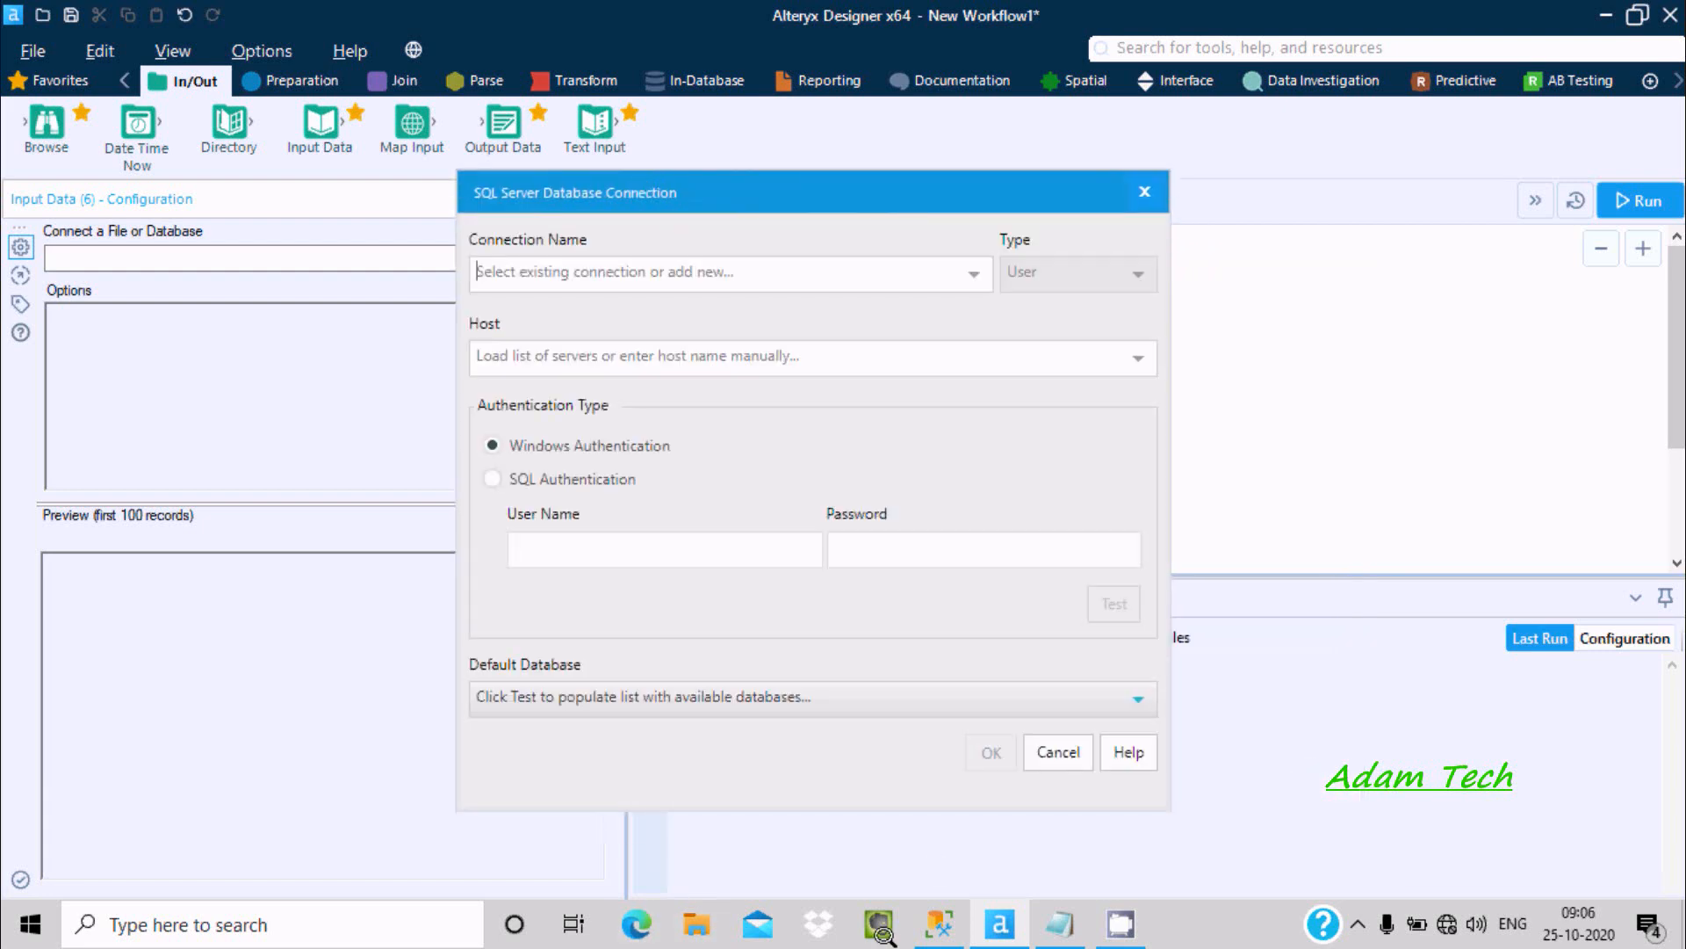
Check the EMPLOYEES table in SSMS, then name the connection 'Test_sqlserver'
left_click(938, 923)
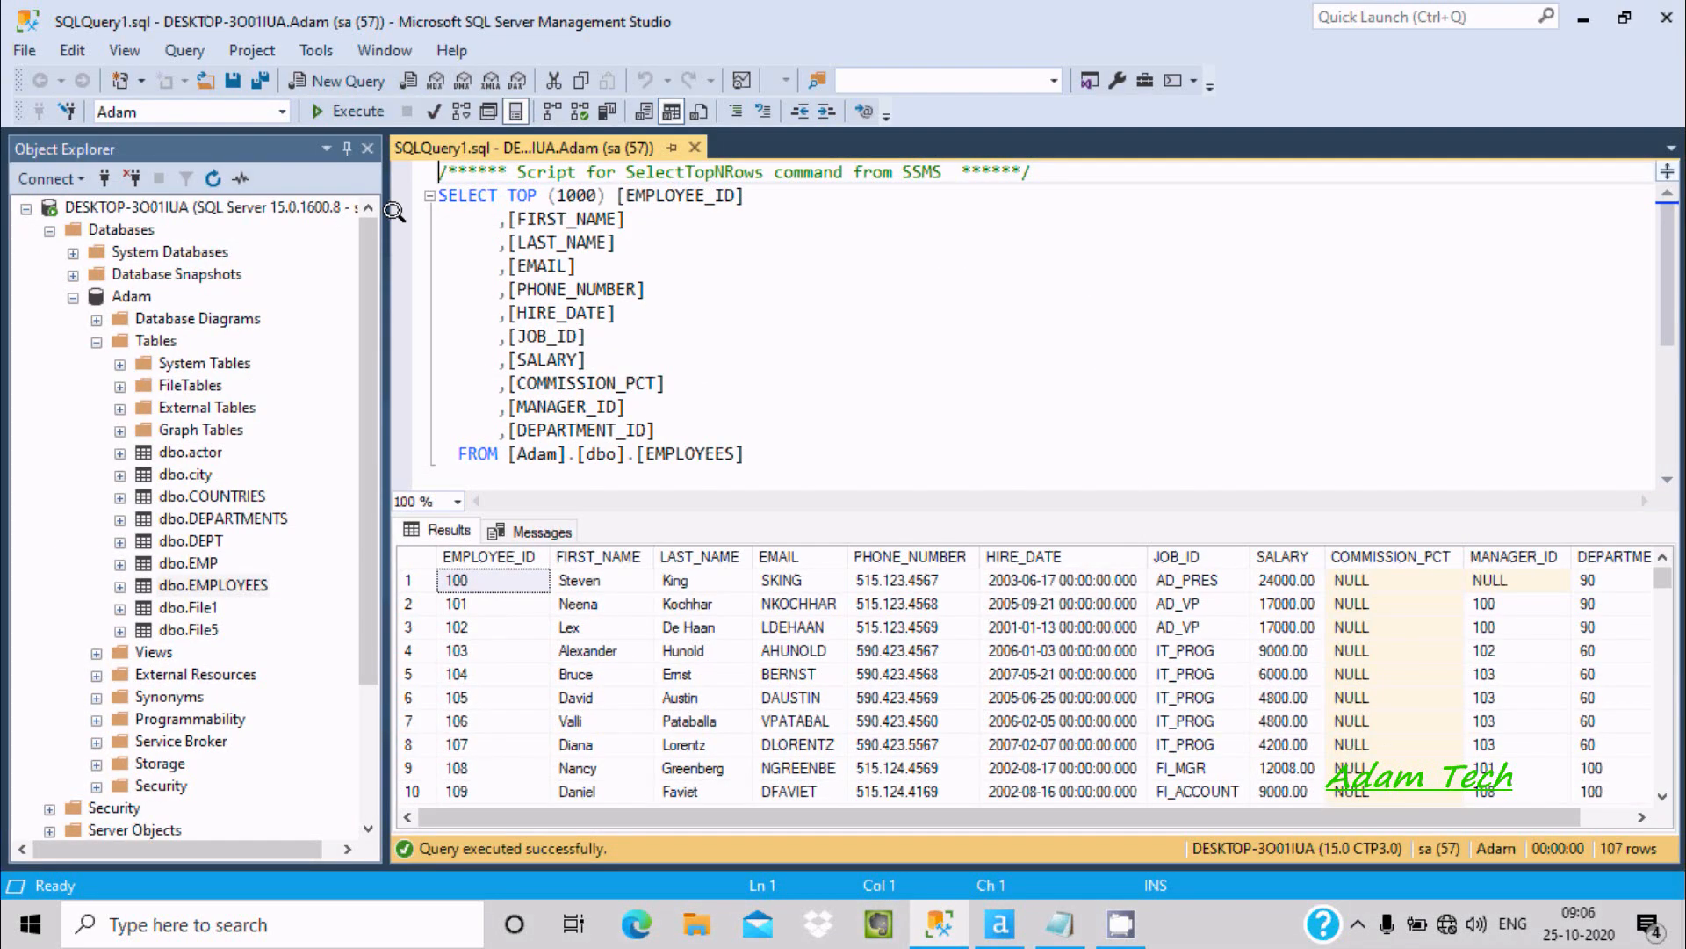
mouse_move(158, 588)
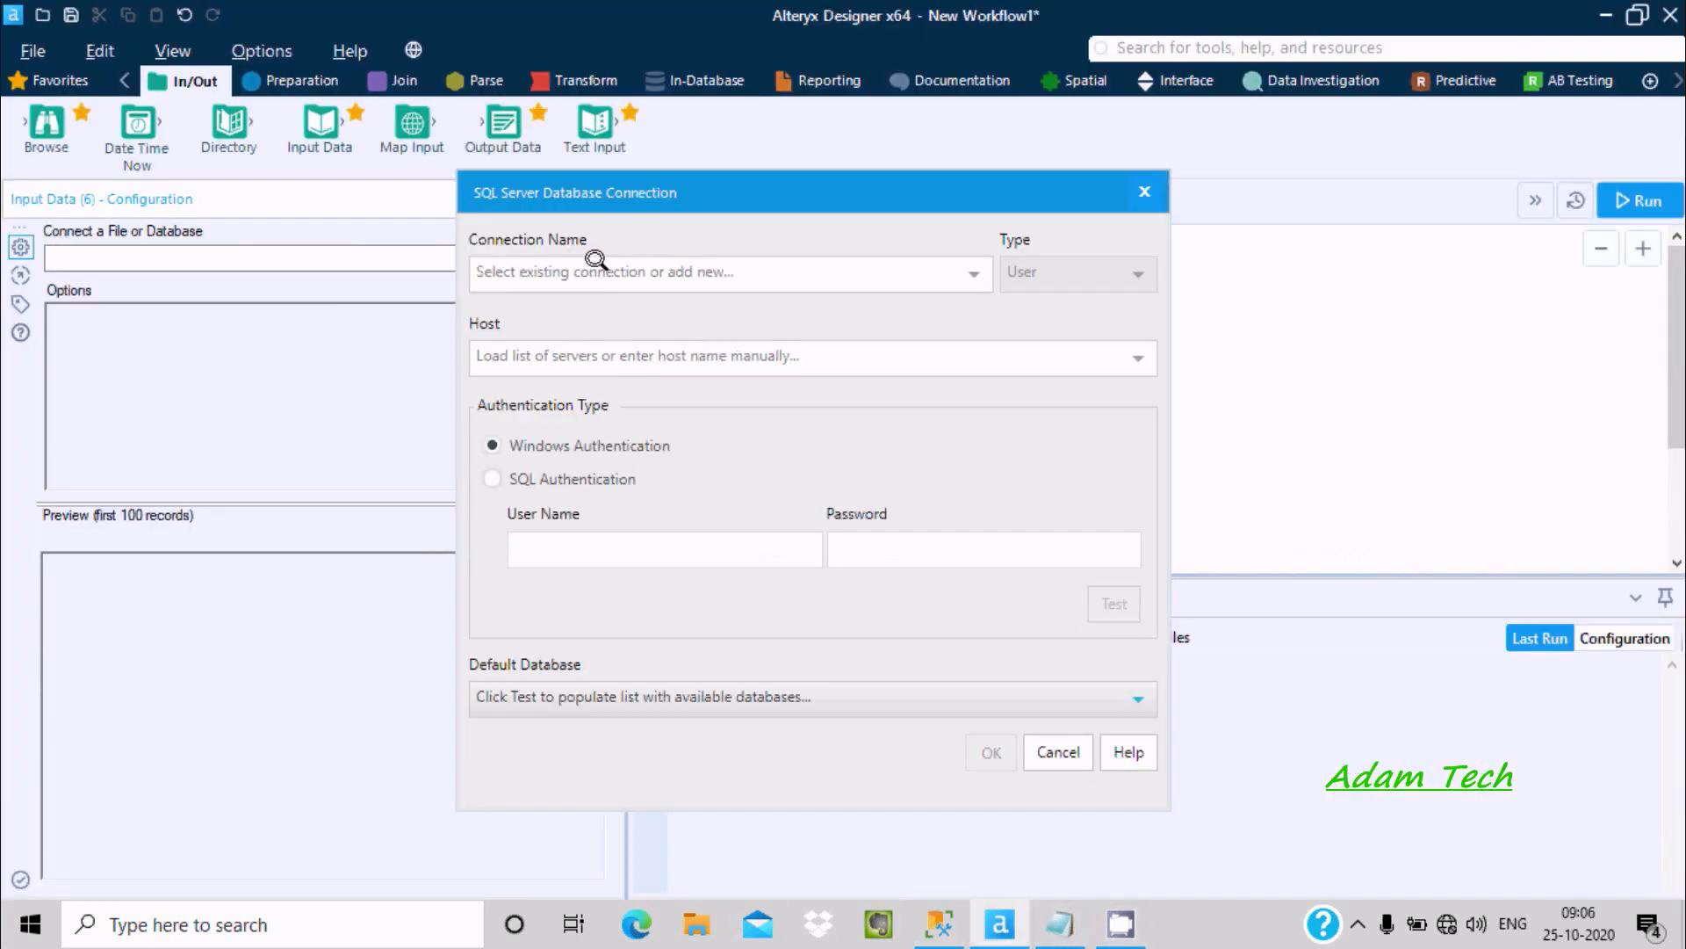
left_click(969, 272)
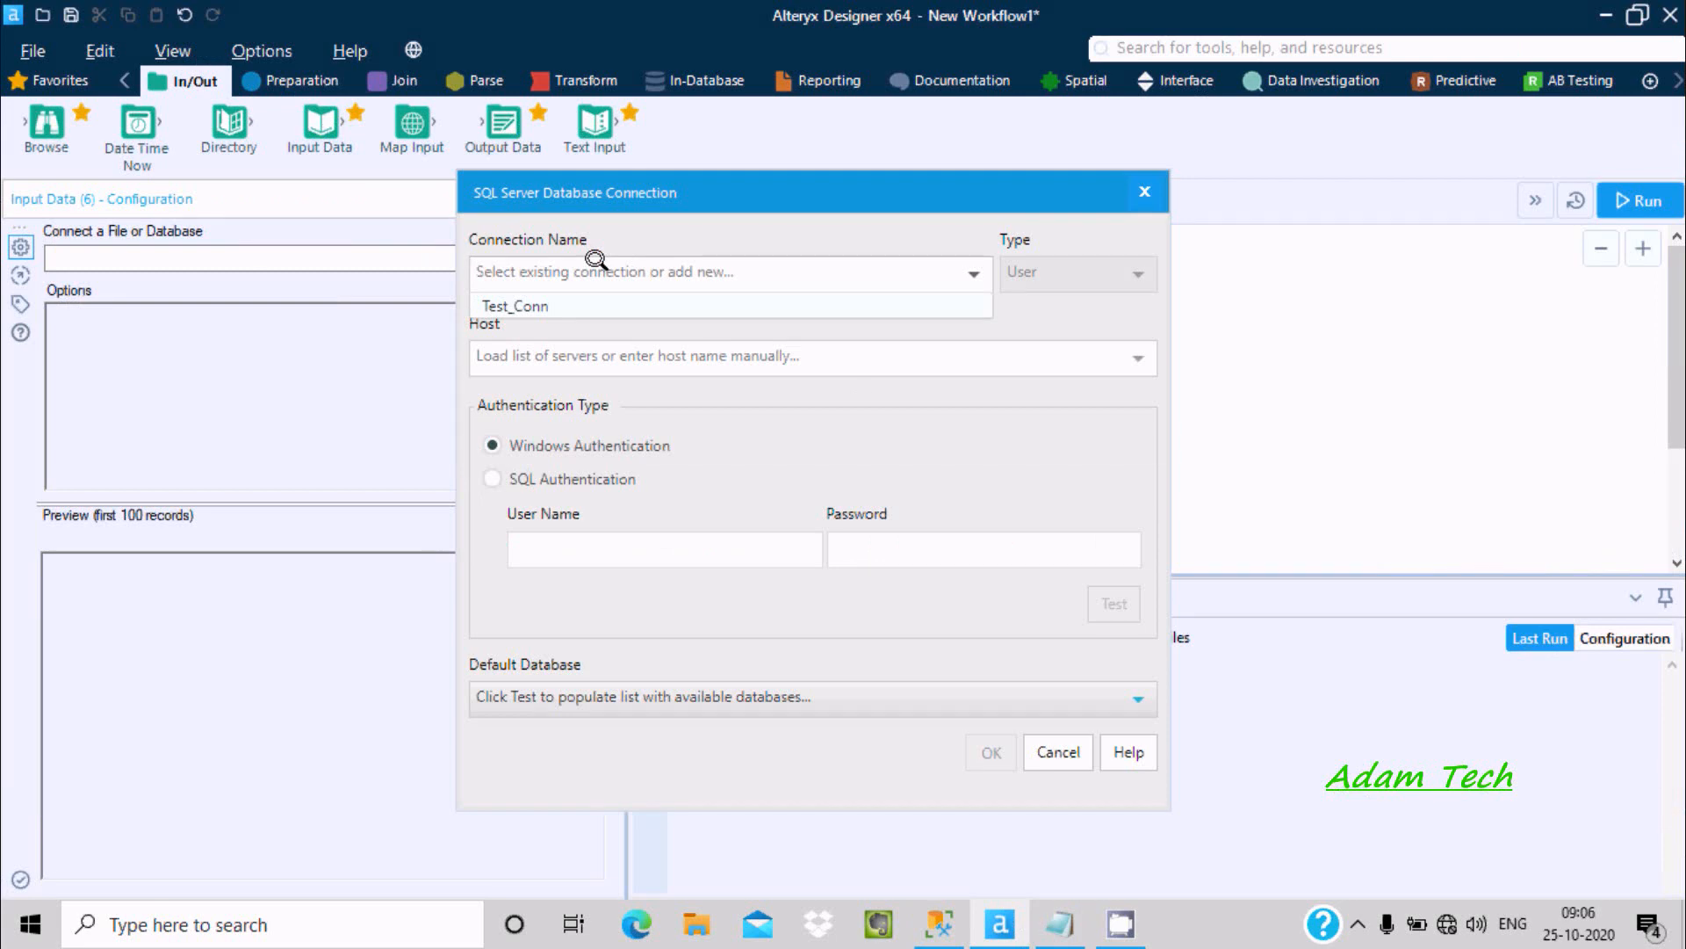
type("Test")
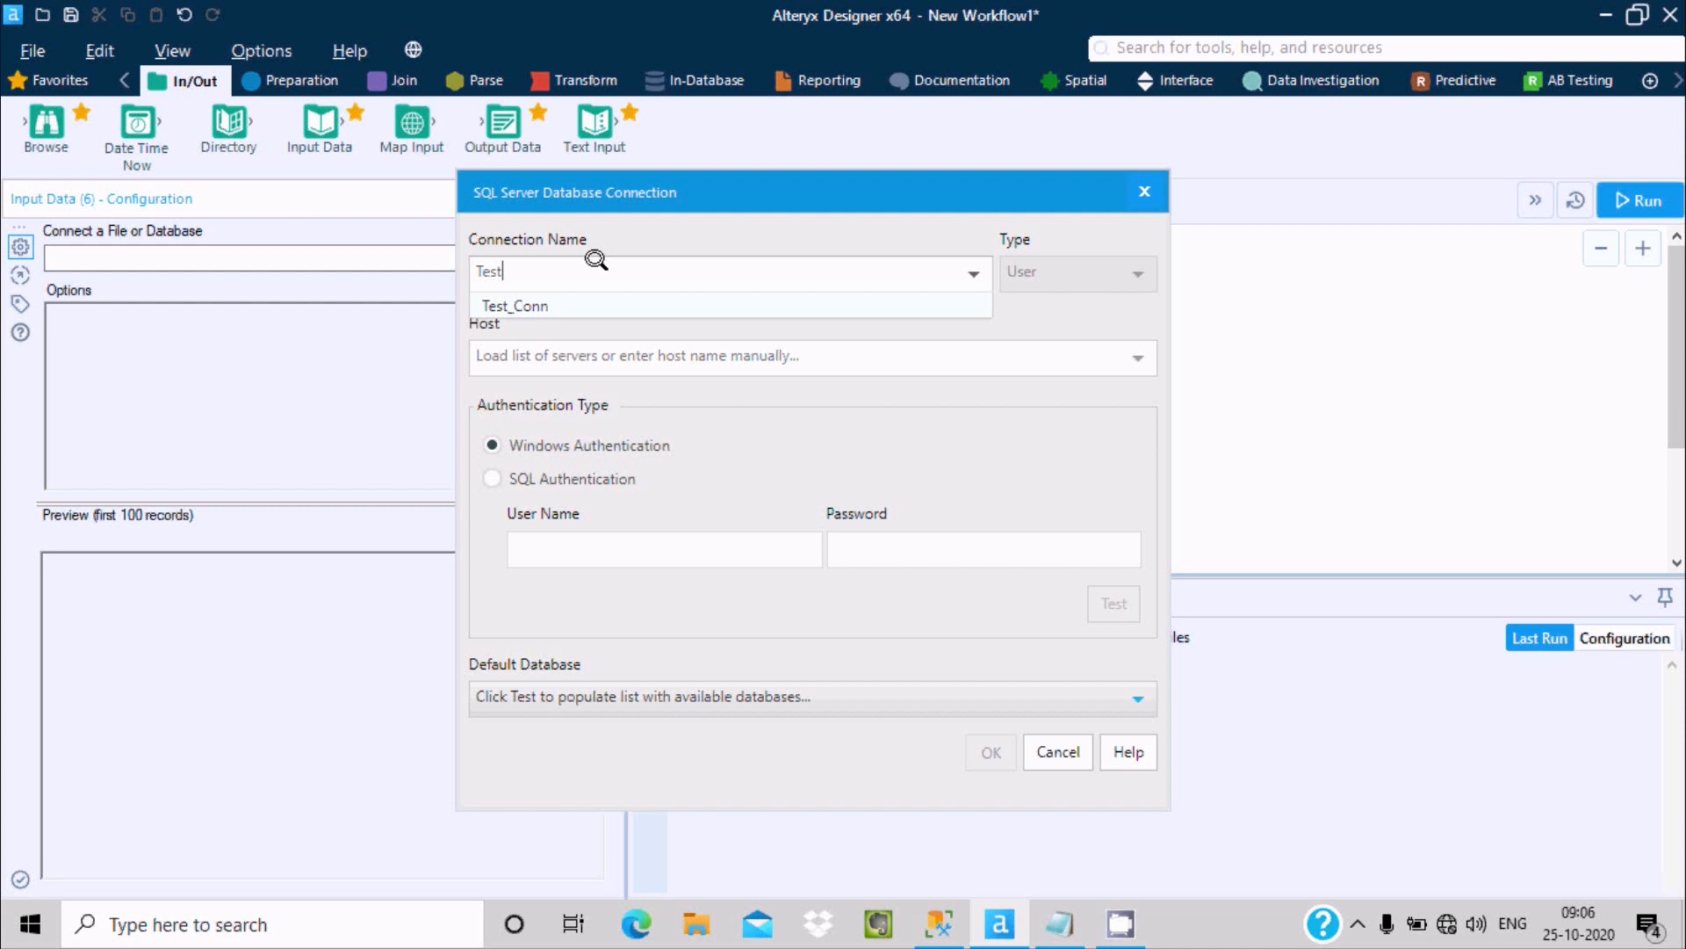
type("_")
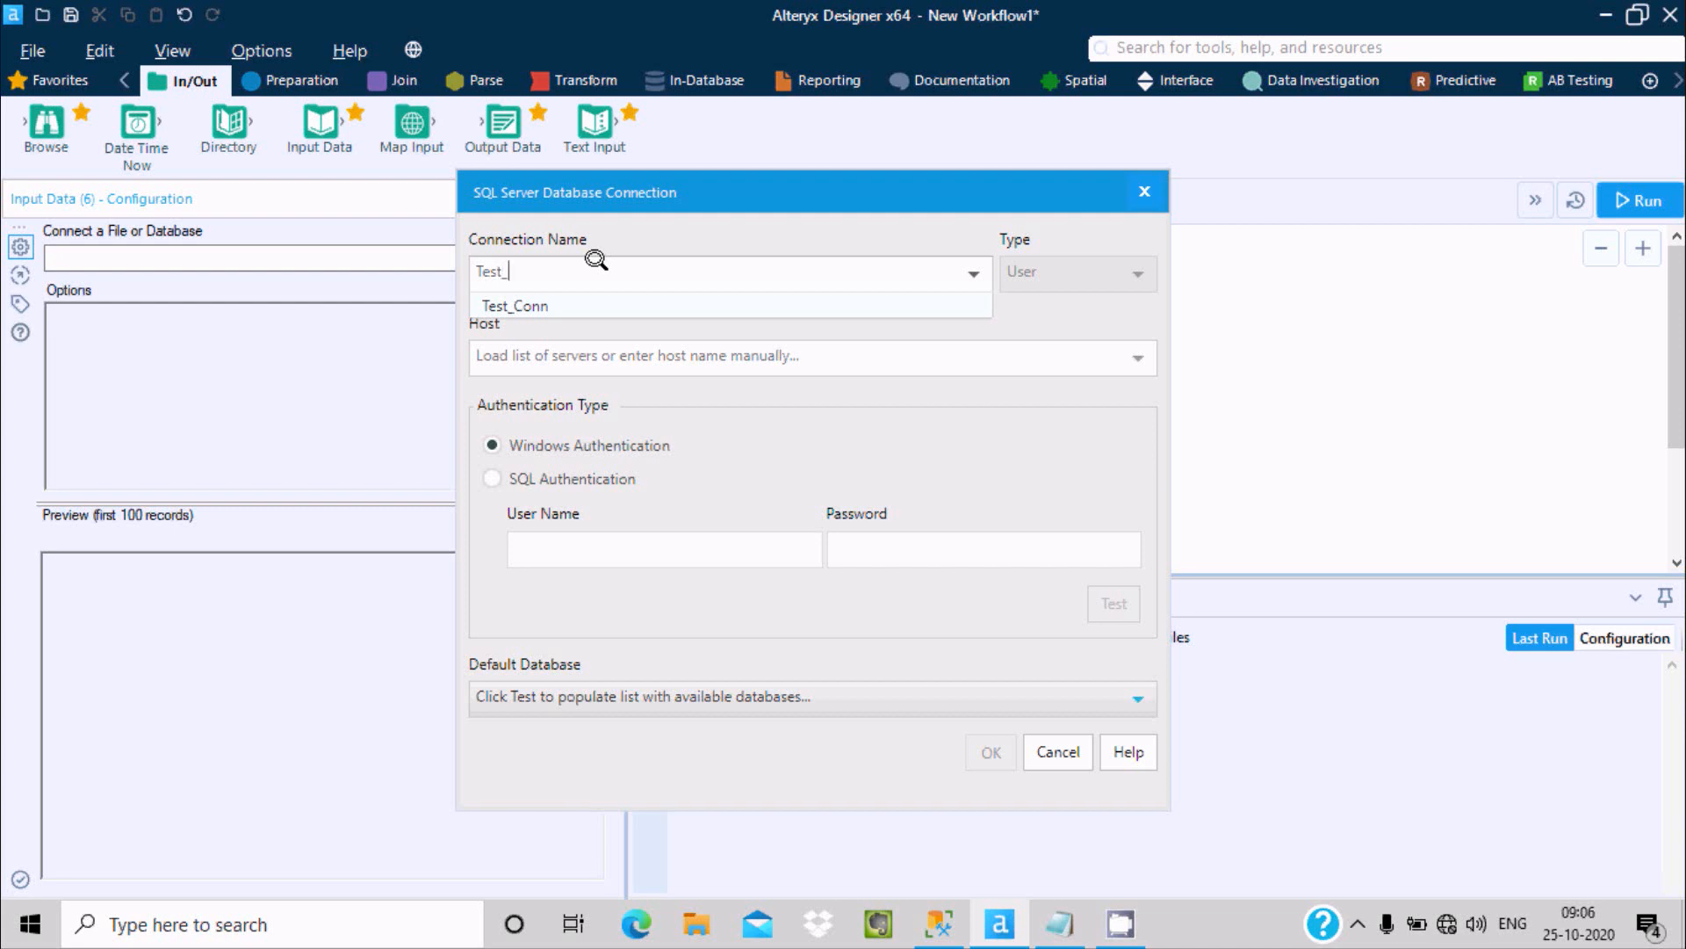
type("sqlserver")
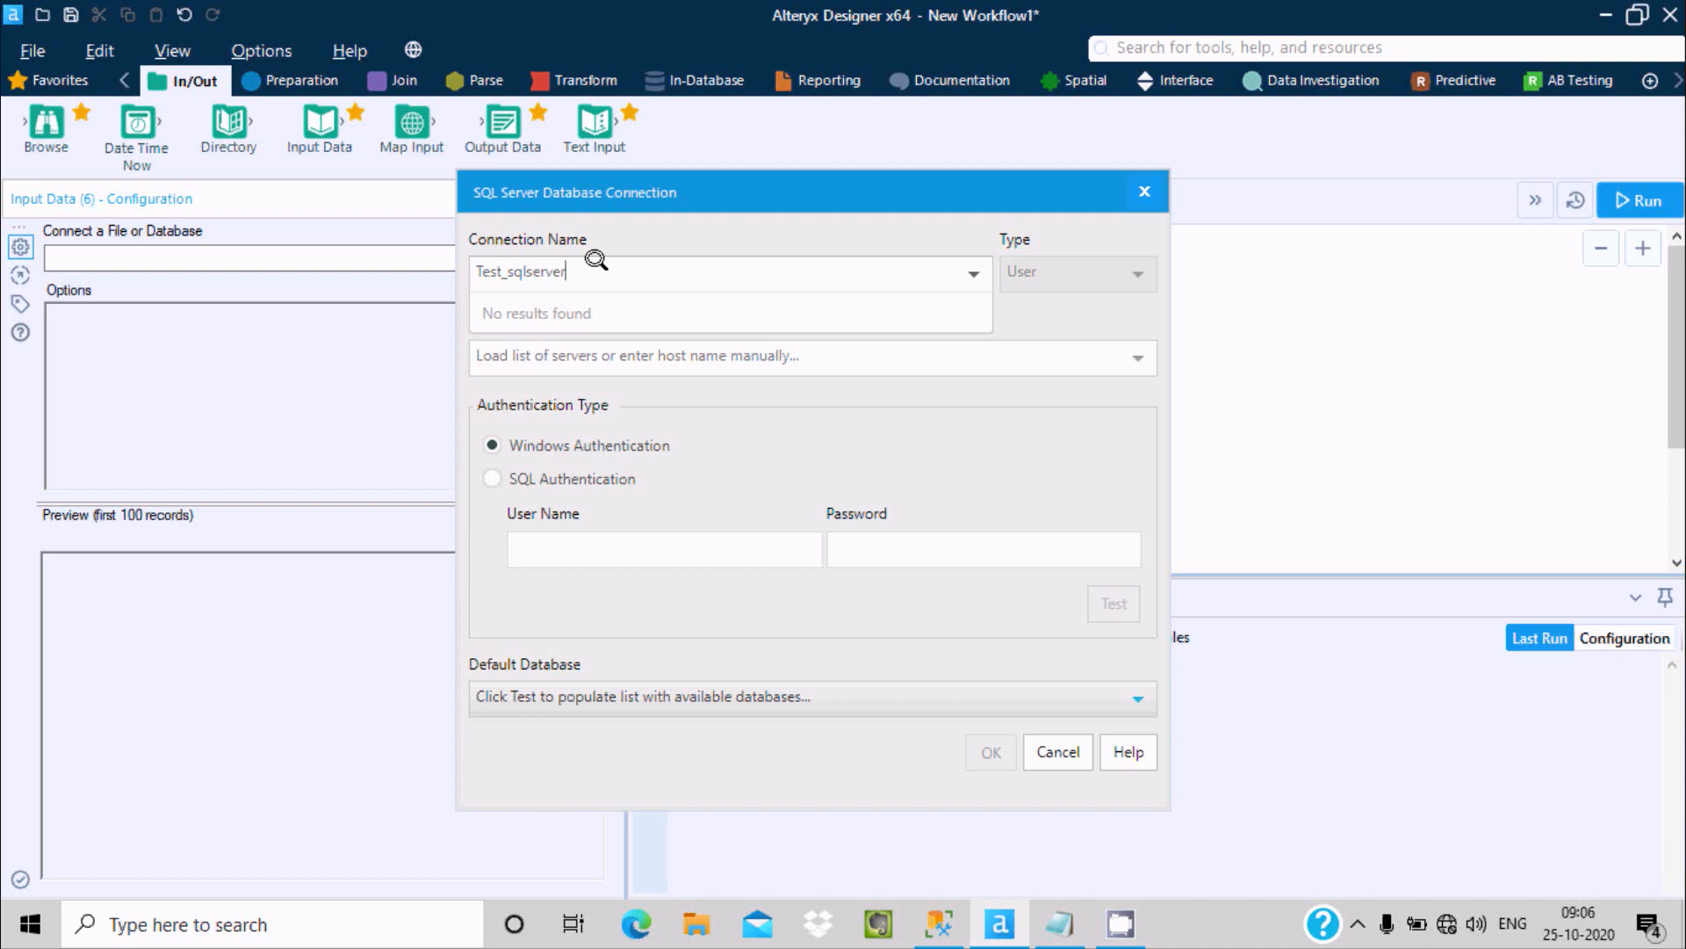
mouse_move(802, 210)
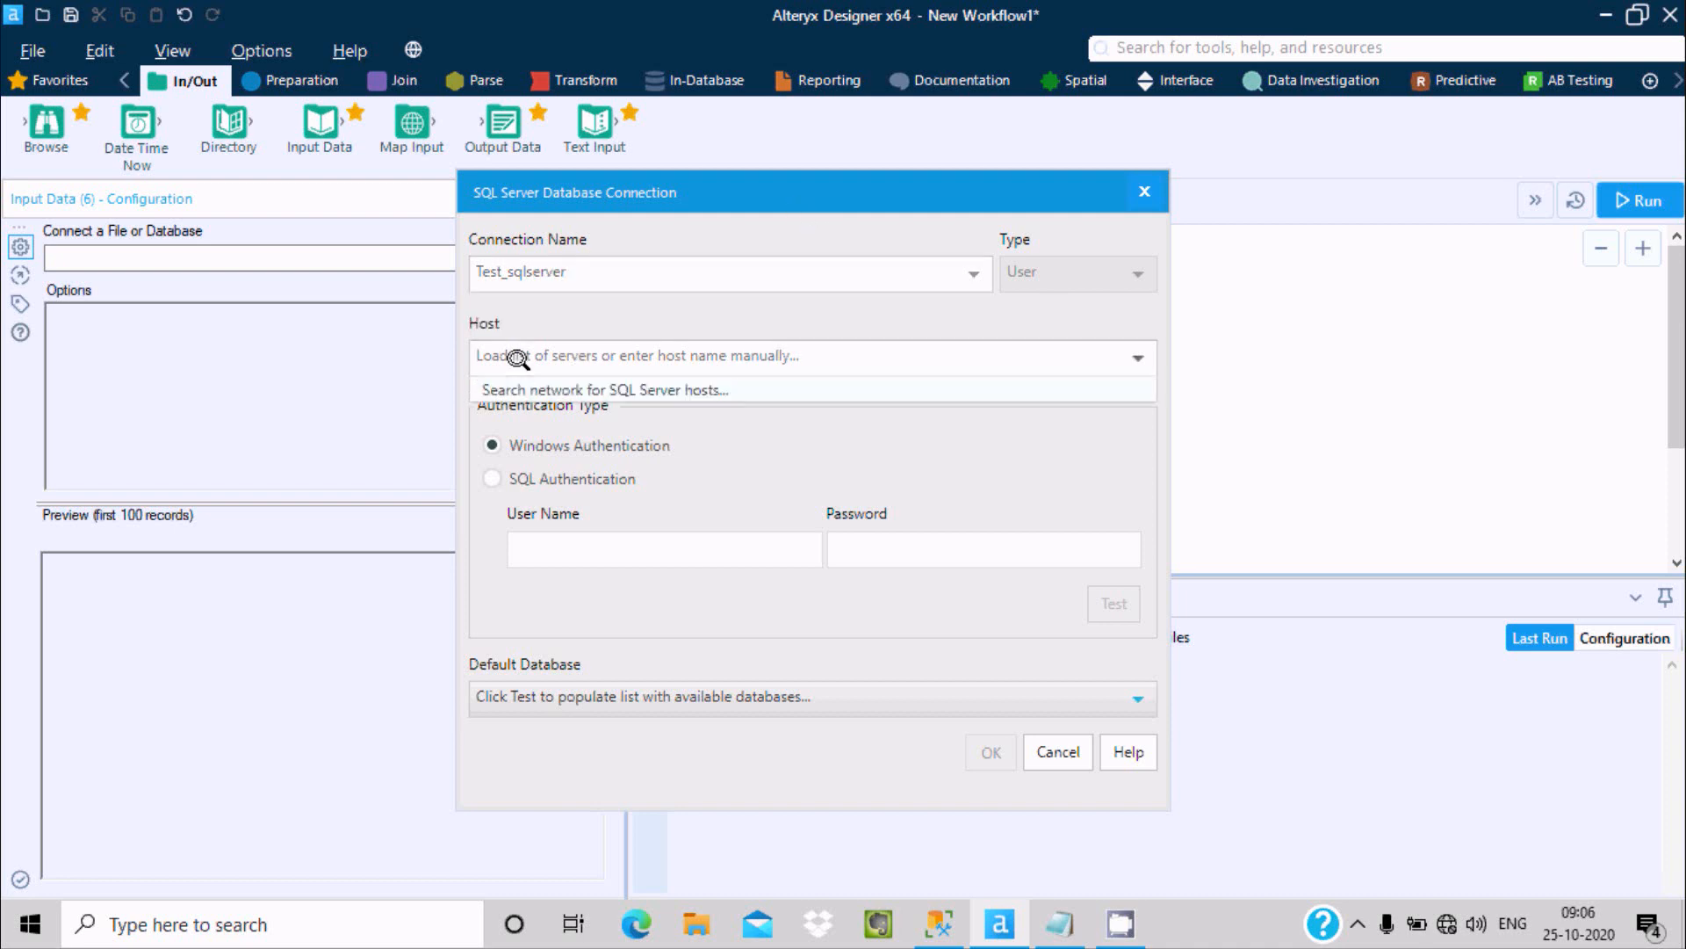
Connect to host localhost with SQL authentication, test successfully, and save with default database Adam
left_click(796, 356)
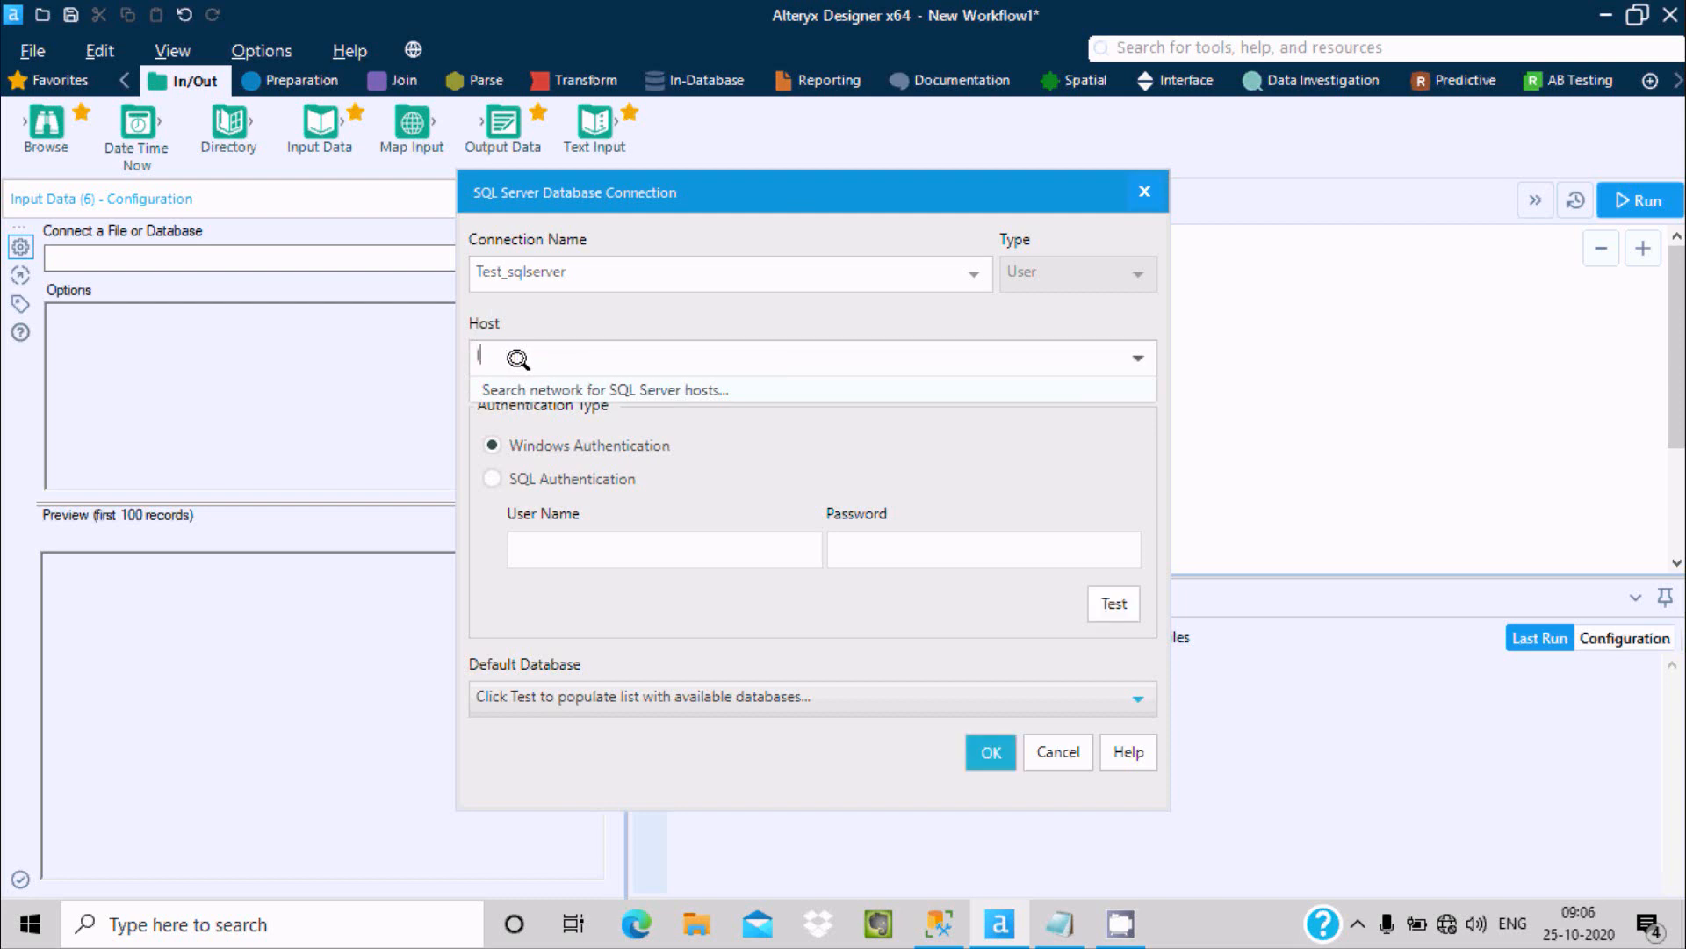
type("localhost")
left_click(666, 550)
type("sa")
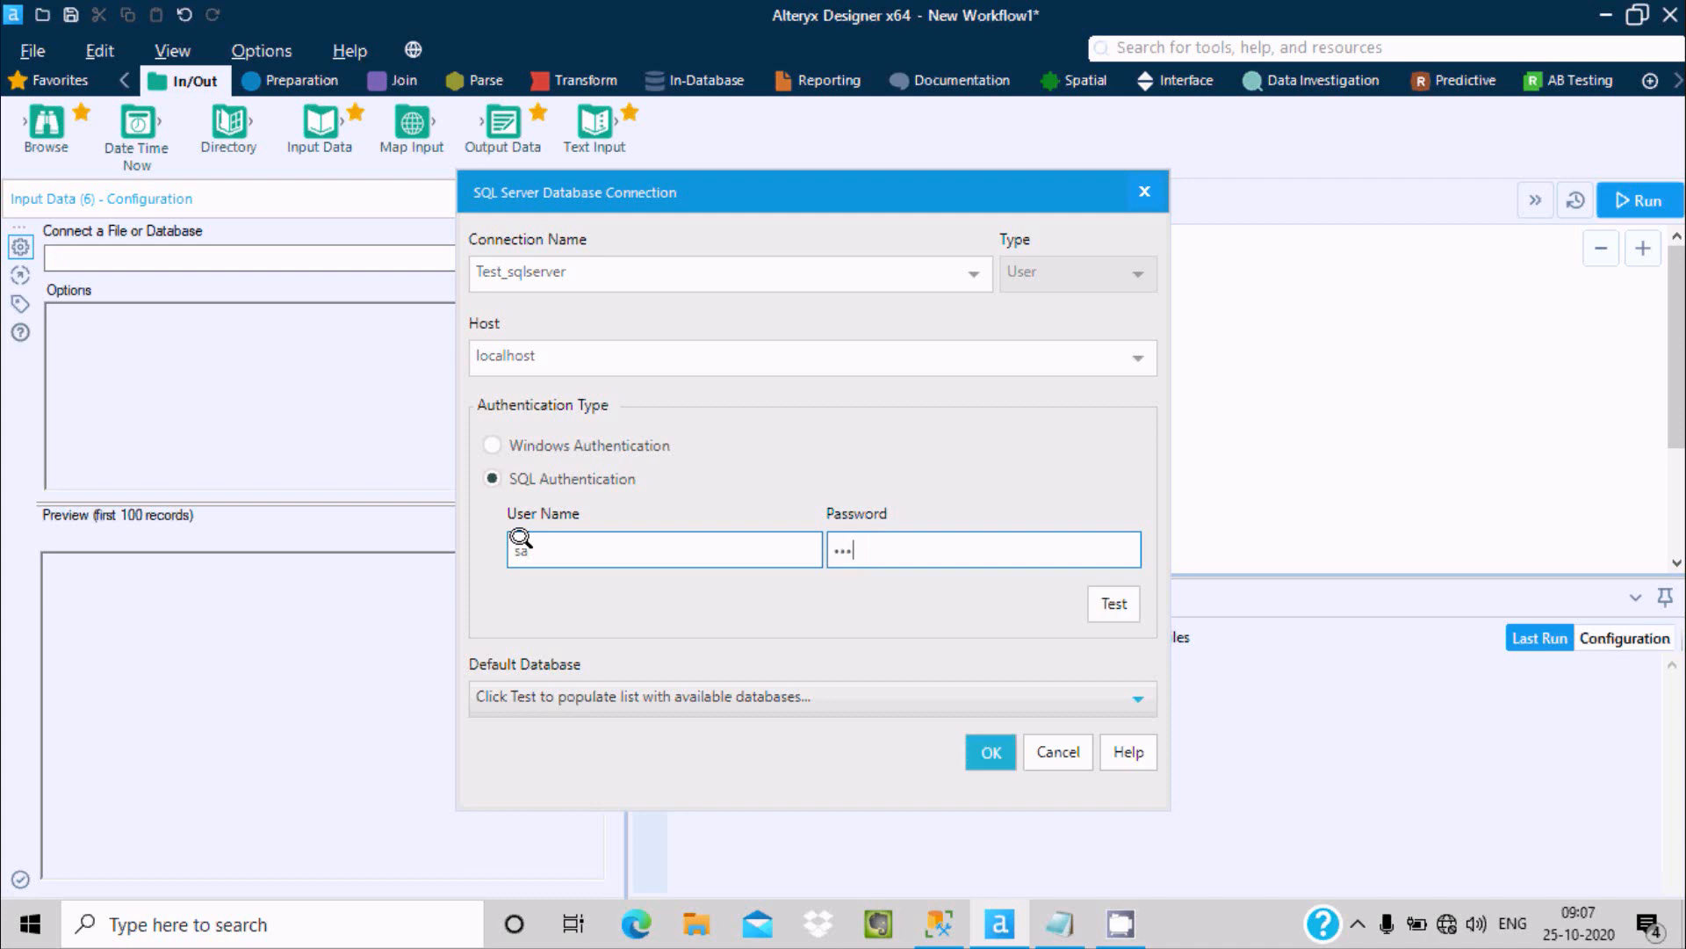
left_click(1112, 603)
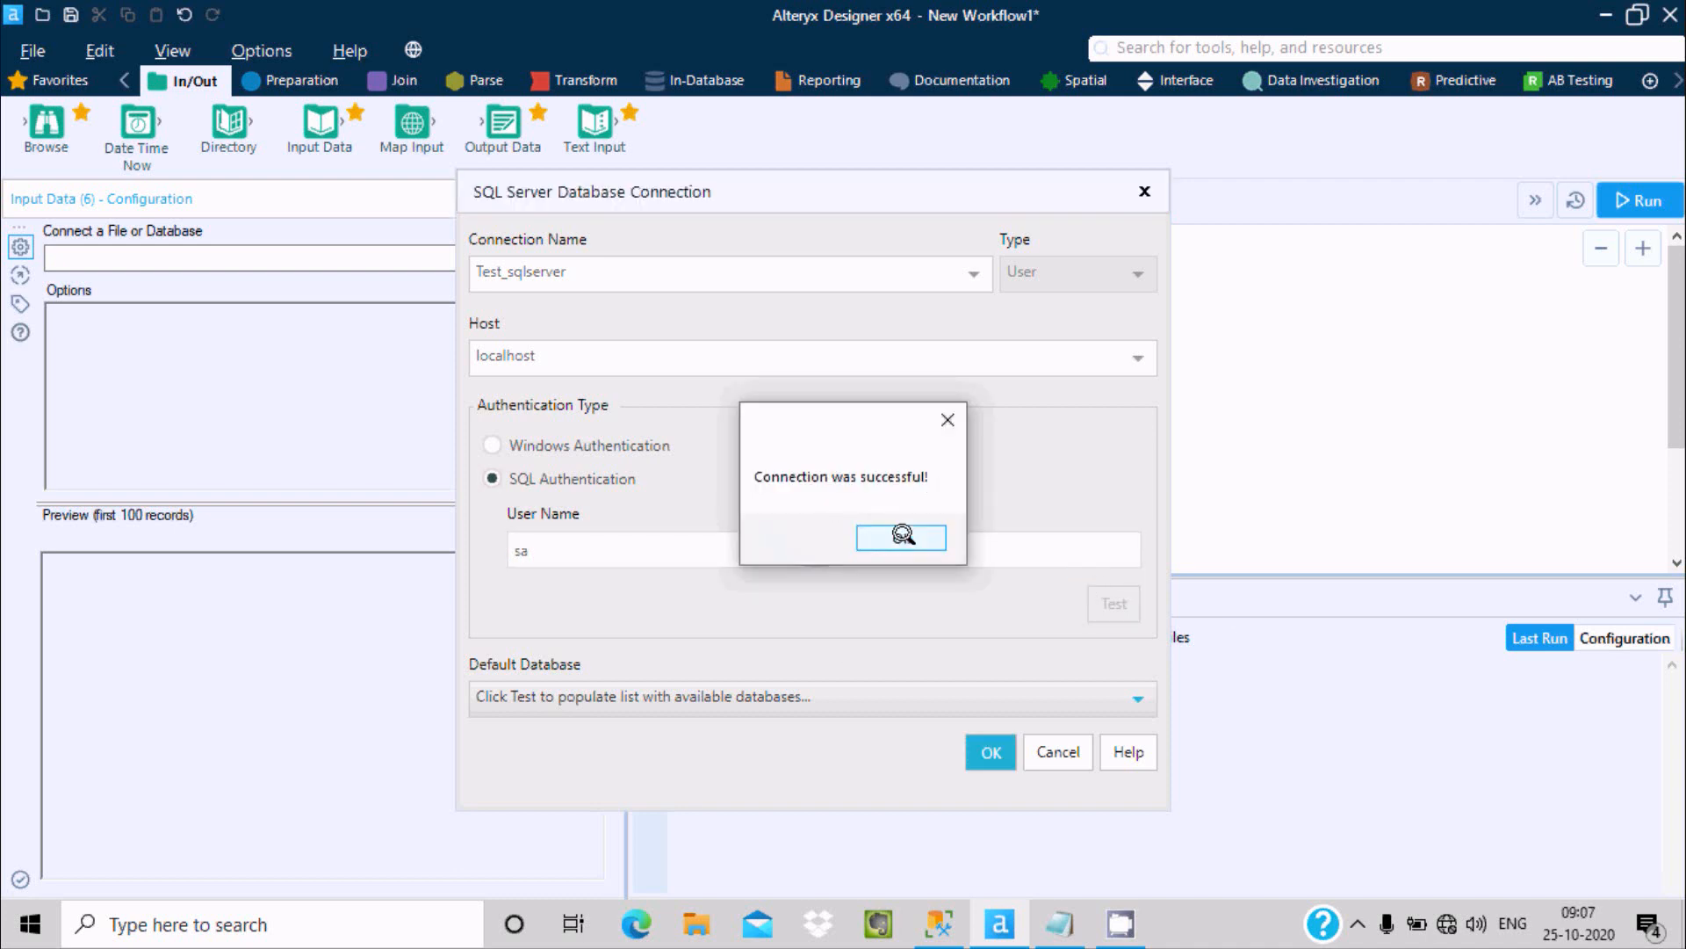
left_click(902, 537)
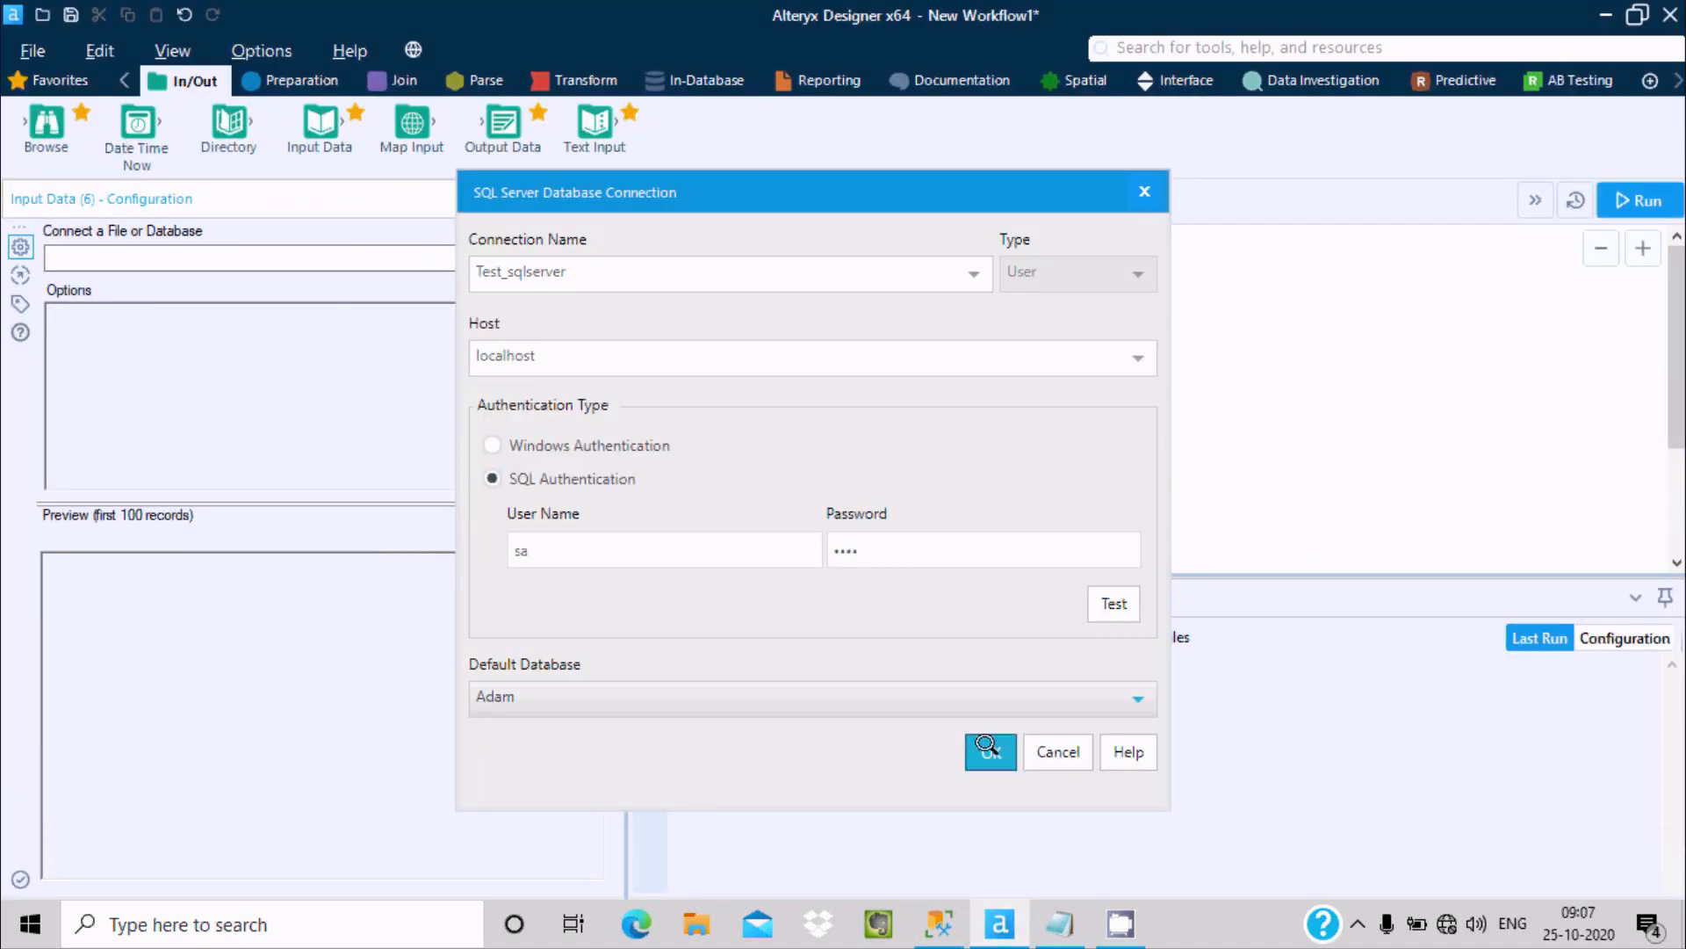
mouse_move(987, 484)
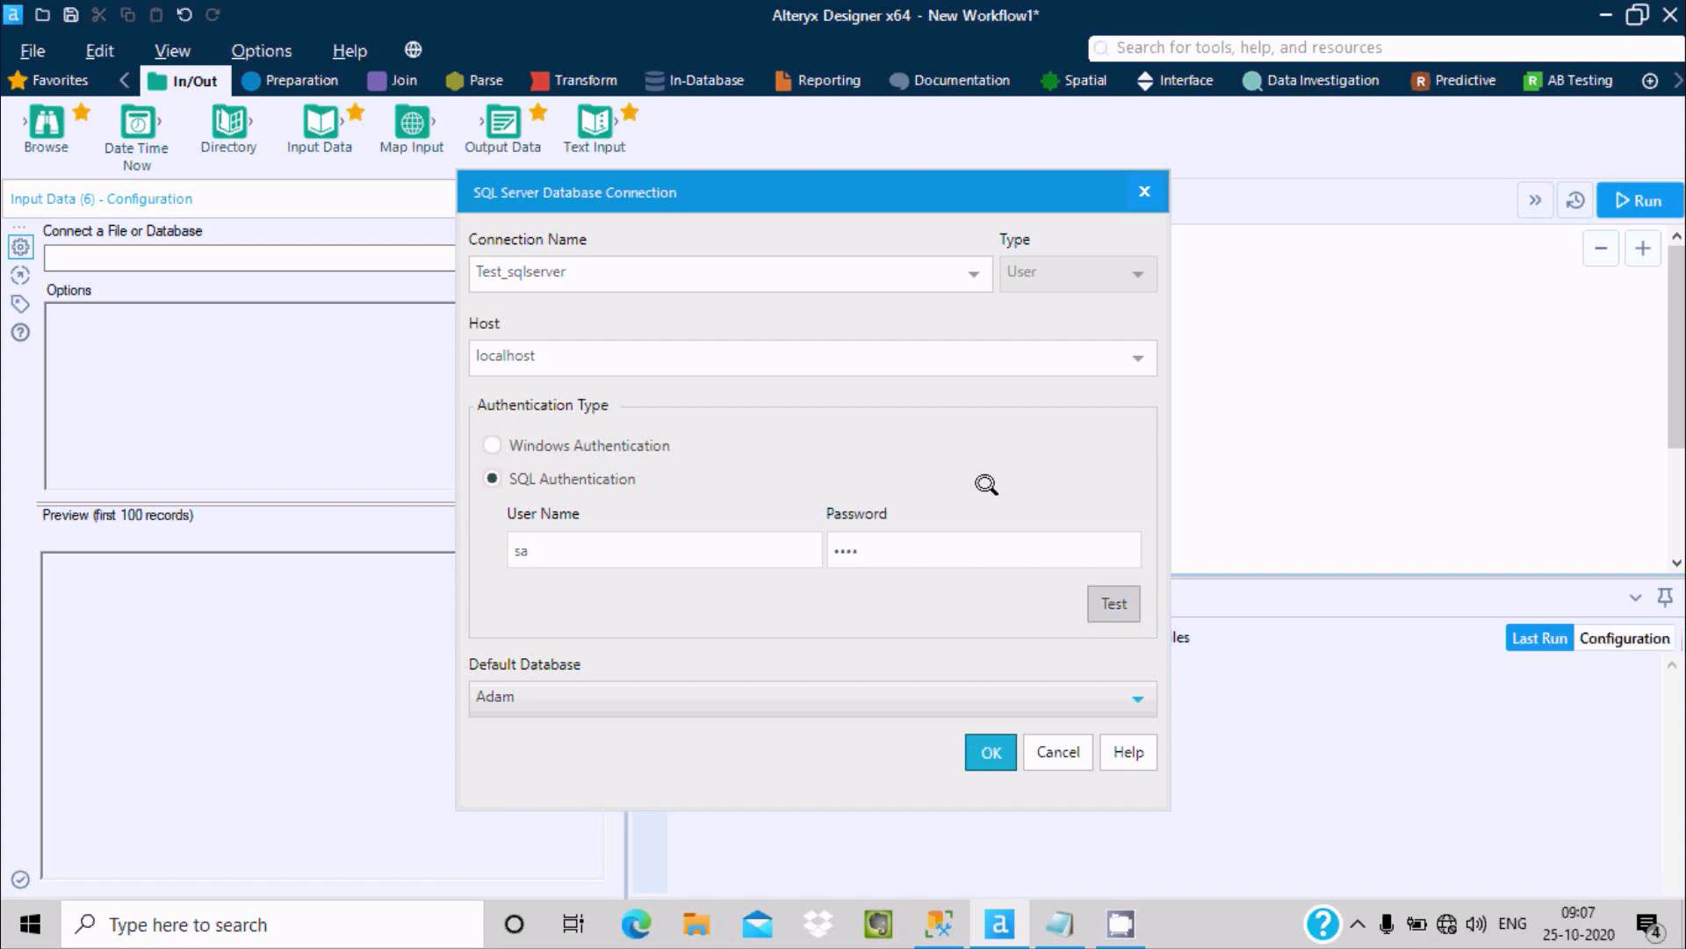
left_click(987, 752)
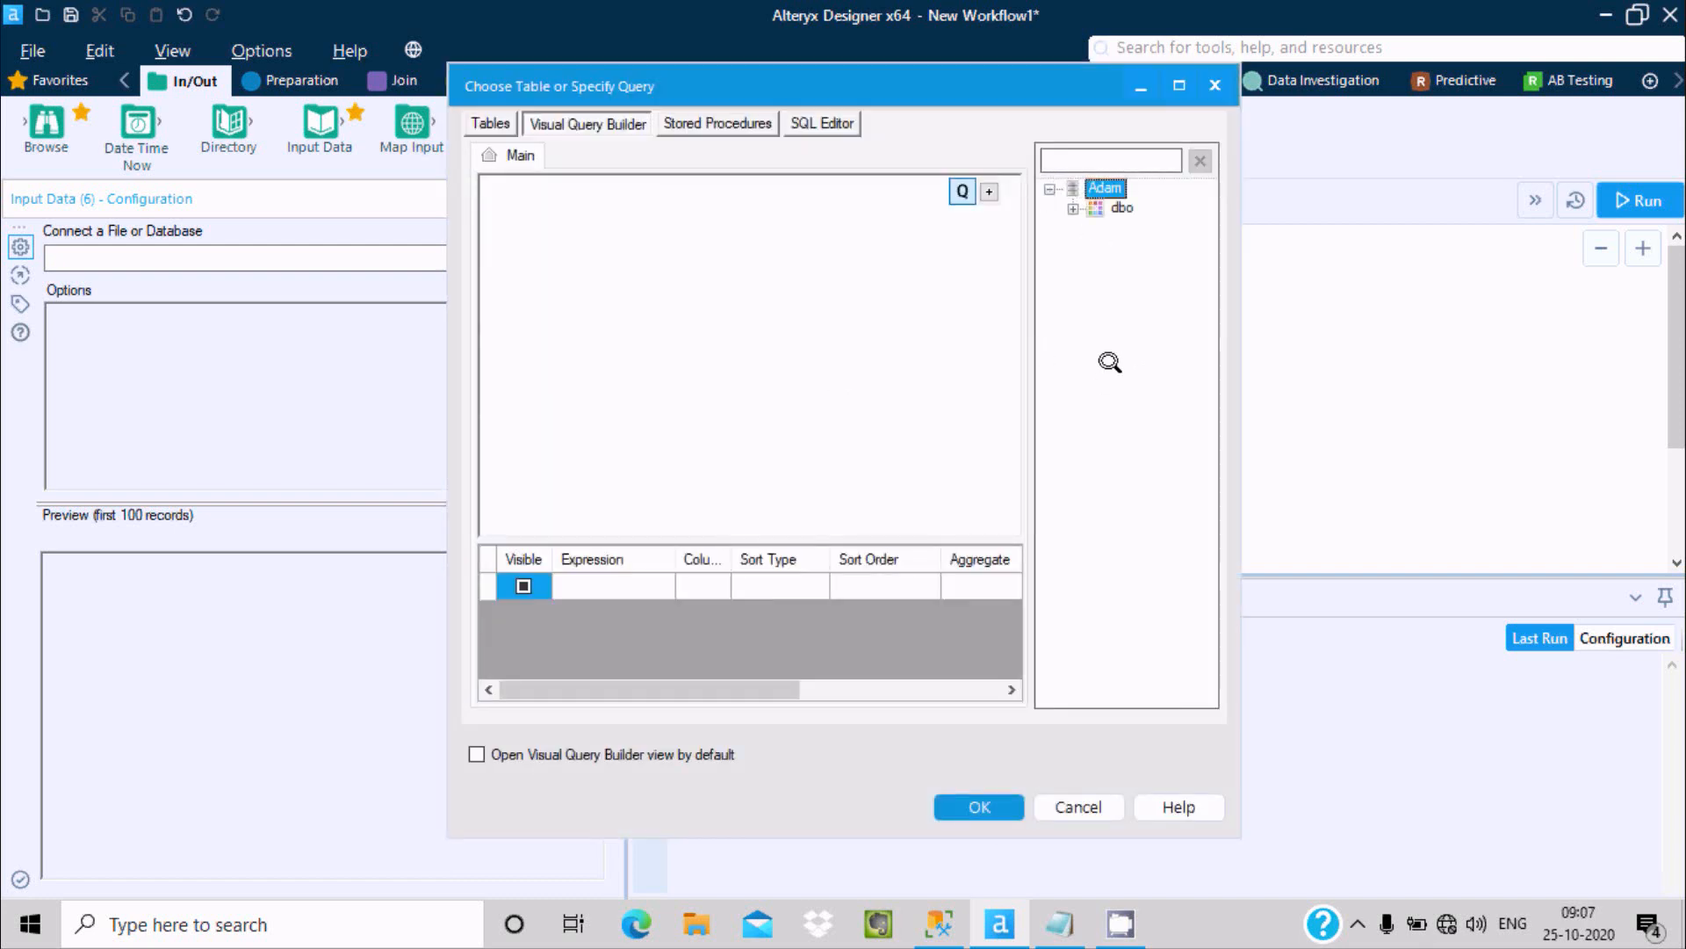
Build a query selecting all columns (*) from dbo.EMPLOYEES and confirm it
left_click(1122, 207)
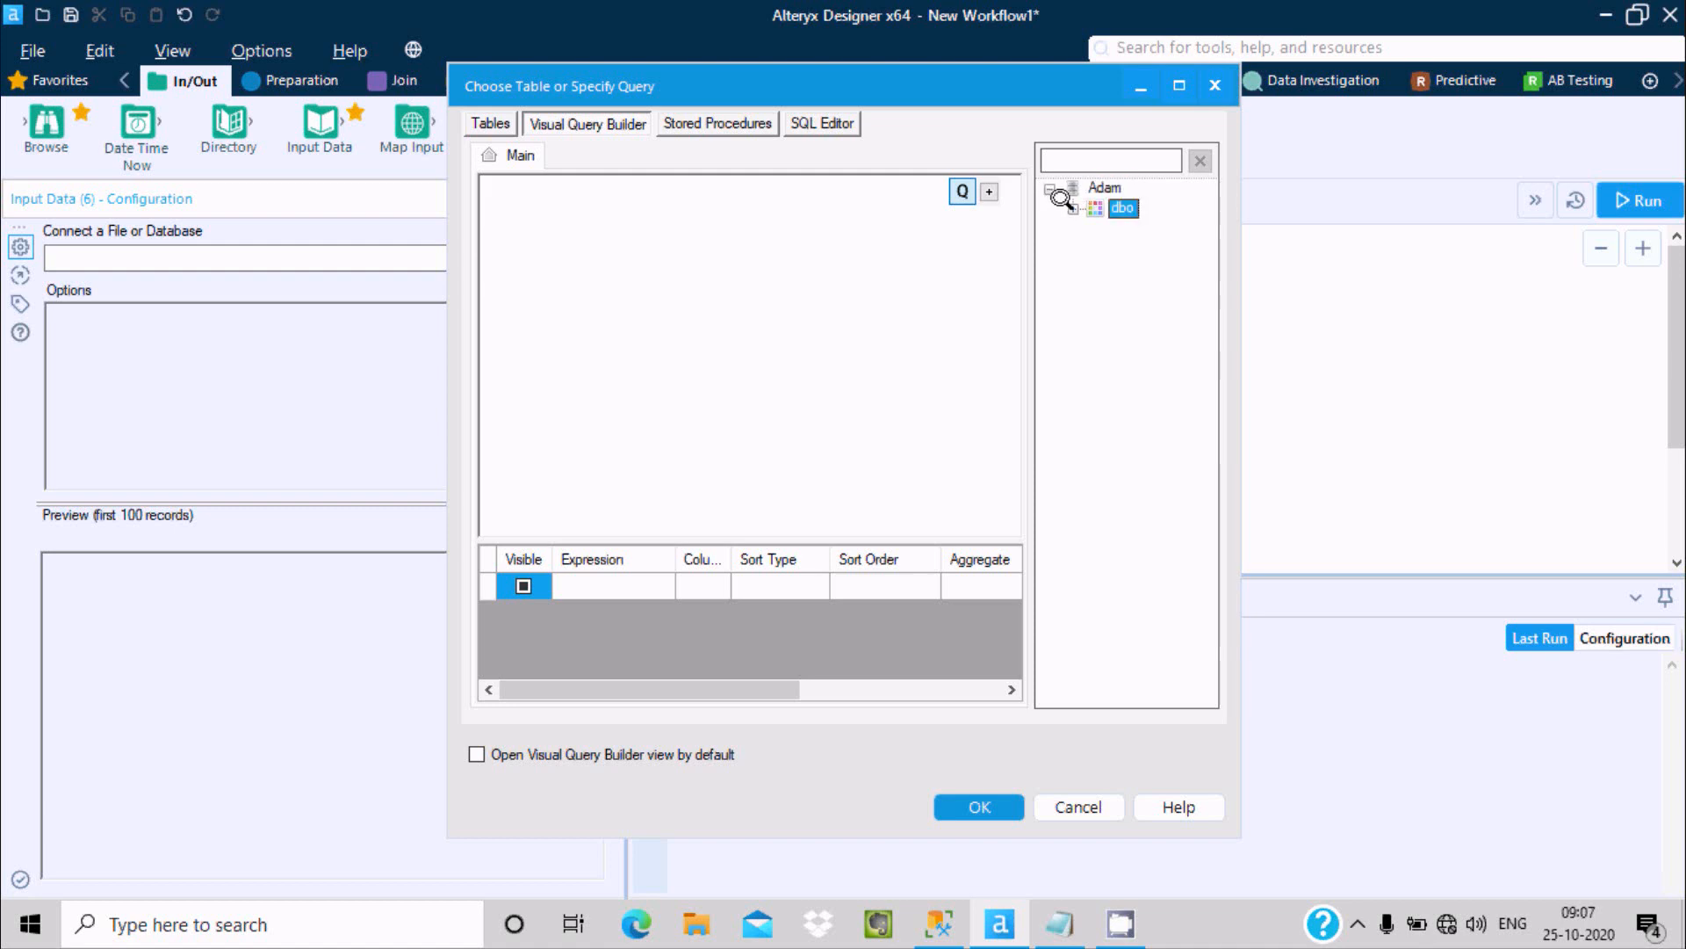
left_click(1074, 207)
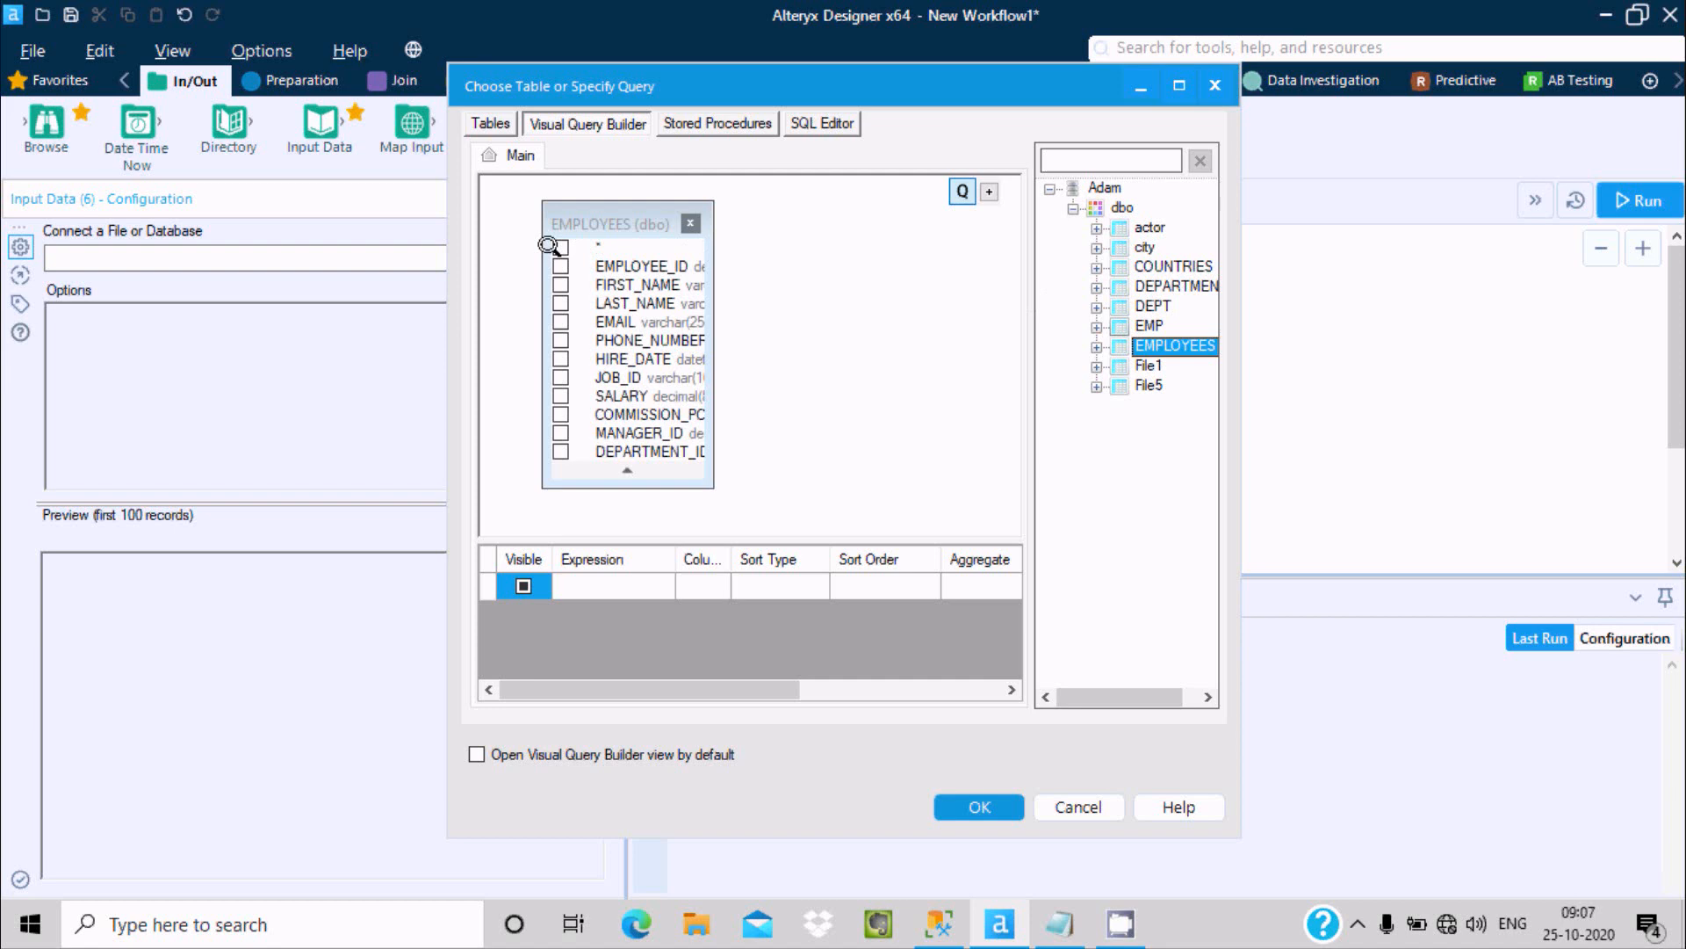
left_click(560, 246)
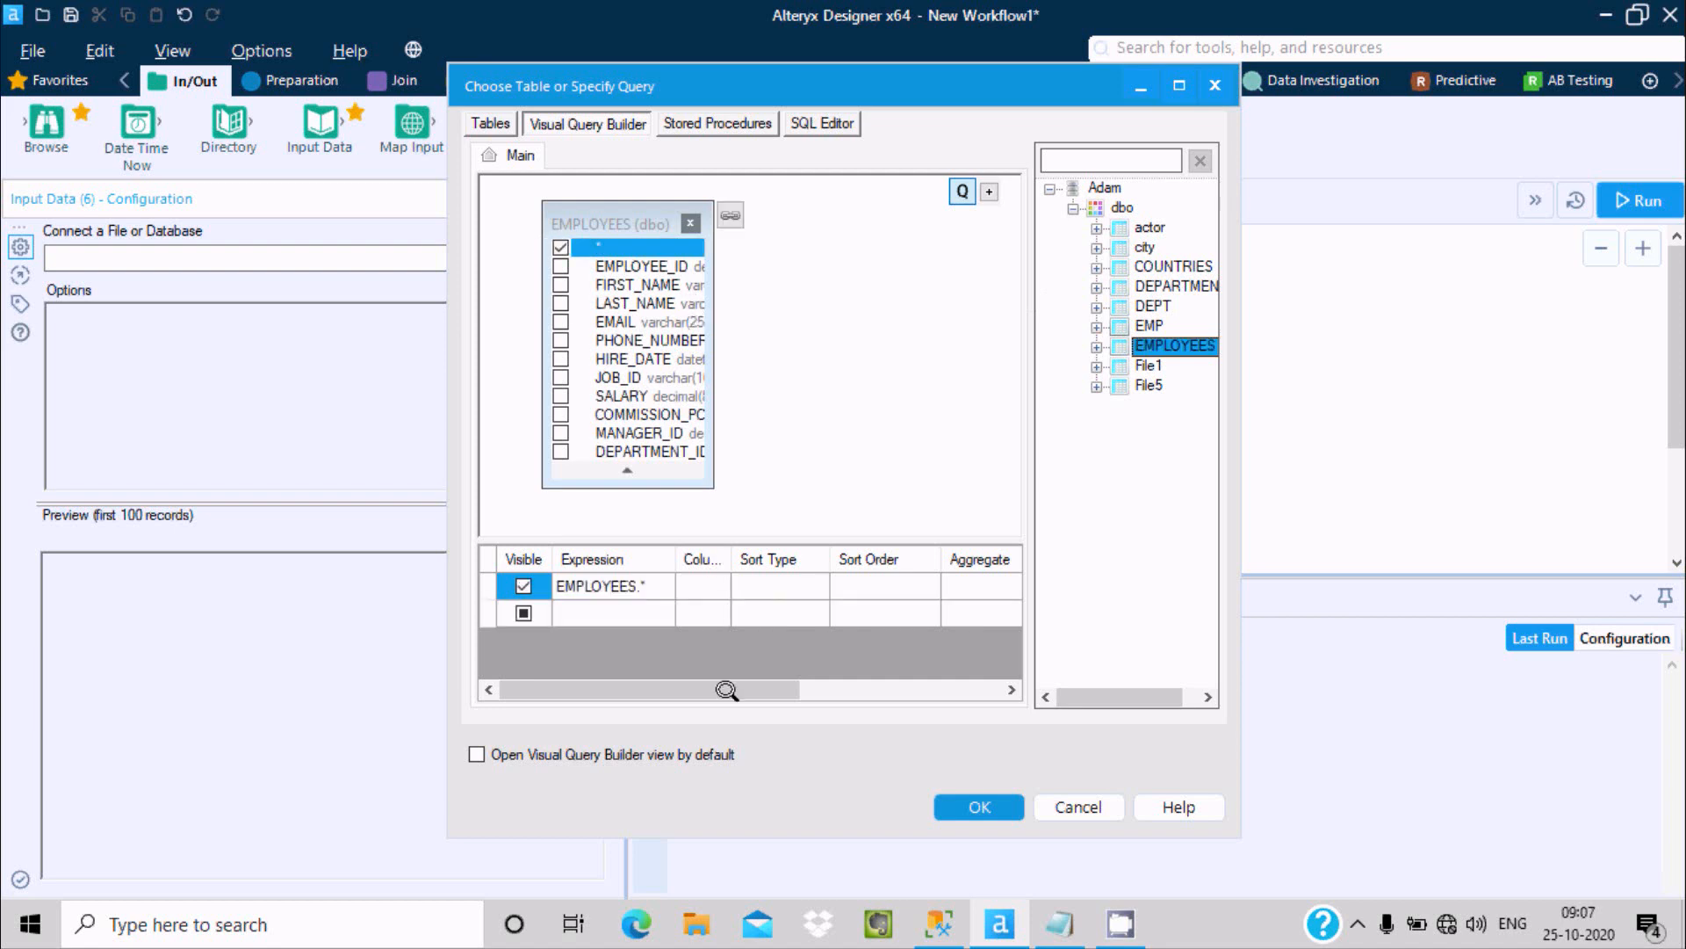
left_click(977, 806)
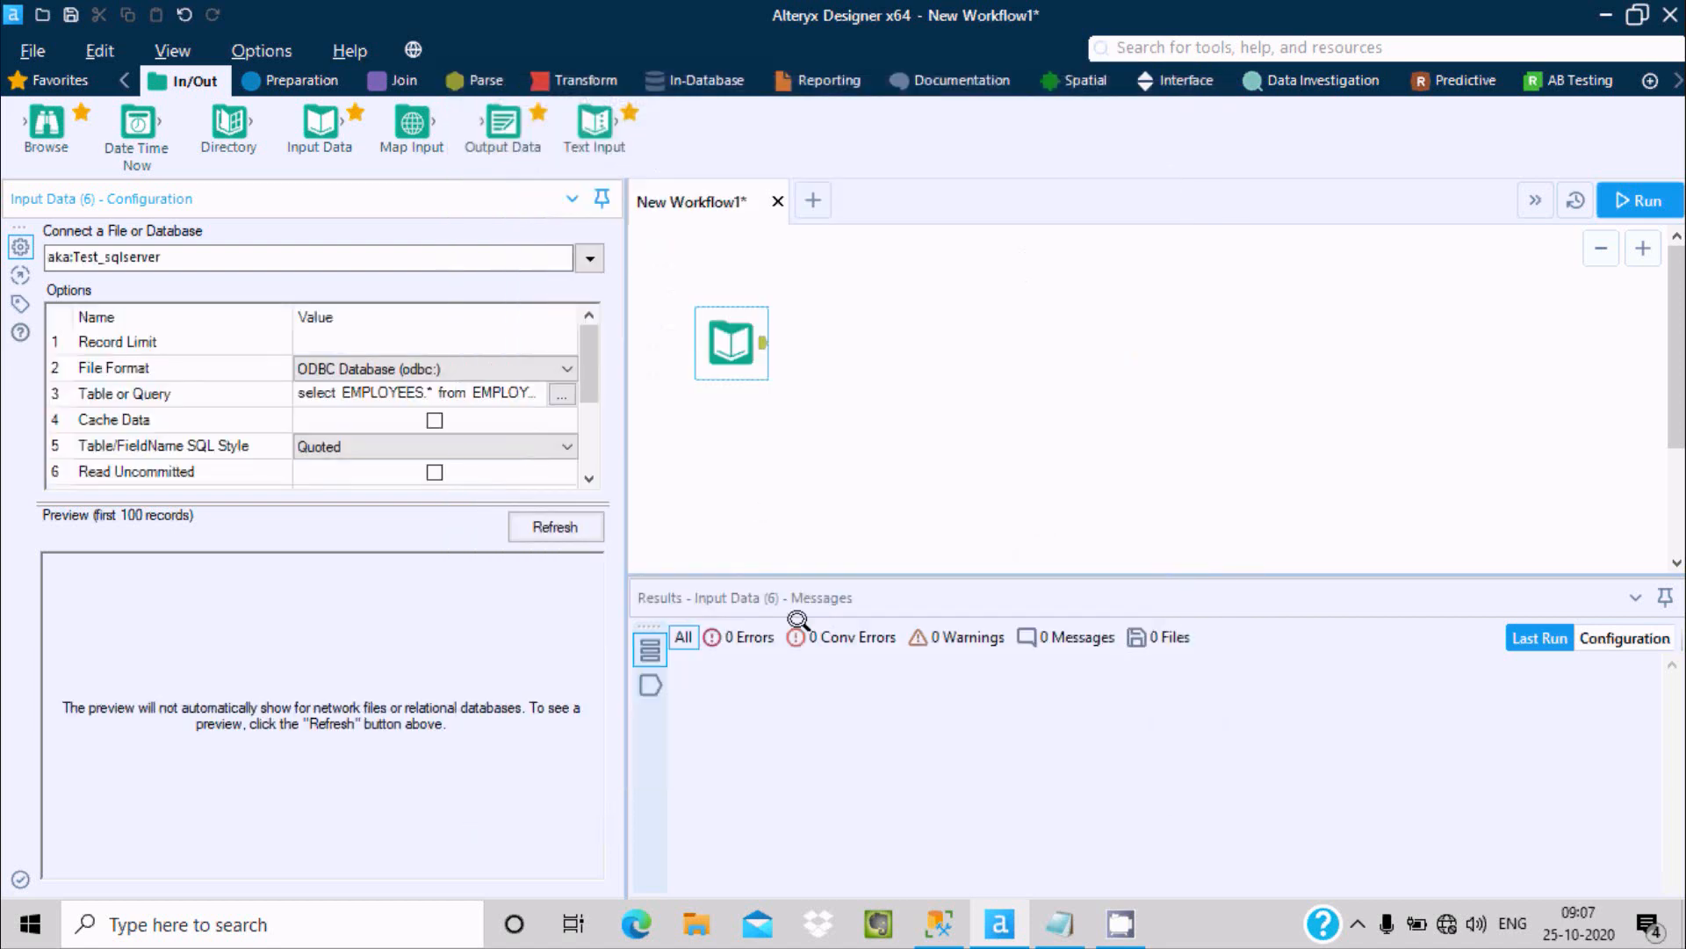
mouse_move(729, 336)
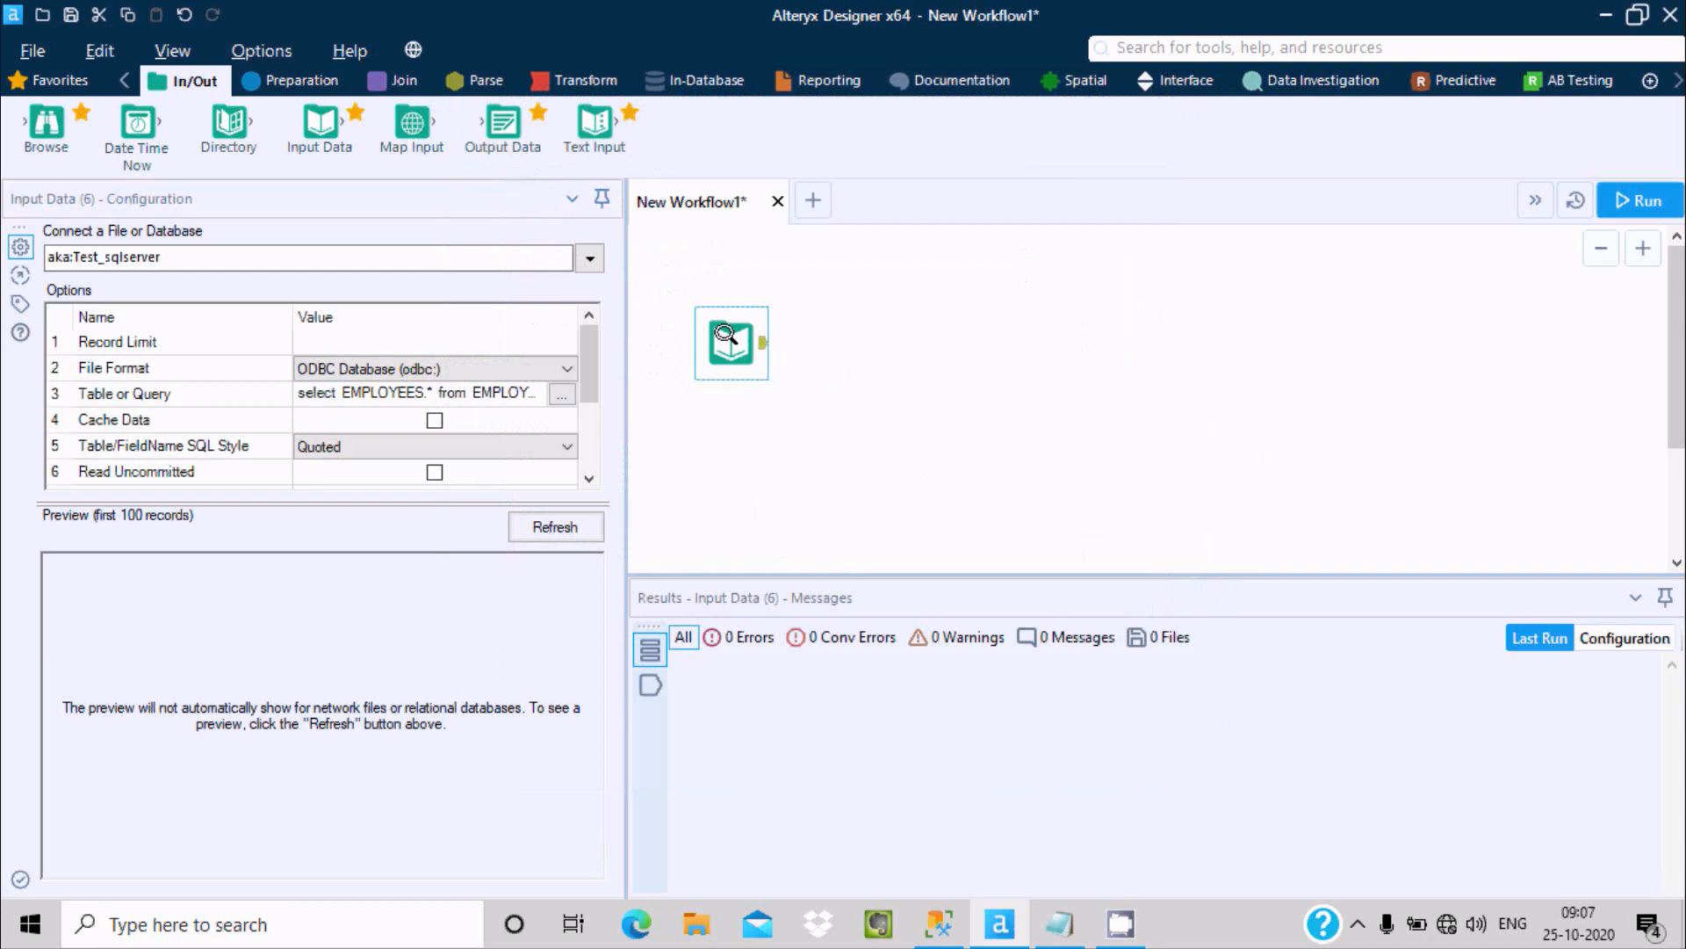
mouse_move(1351, 217)
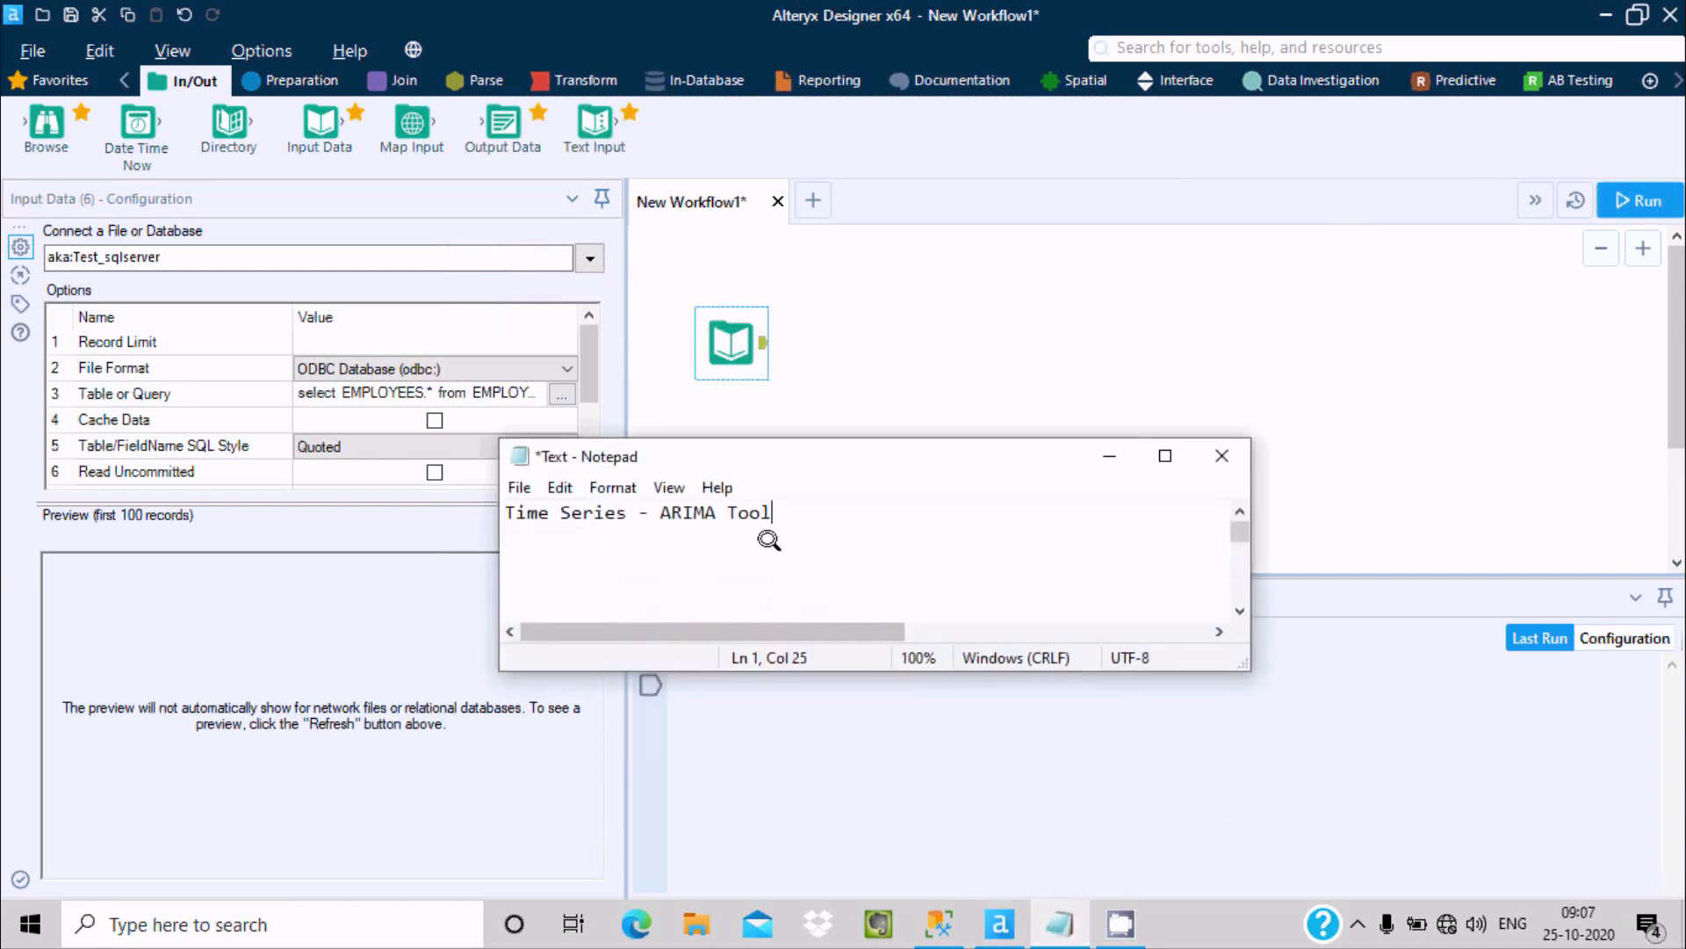
mouse_move(587, 552)
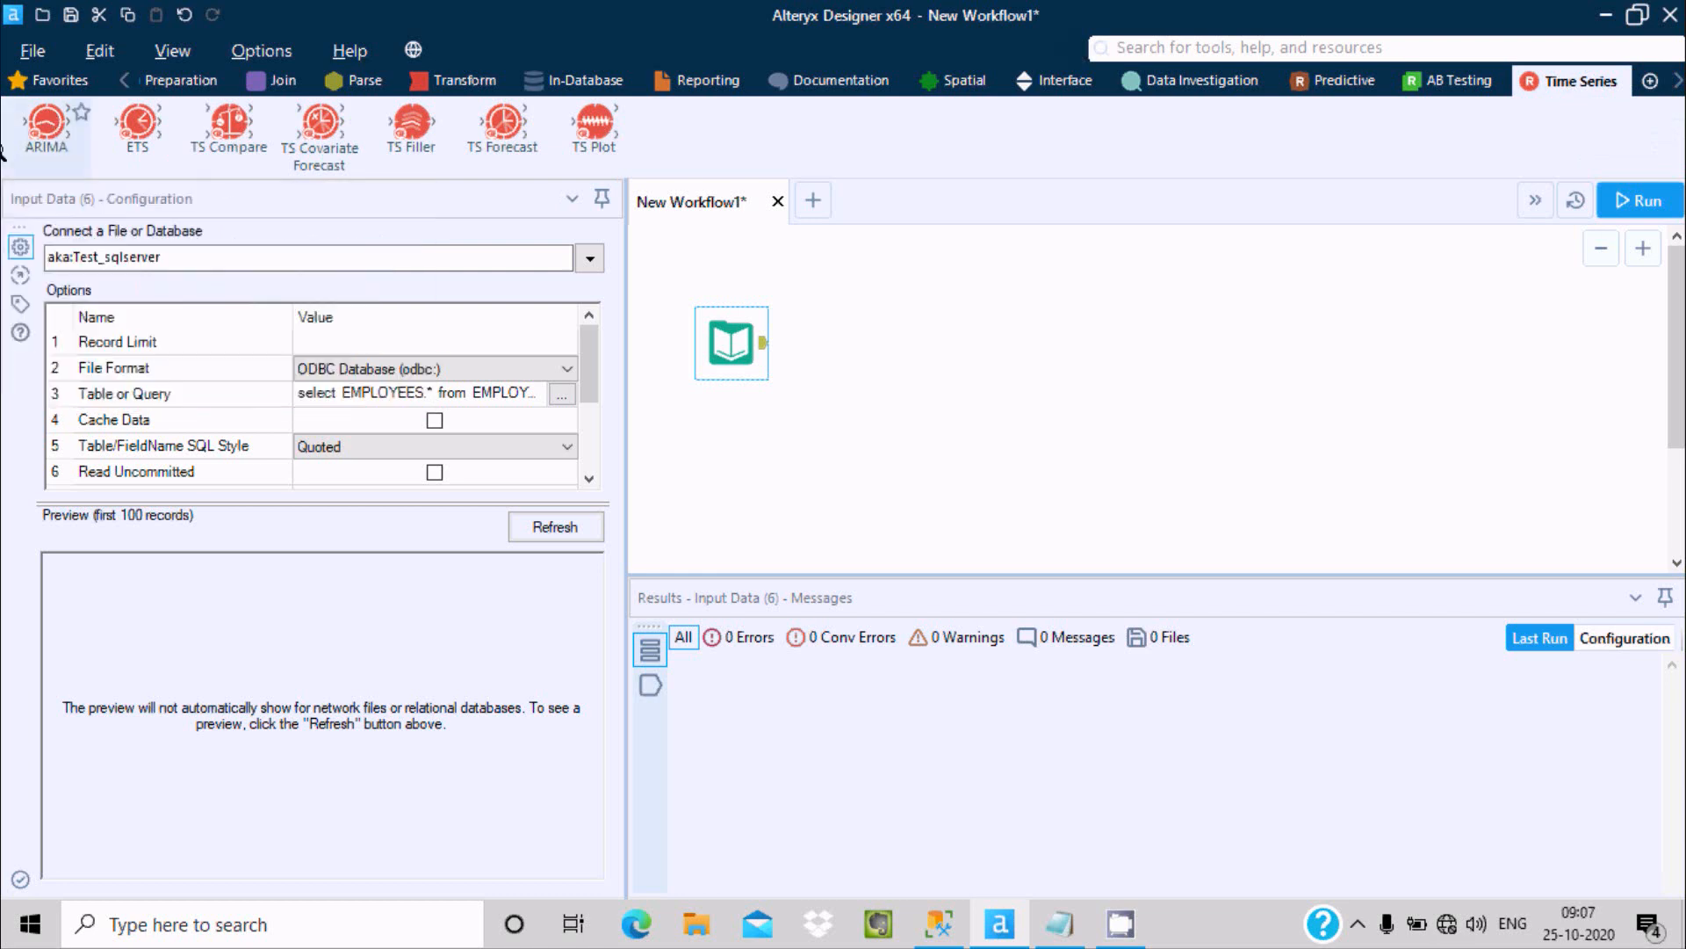
mouse_move(928, 329)
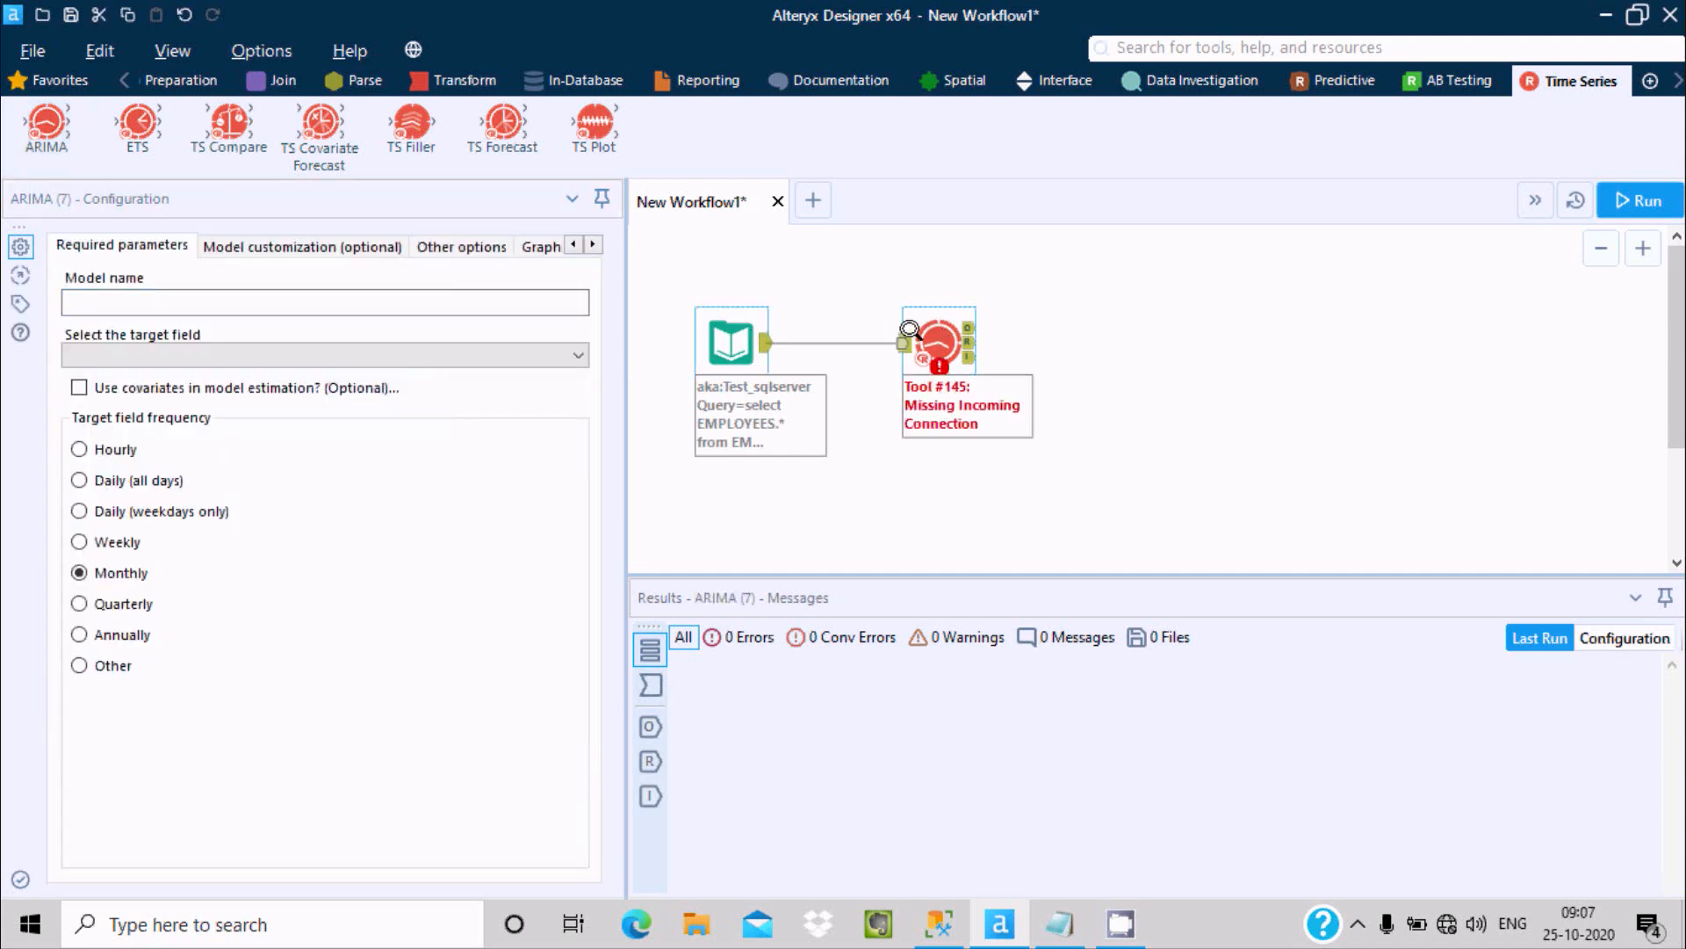
Connect the EMPLOYEES Input Data output to the ARIMA tool's input
left_click(940, 340)
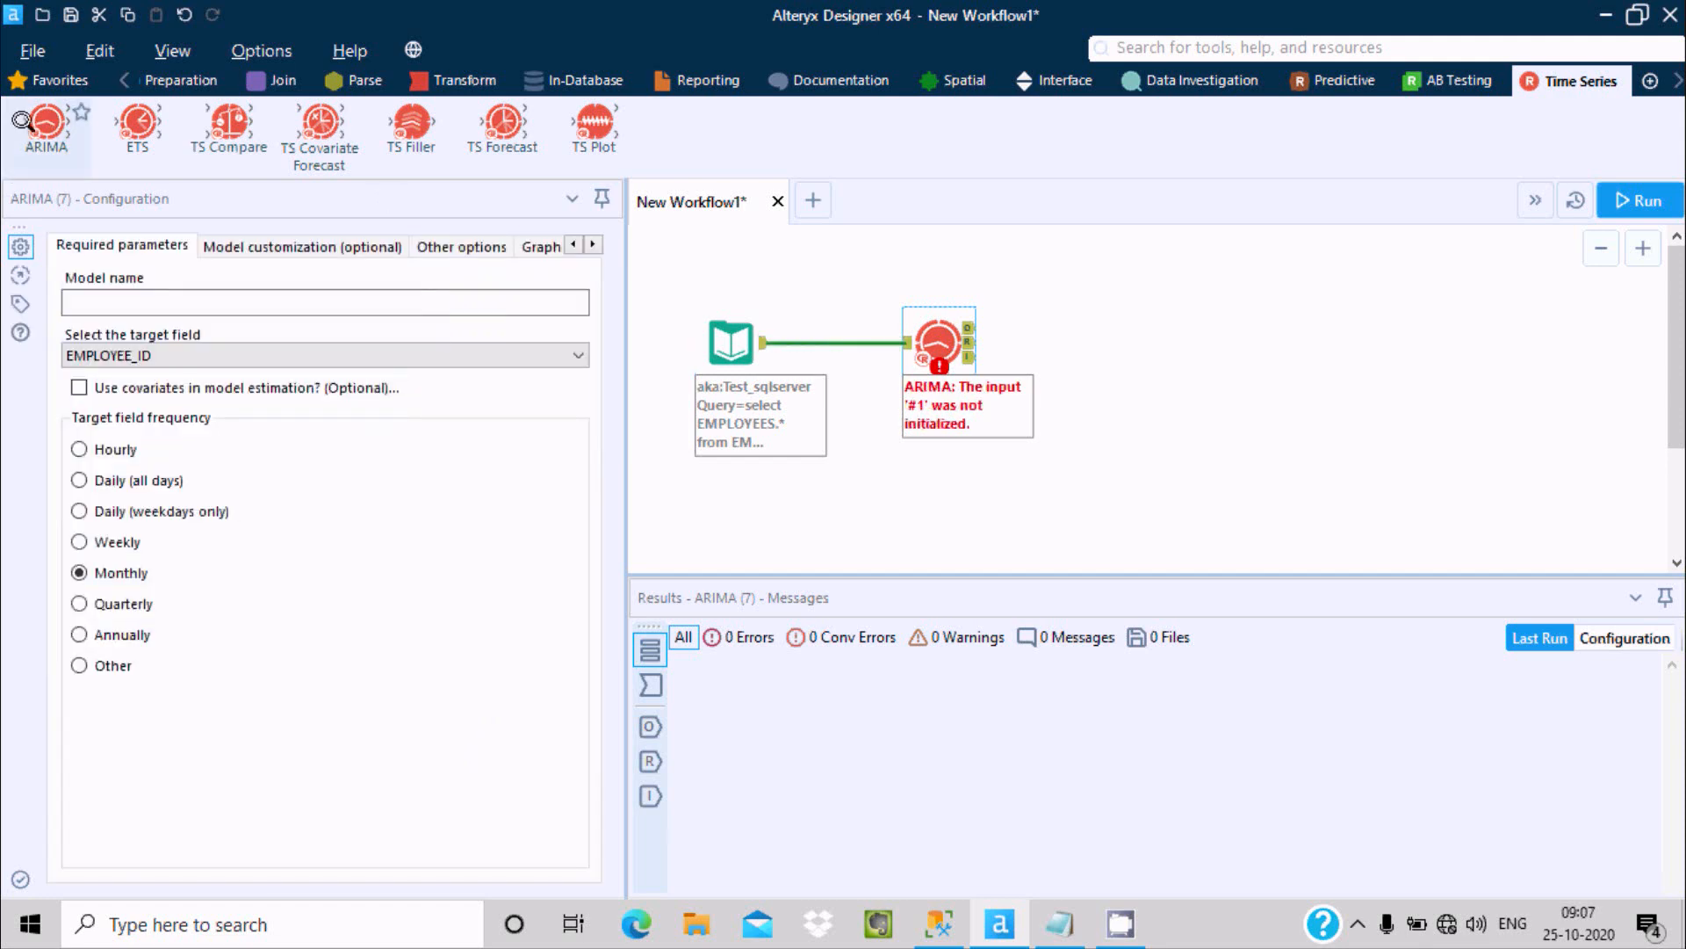
mouse_move(45, 124)
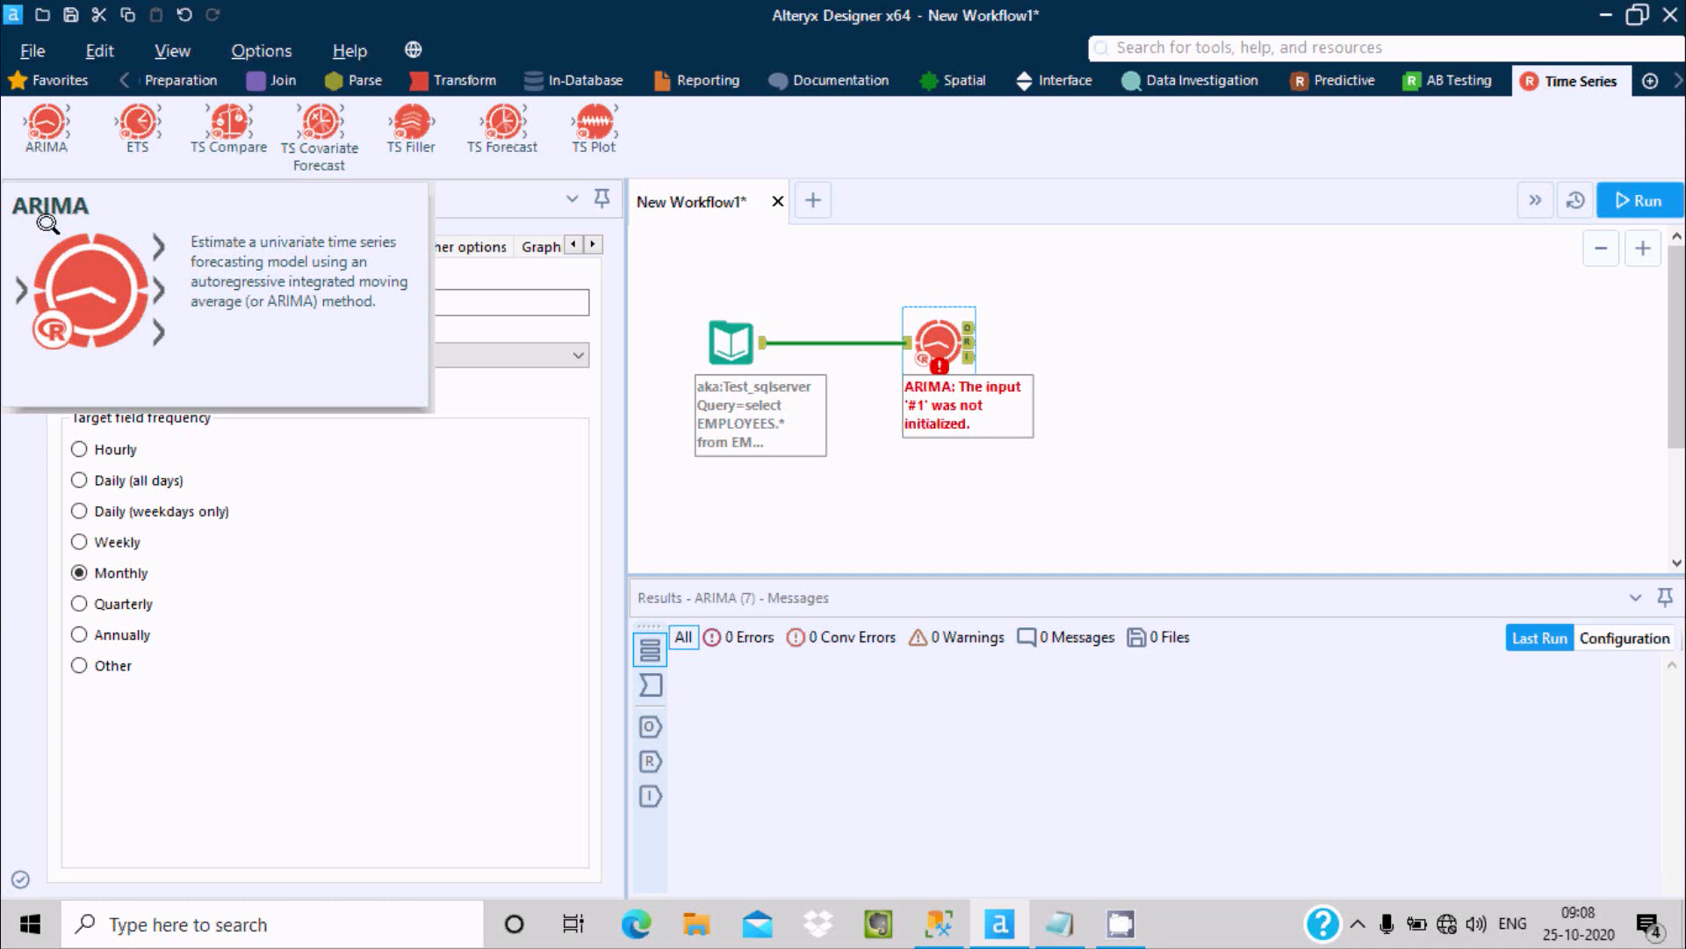
mouse_move(261, 250)
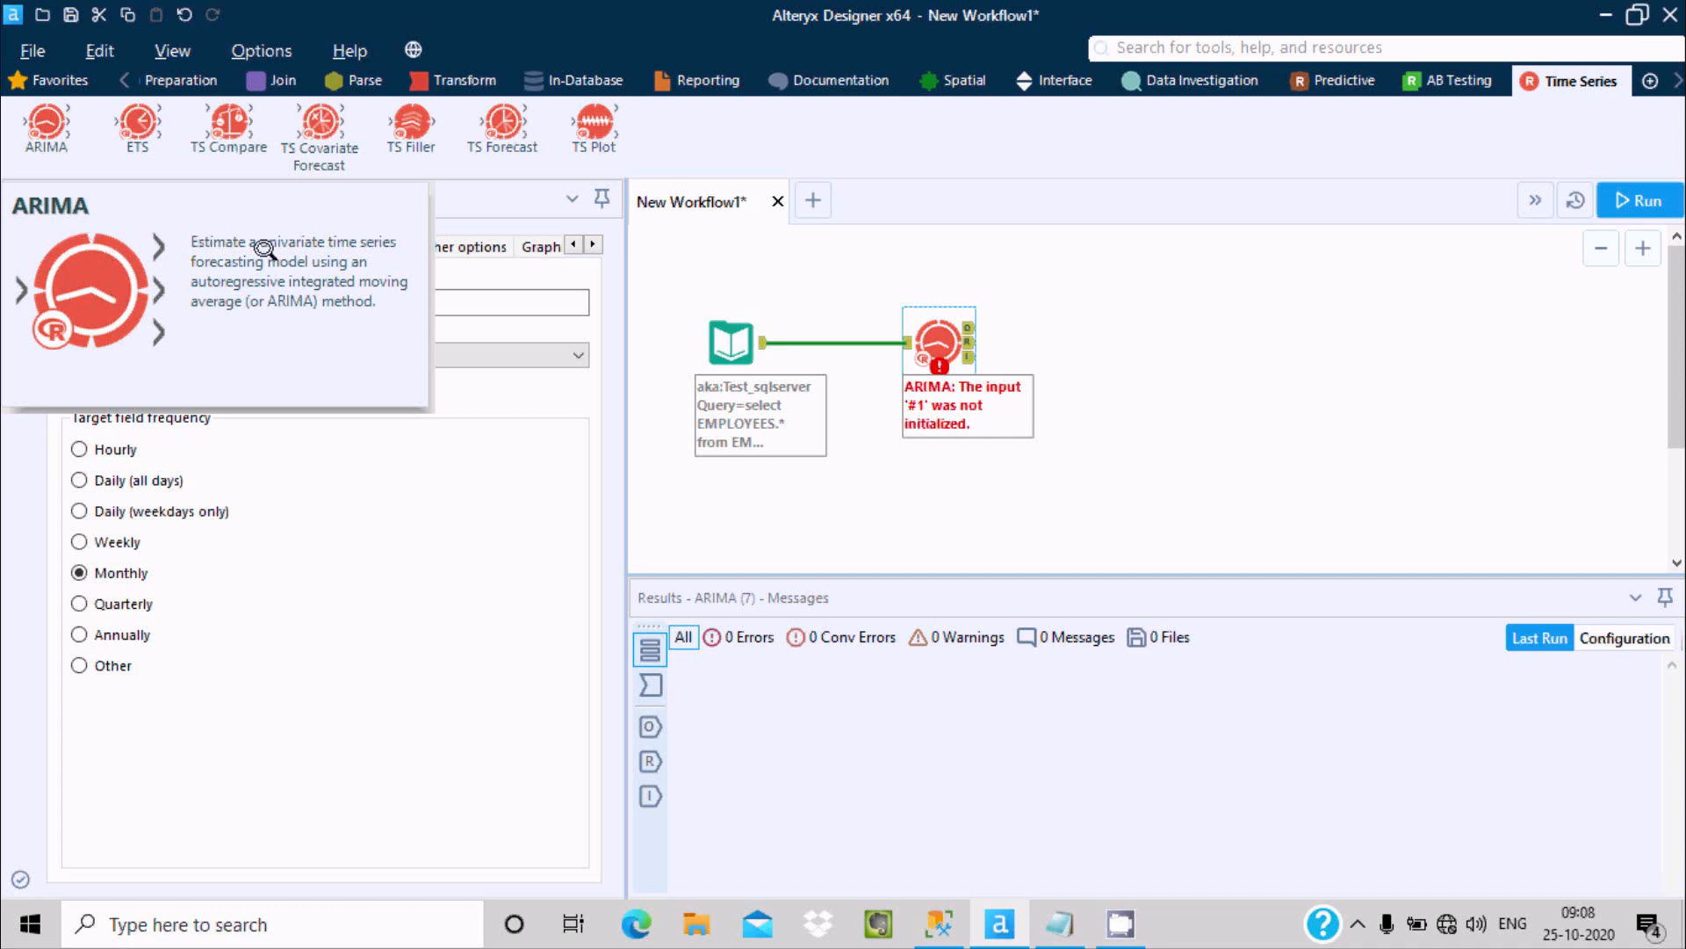
mouse_move(349, 245)
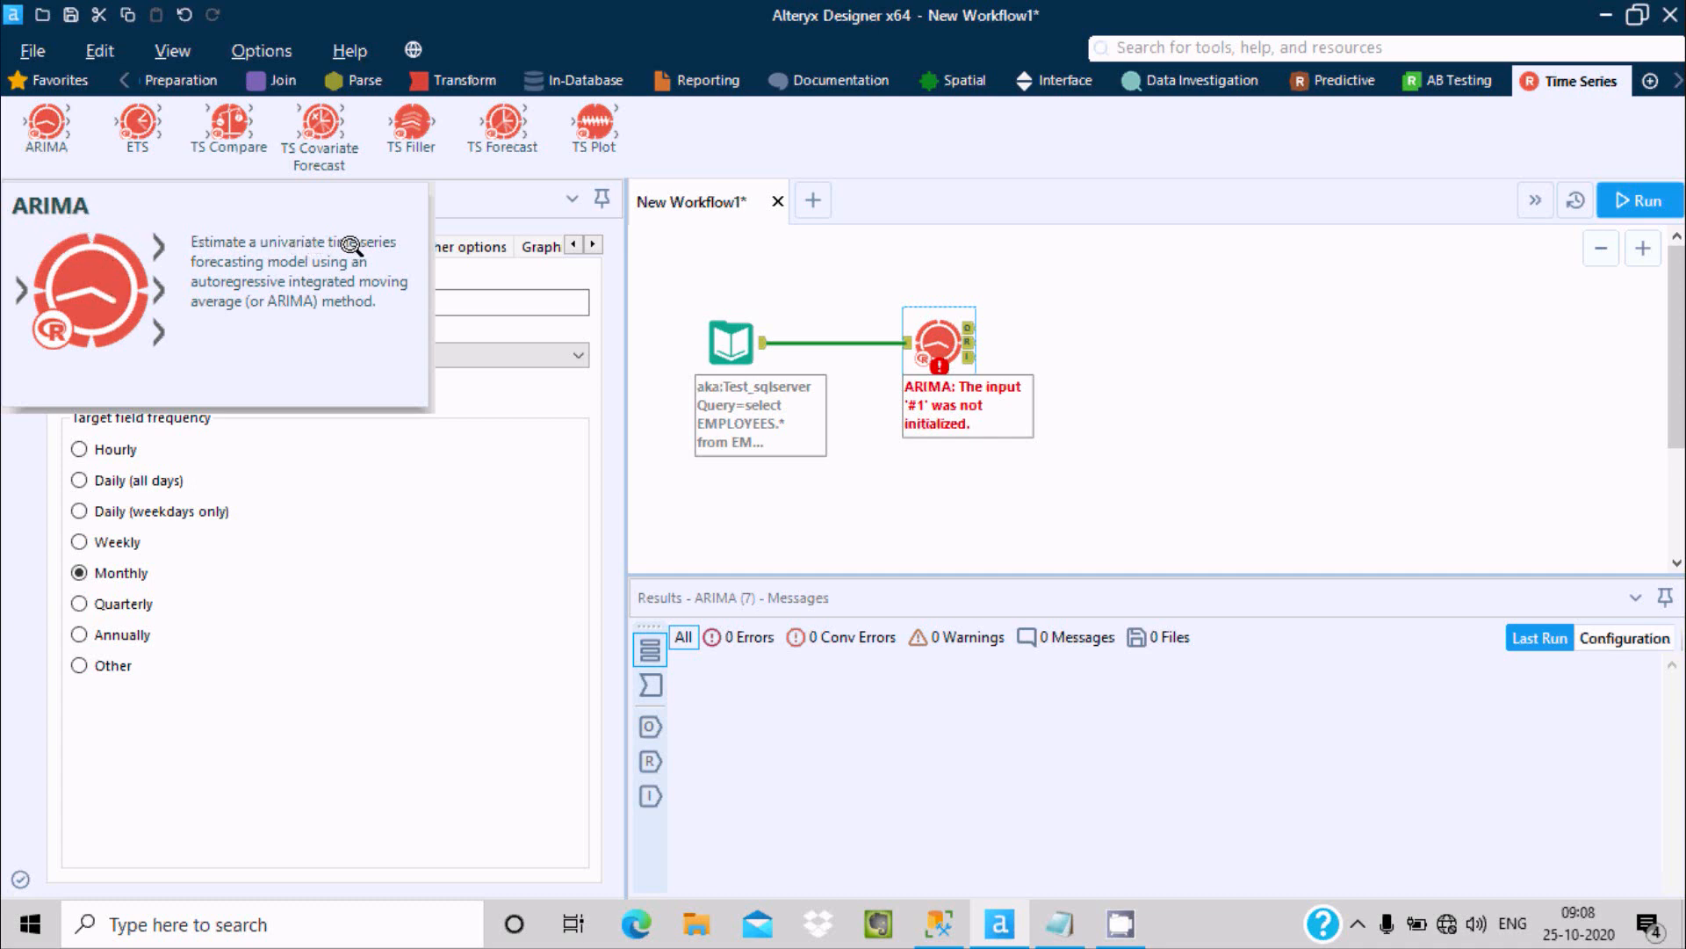
mouse_move(315, 272)
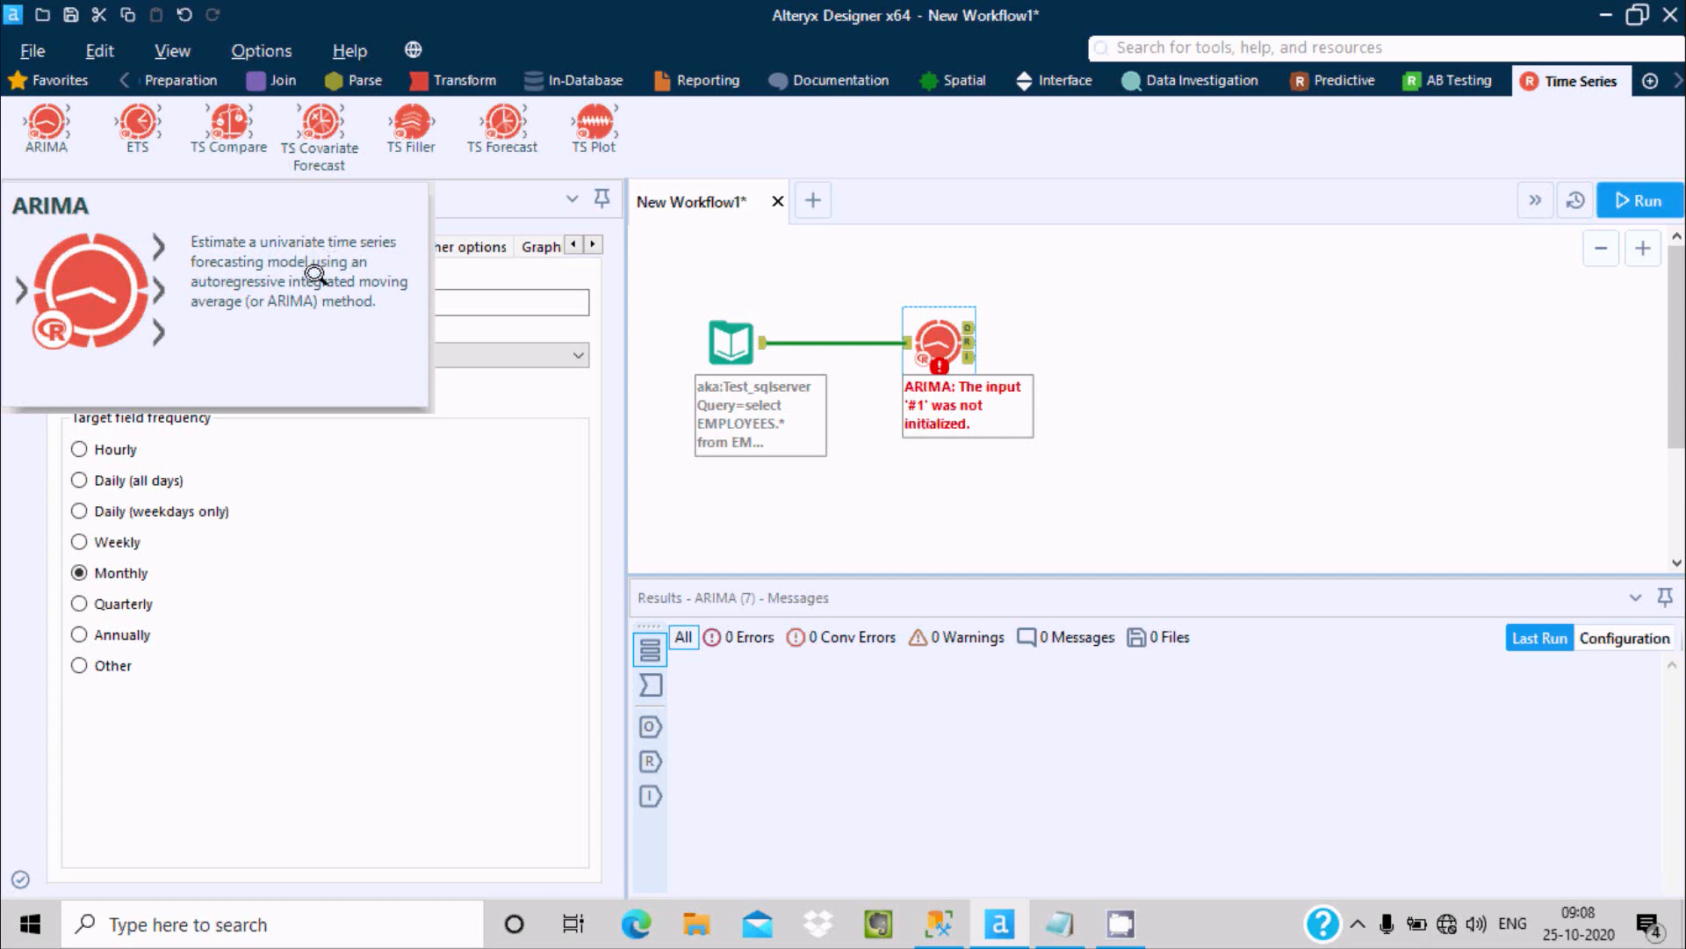
mouse_move(360, 277)
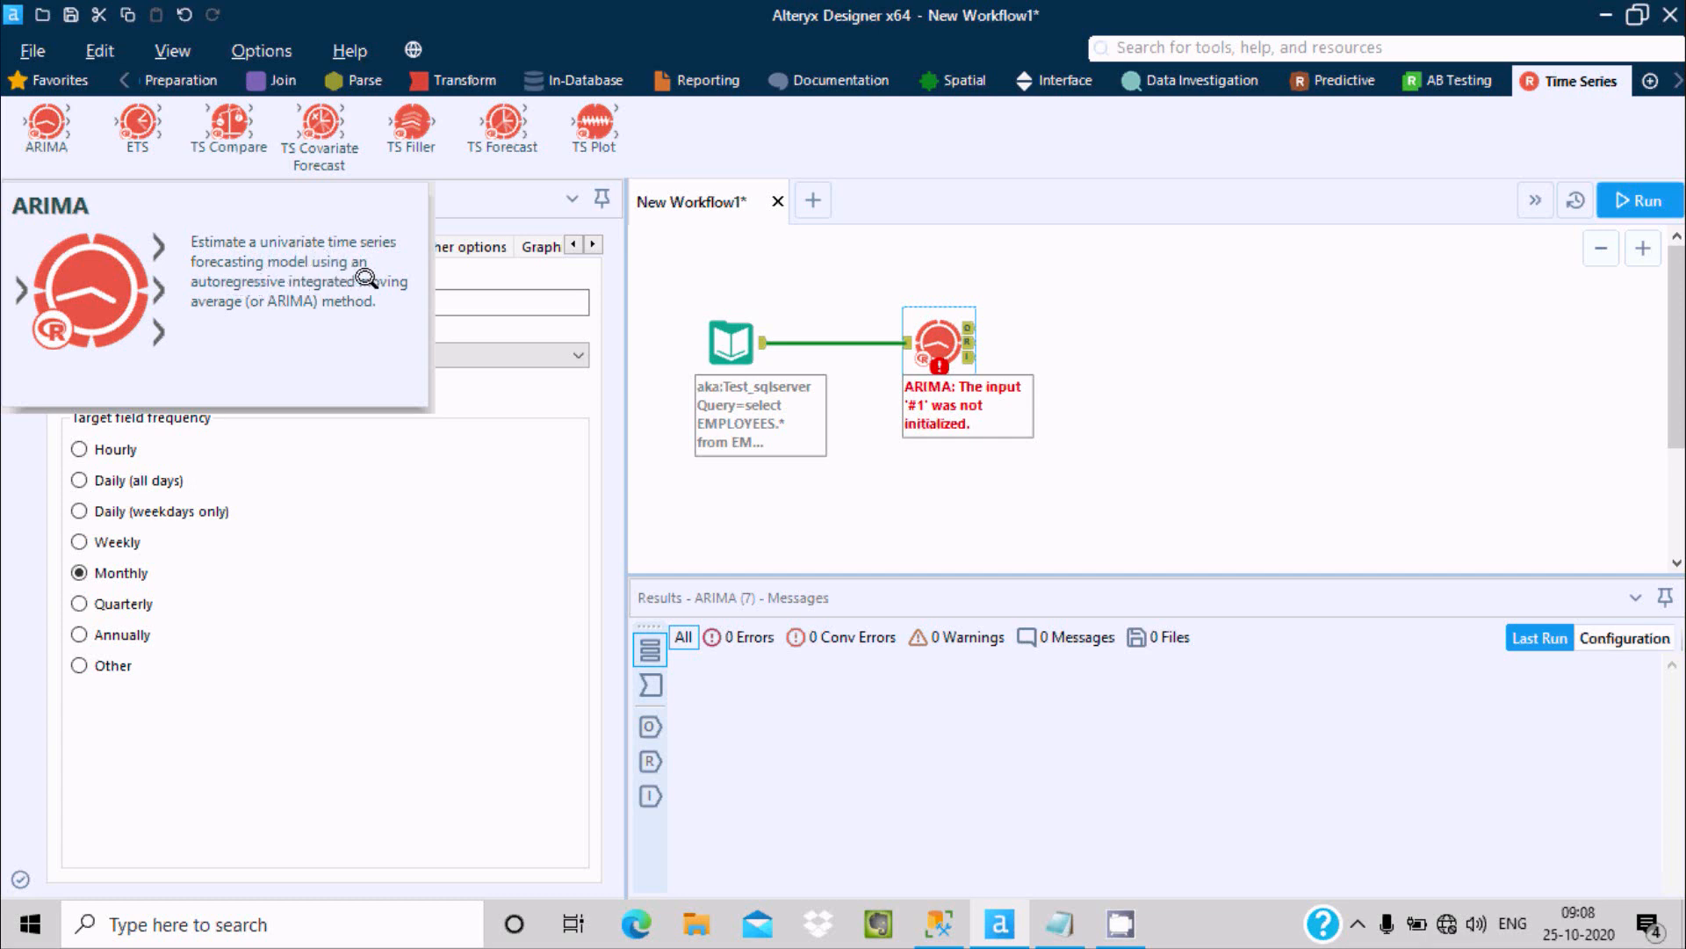
mouse_move(322, 301)
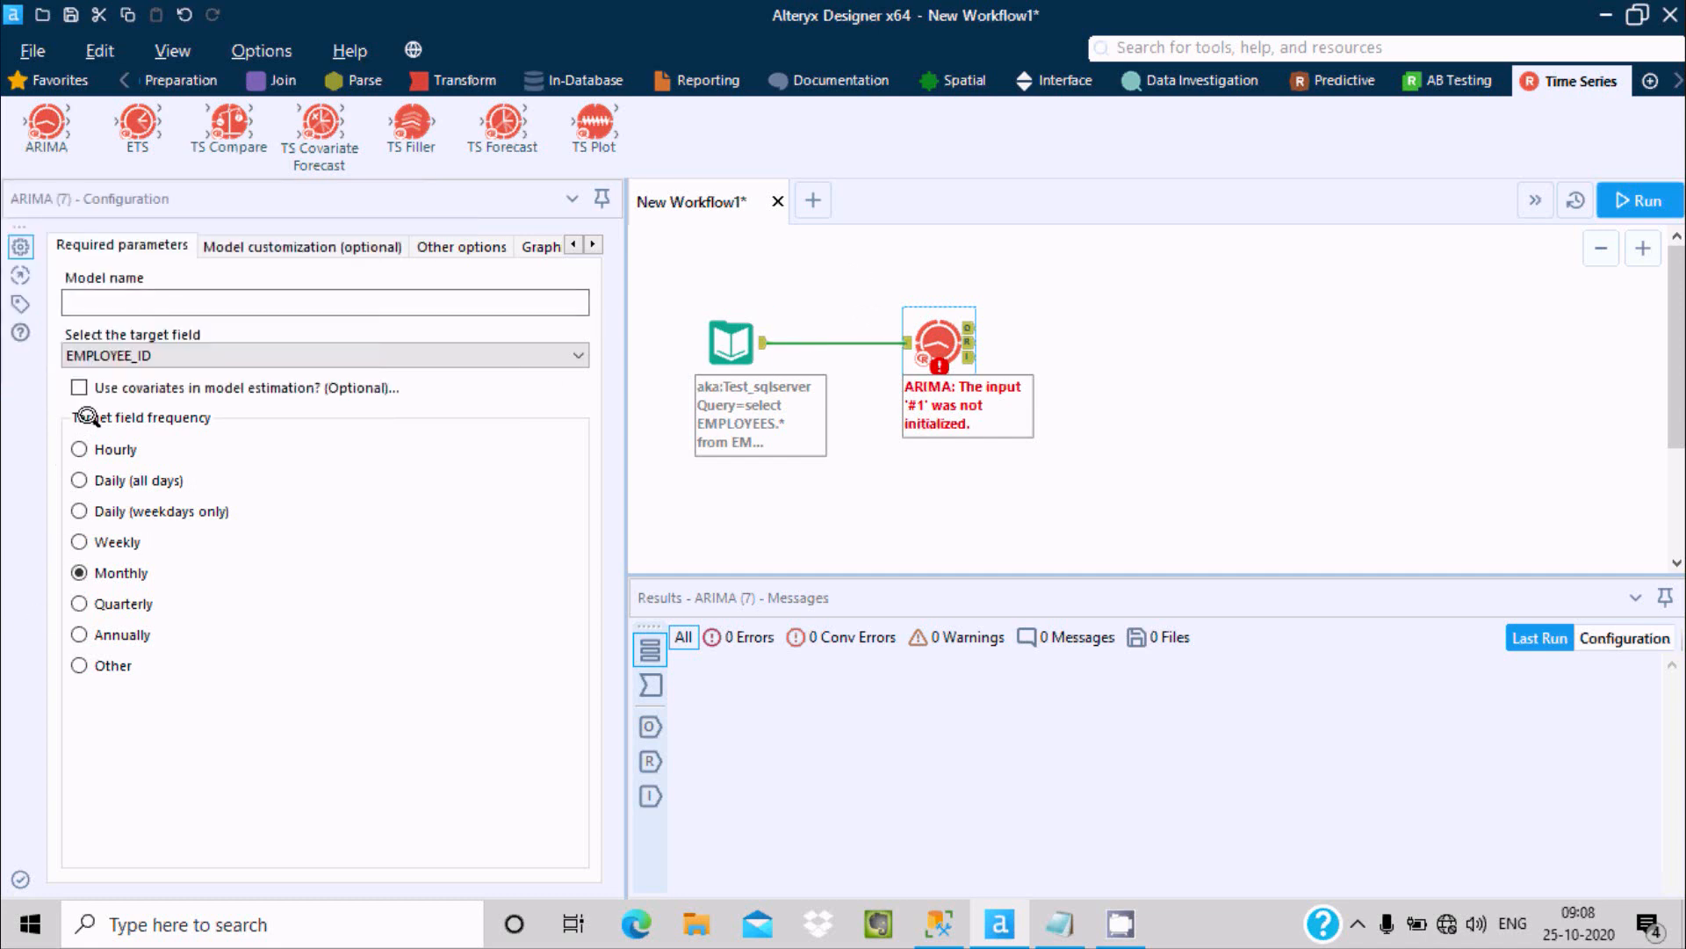
mouse_move(35, 680)
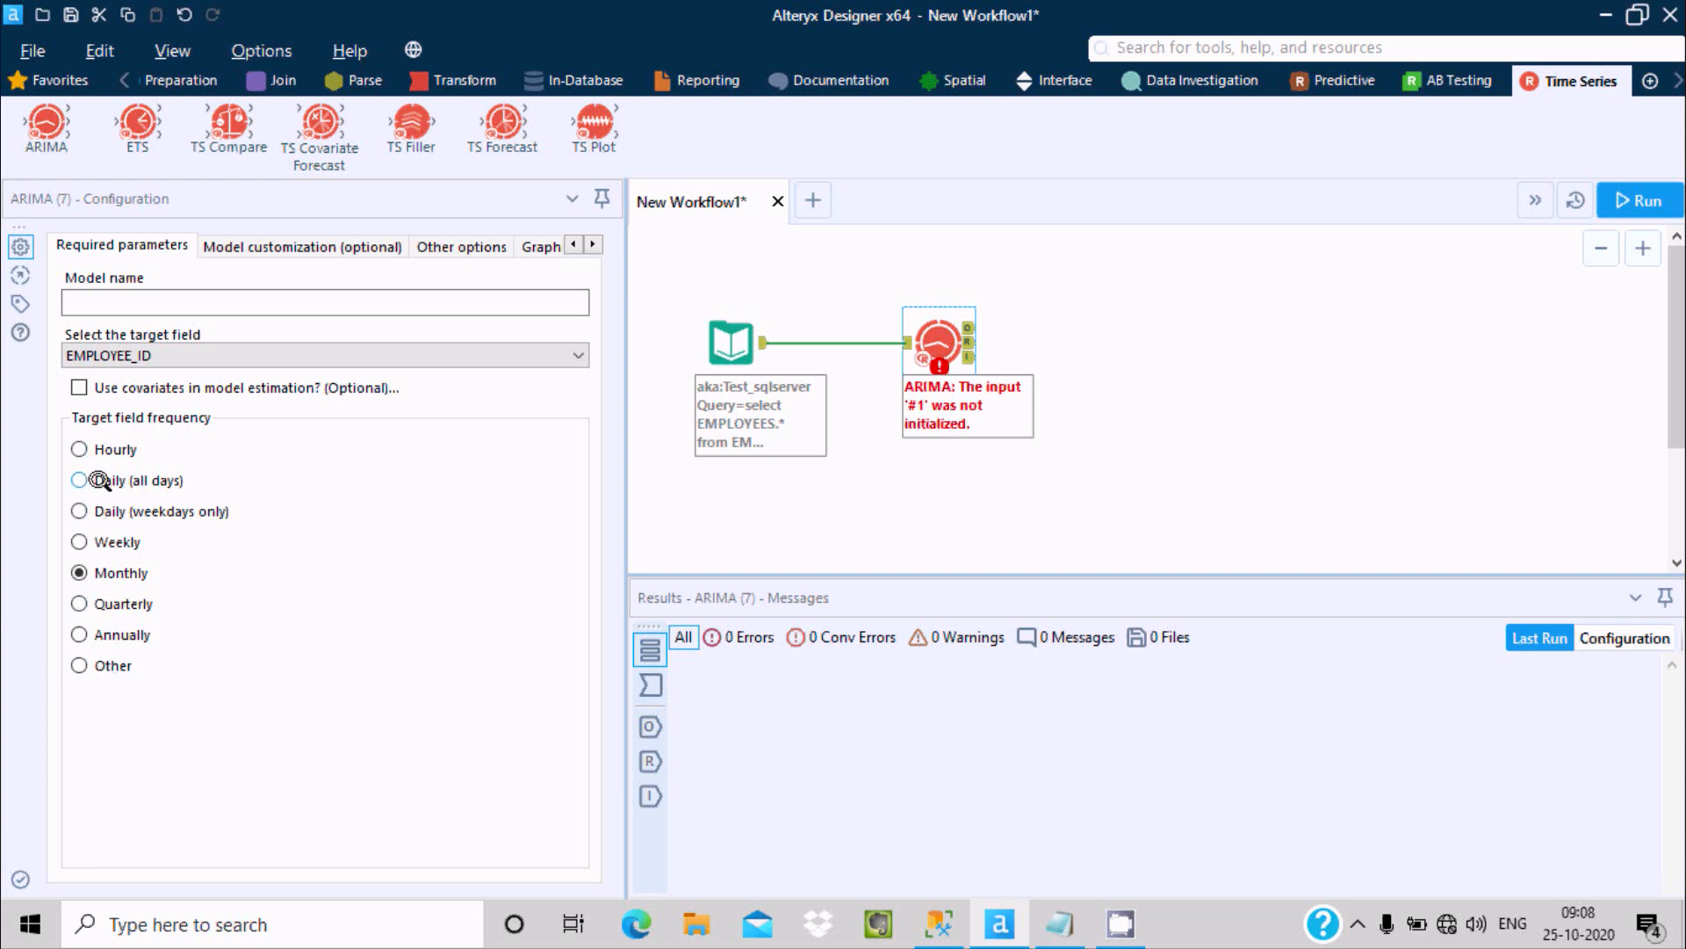
mouse_move(77, 635)
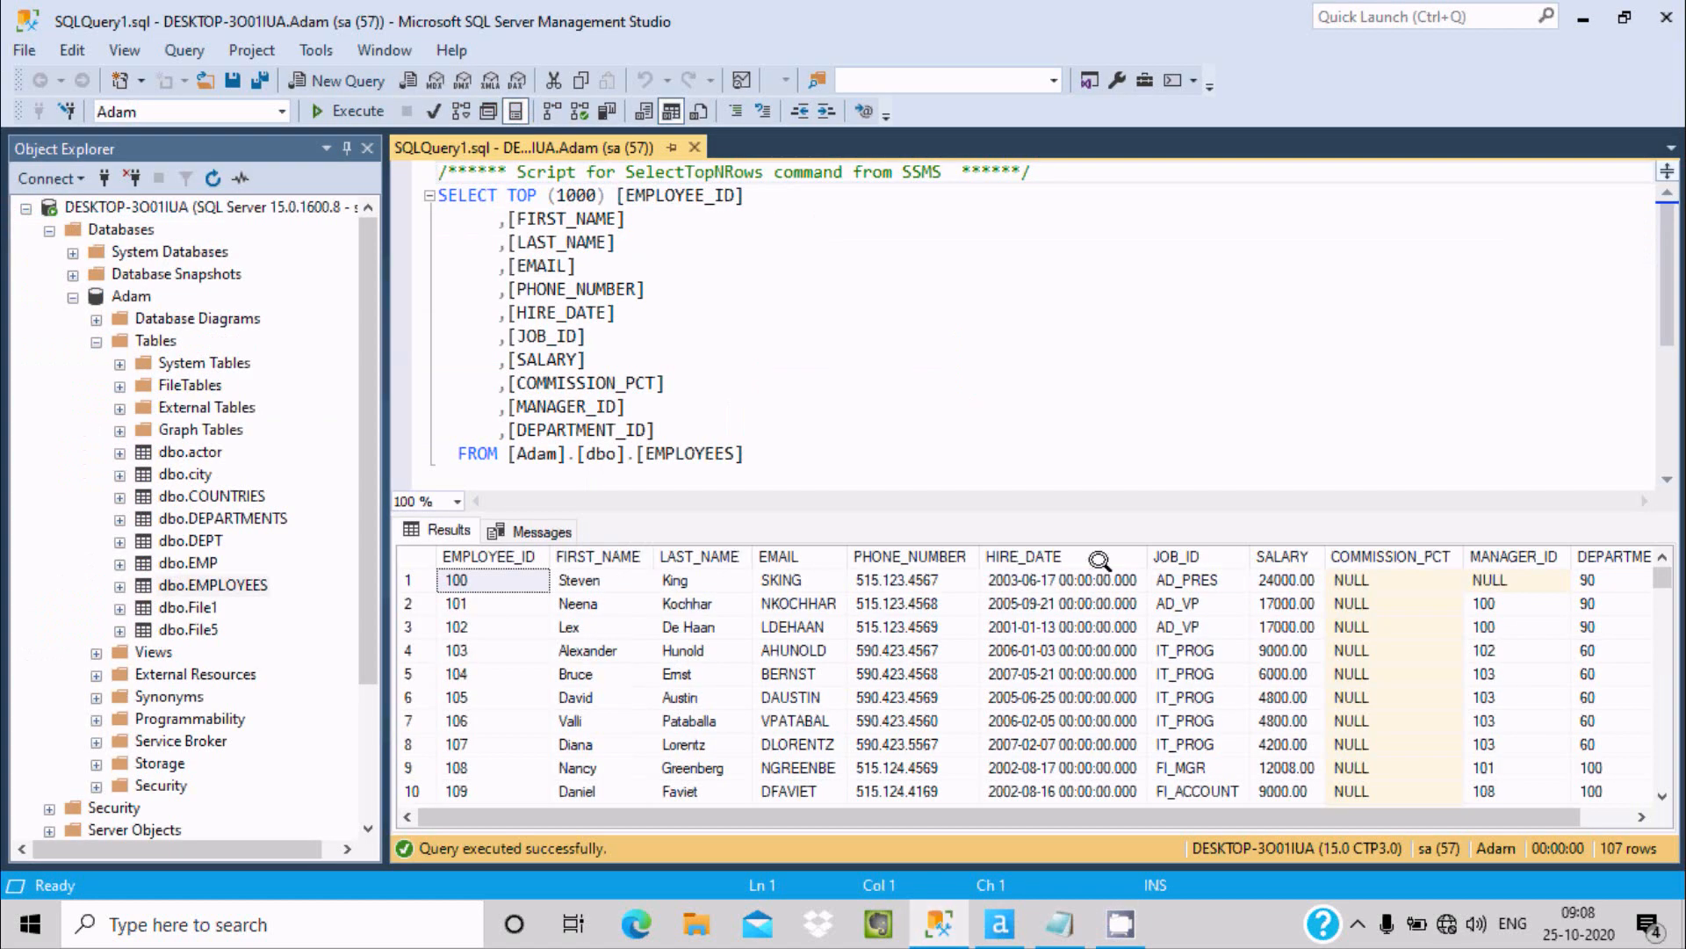
Keep EMPLOYEE_ID as the forecast target and name the model 'mdl_arima'
left_click(998, 923)
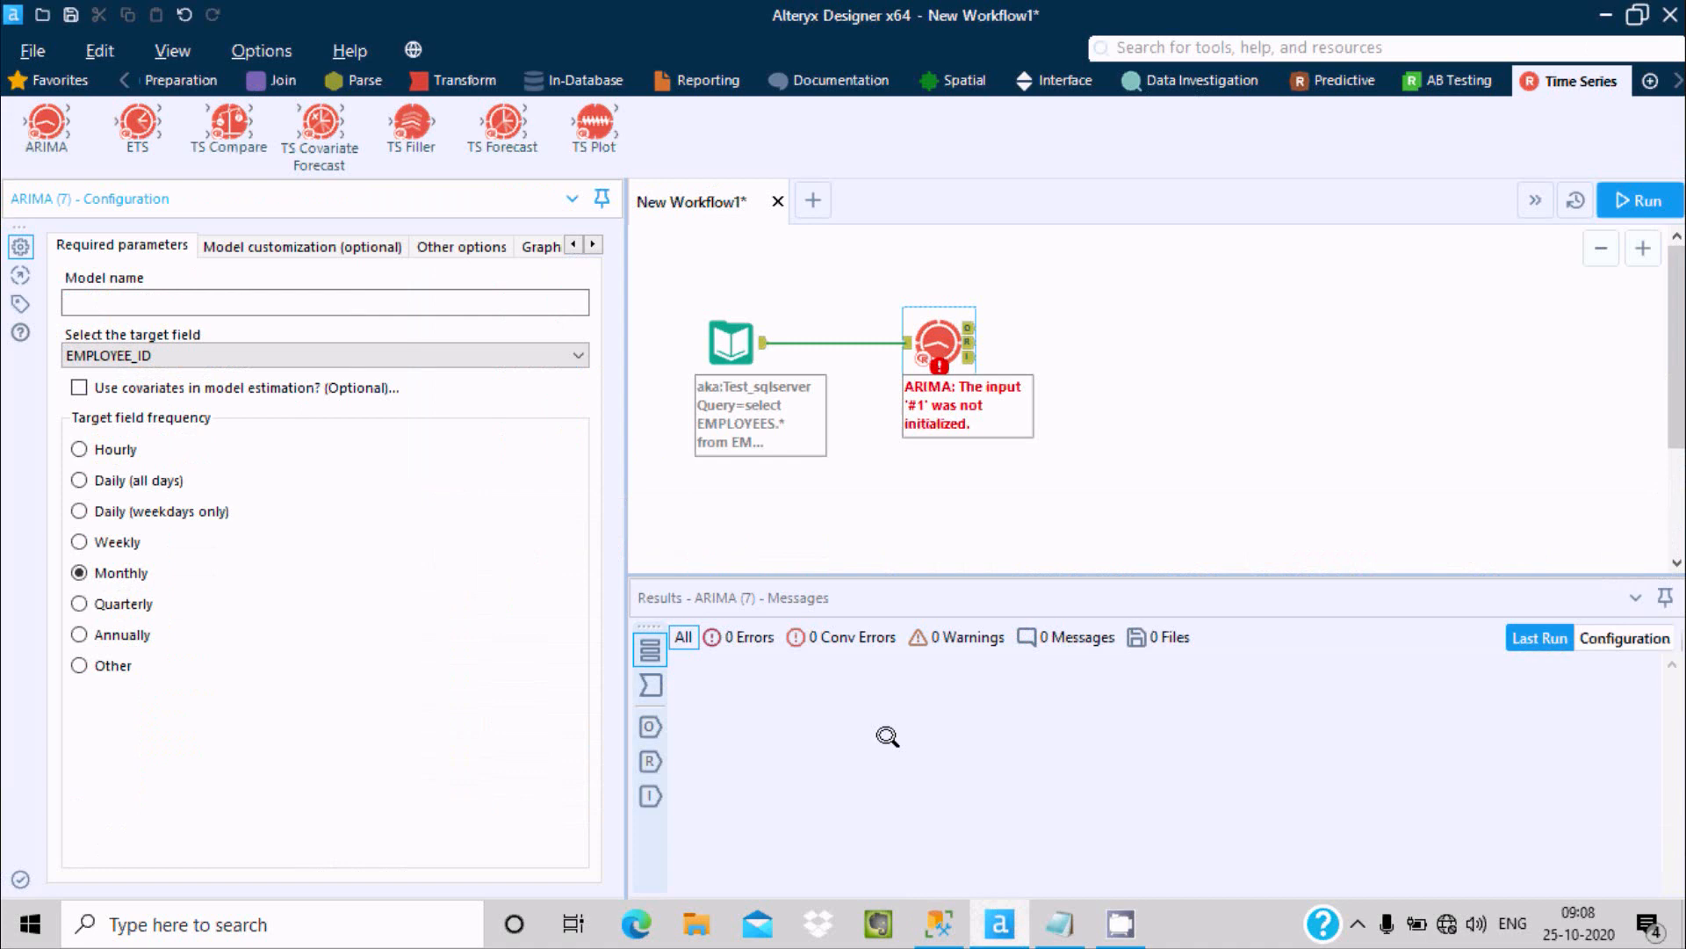
left_click(324, 354)
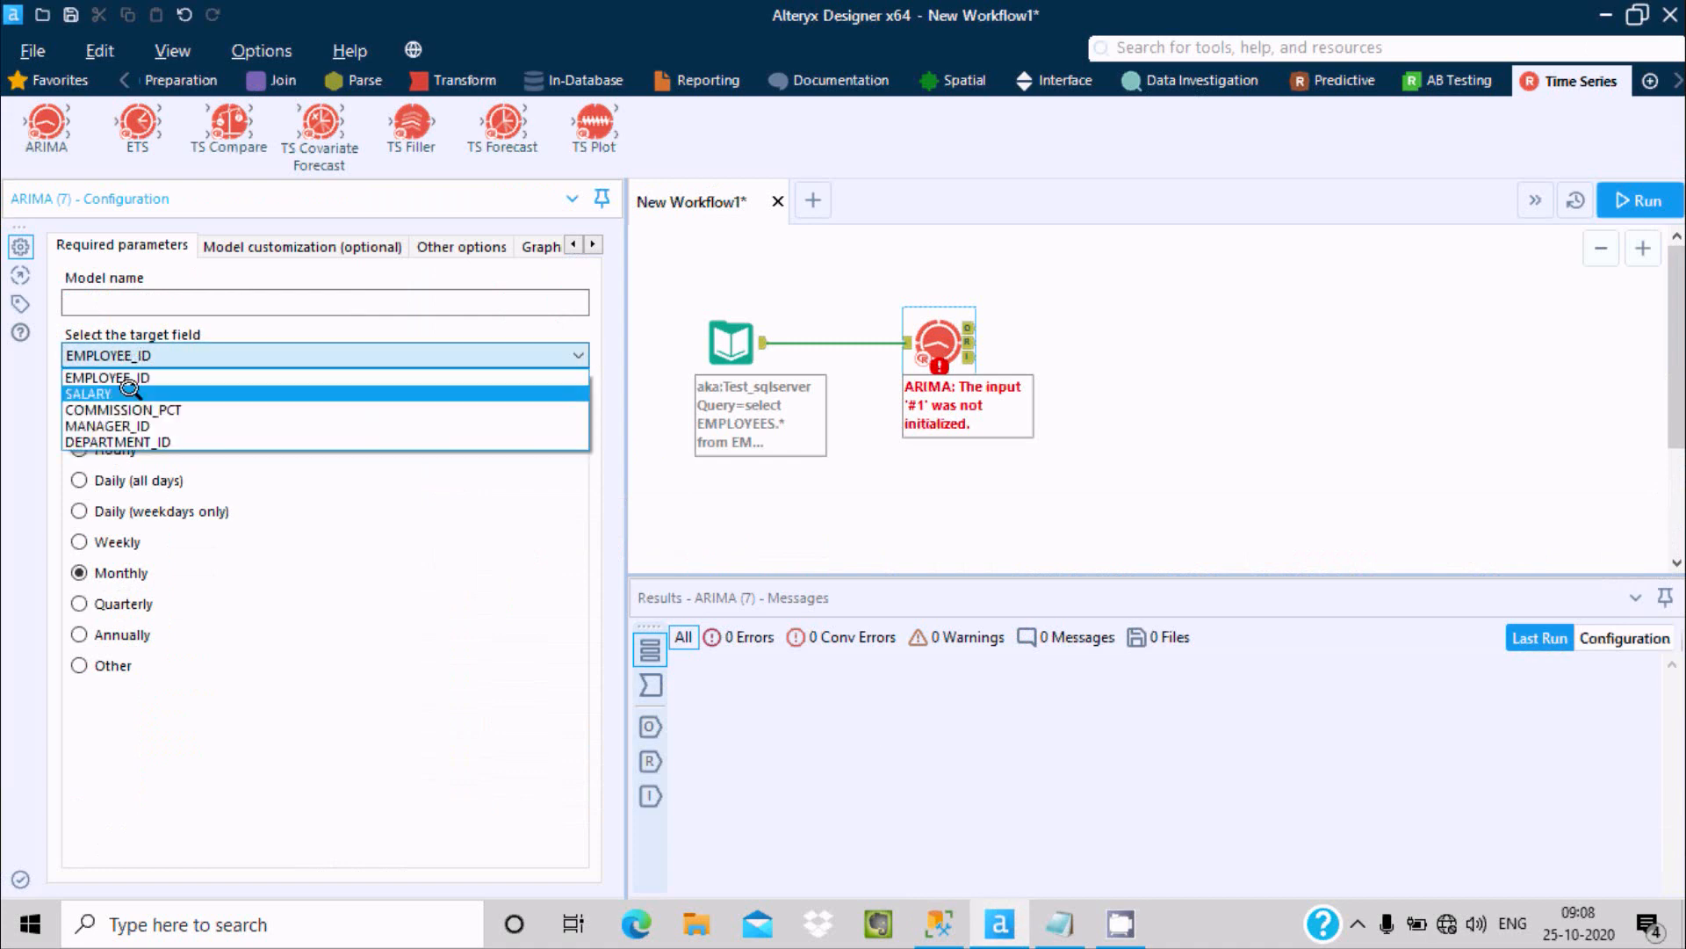
mouse_move(121, 411)
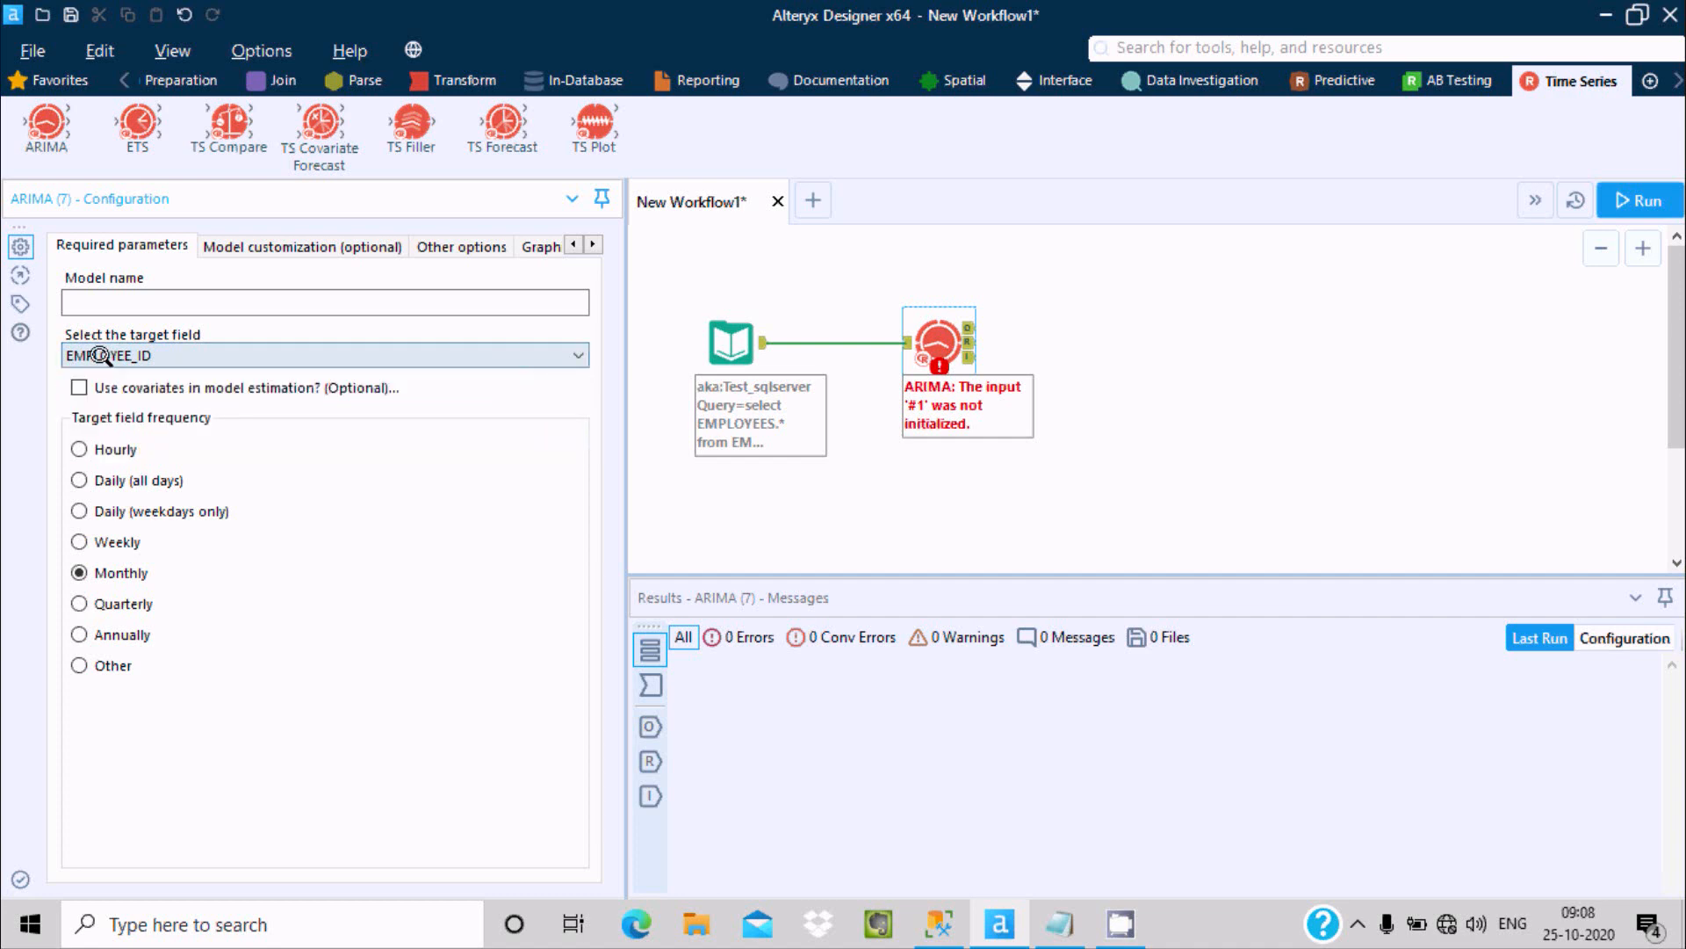
left_click(322, 302)
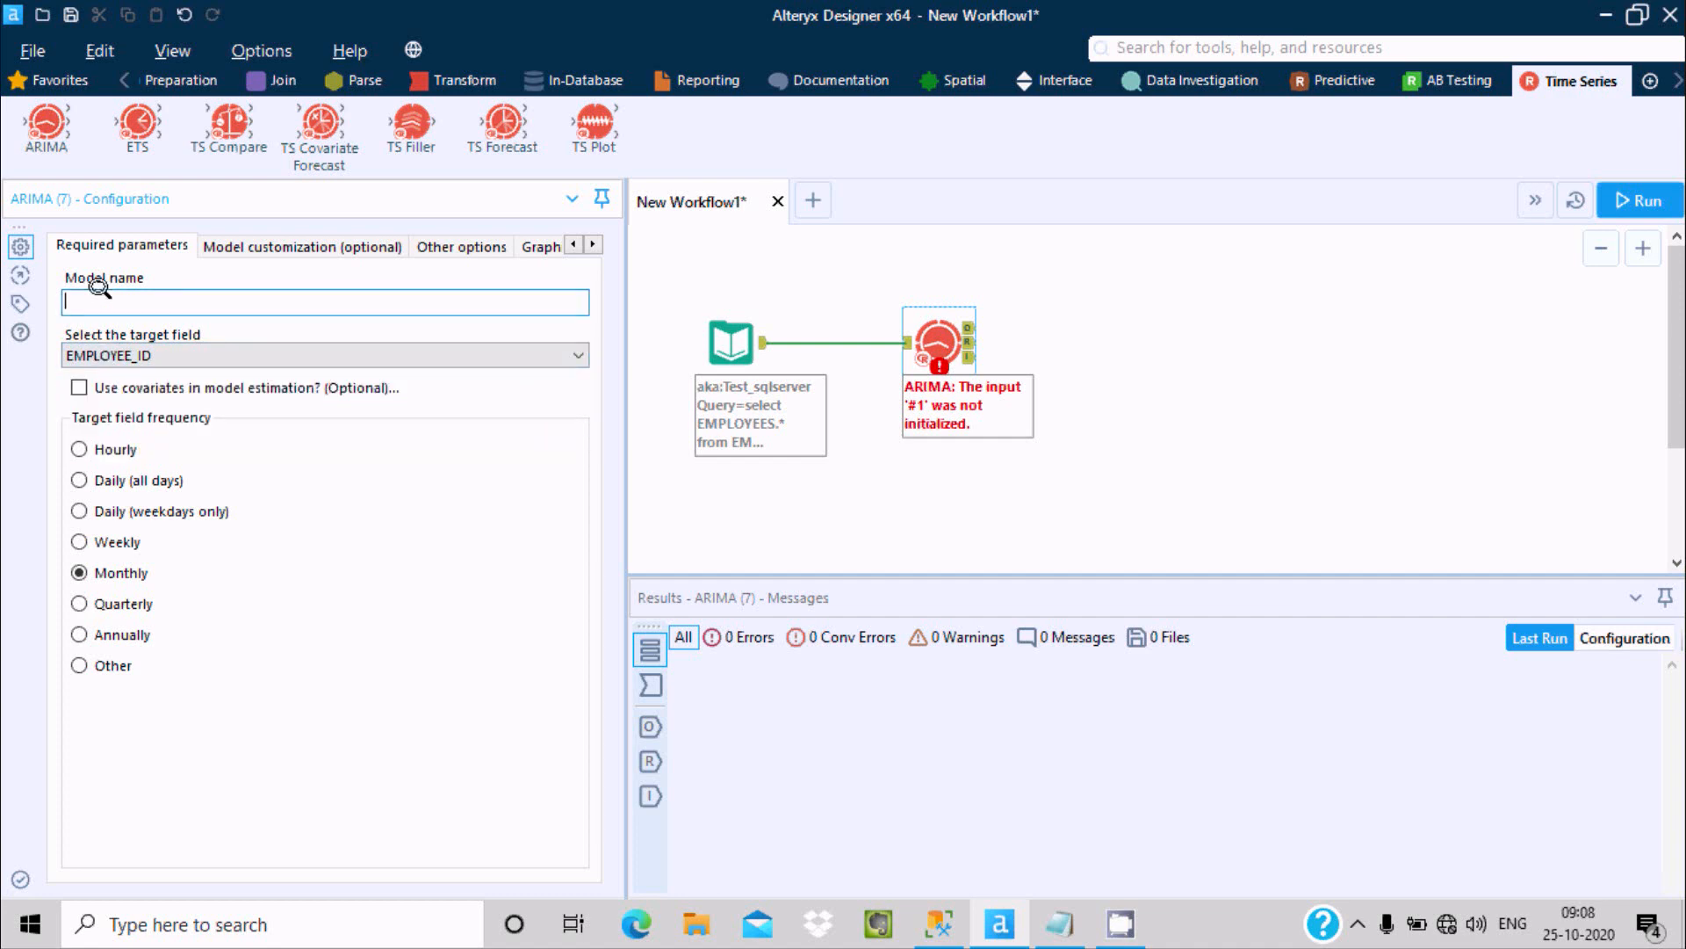
type("mdl")
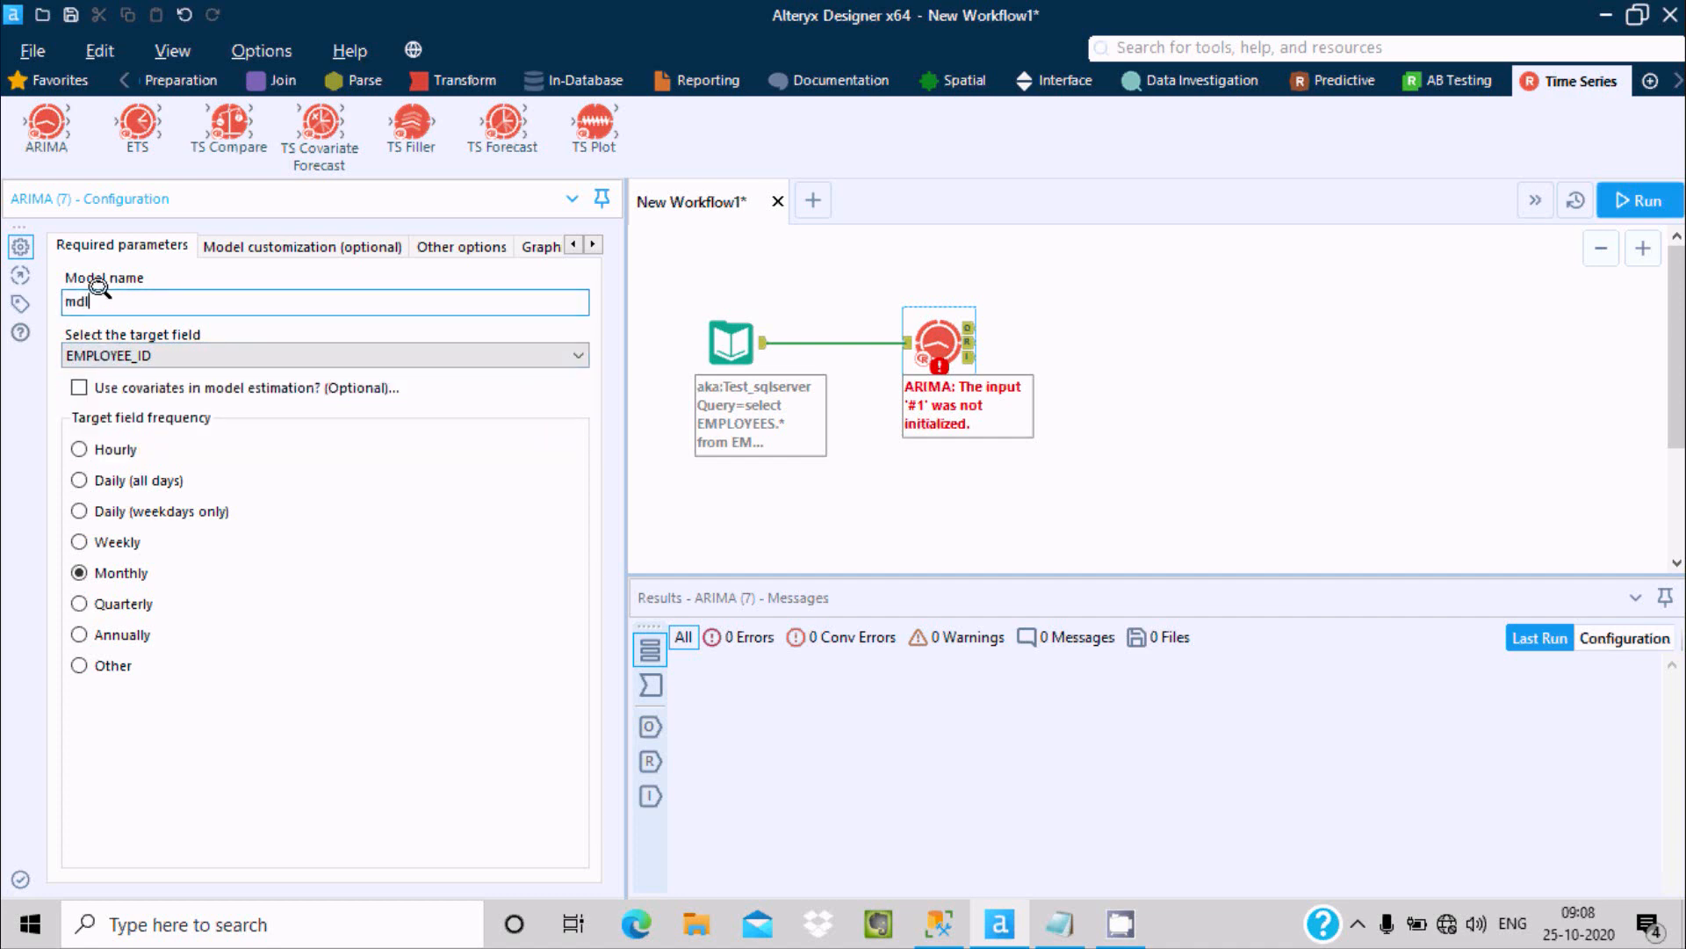
type("_")
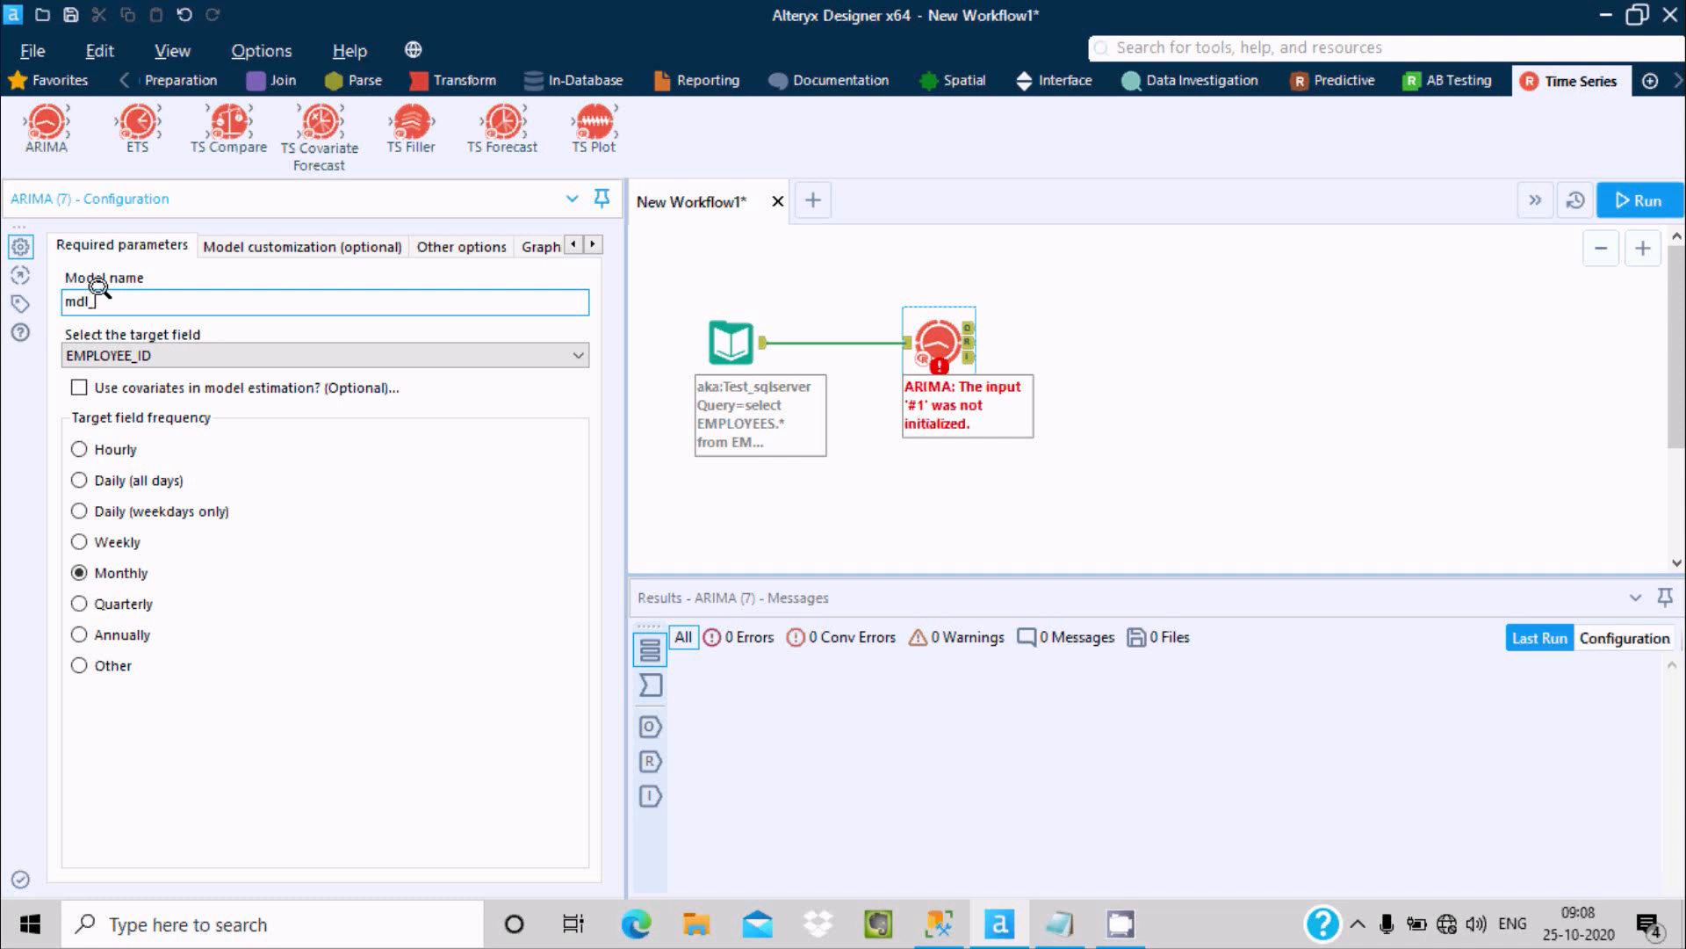
type("arima")
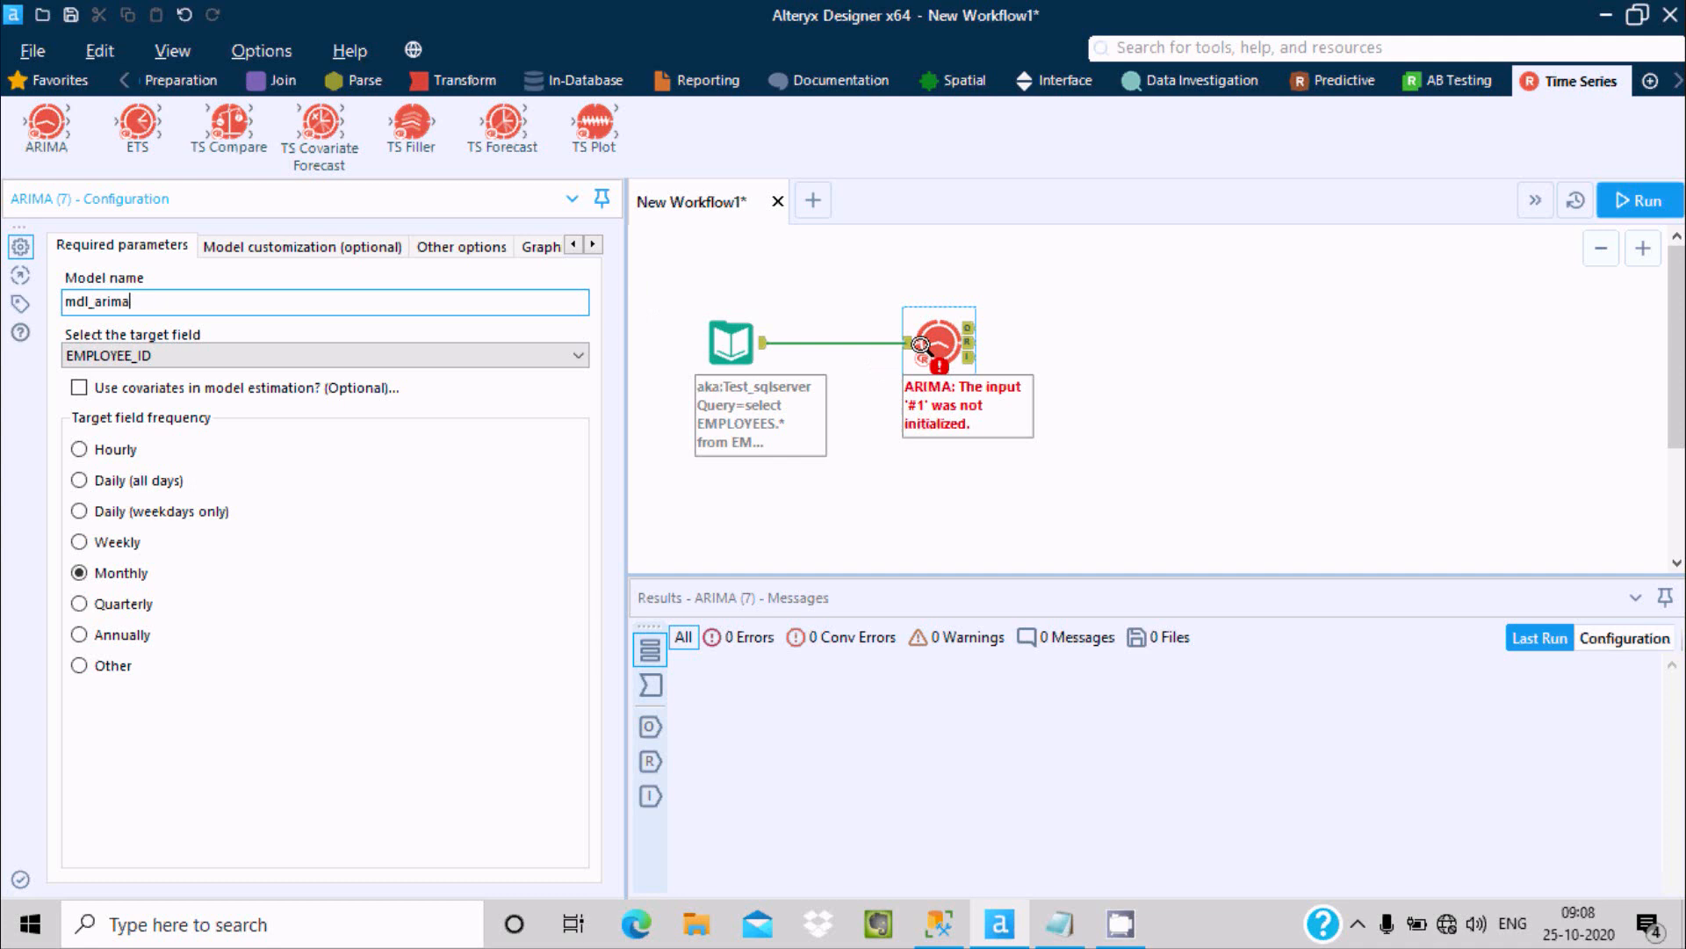
Attach Browse tools to the ARIMA O, R and I outputs, keeping monthly frequency
left_click(1639, 201)
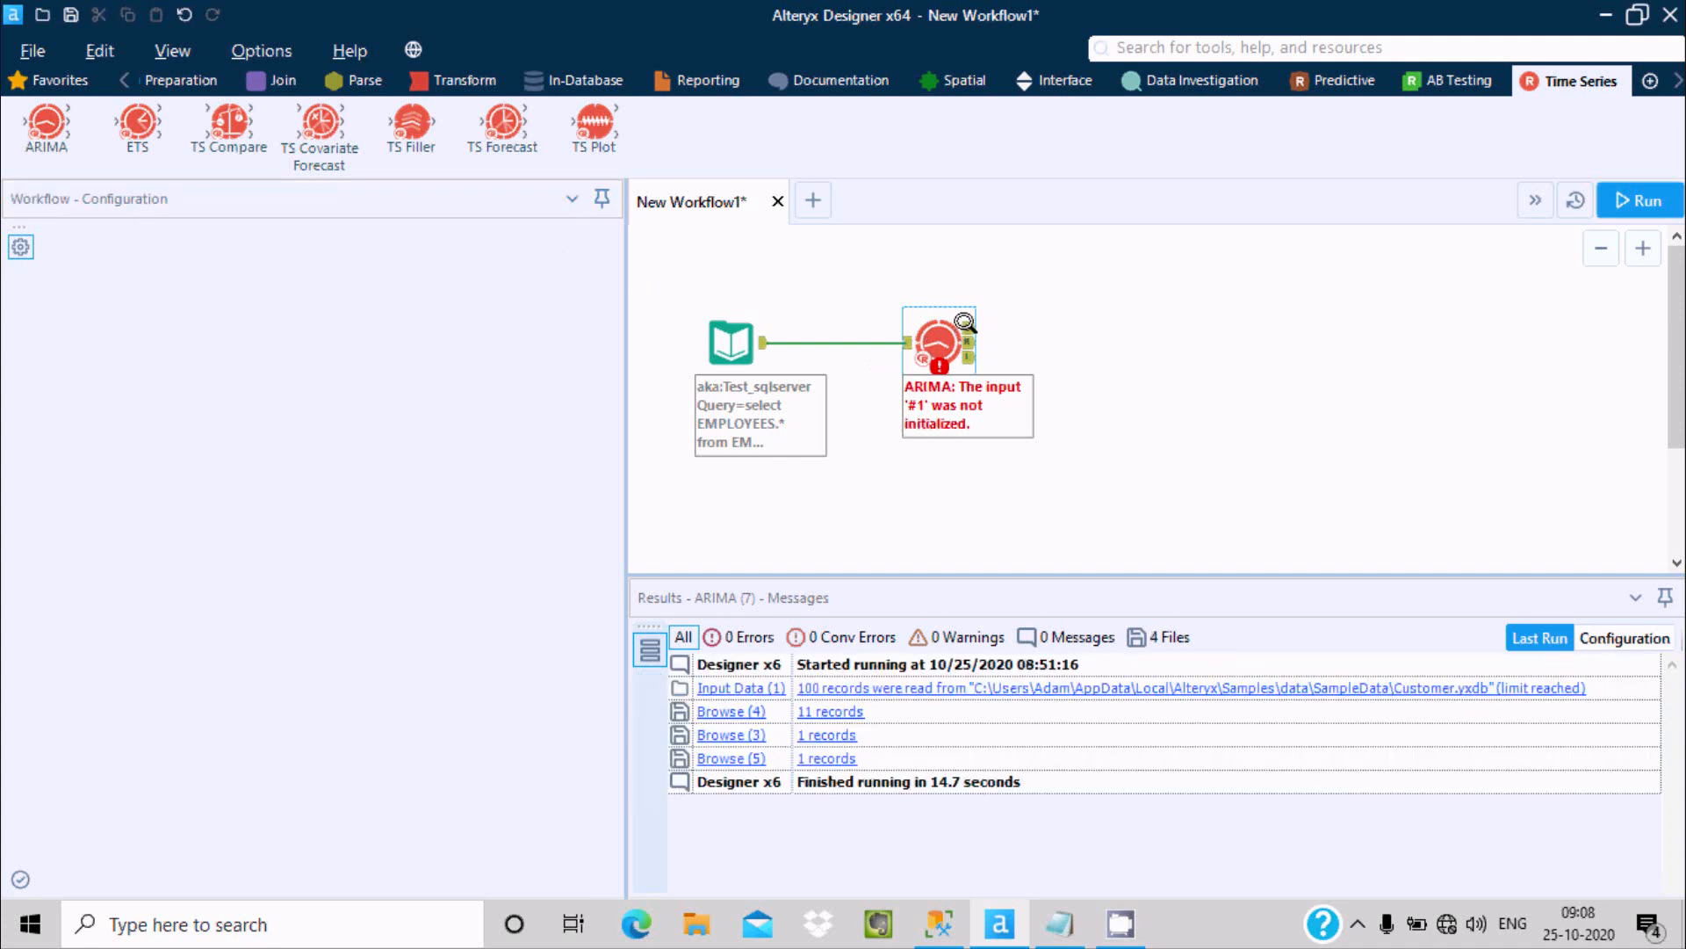
left_click(1183, 484)
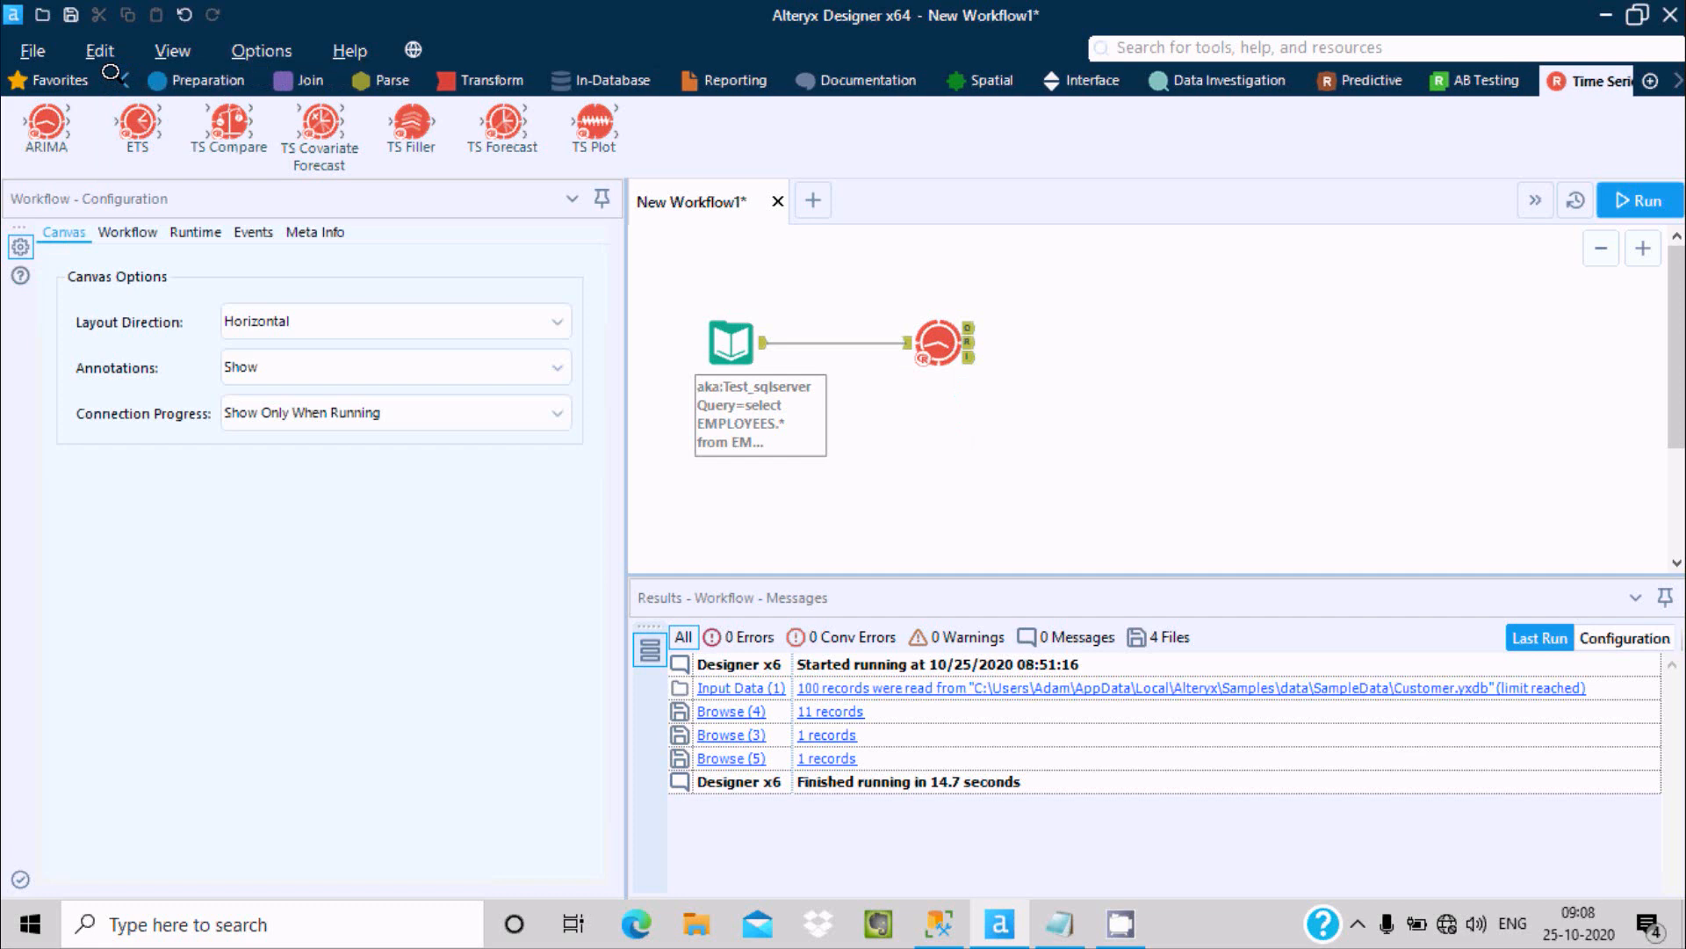
left_click(182, 80)
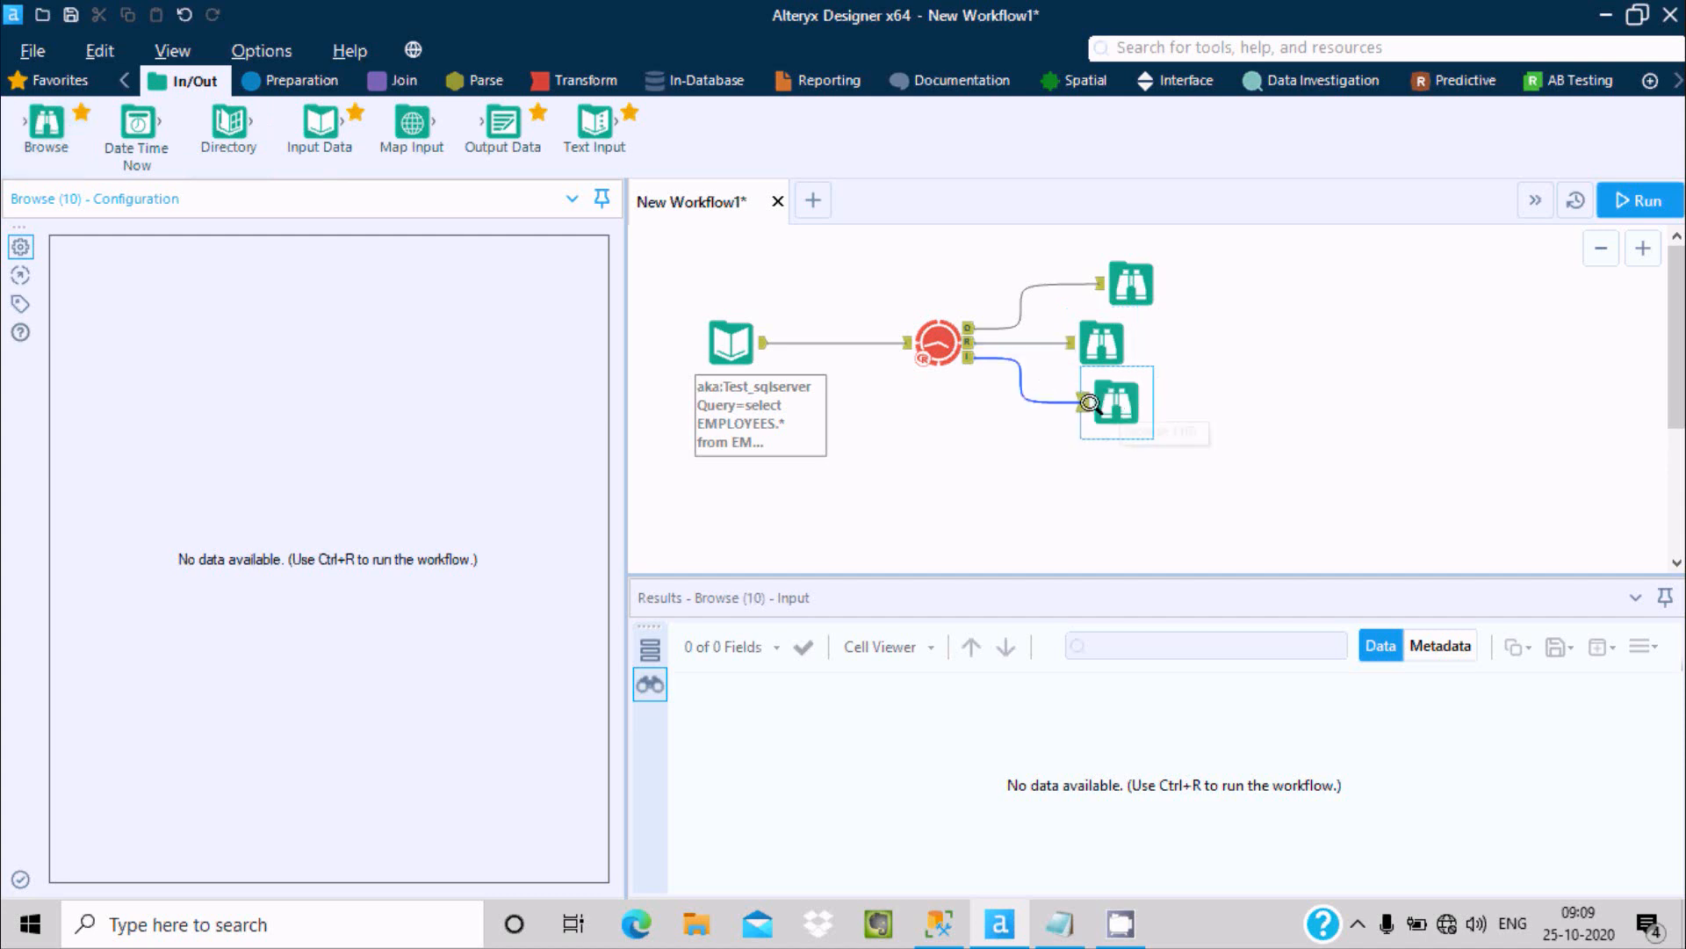
left_click(938, 341)
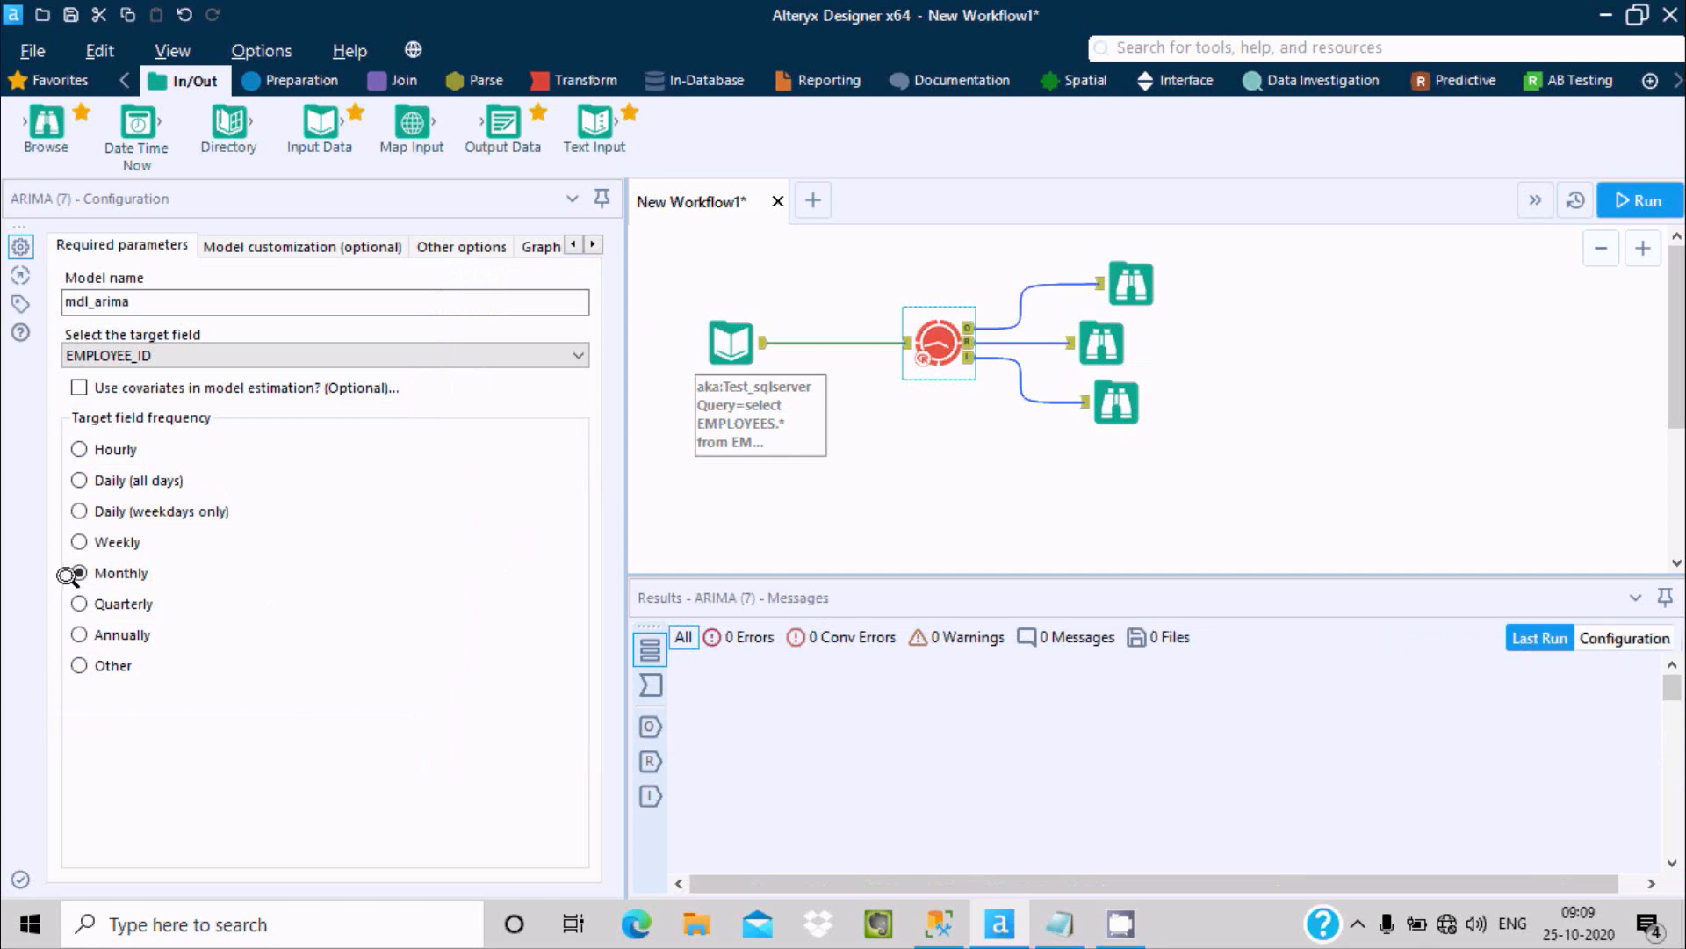
left_click(77, 572)
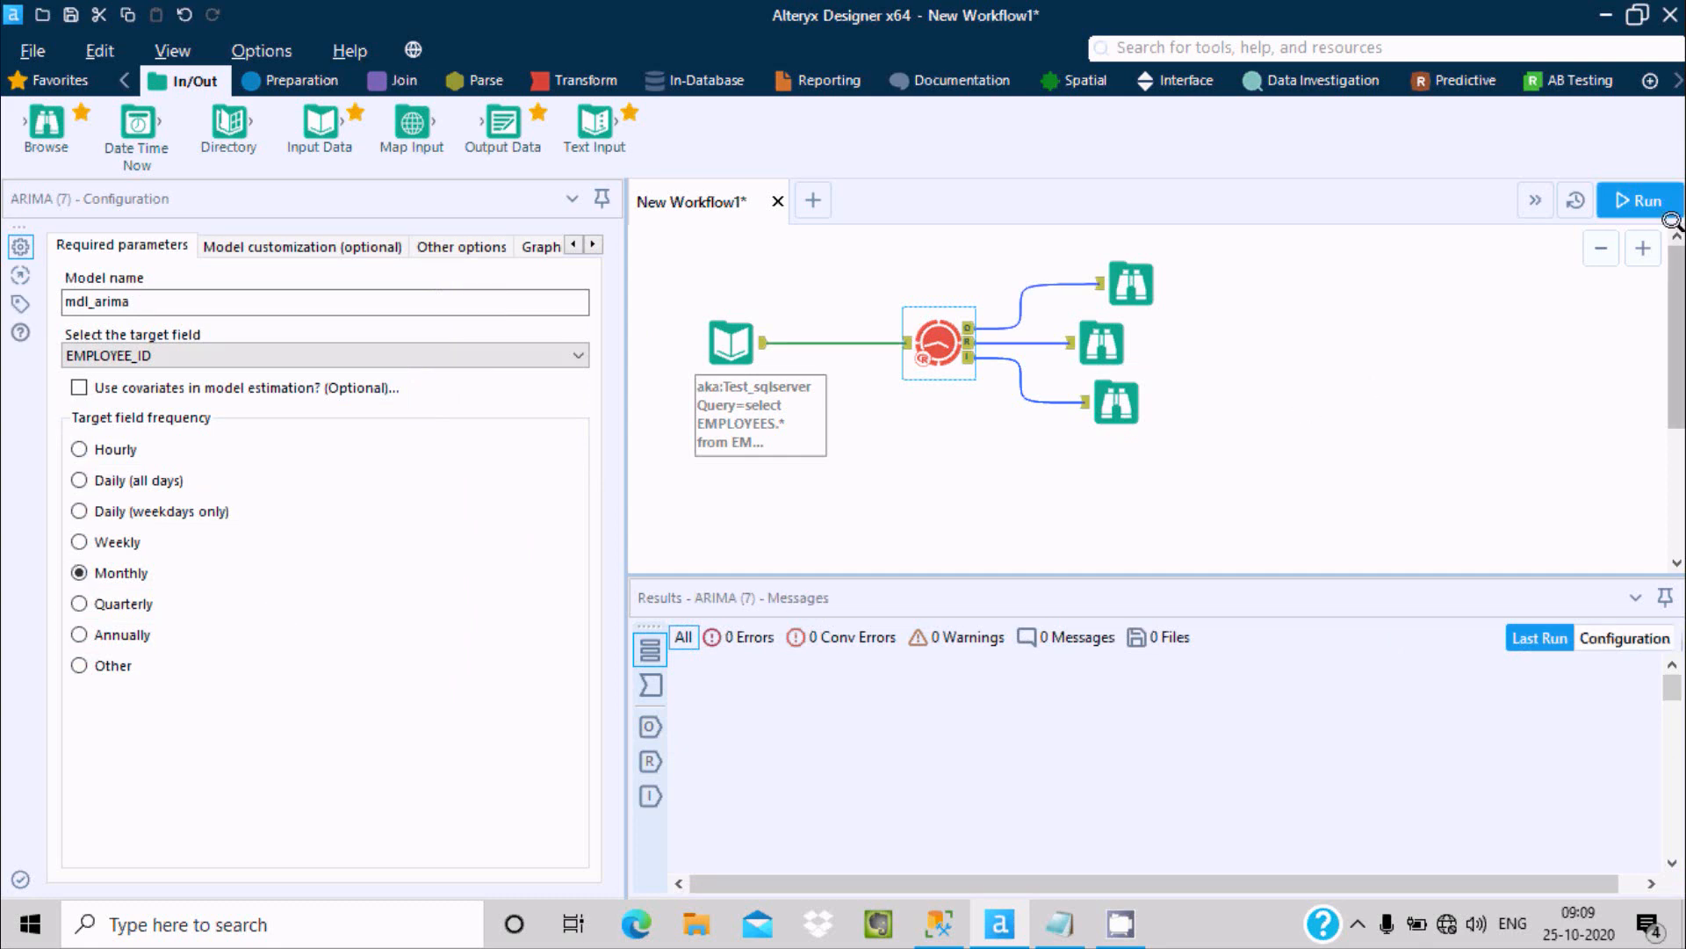
Run the workflow and browse the EMPLOYEES table in SQL Server while it processes
left_click(1638, 200)
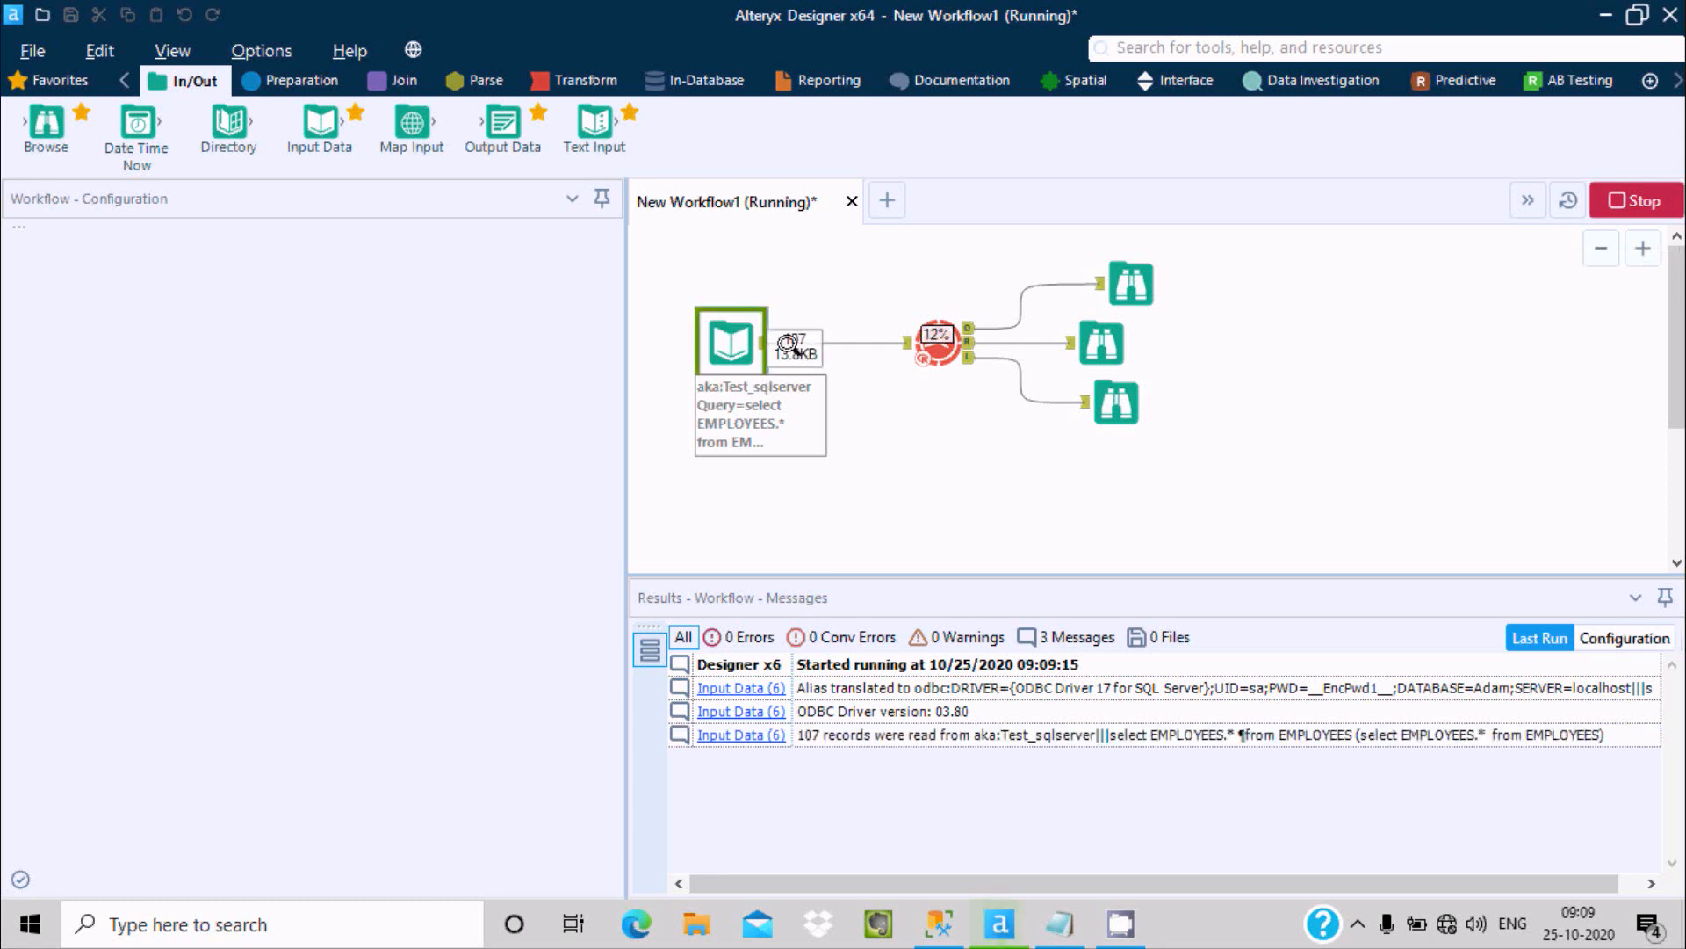
left_click(935, 923)
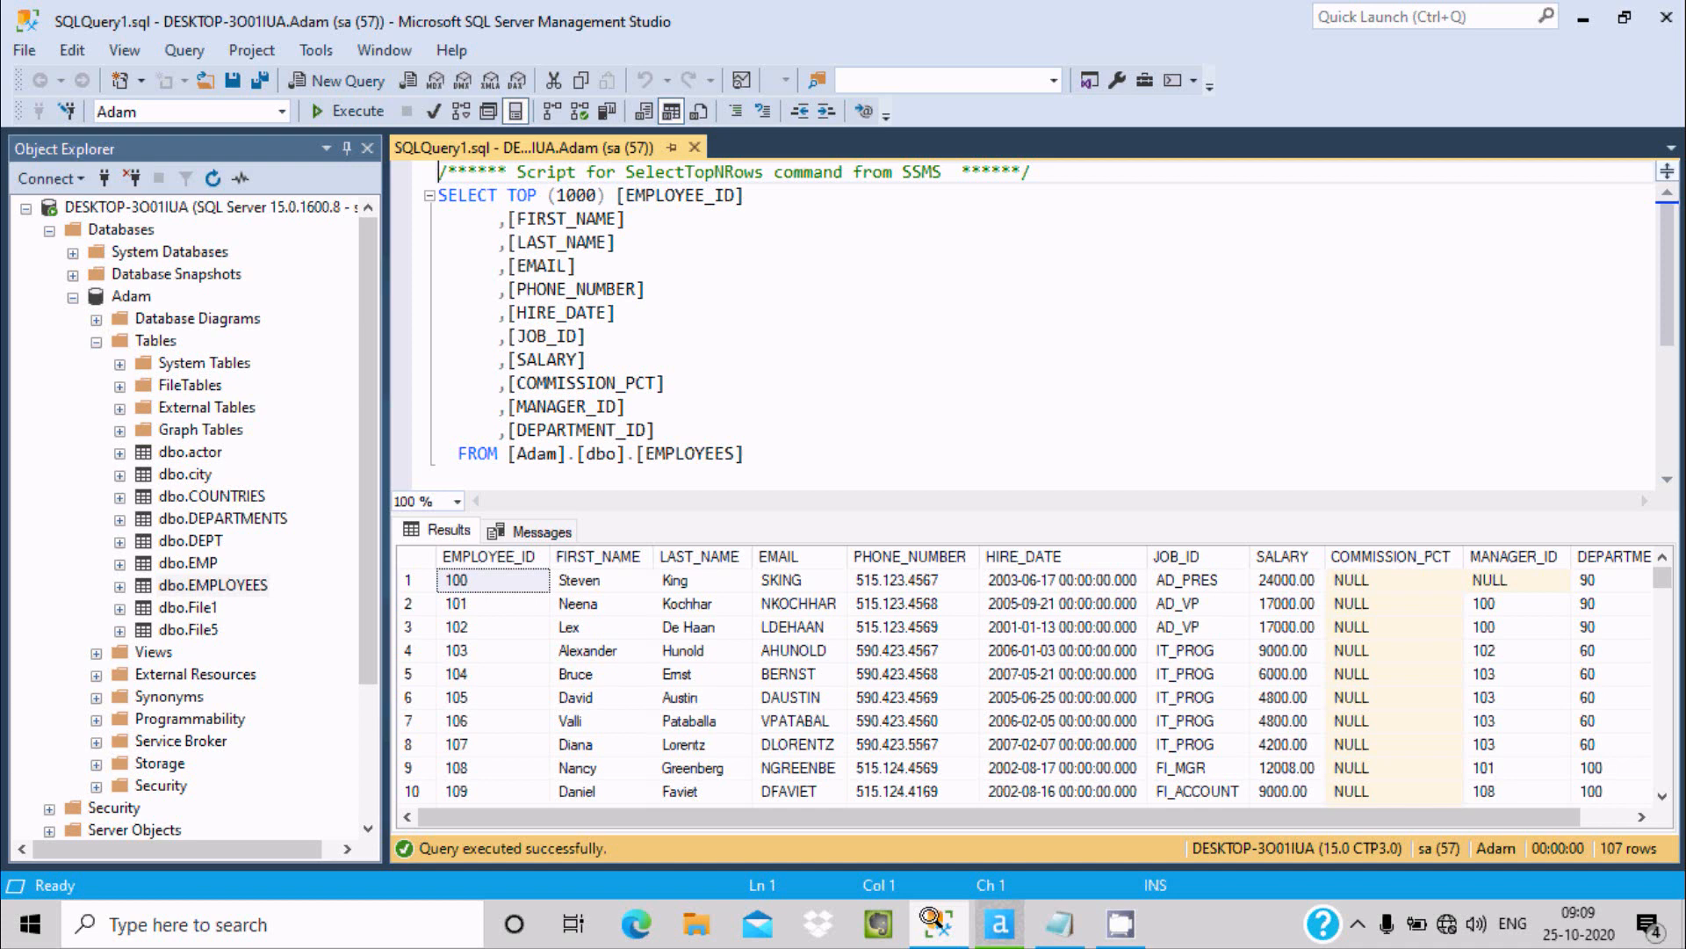
scroll("down", 3)
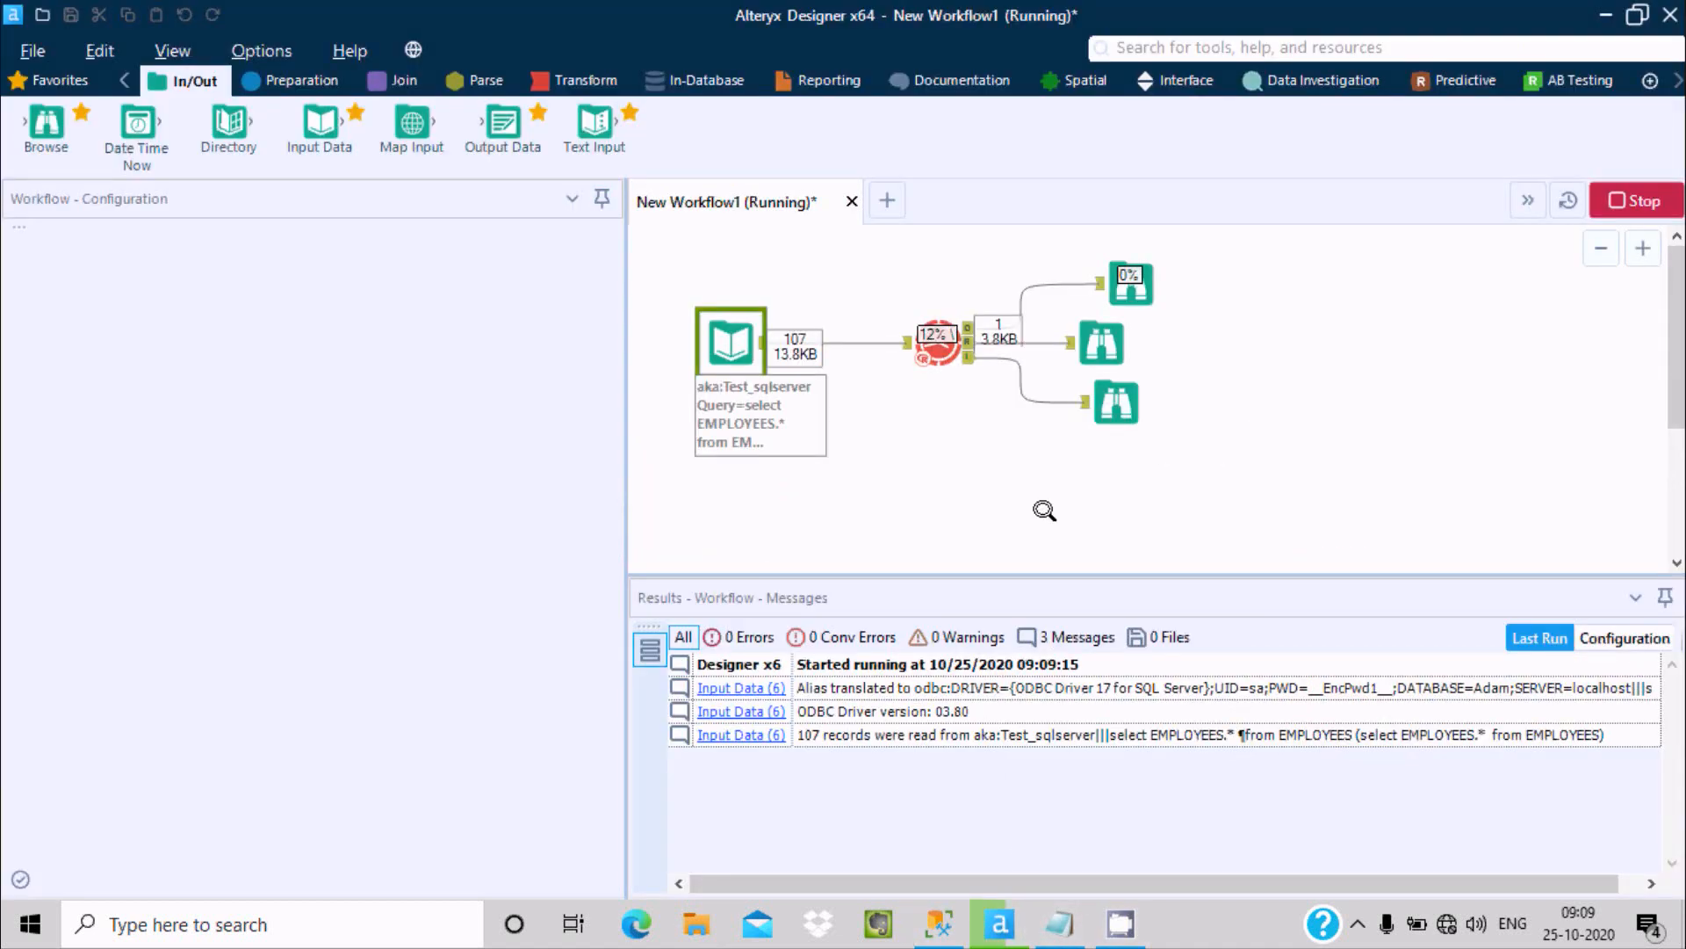
mouse_move(1447, 687)
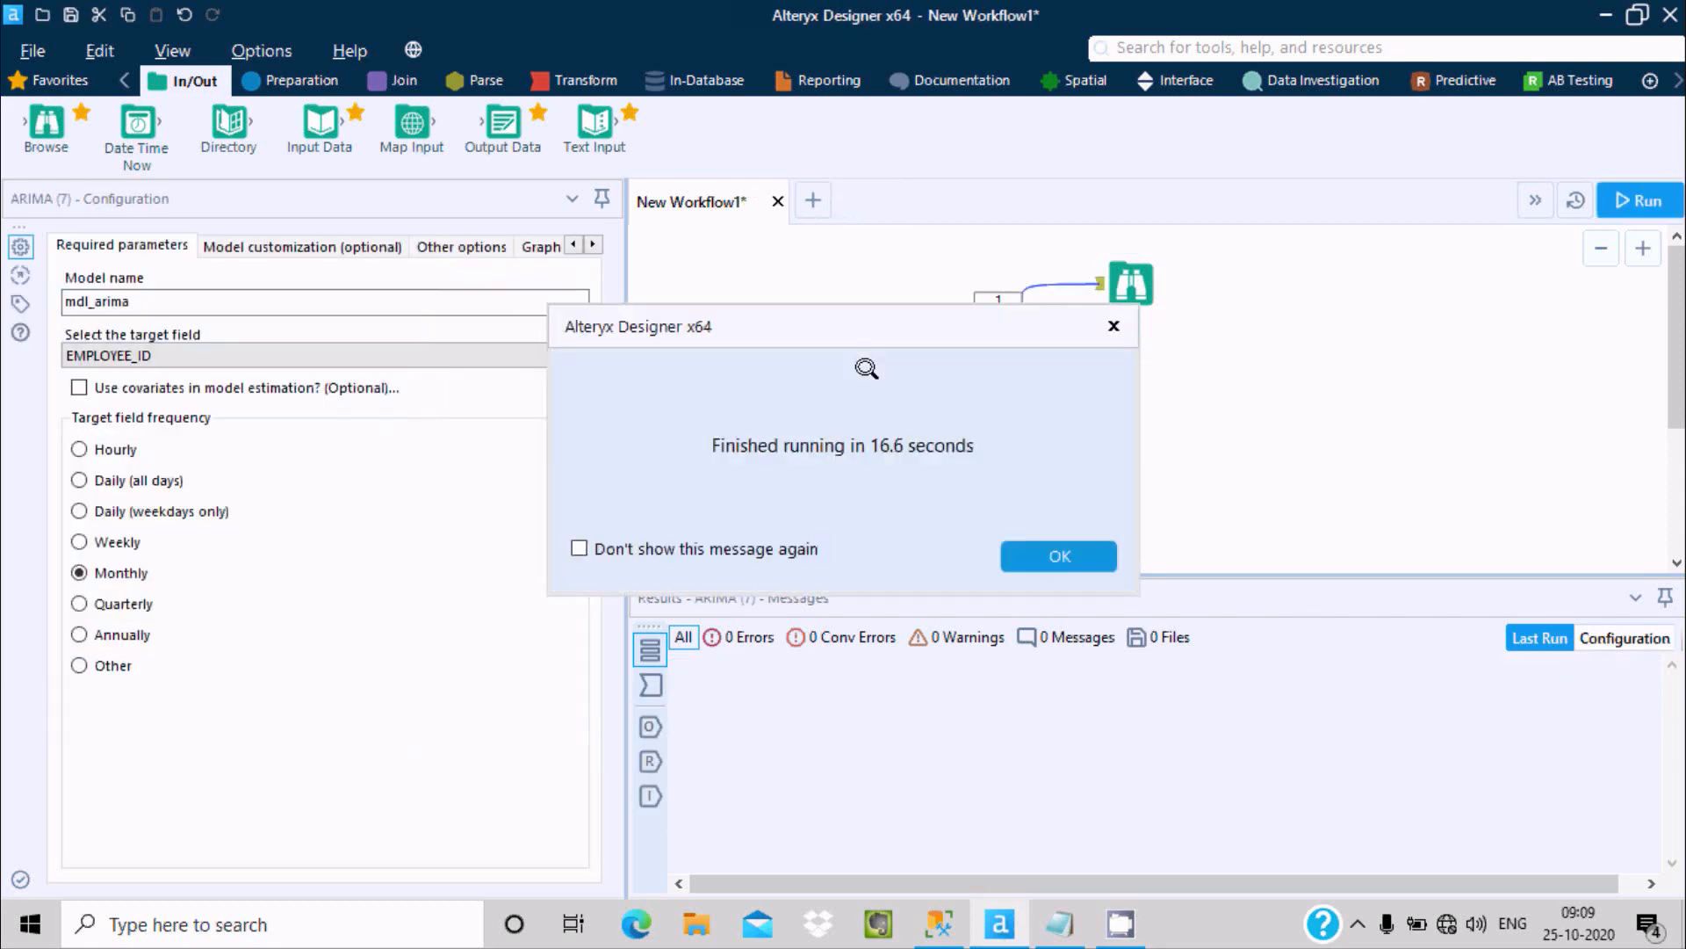
mouse_move(1058, 556)
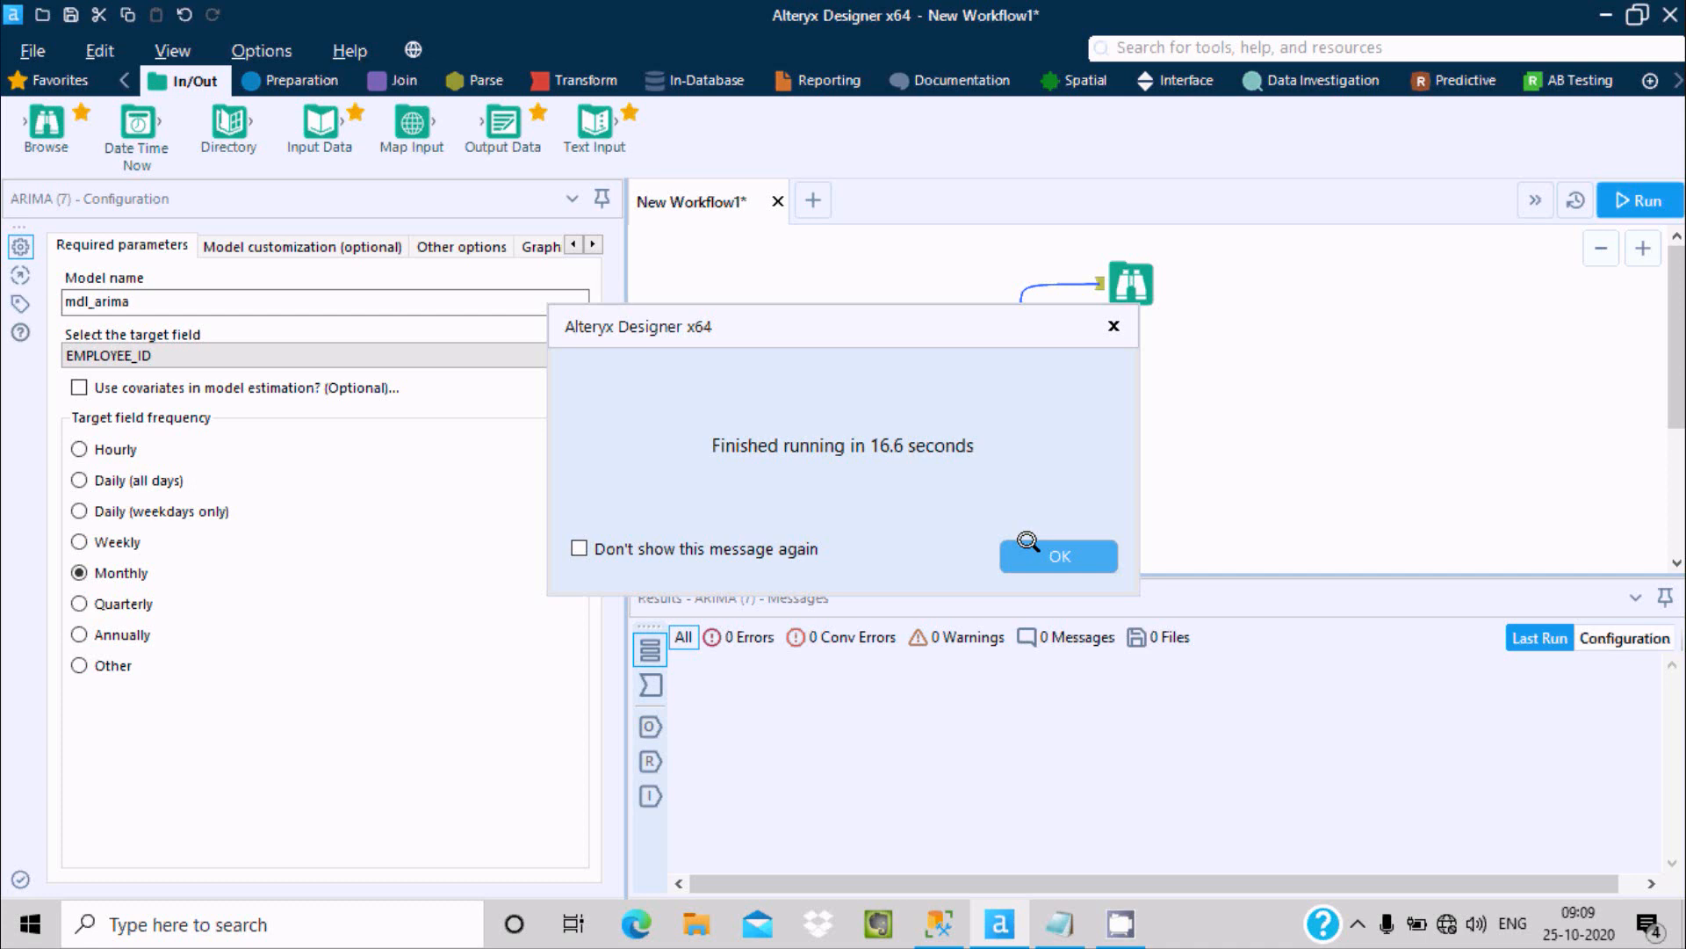
Open the R output report and scroll from coefficients down to the autocorrelation plots
left_click(1059, 555)
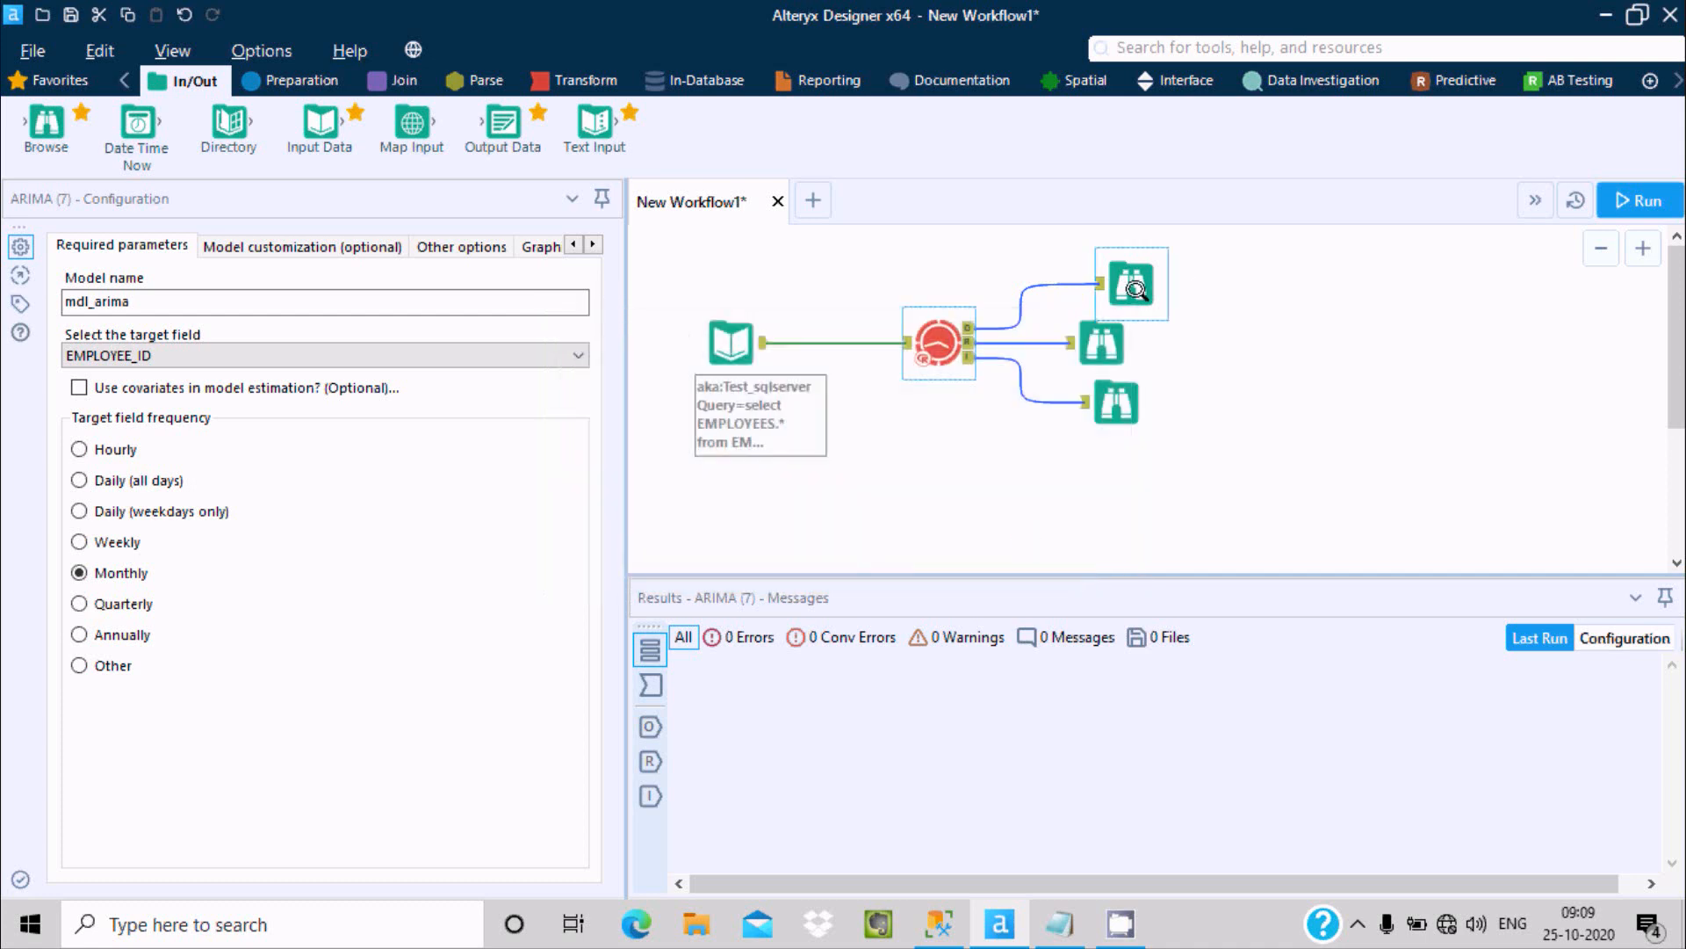
left_click(1130, 283)
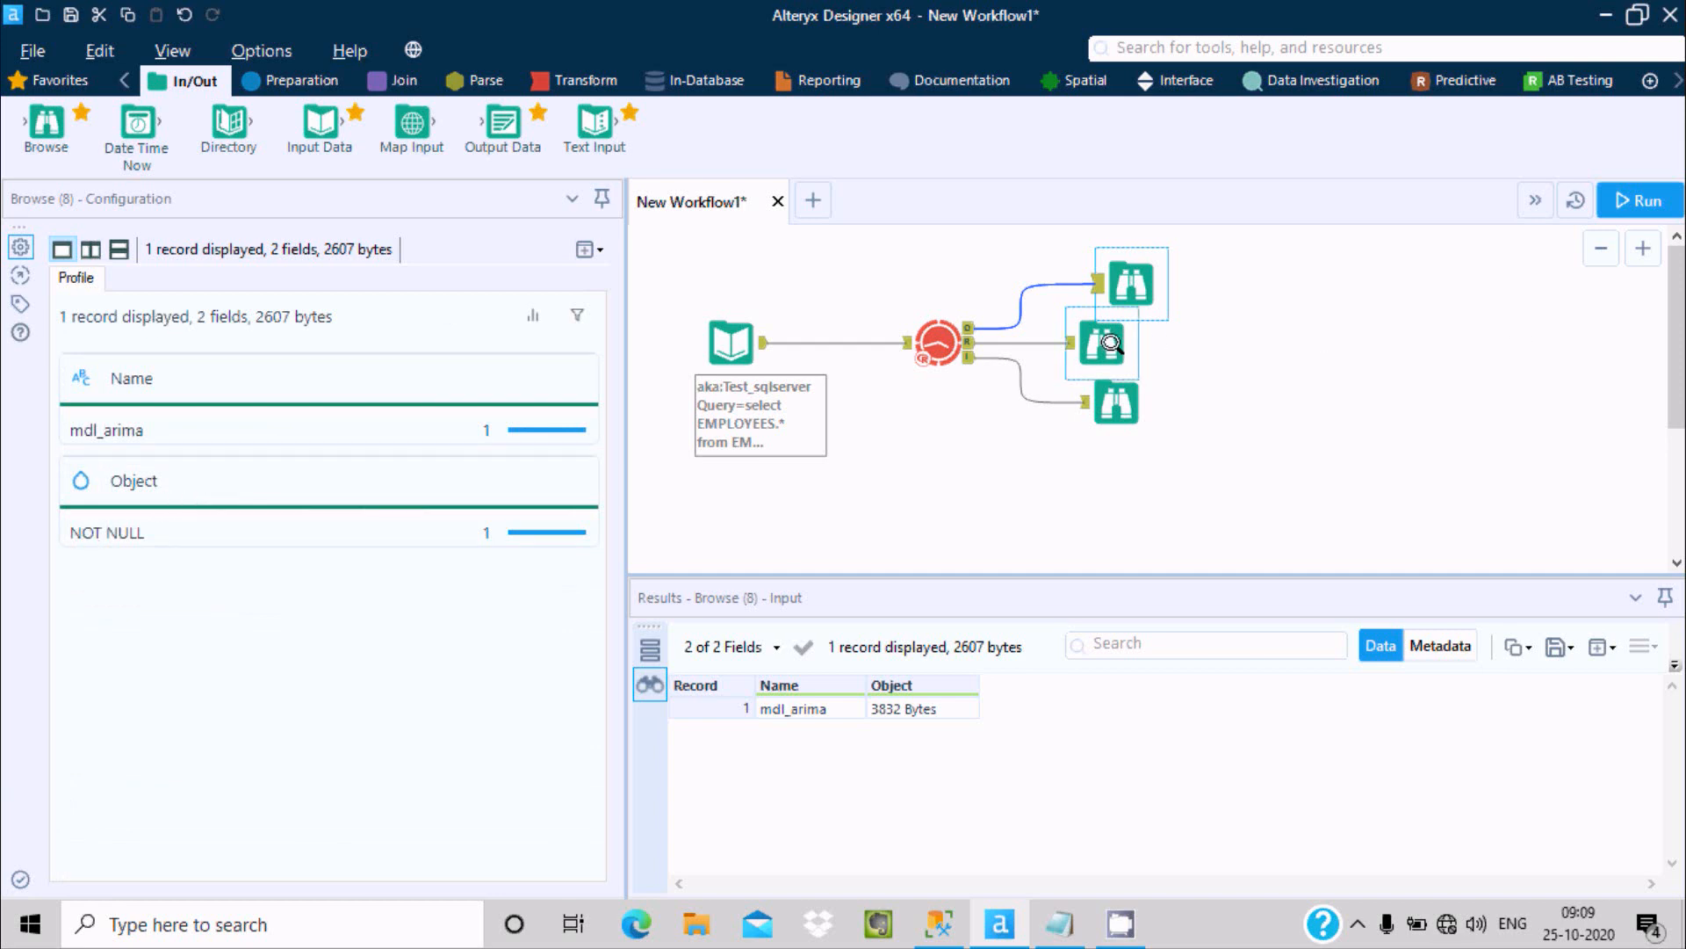
left_click(1099, 343)
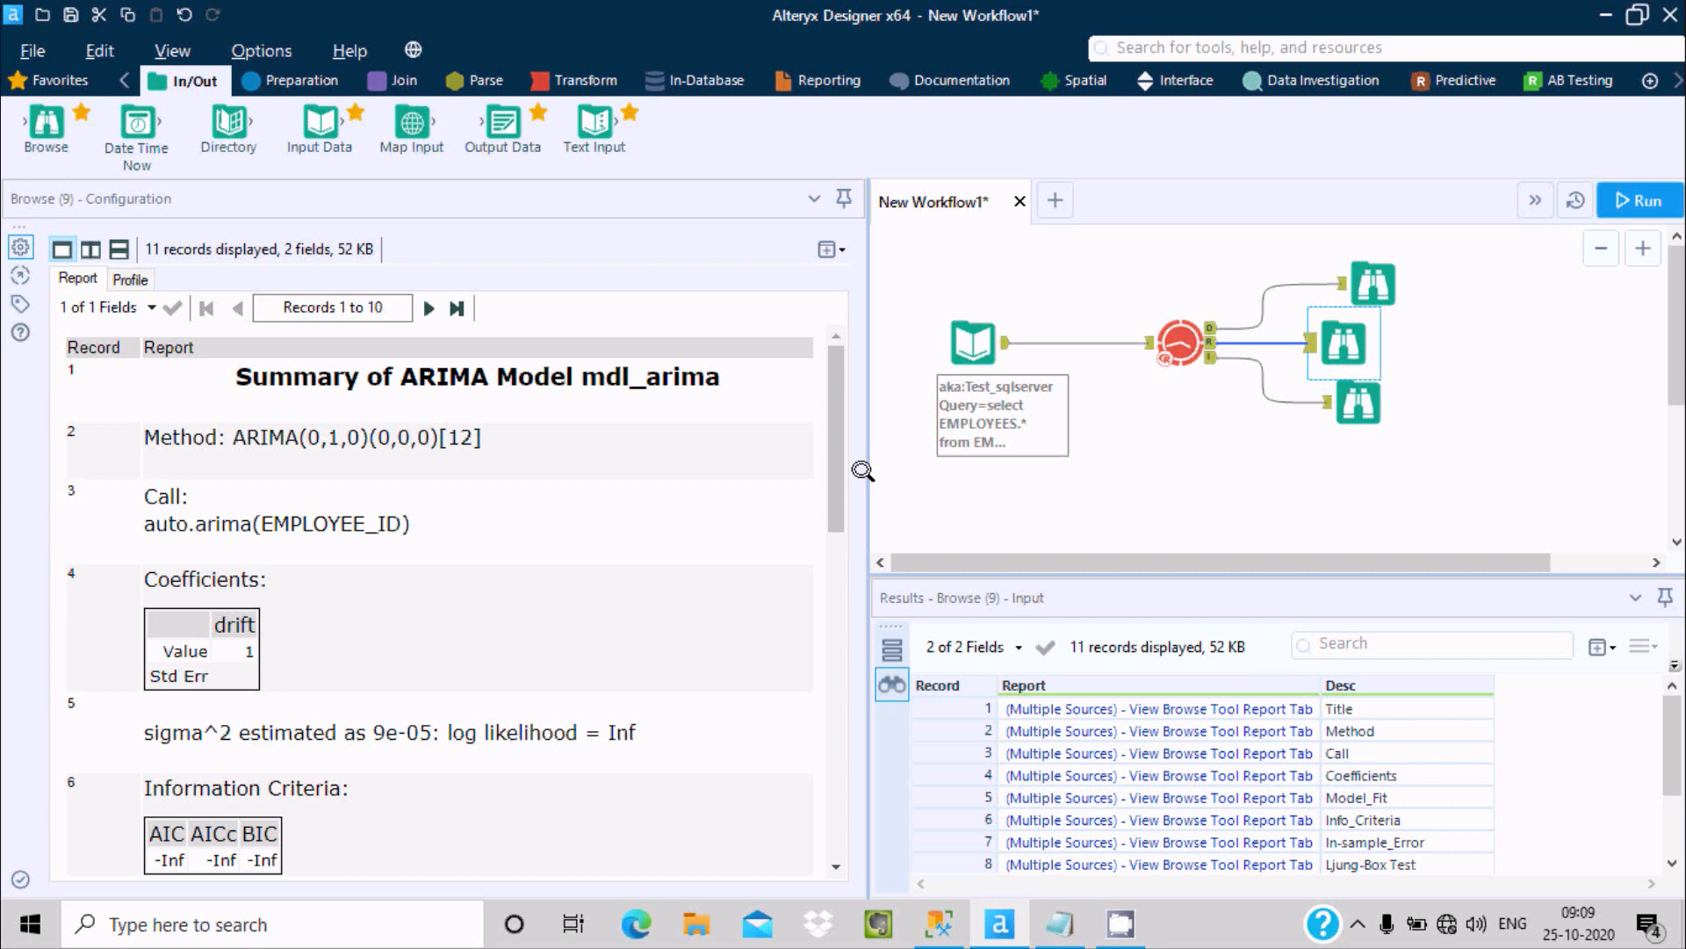
mouse_move(140, 450)
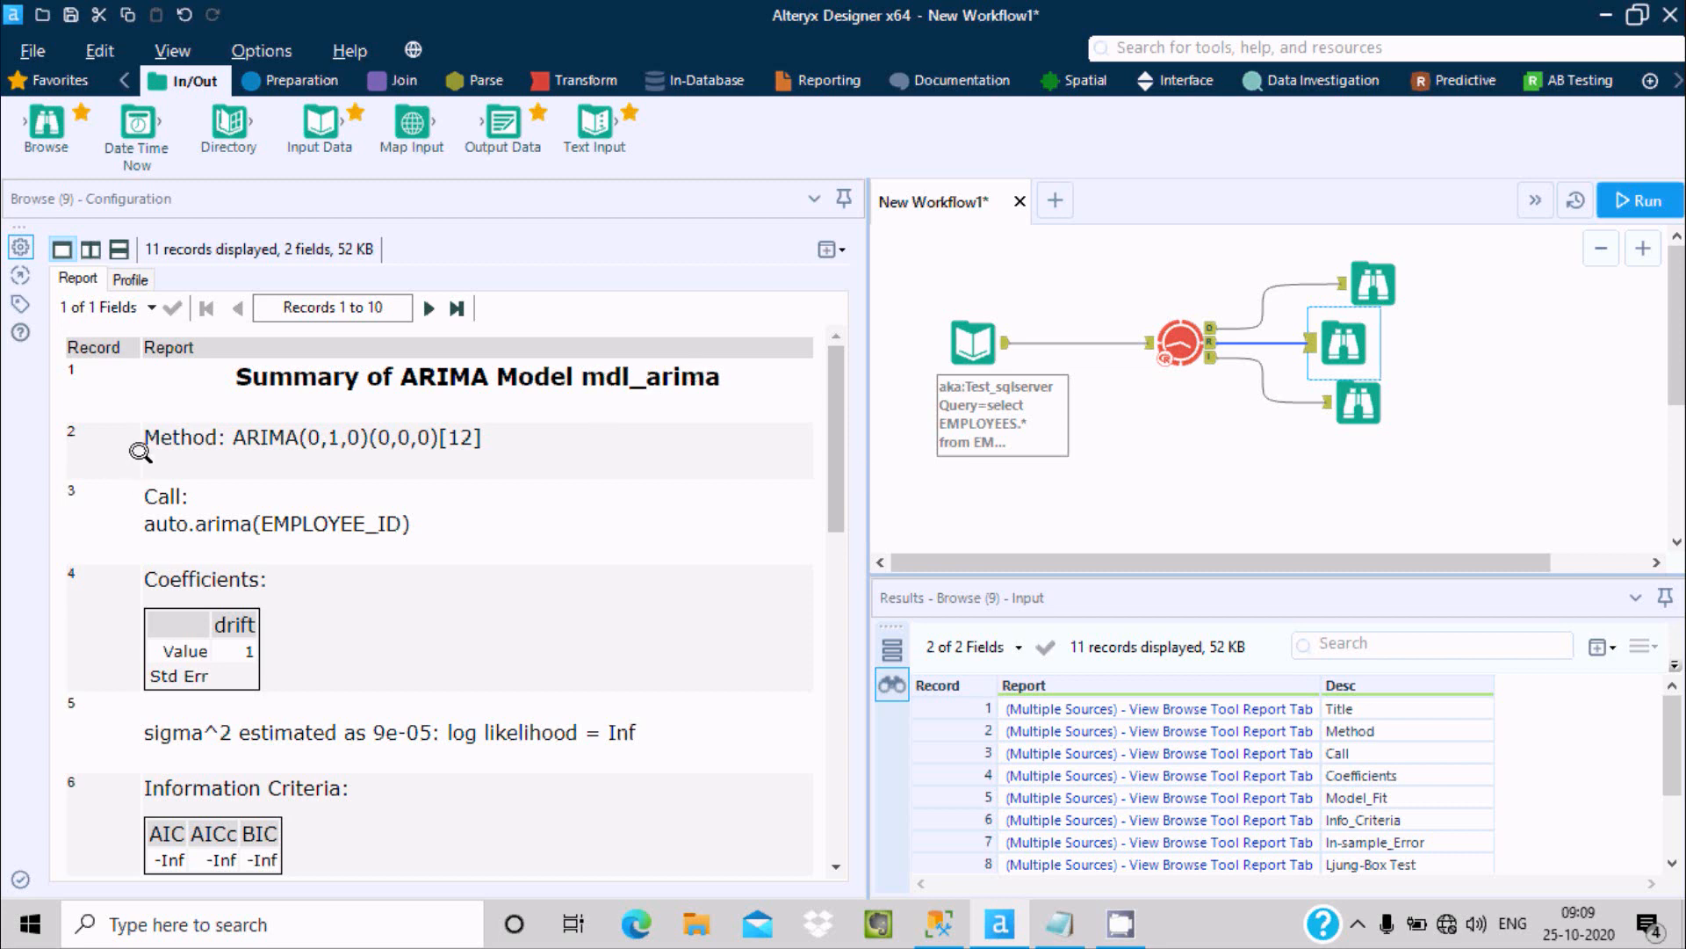
mouse_move(352, 430)
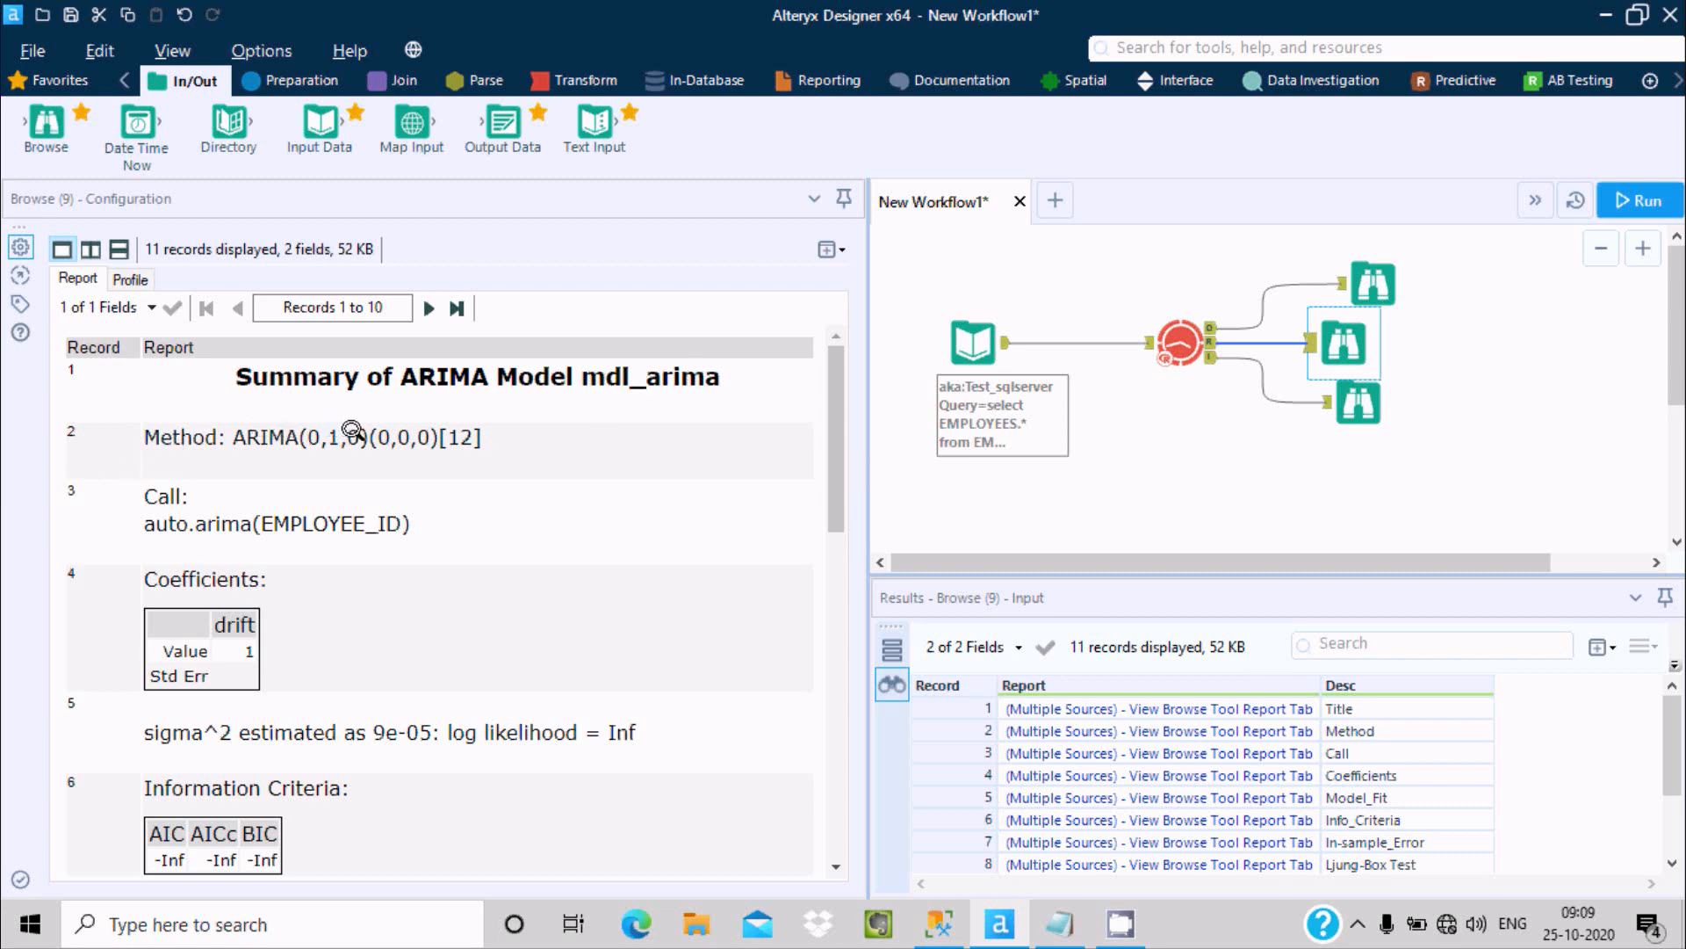
mouse_move(448, 425)
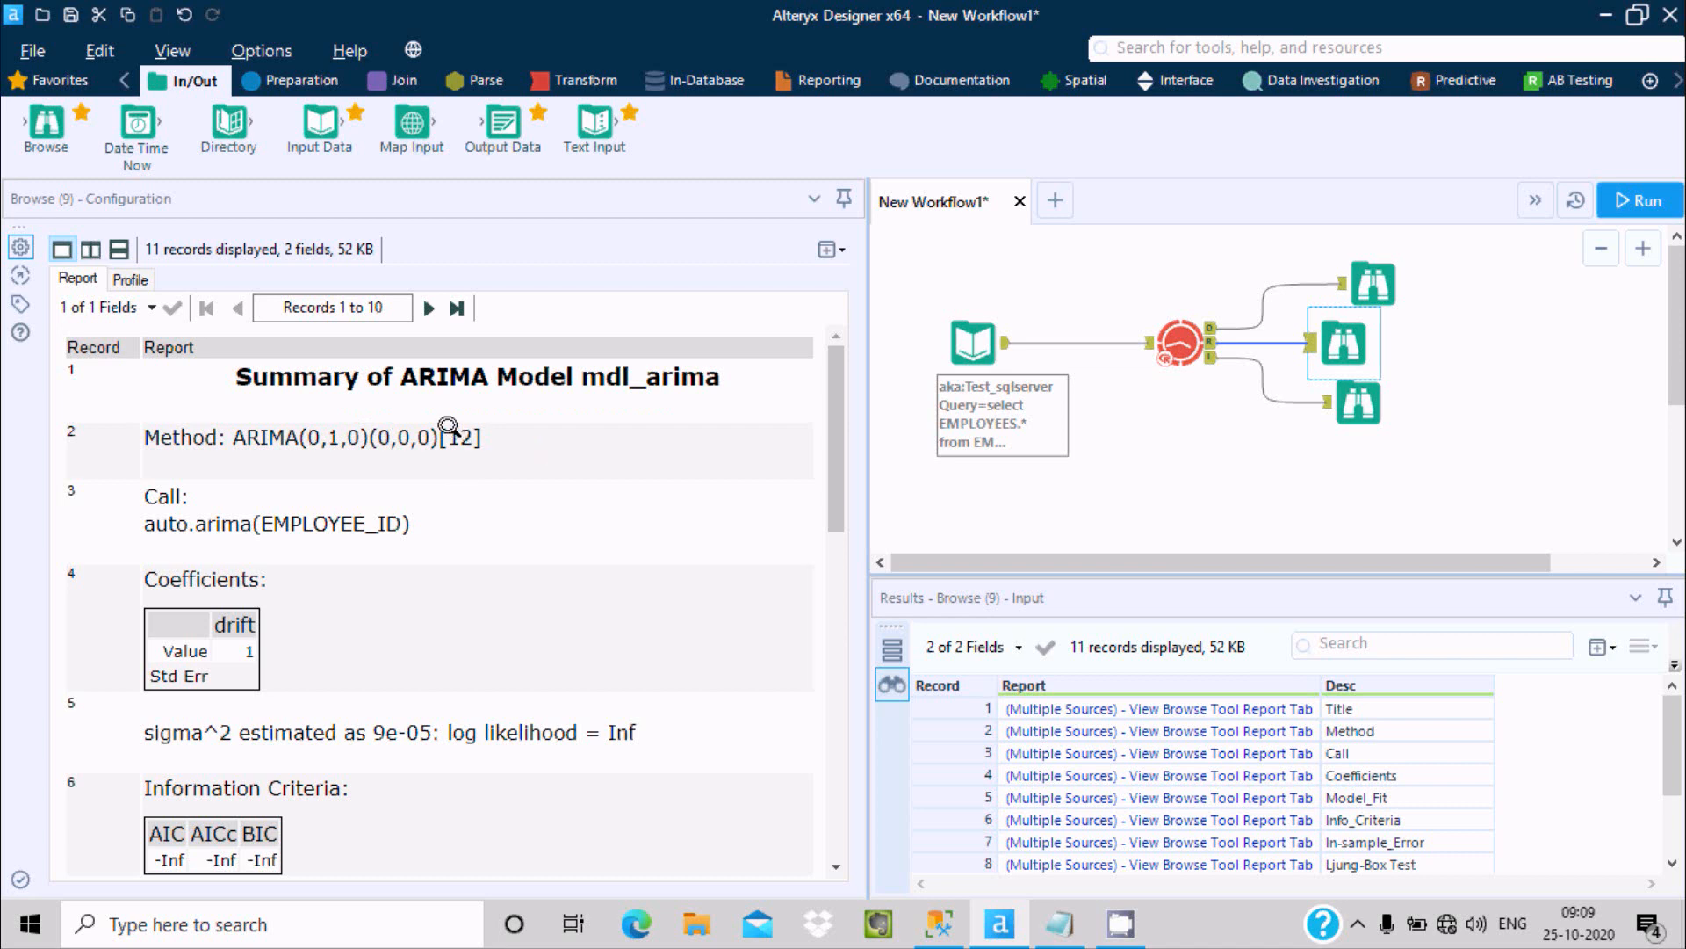
mouse_move(222, 526)
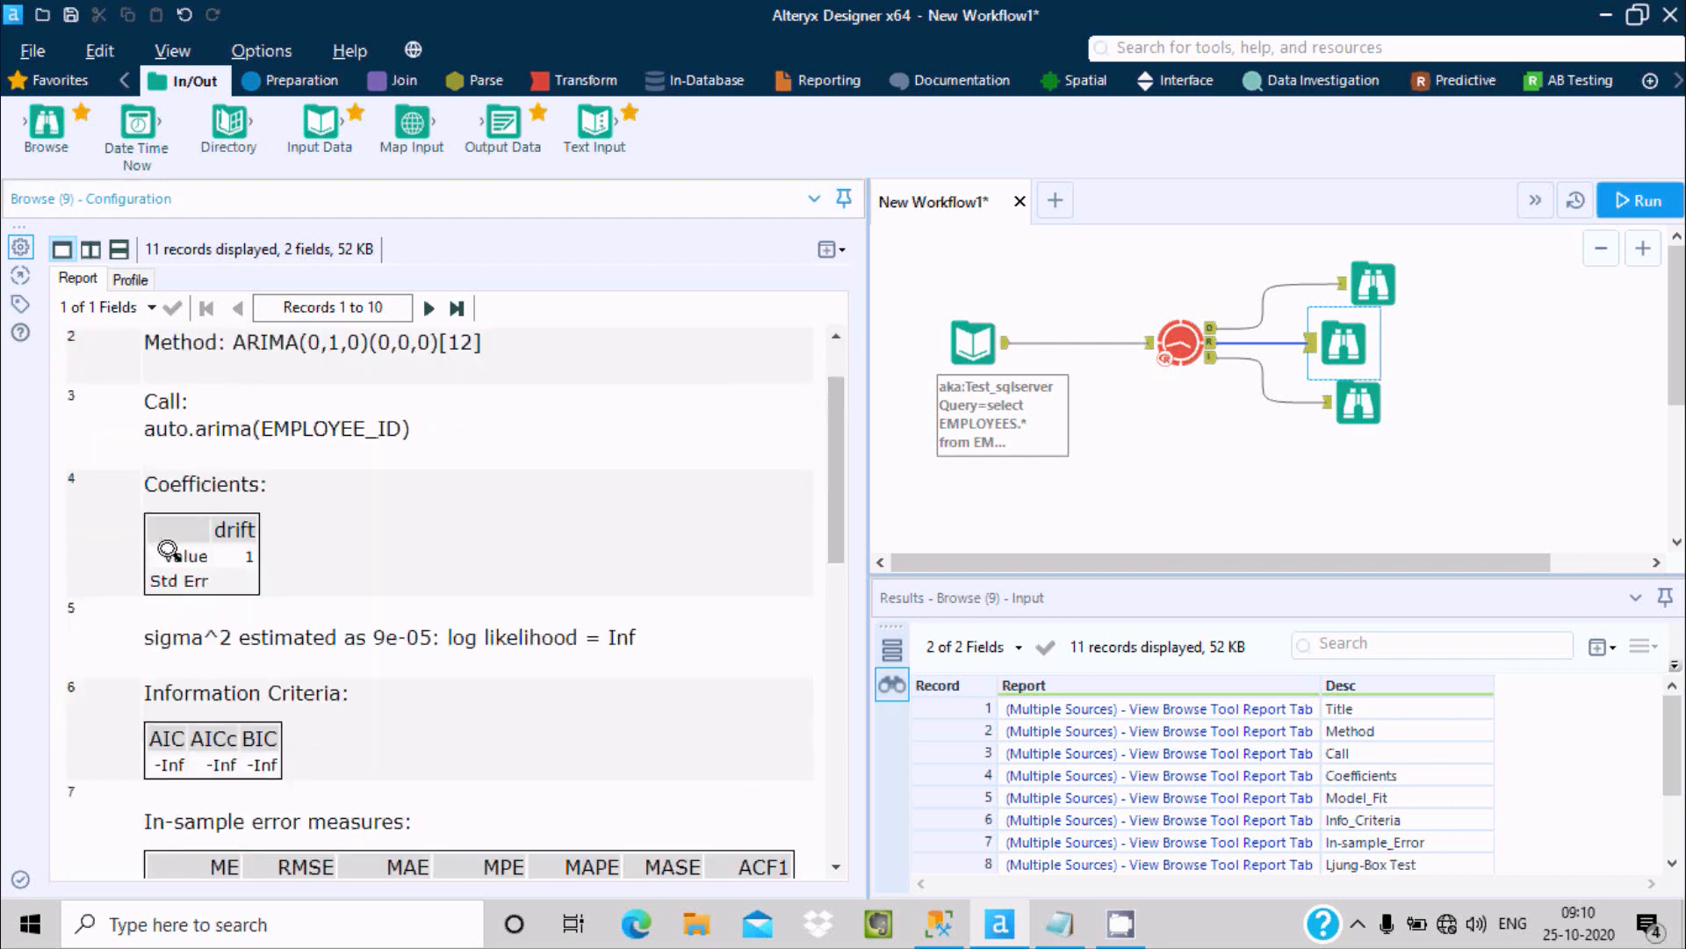
mouse_move(215, 740)
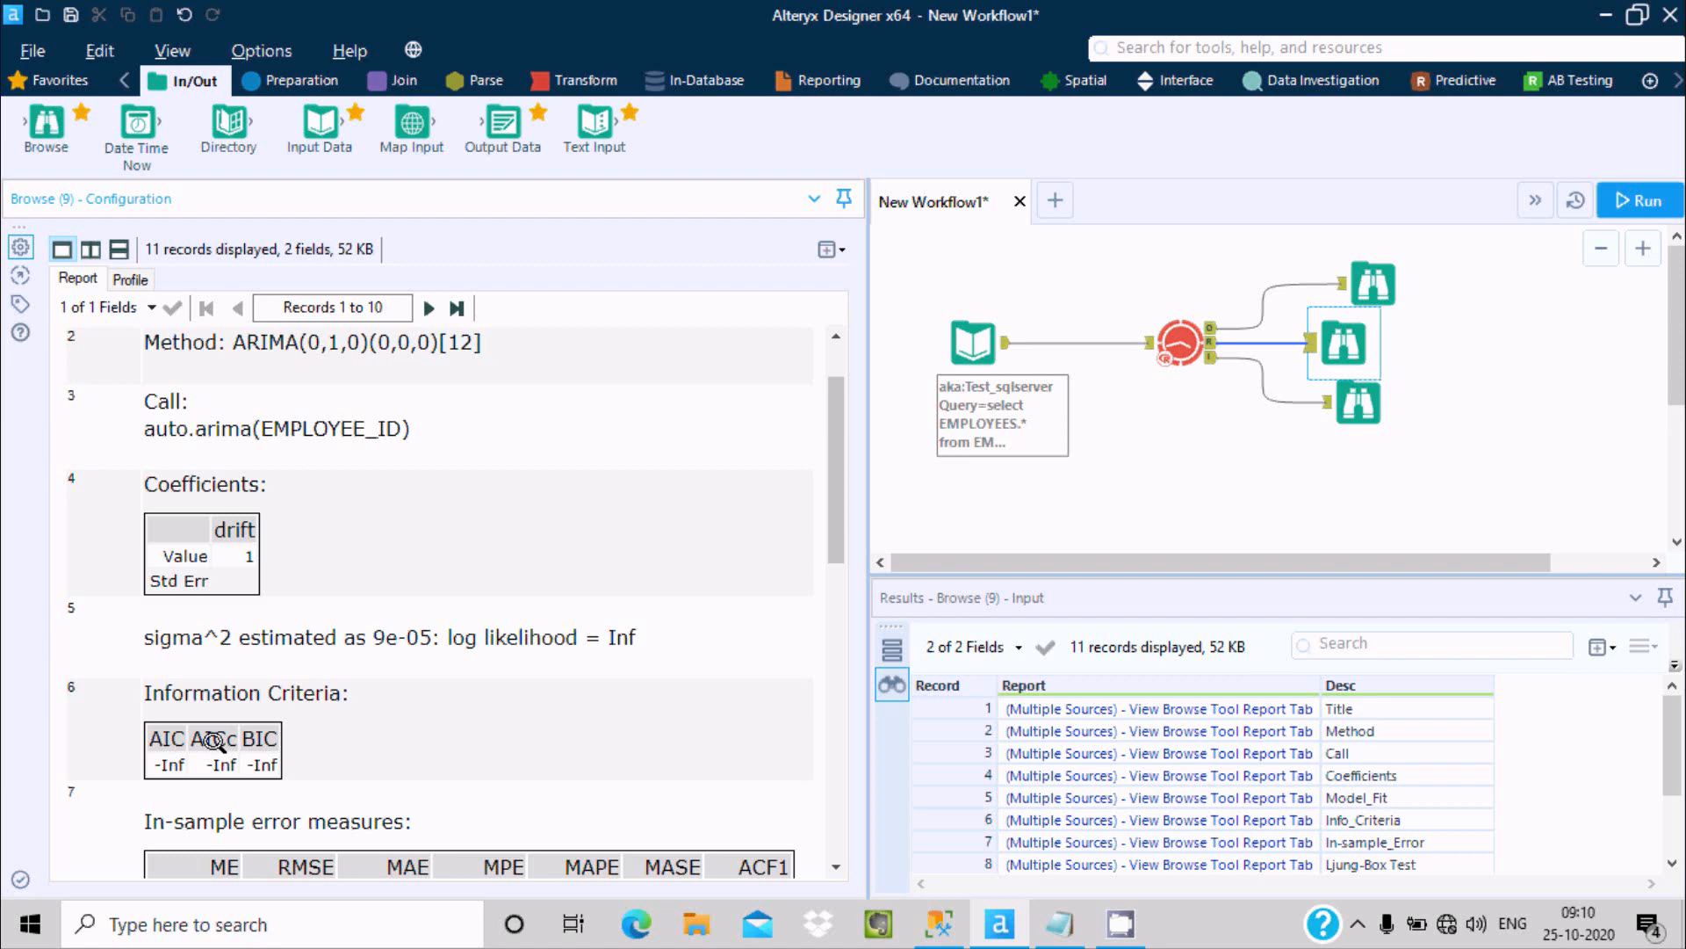
scroll("down", 3)
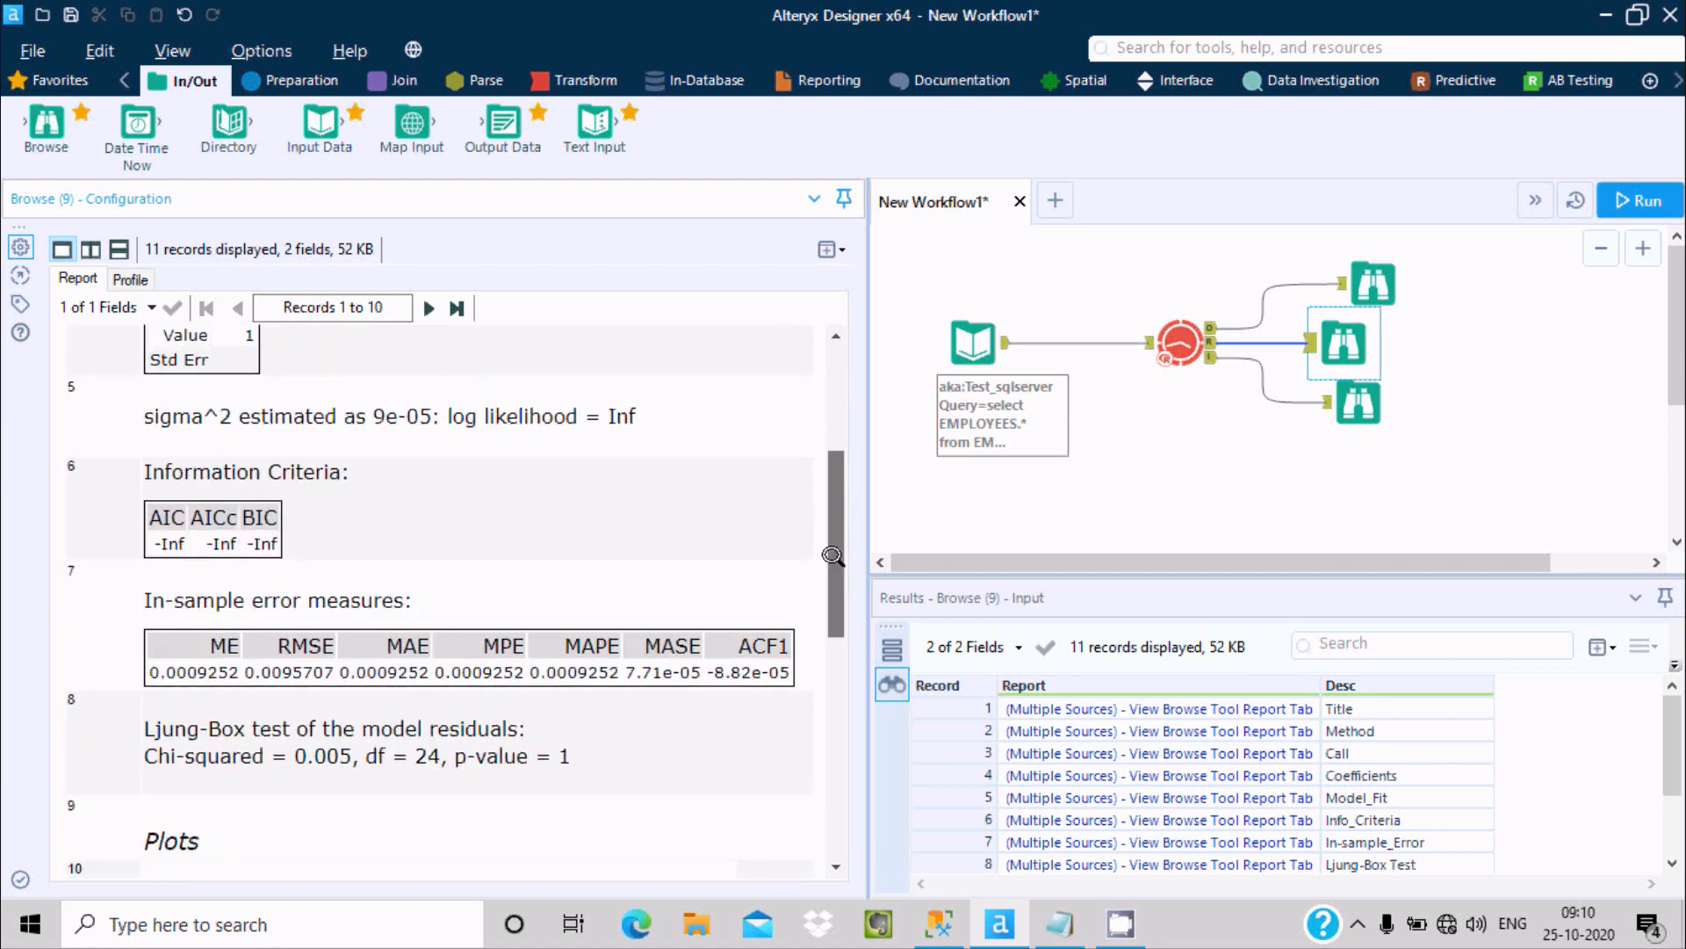
scroll("down", 3)
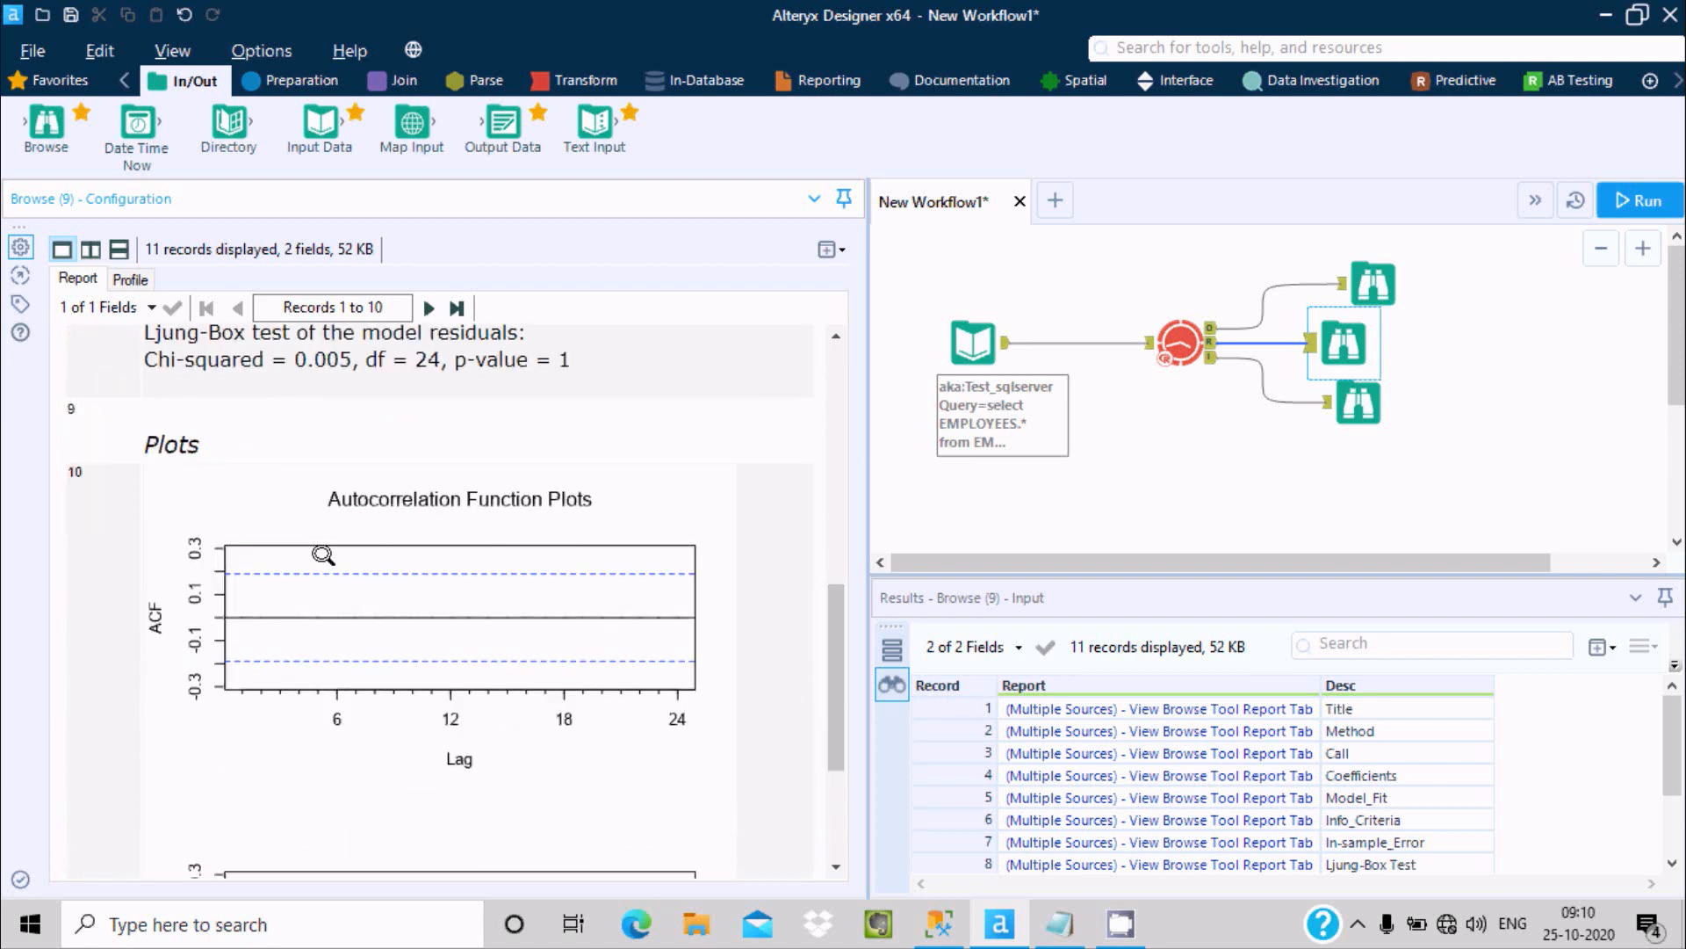
mouse_move(193, 678)
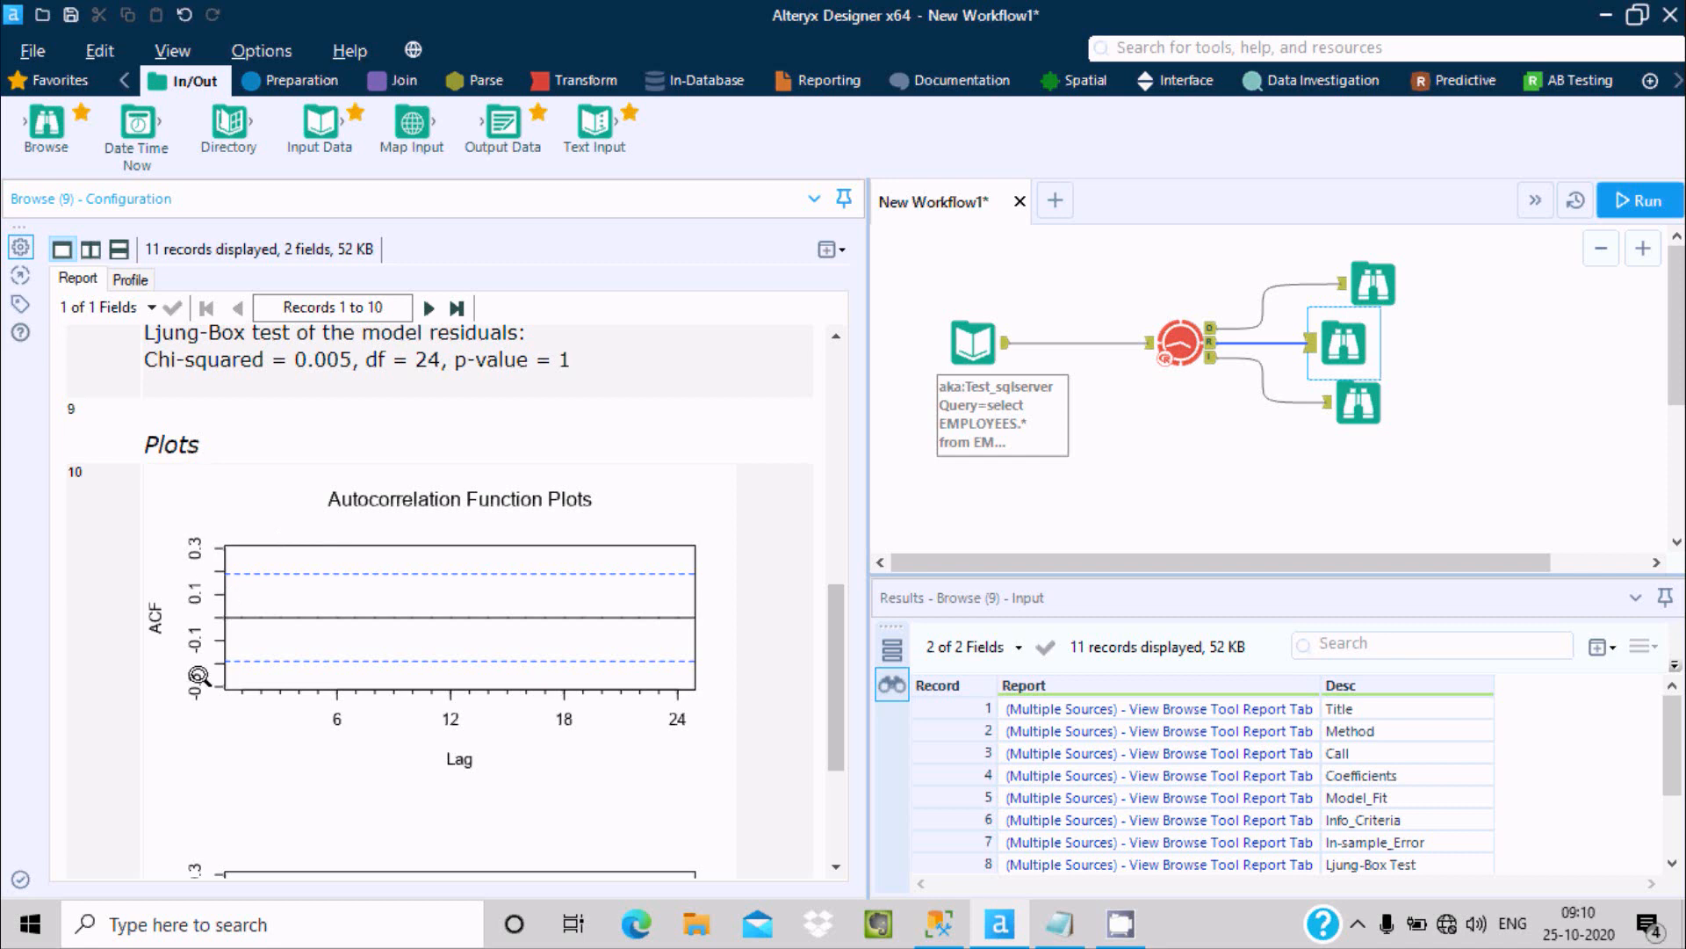
mouse_move(541, 492)
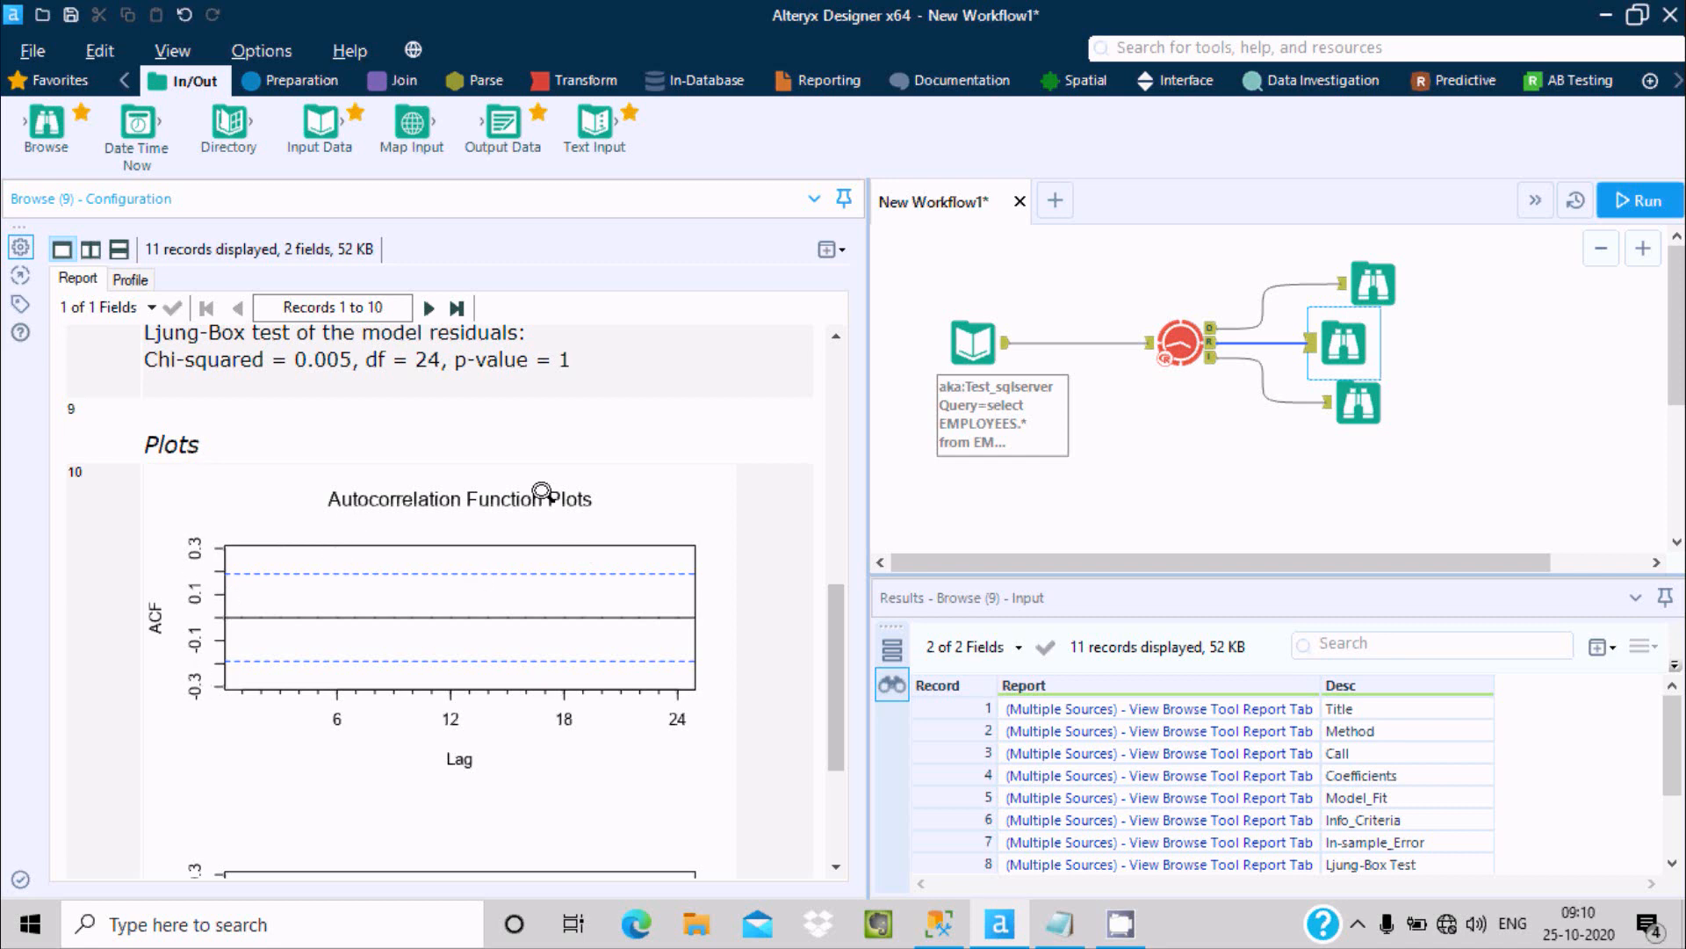
scroll("down", 3)
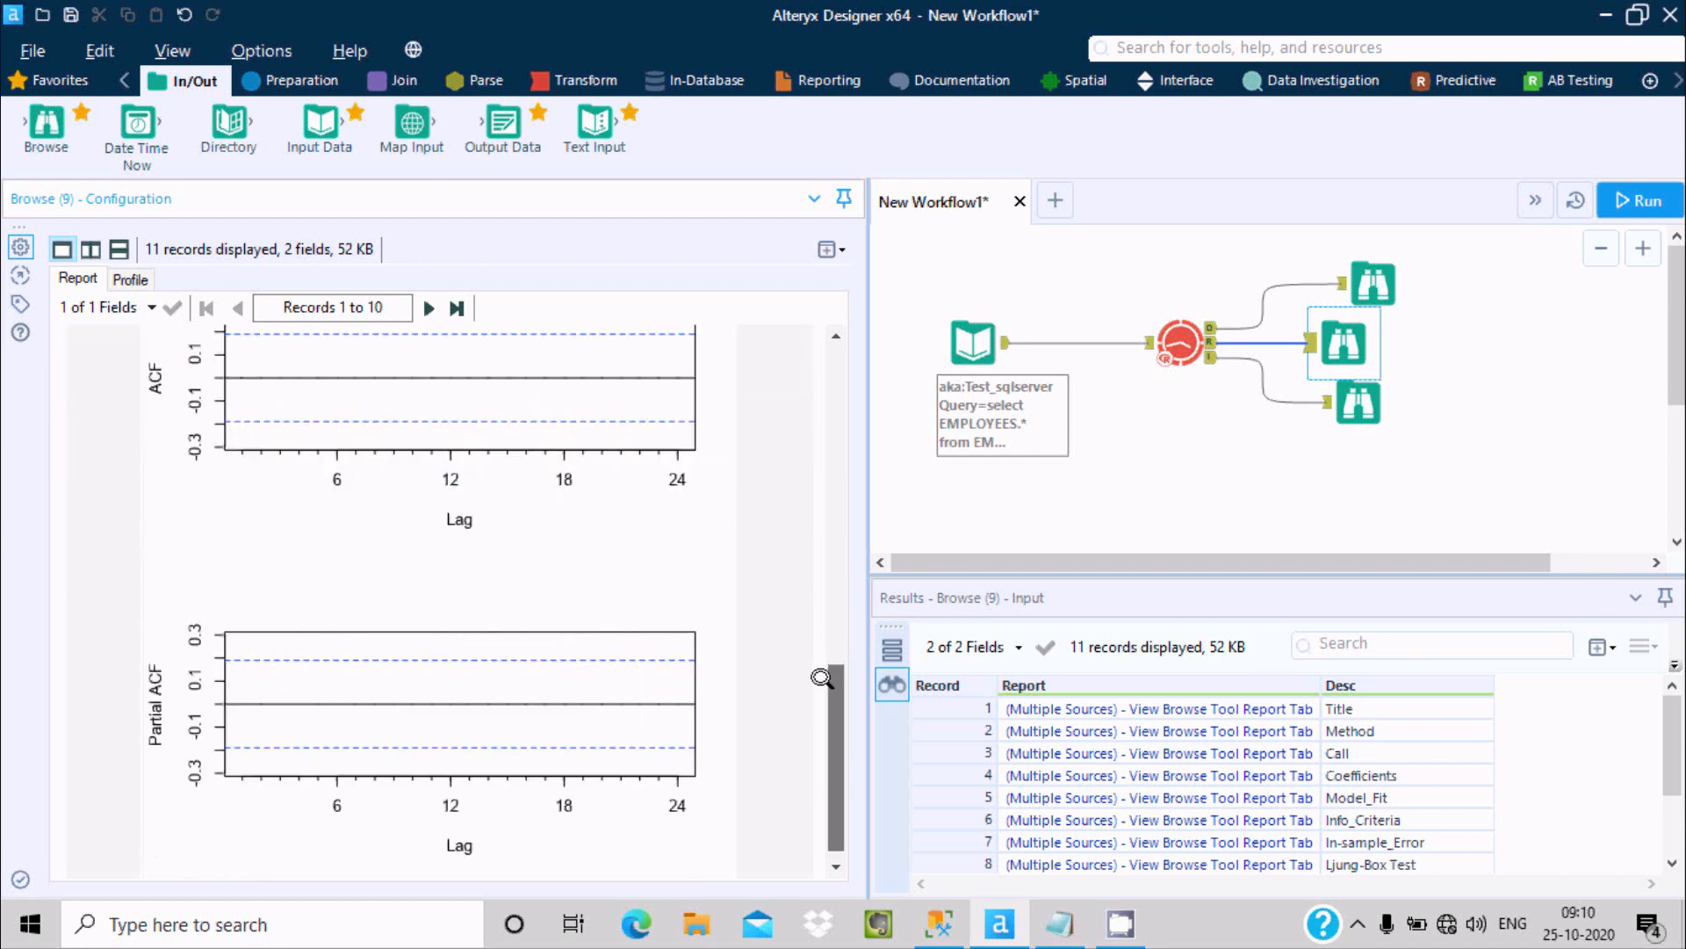
Show the third Browse tool's interactive ARIMA report with its forecast plot, RMSE 0.01 and AIC
left_click(1357, 402)
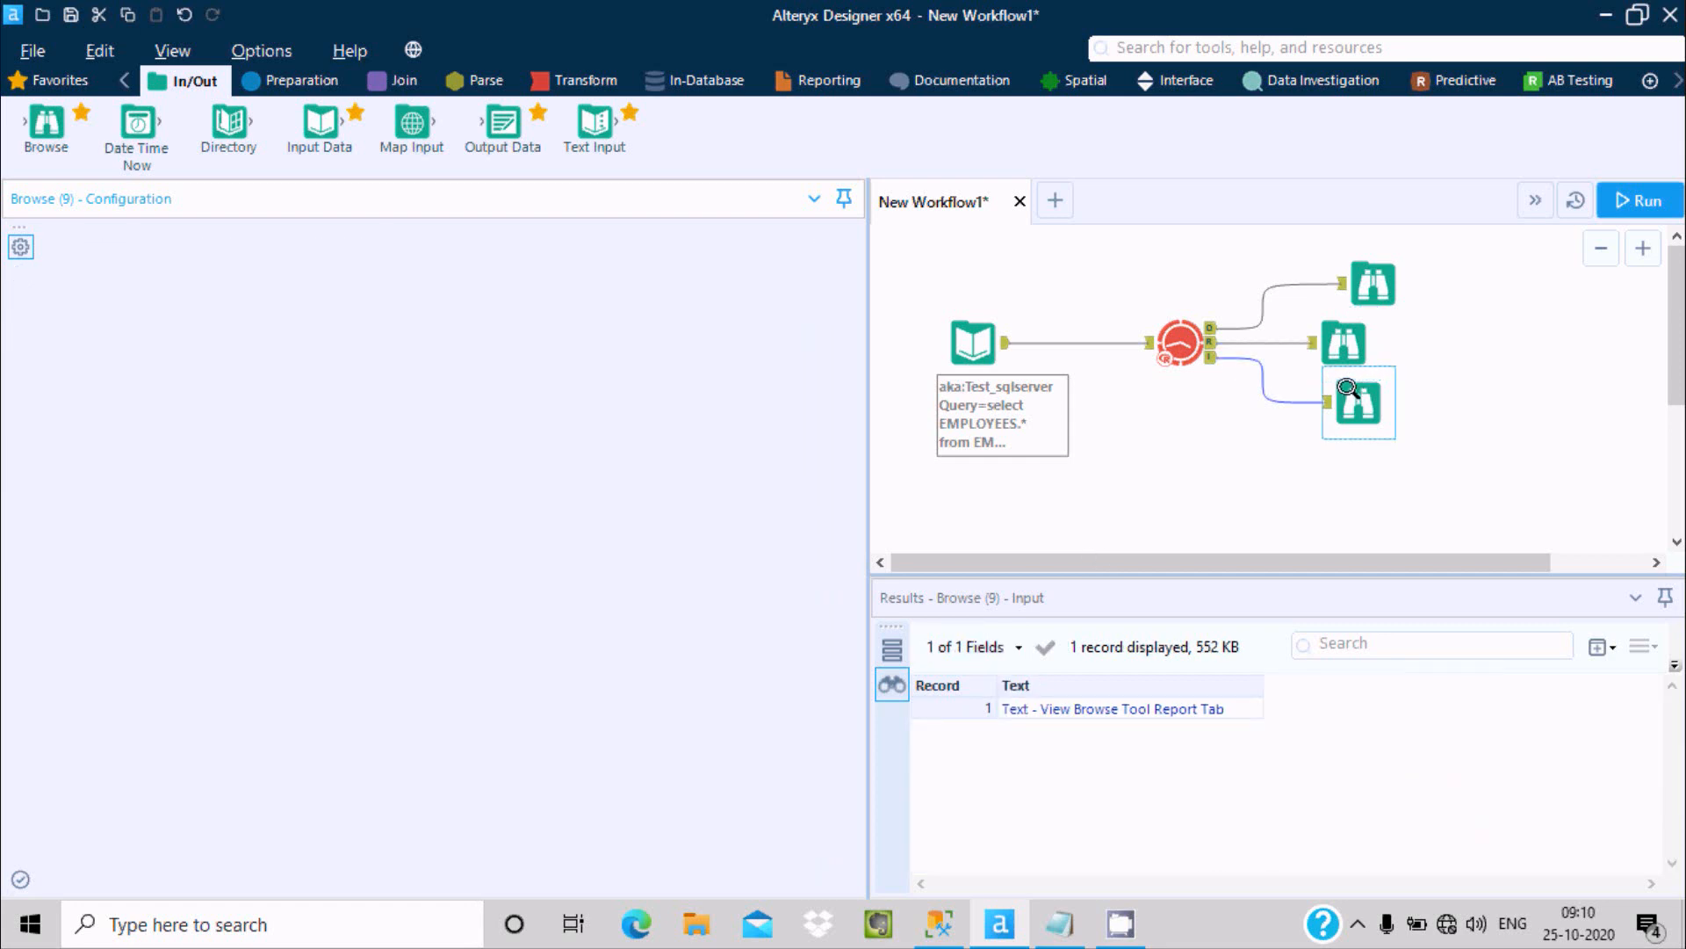
left_click(1357, 403)
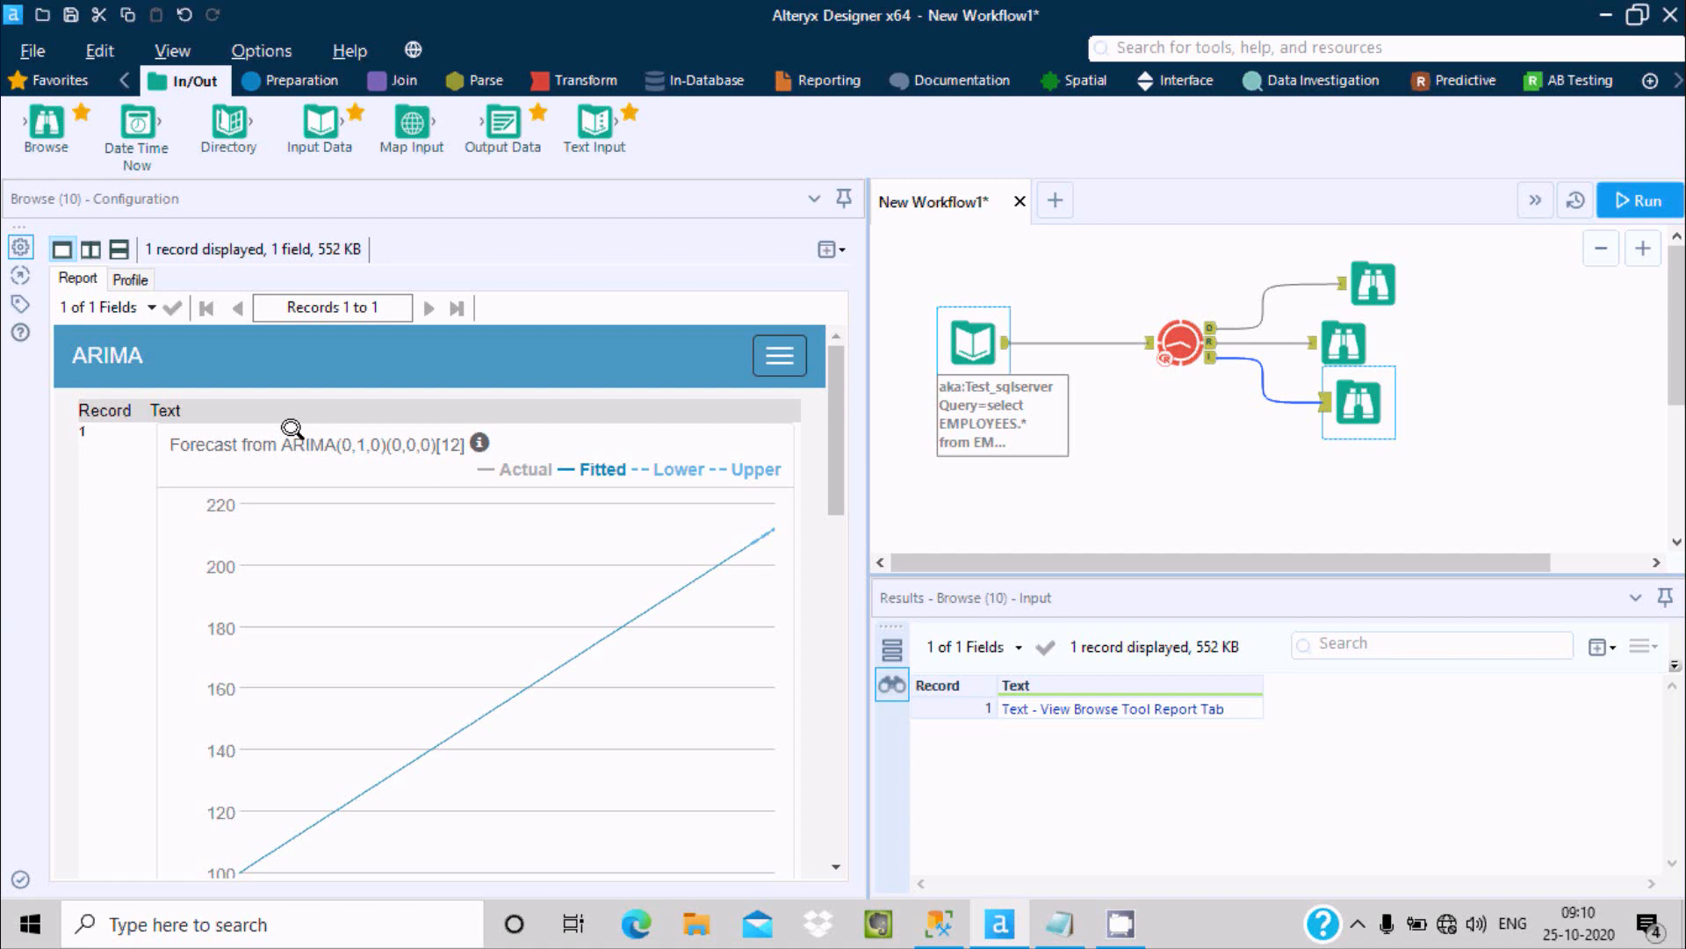
mouse_move(111, 407)
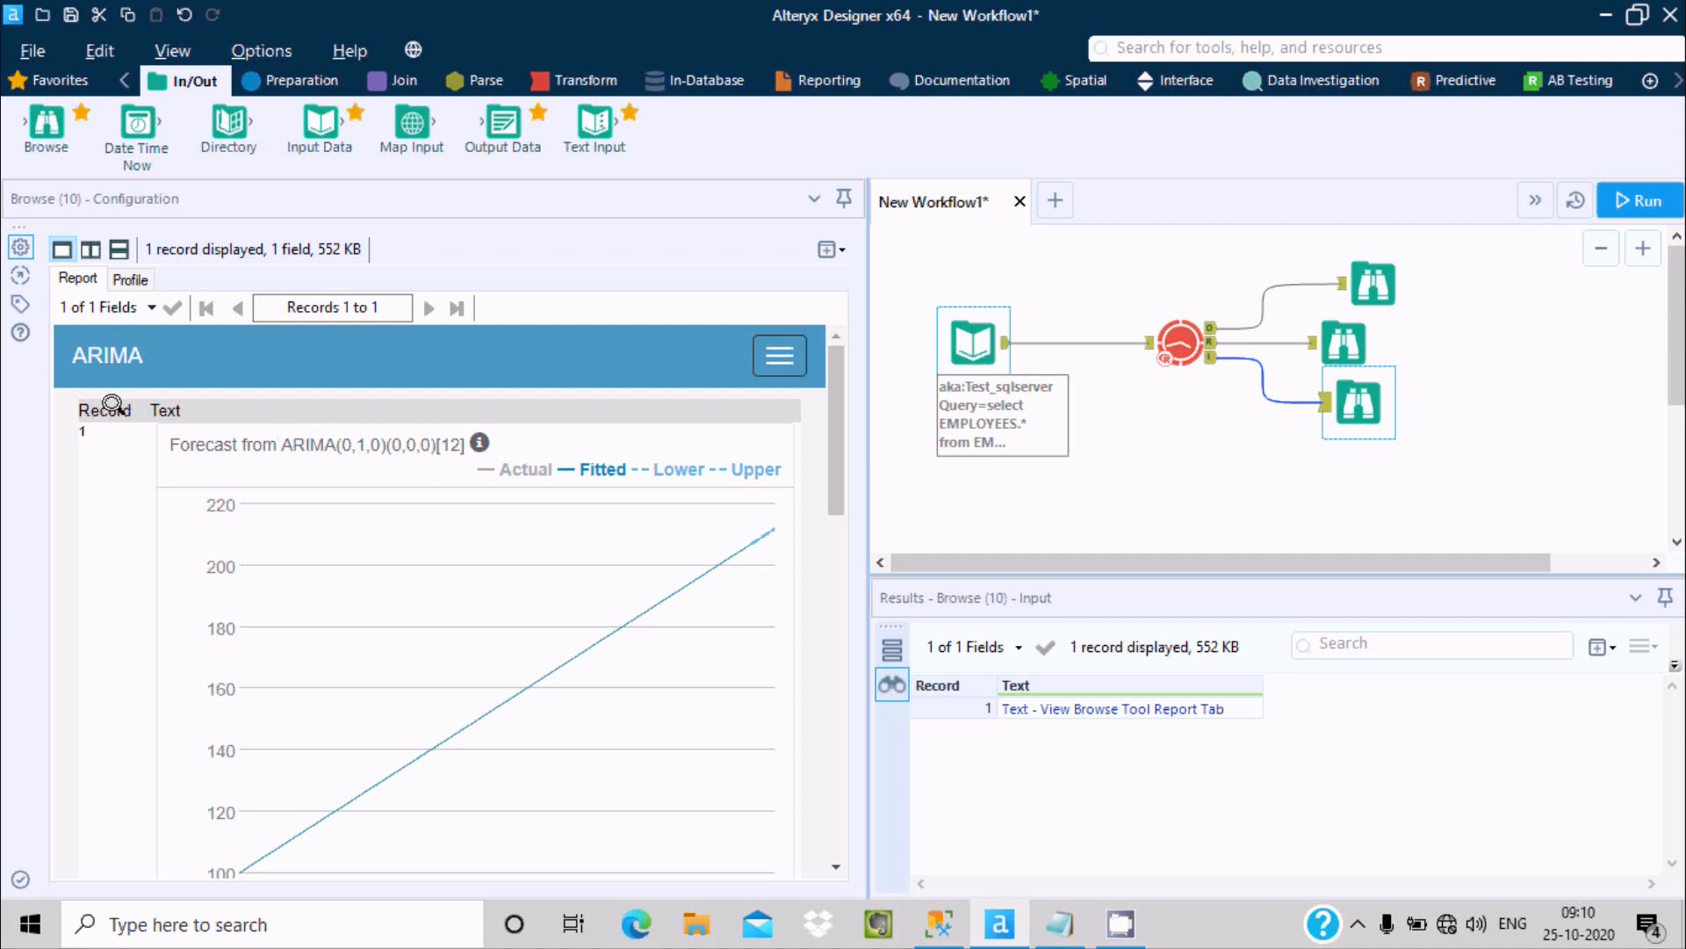
mouse_move(816, 420)
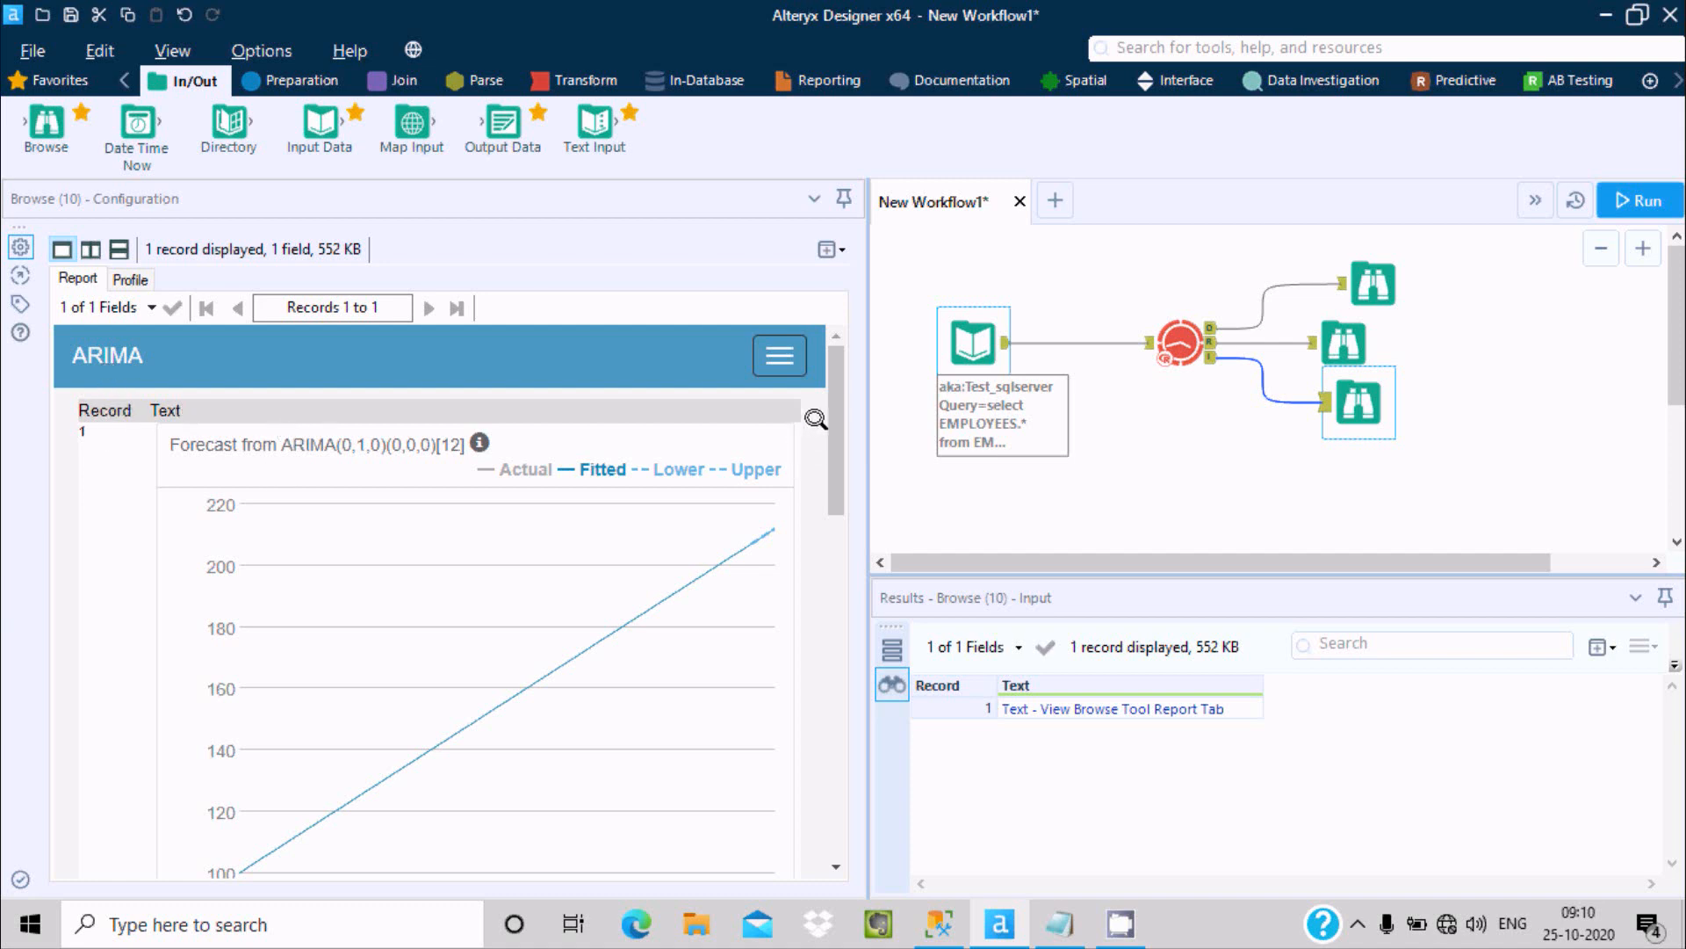
scroll("down", 3)
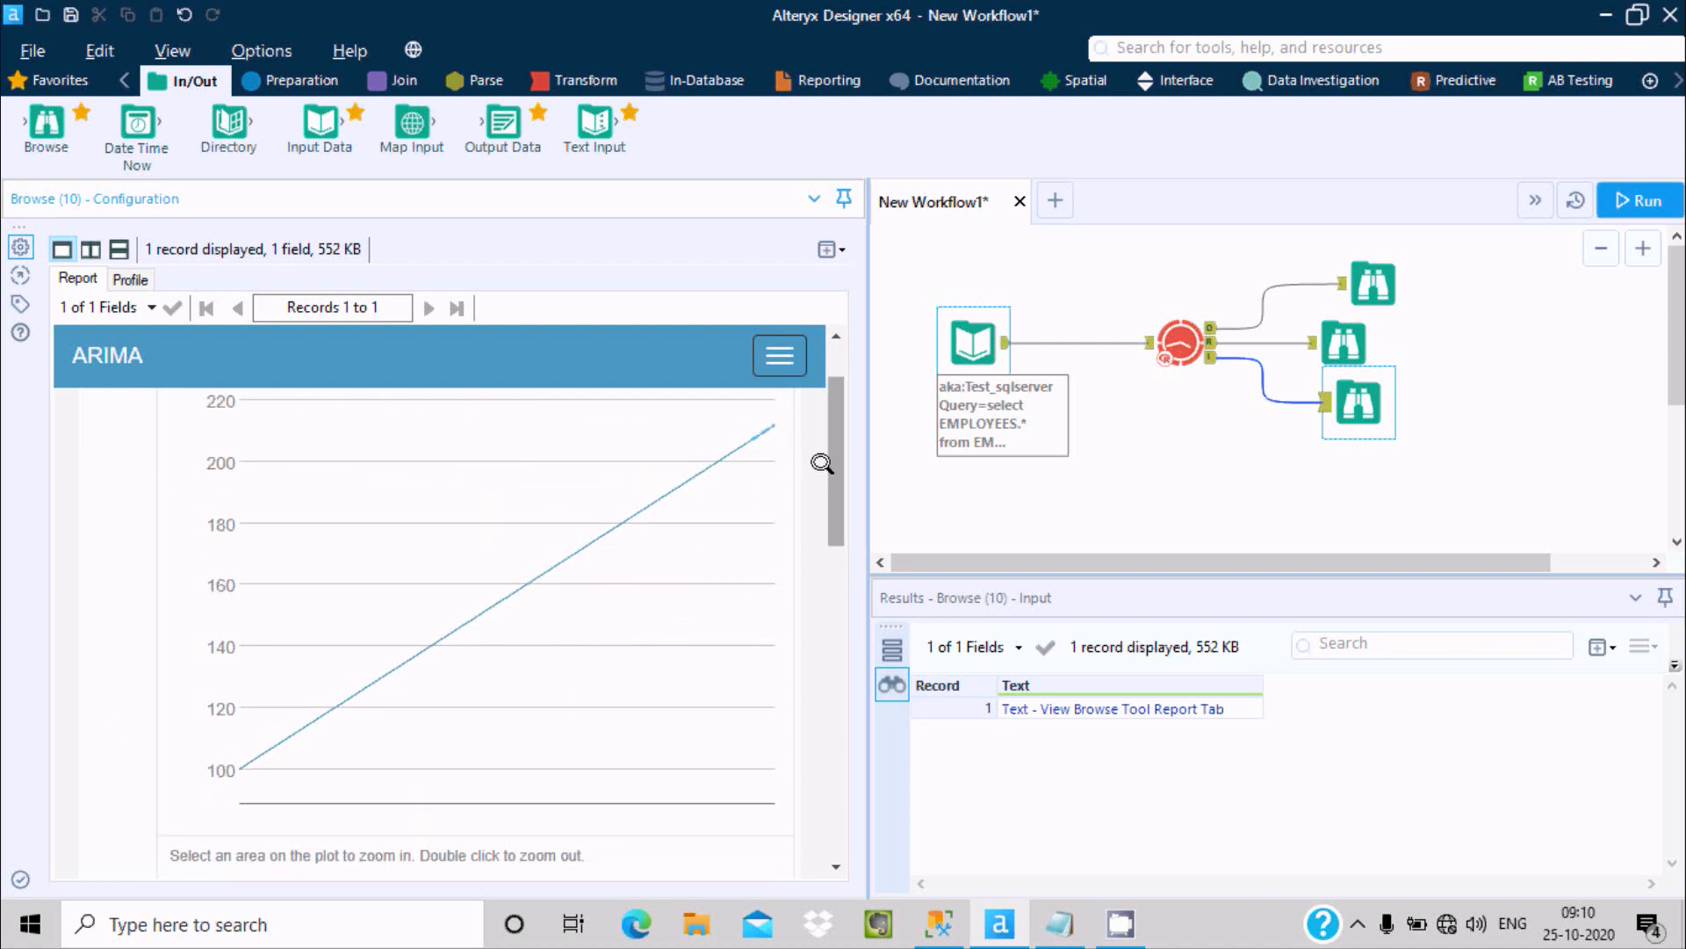
scroll("up", 3)
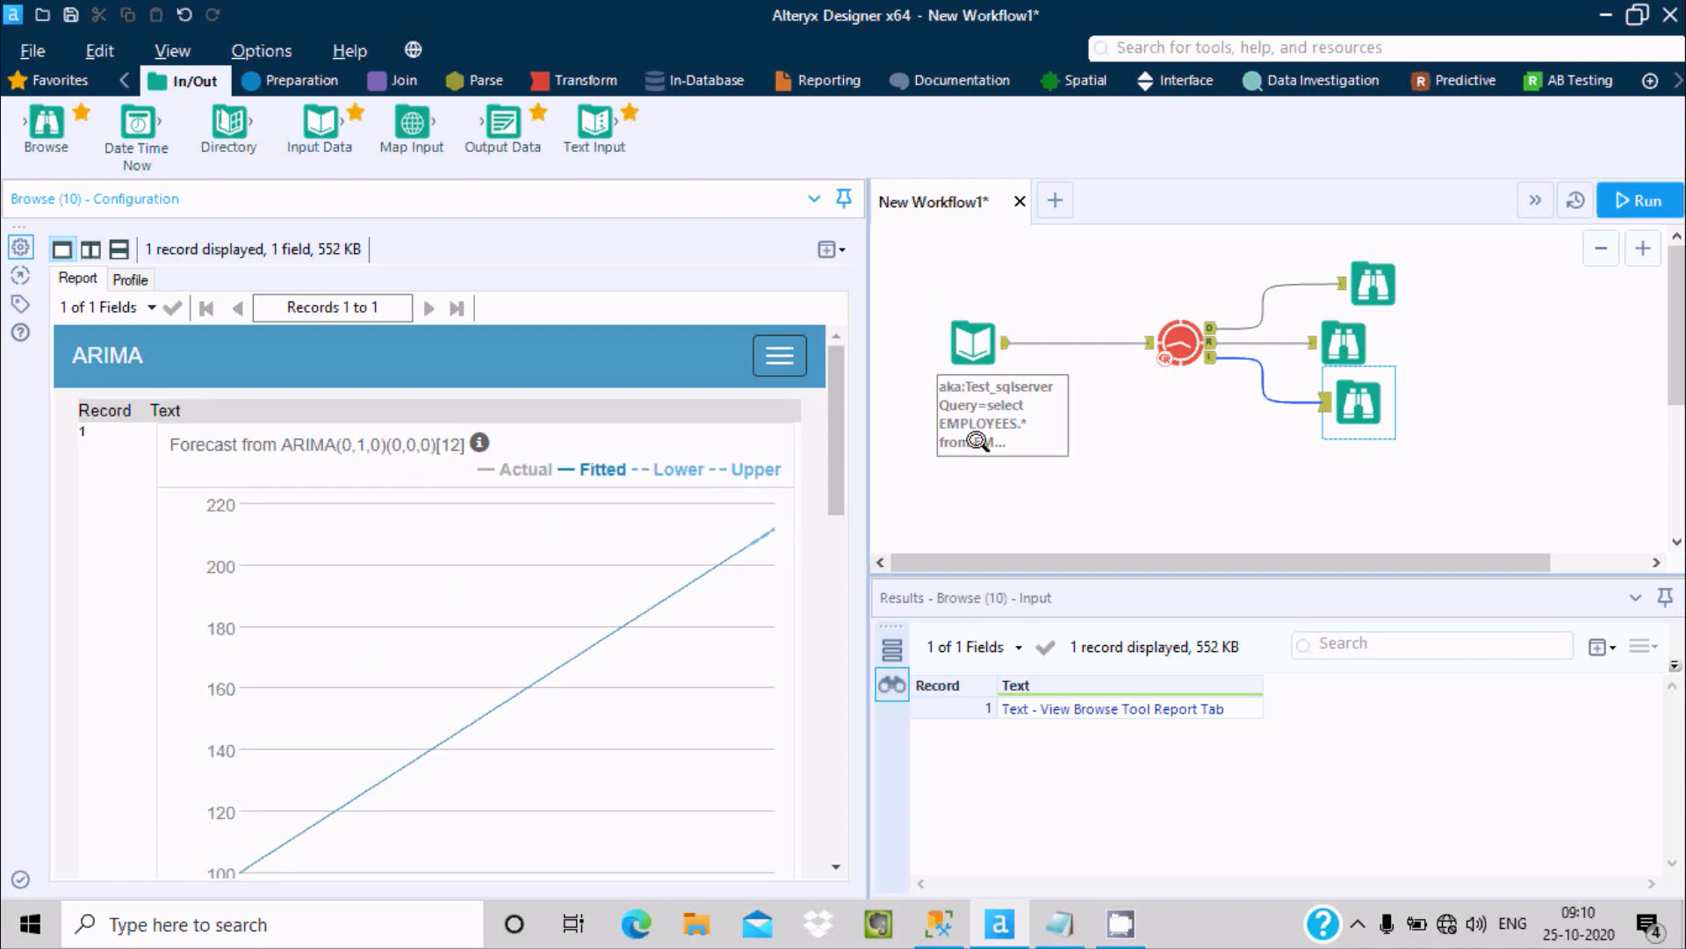
scroll("down", 3)
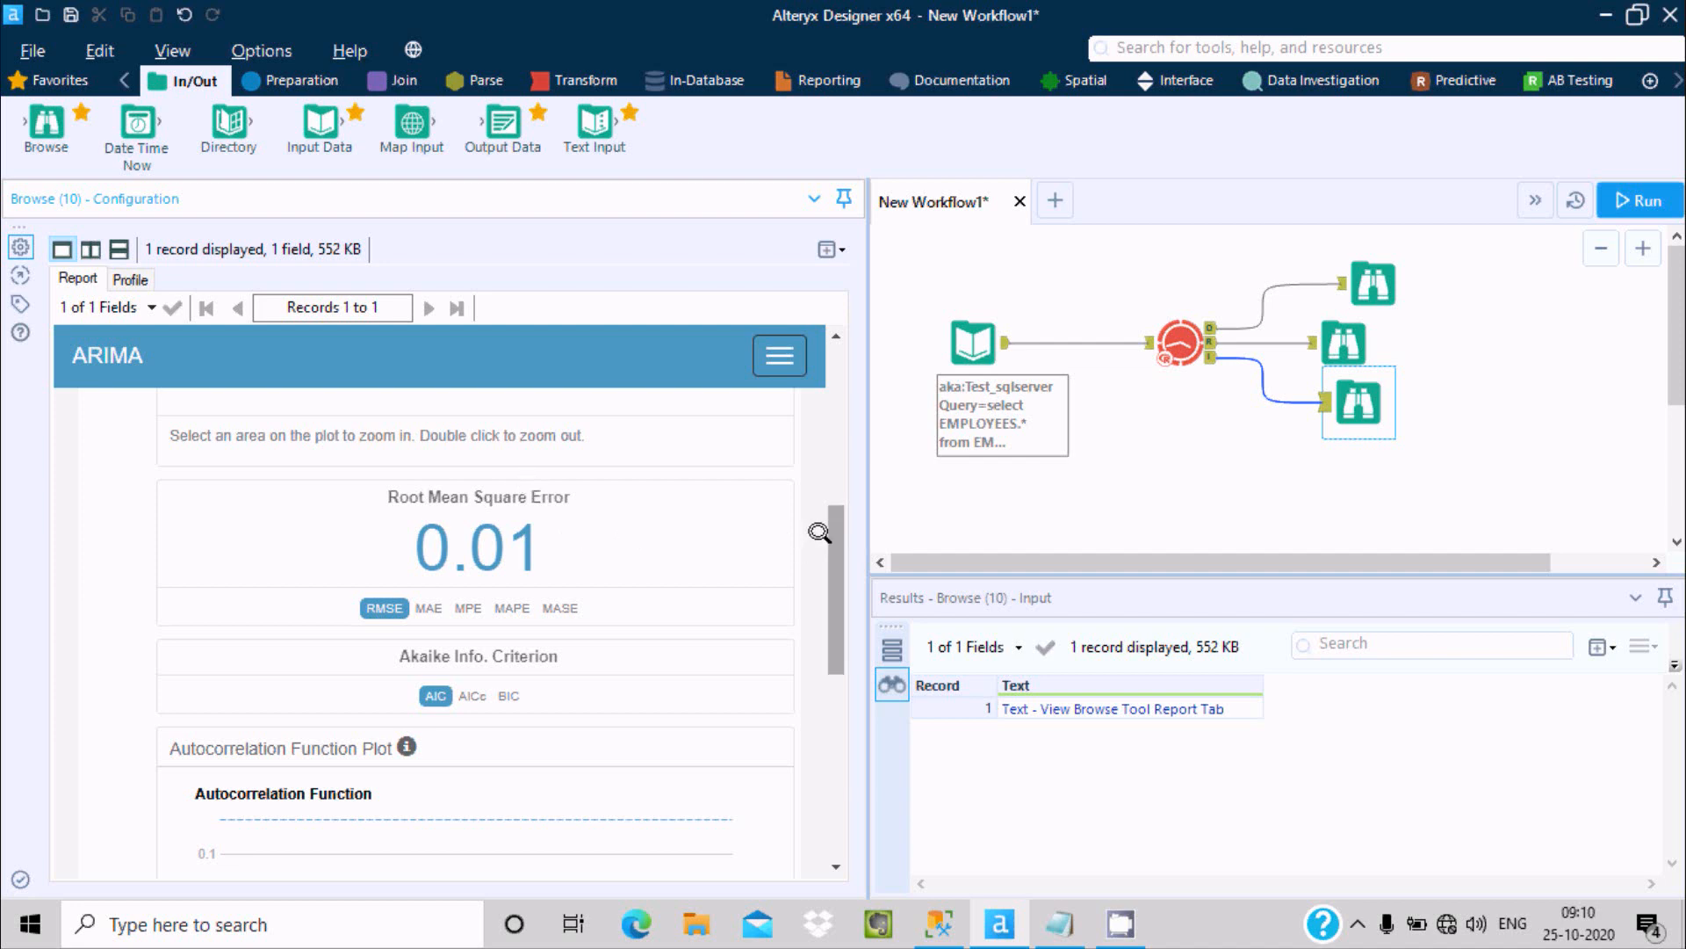
scroll("down", 3)
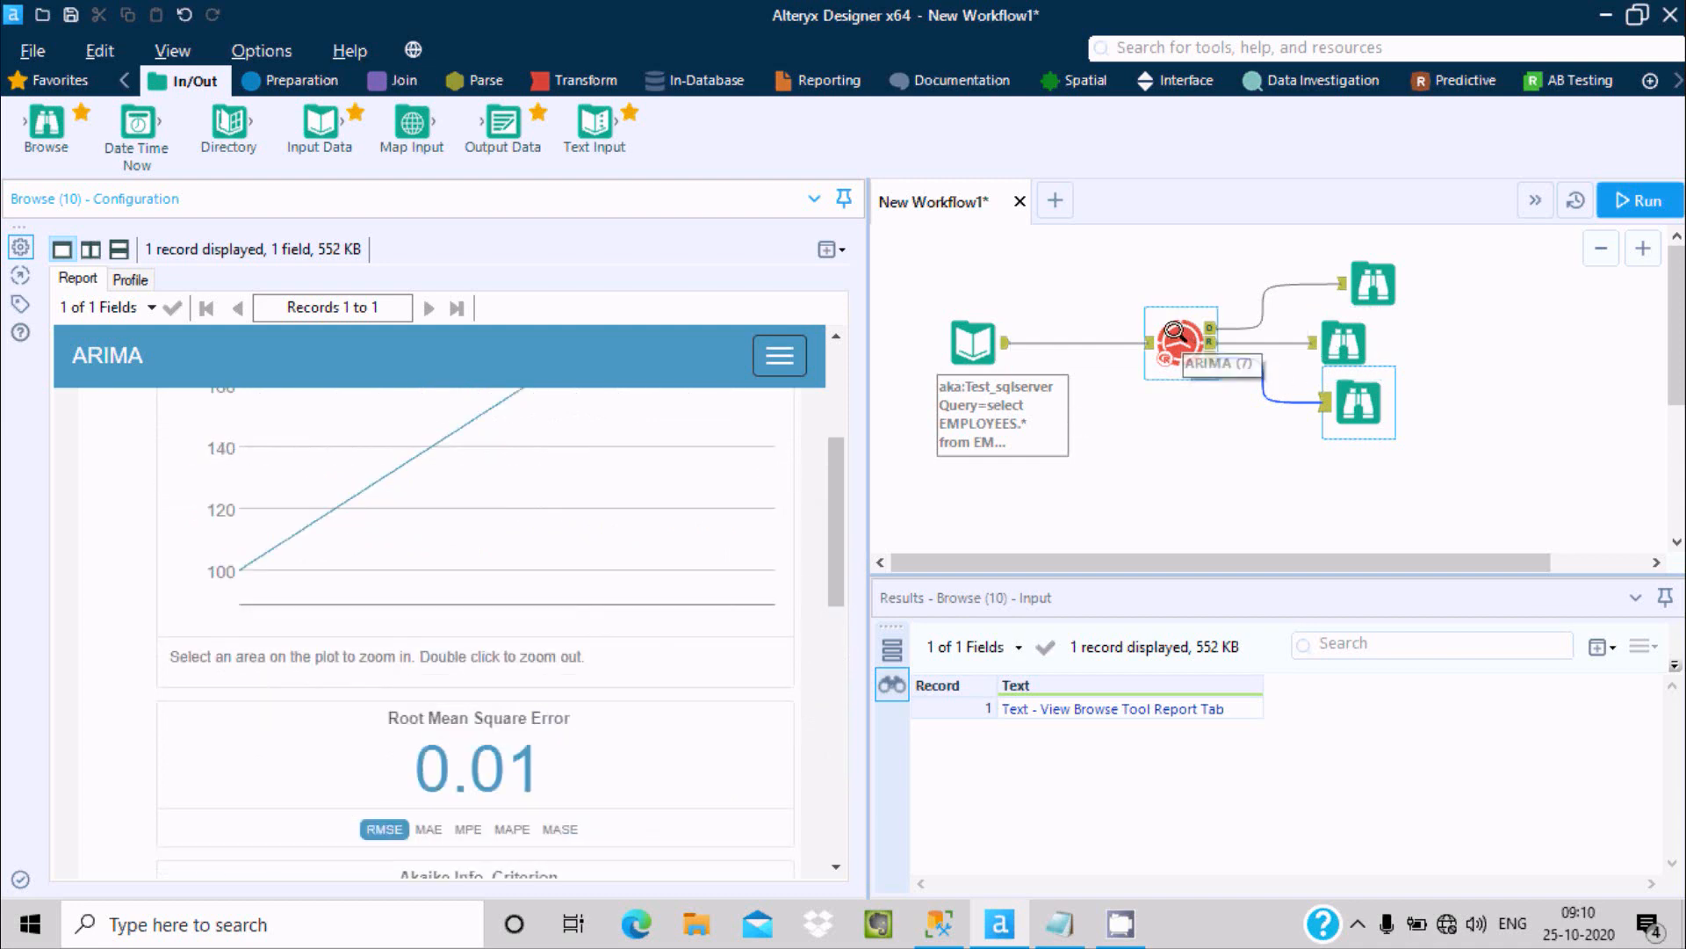
Point the Input Data tool at the Customer.yxdb file from the SampleData folder
left_click(972, 341)
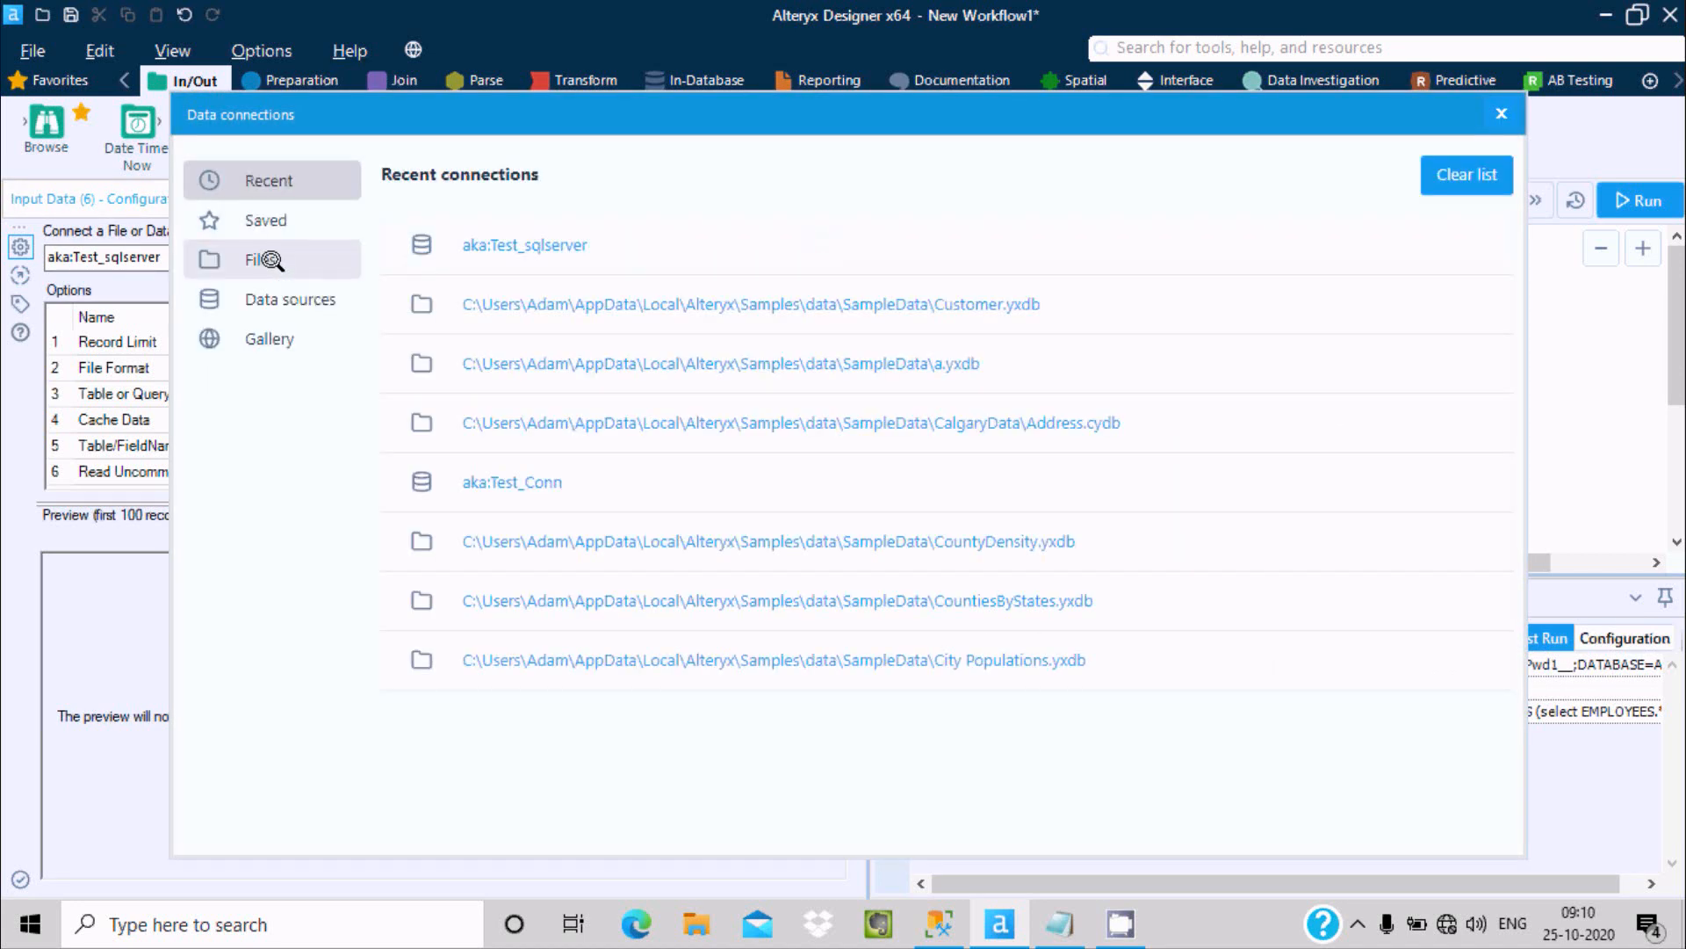
left_click(254, 260)
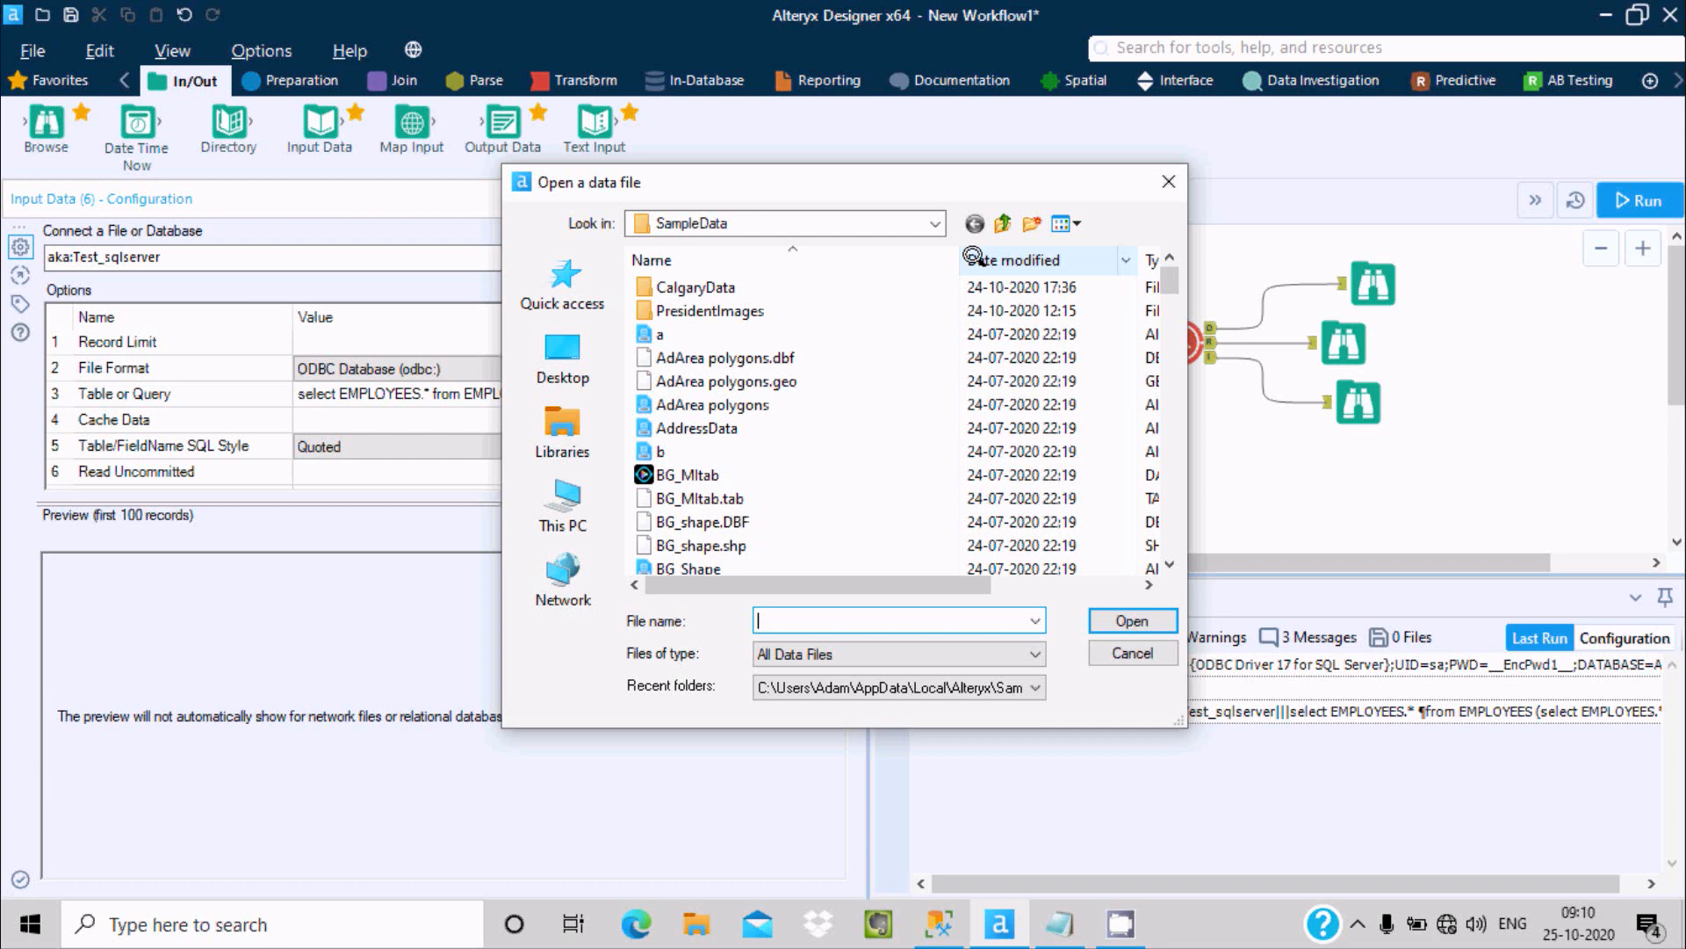
scroll("down", 3)
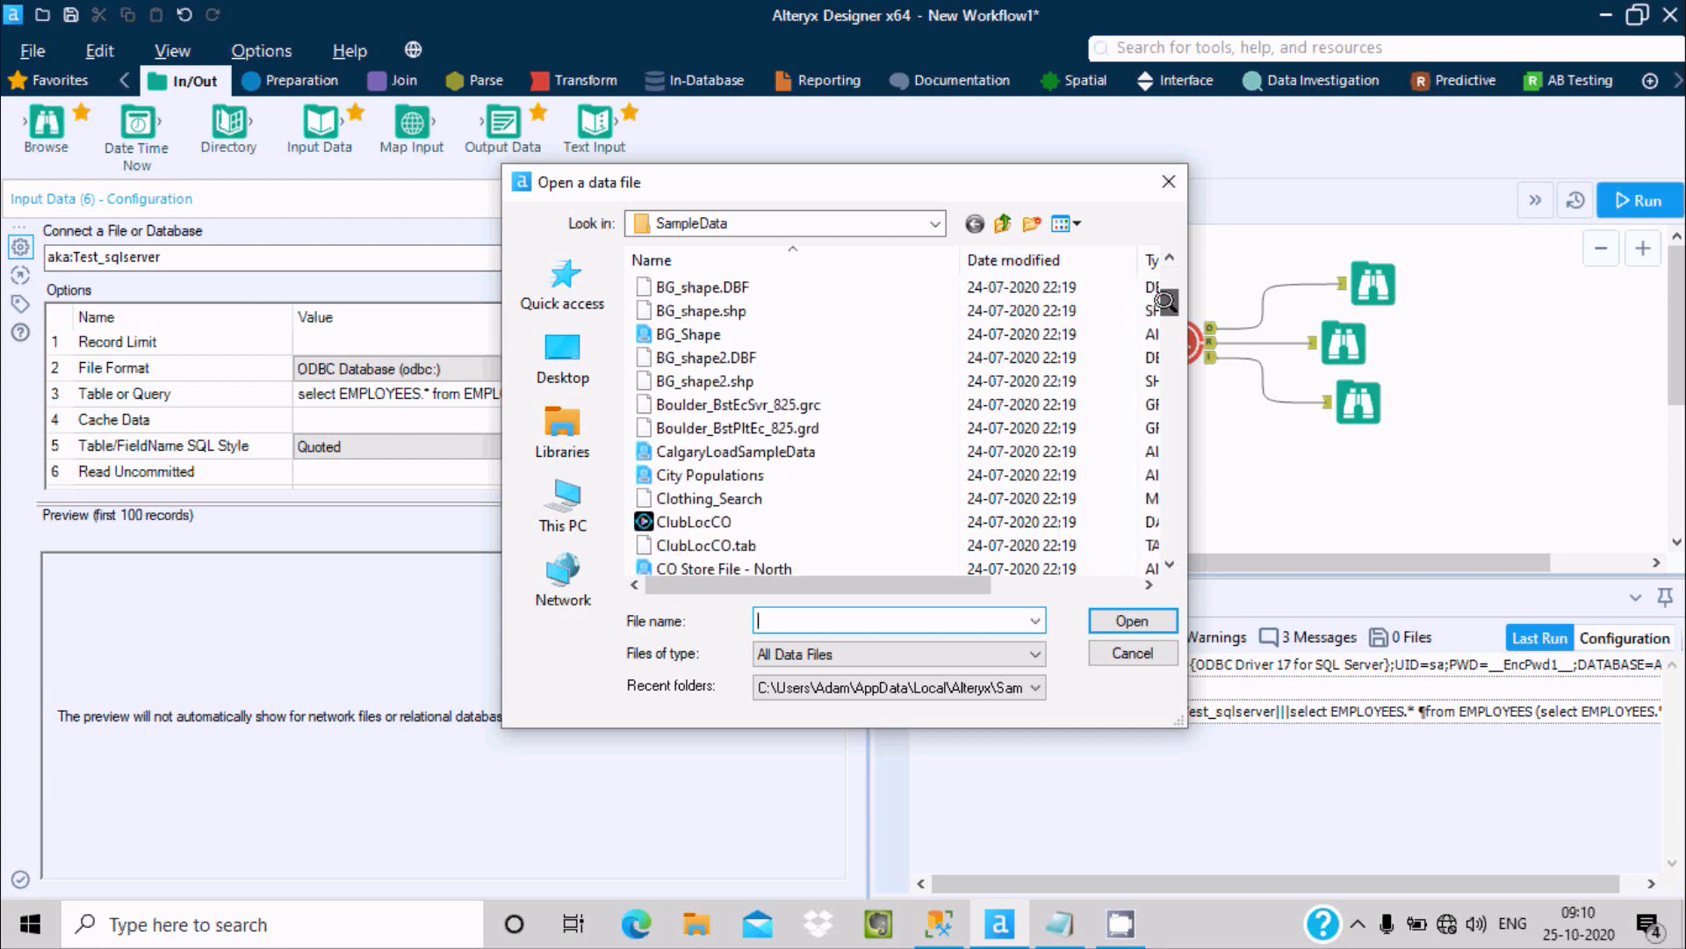
scroll("down", 3)
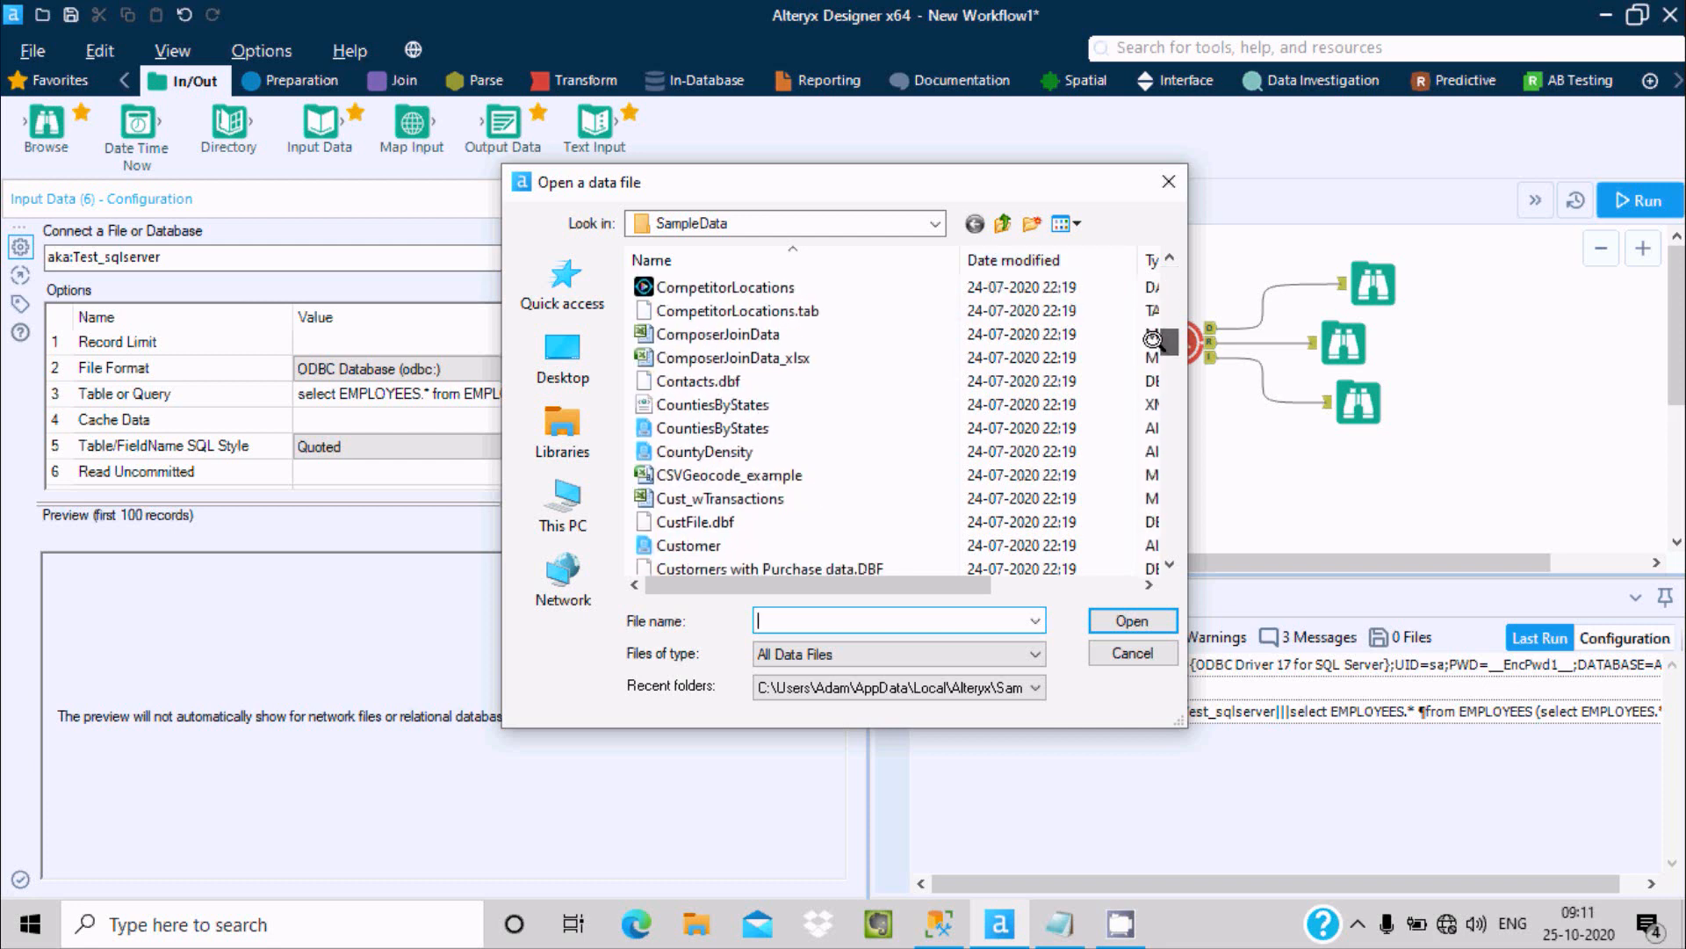
scroll("down", 3)
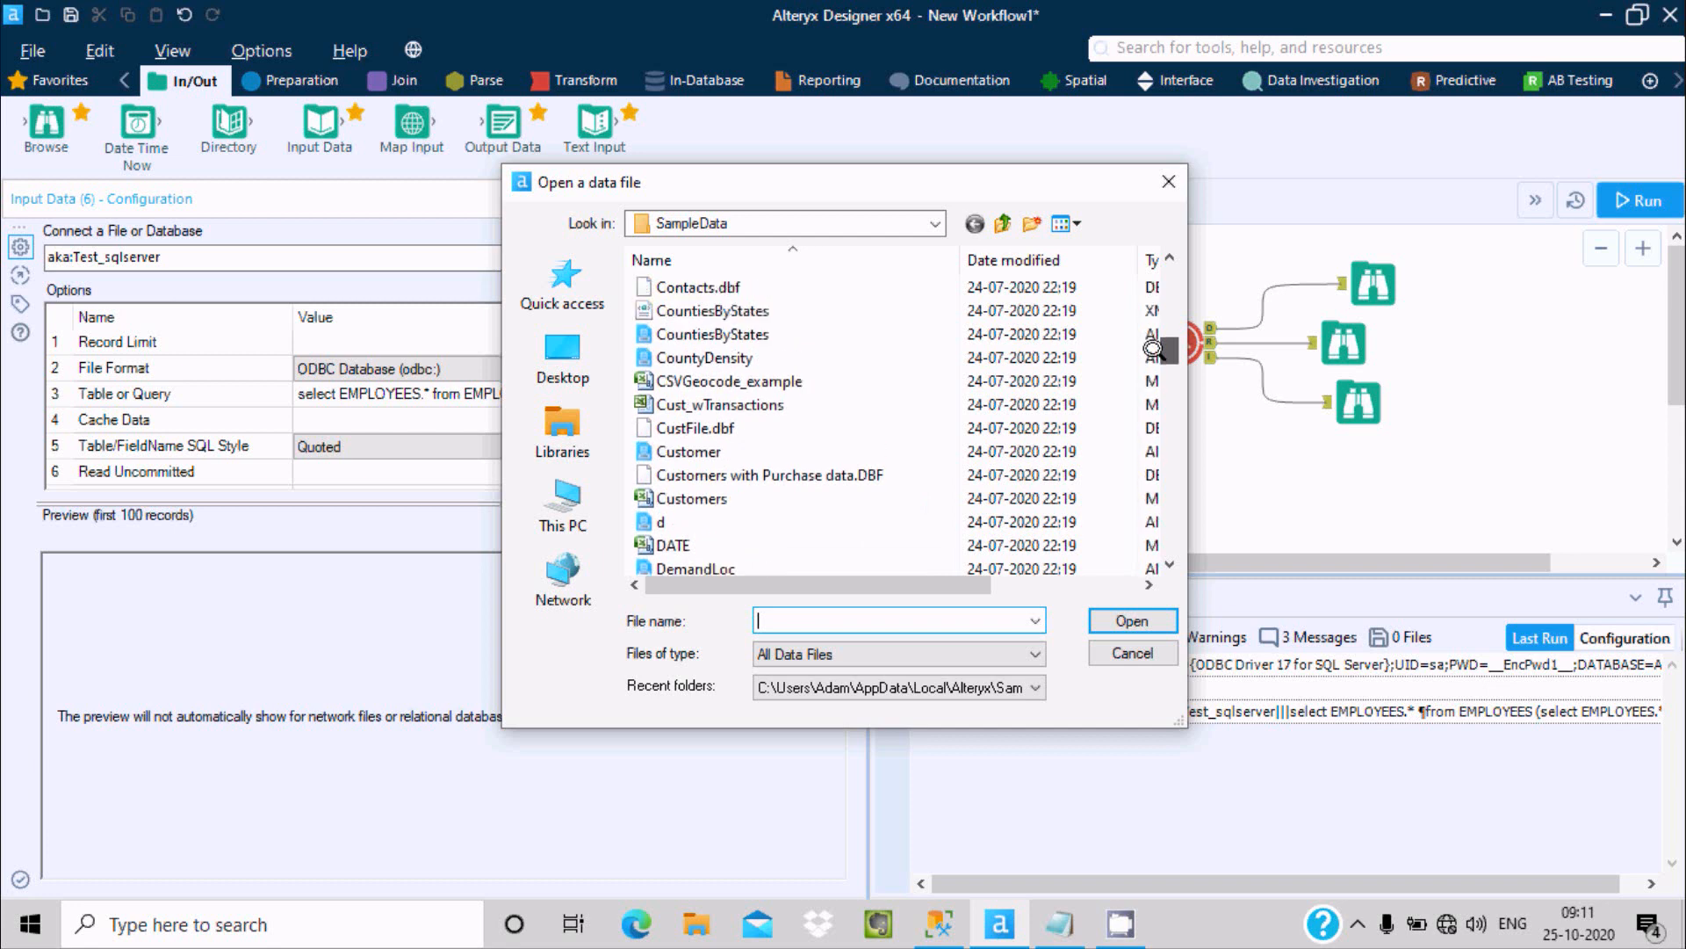
scroll("up", 3)
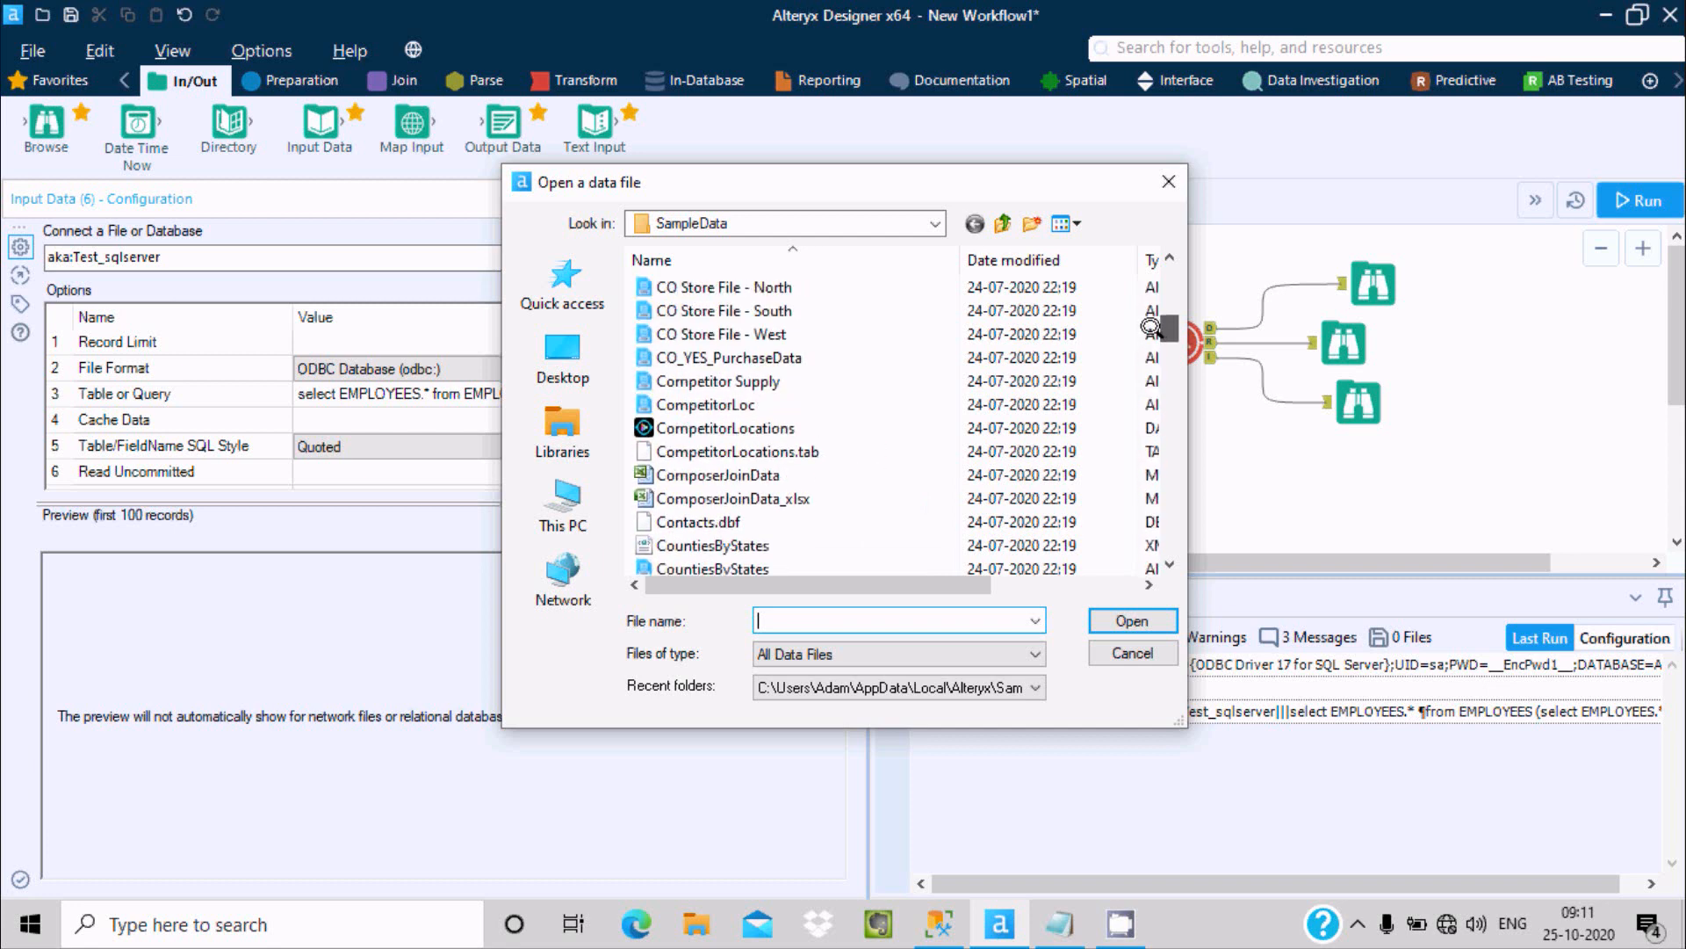
scroll("up", 3)
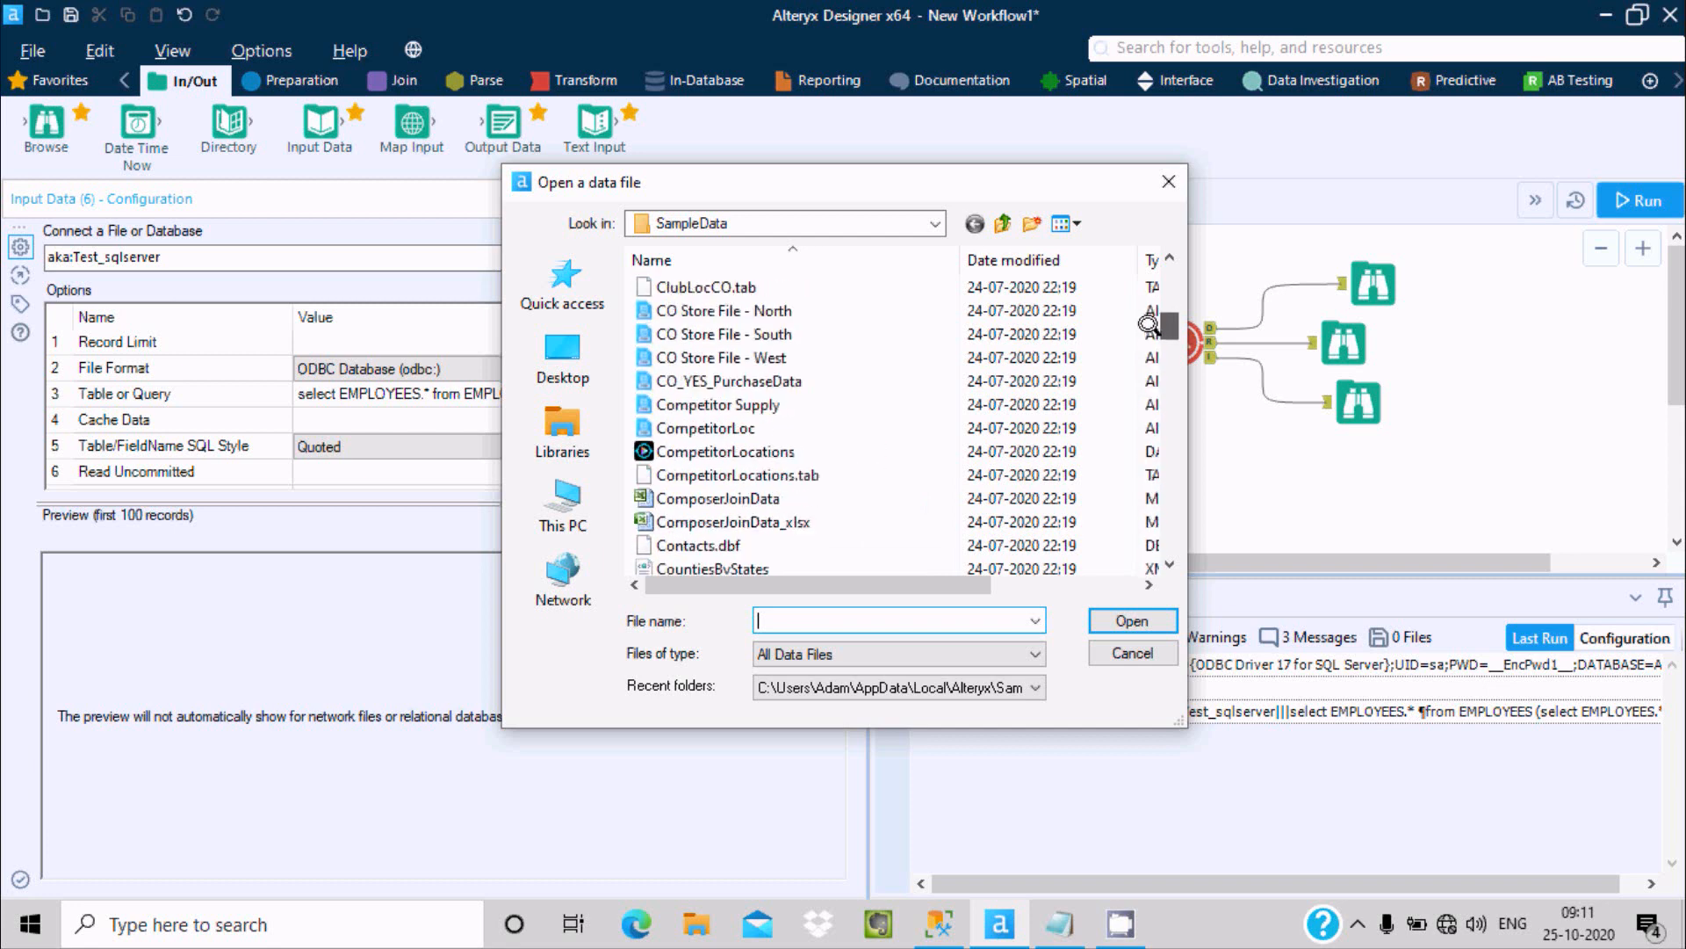
scroll("down", 3)
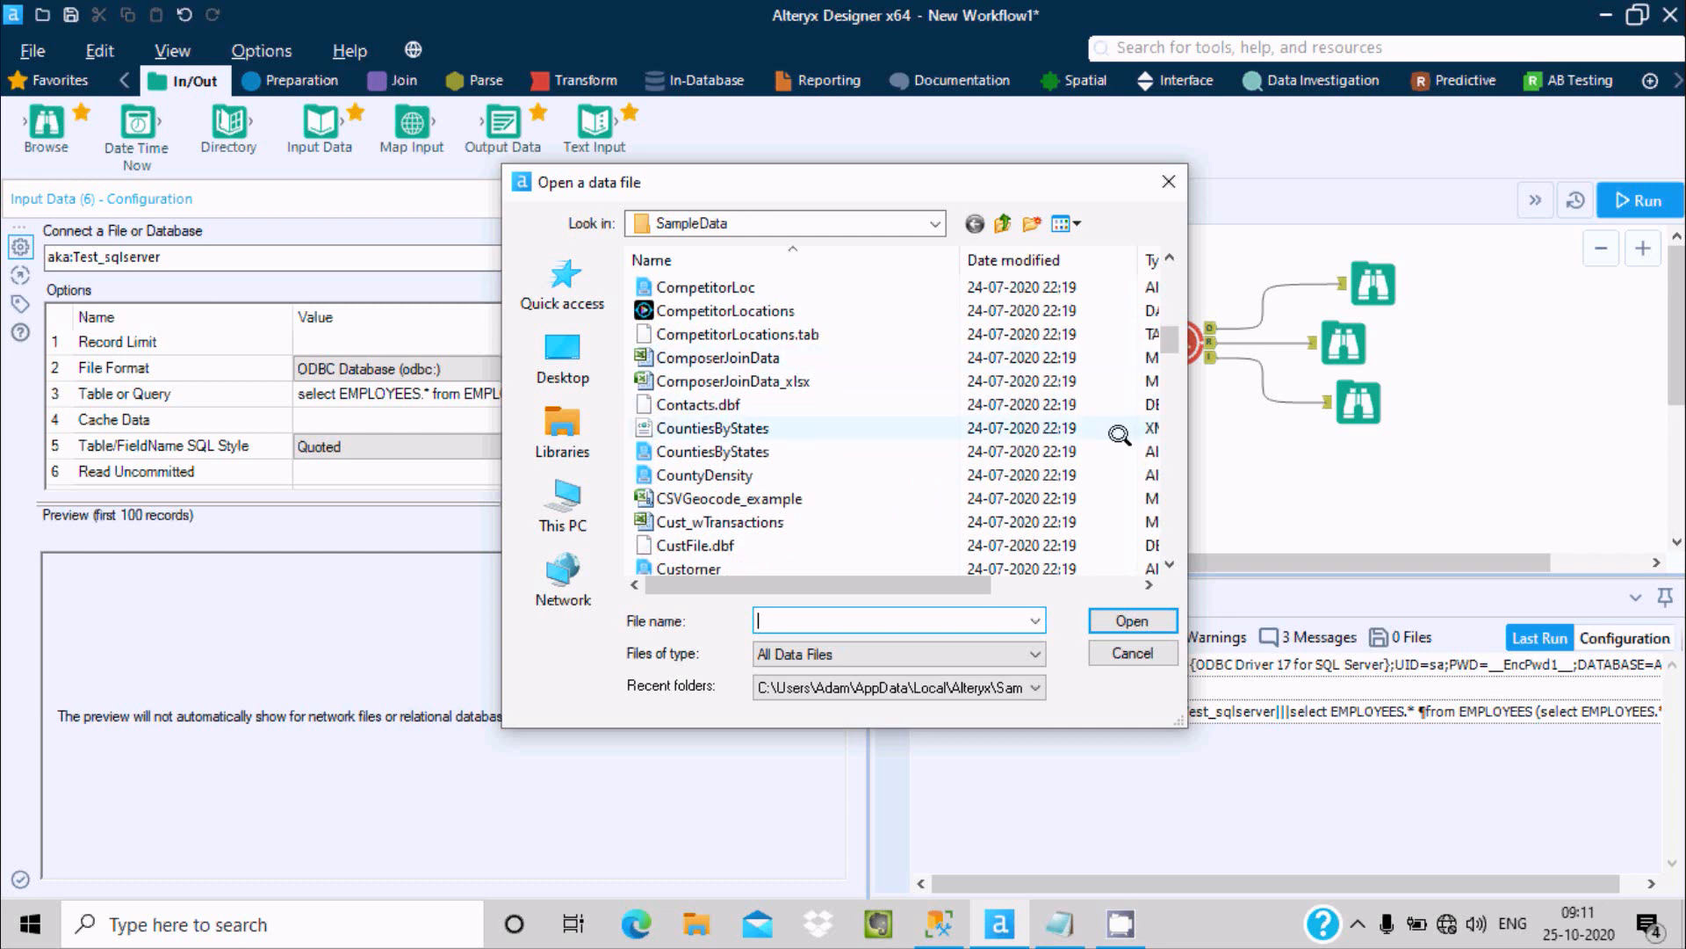
scroll("down", 3)
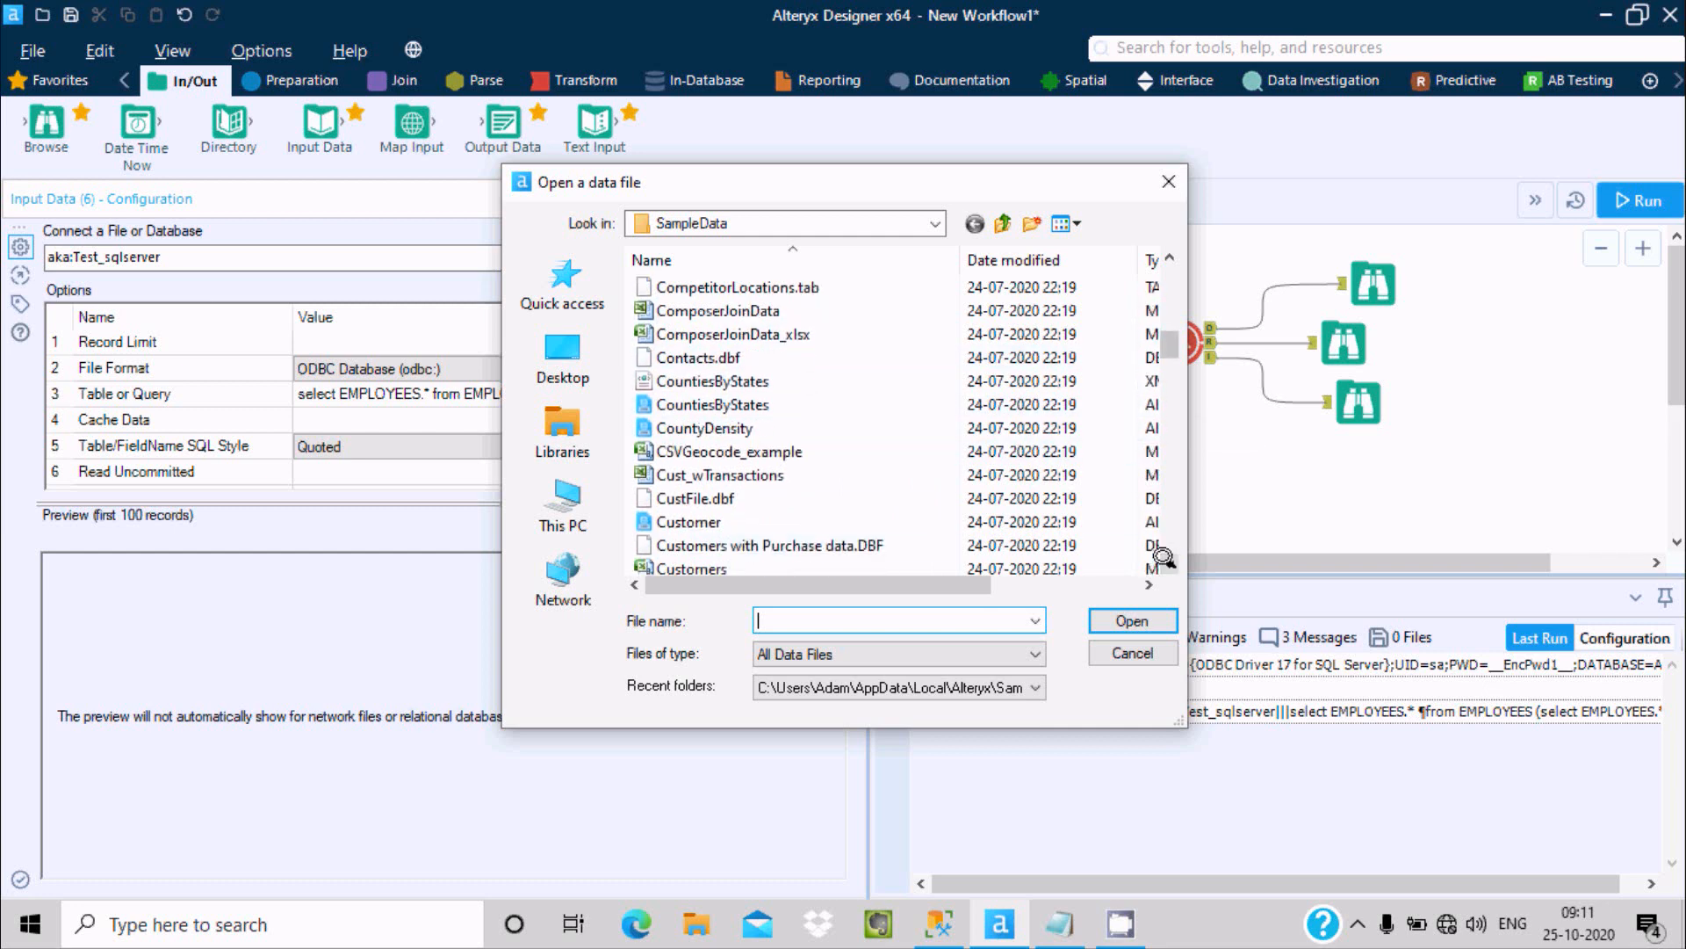
left_click(689, 521)
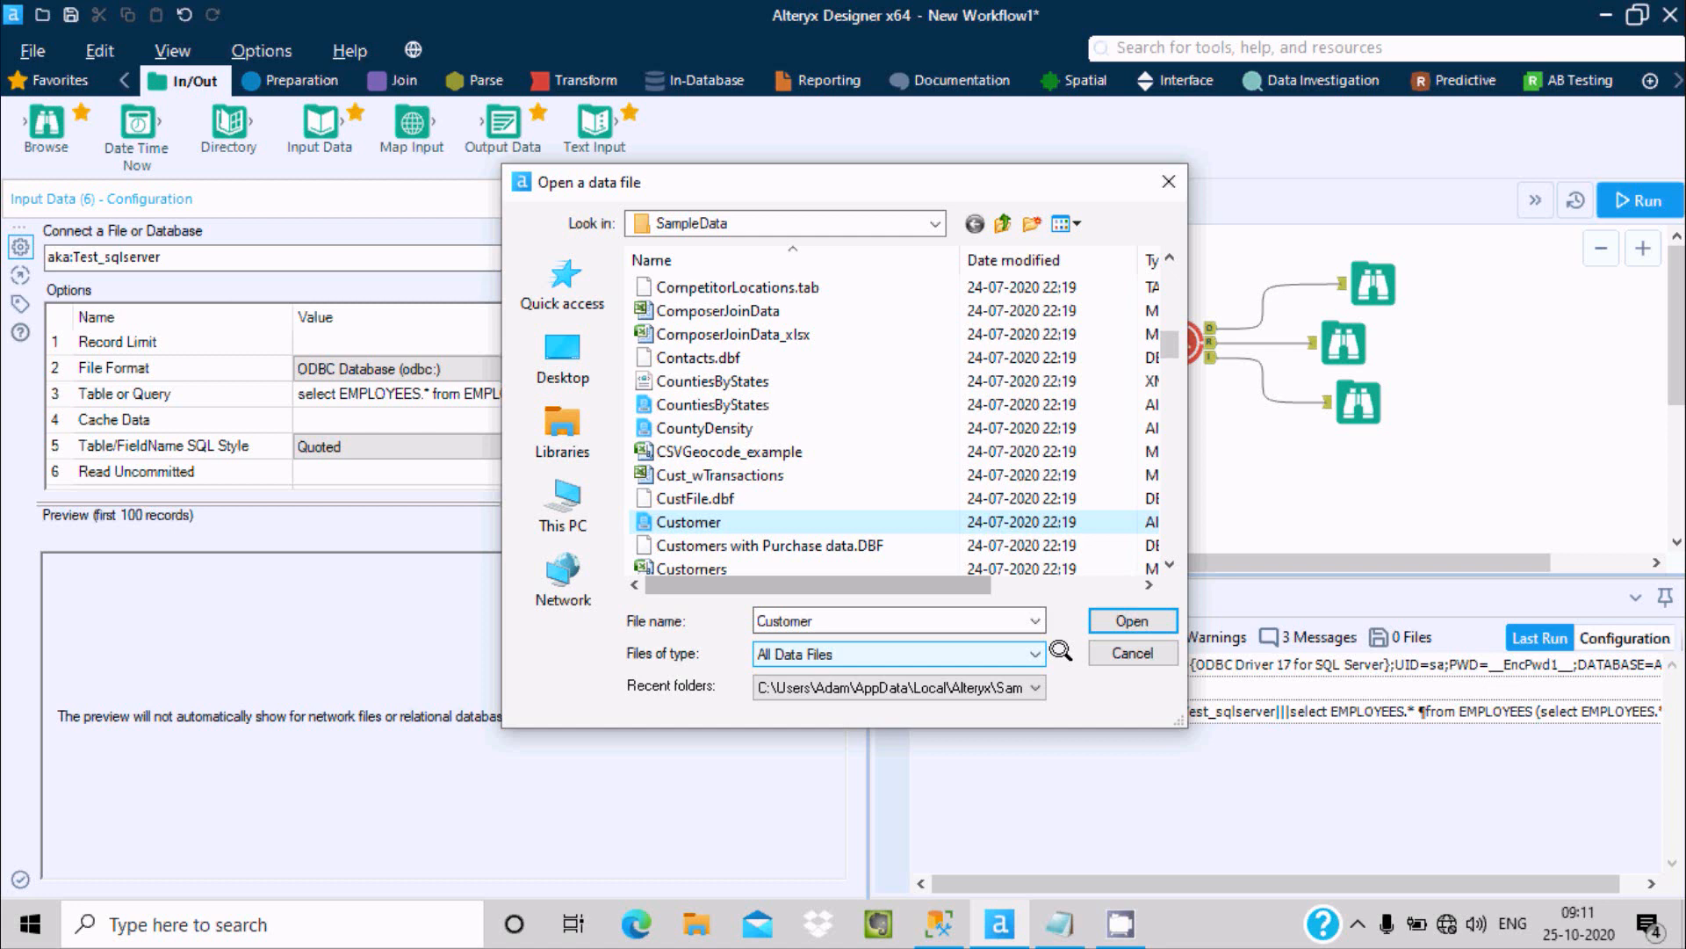
left_click(1130, 620)
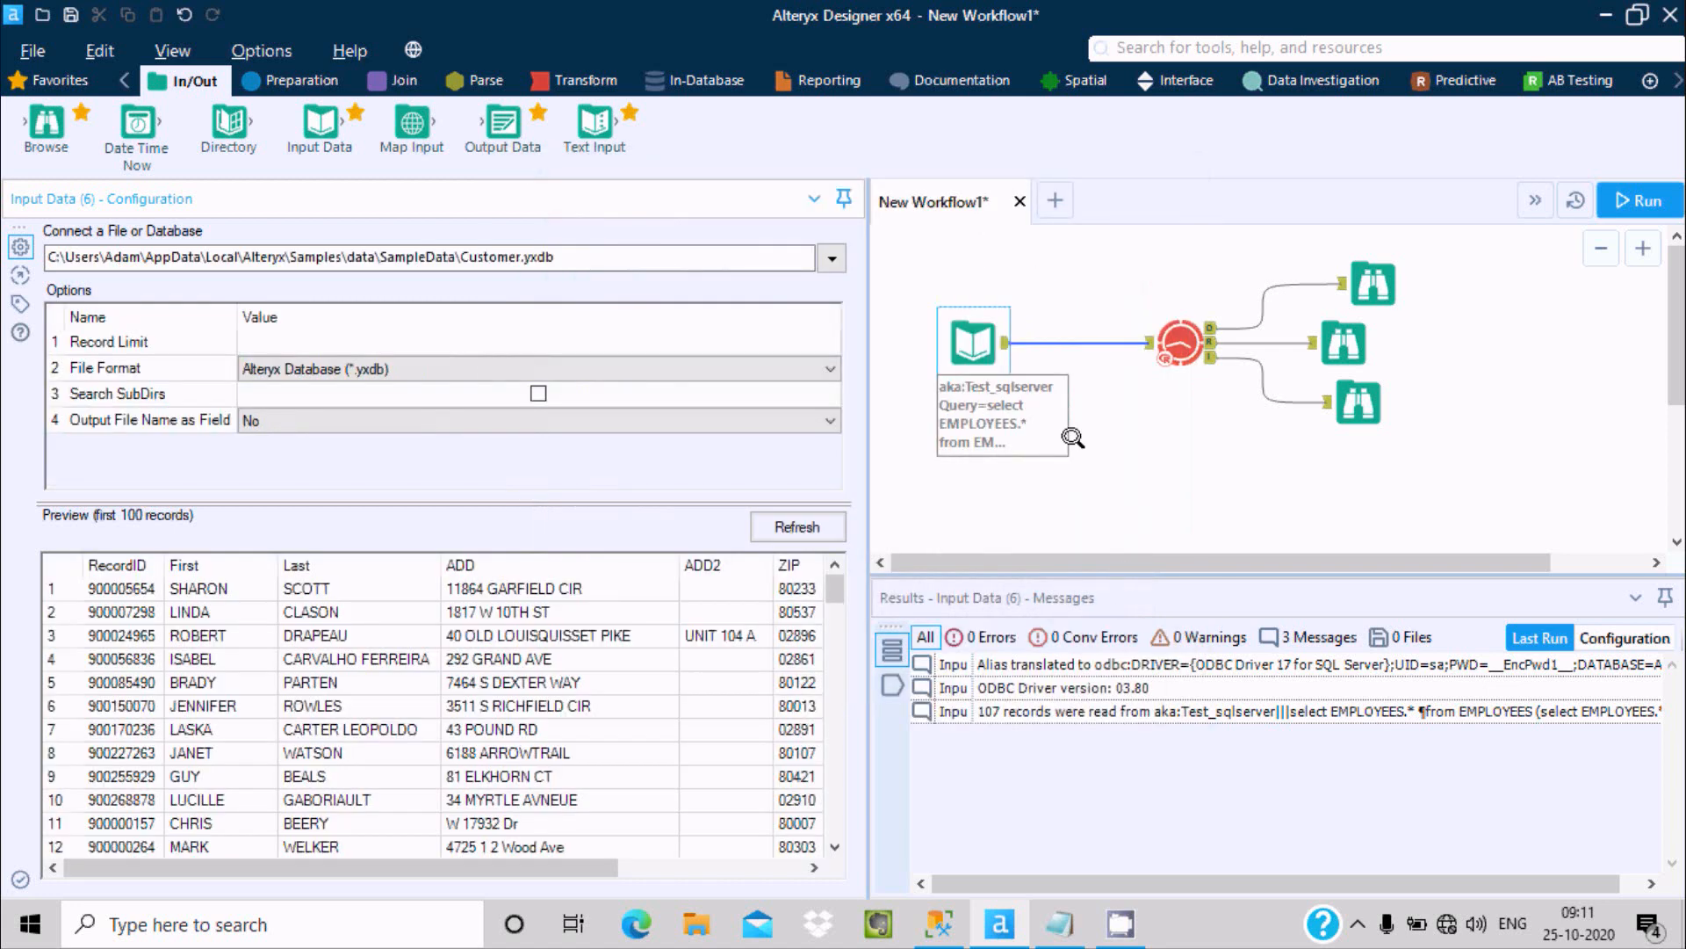
mouse_move(1466, 227)
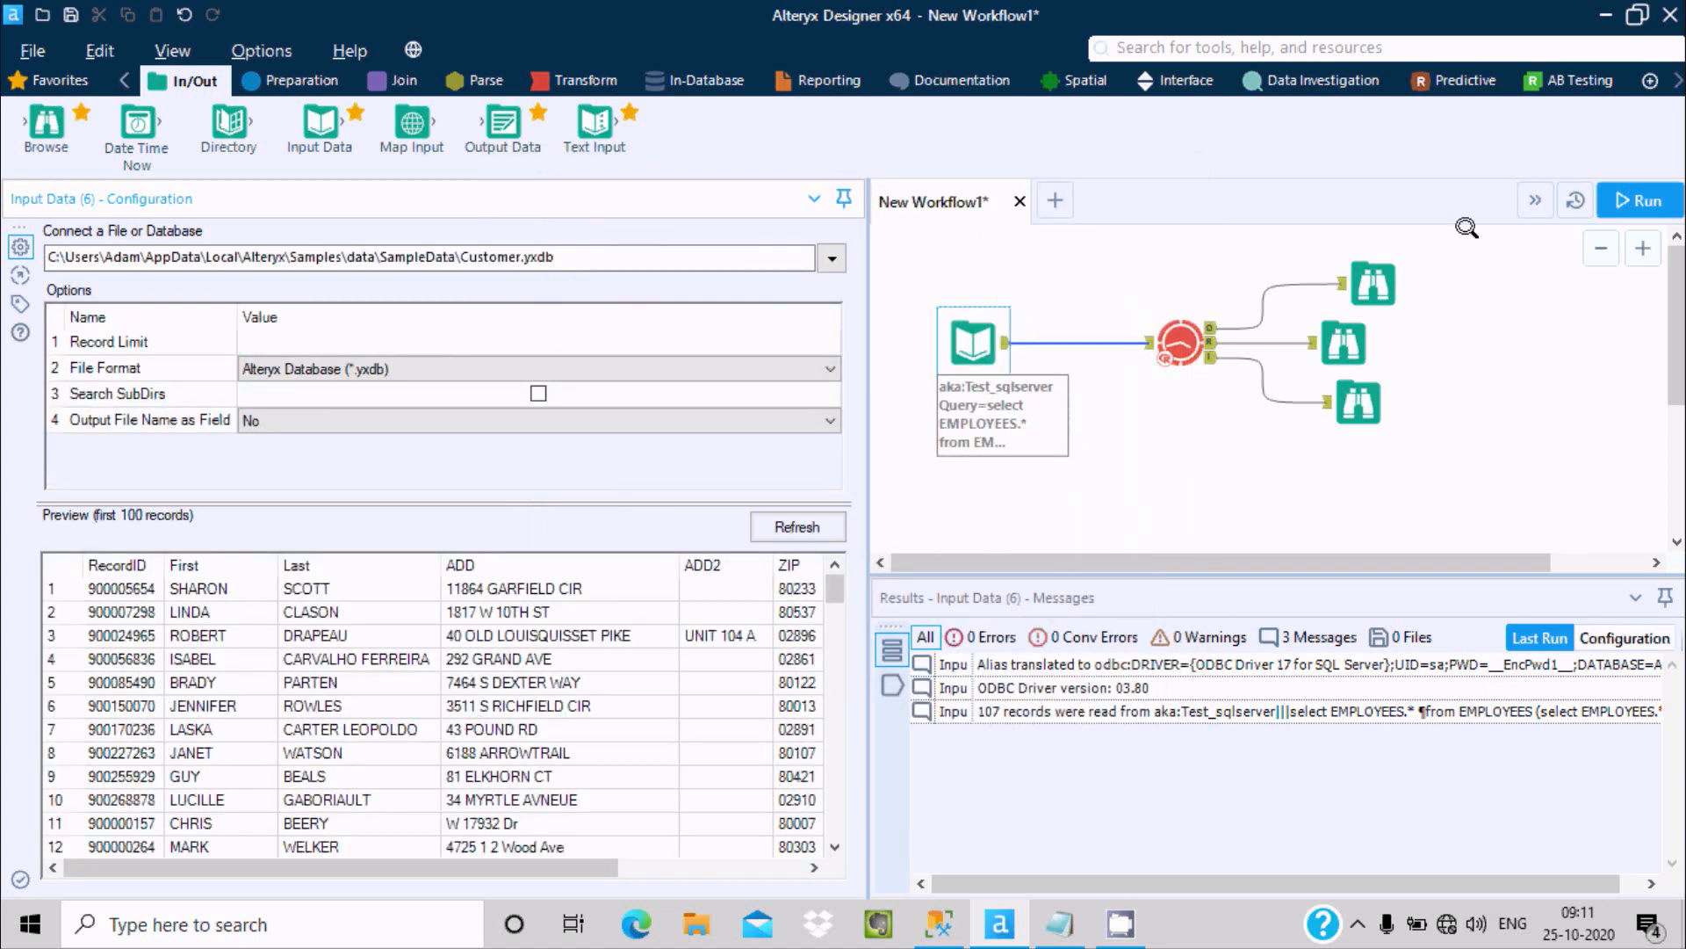
After the failed run, set the ARIMA tool's RecordID frequency to Annually and rerun
left_click(1638, 202)
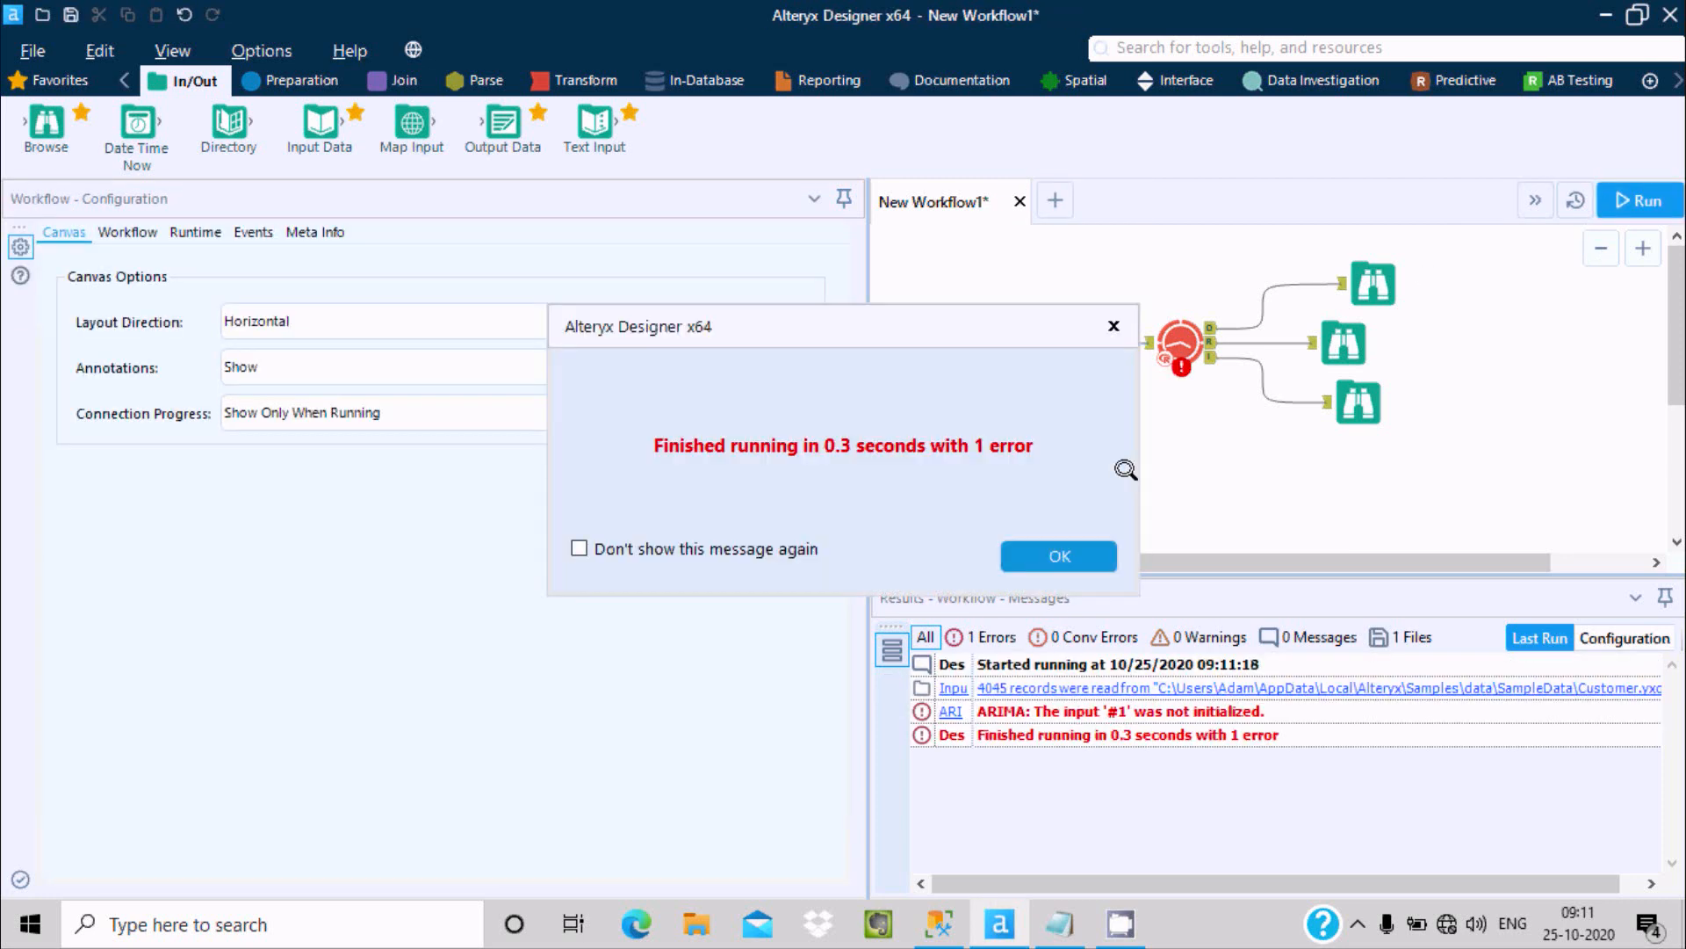
left_click(1058, 556)
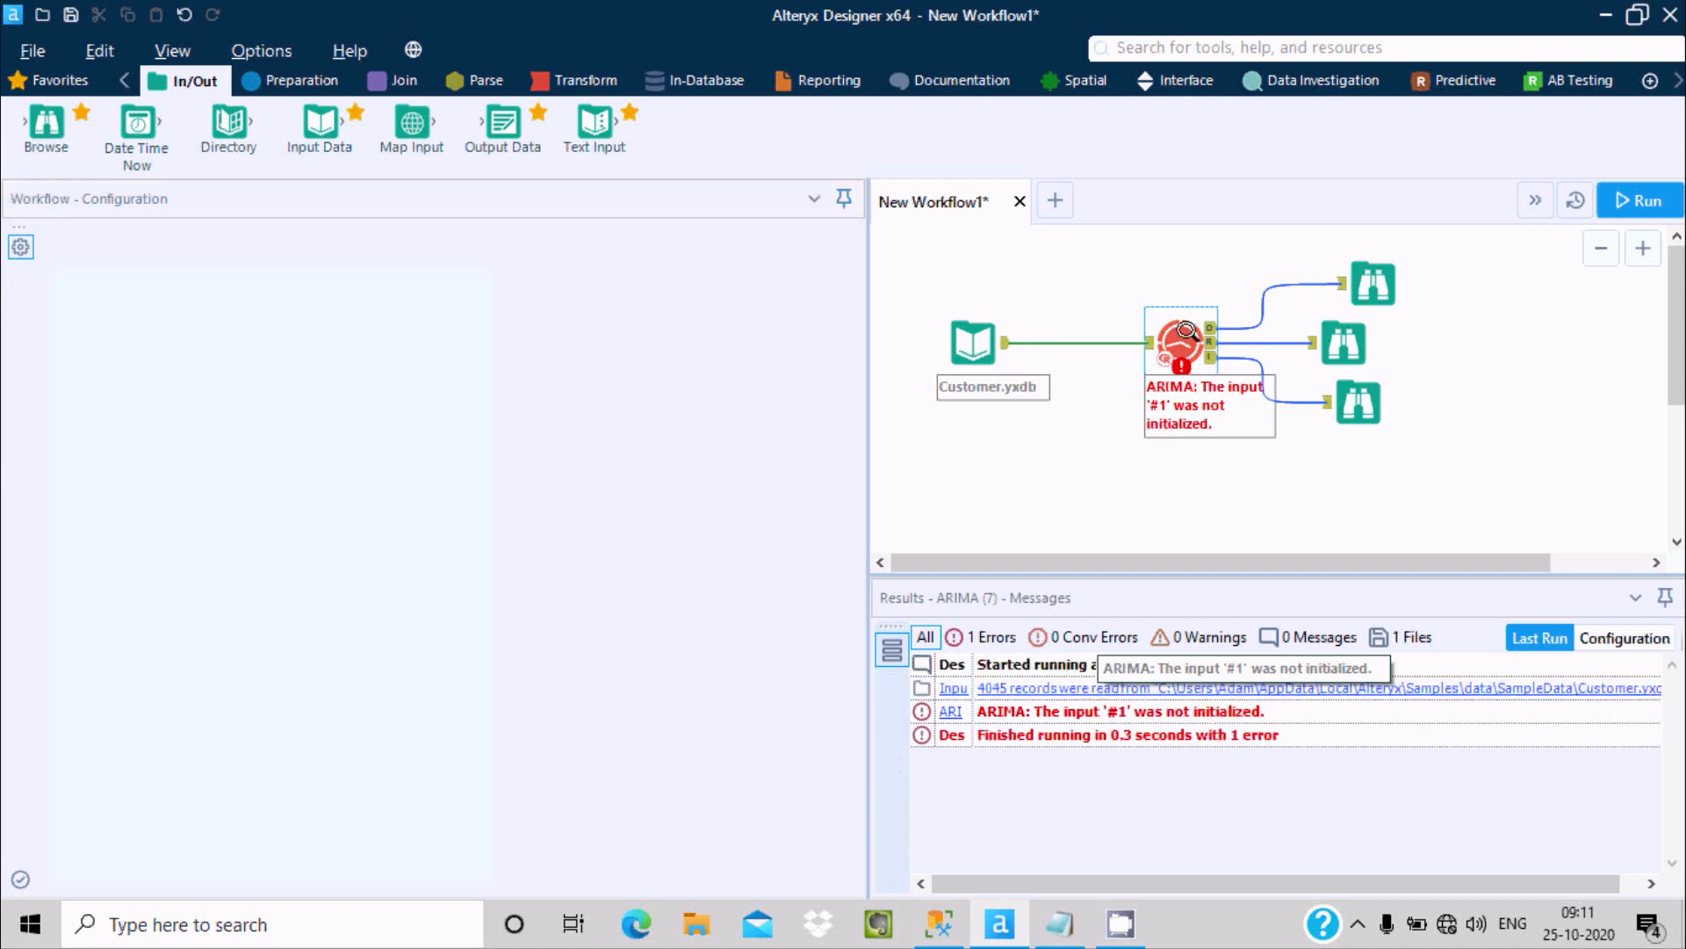
left_click(1179, 342)
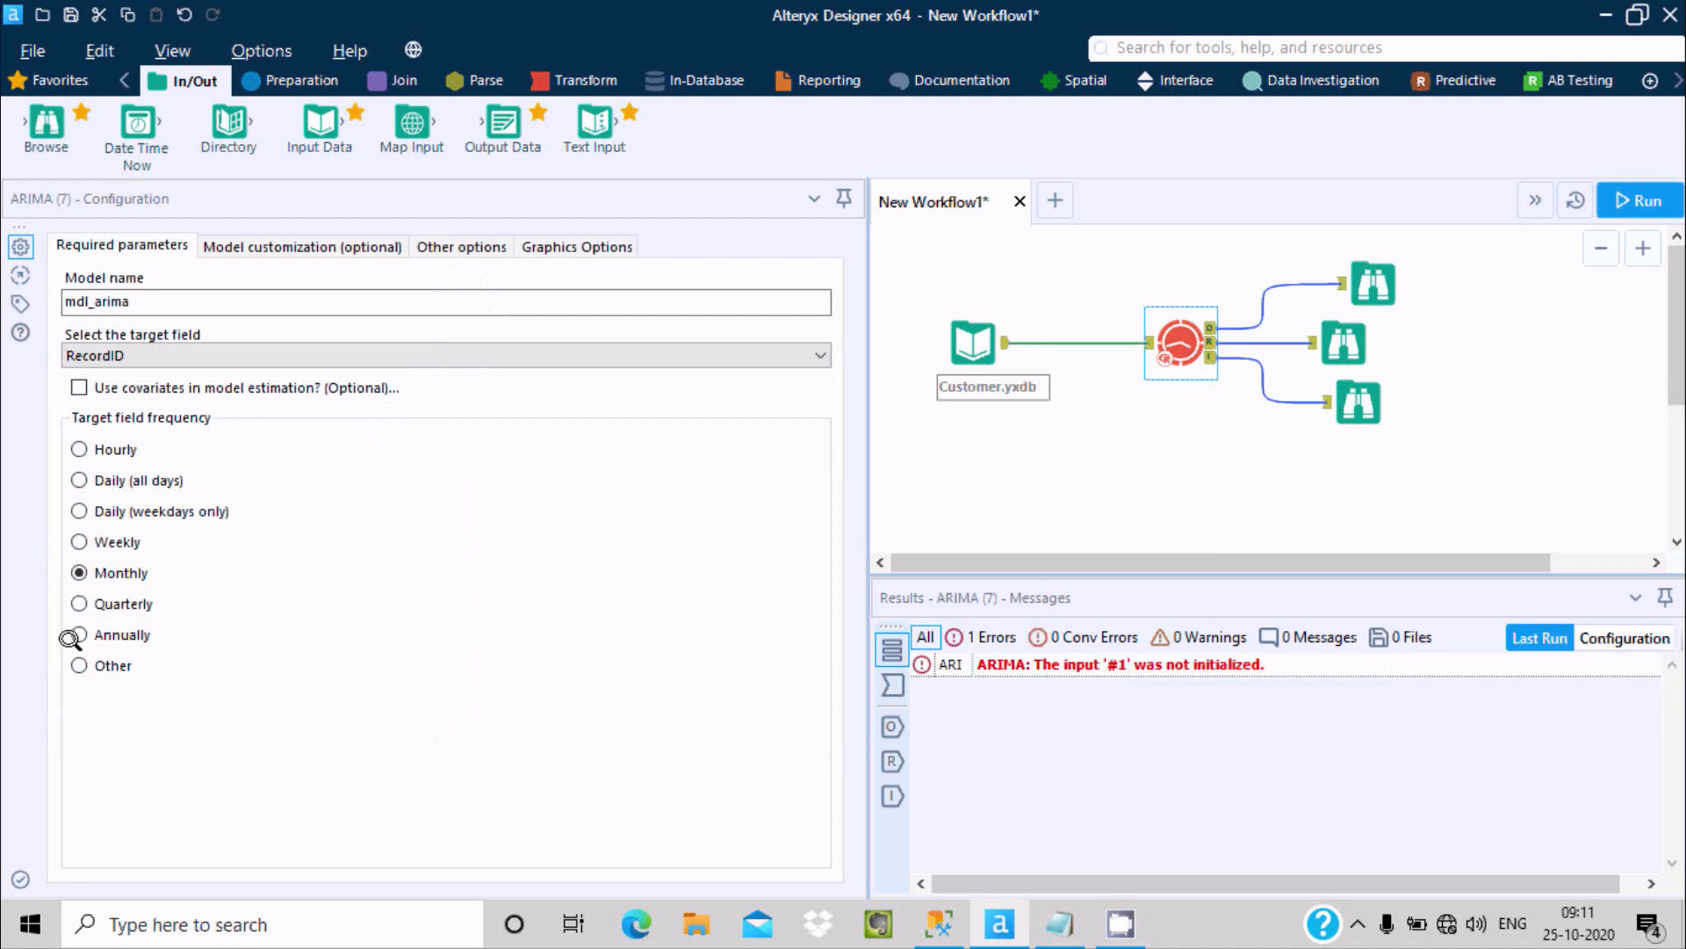
left_click(78, 634)
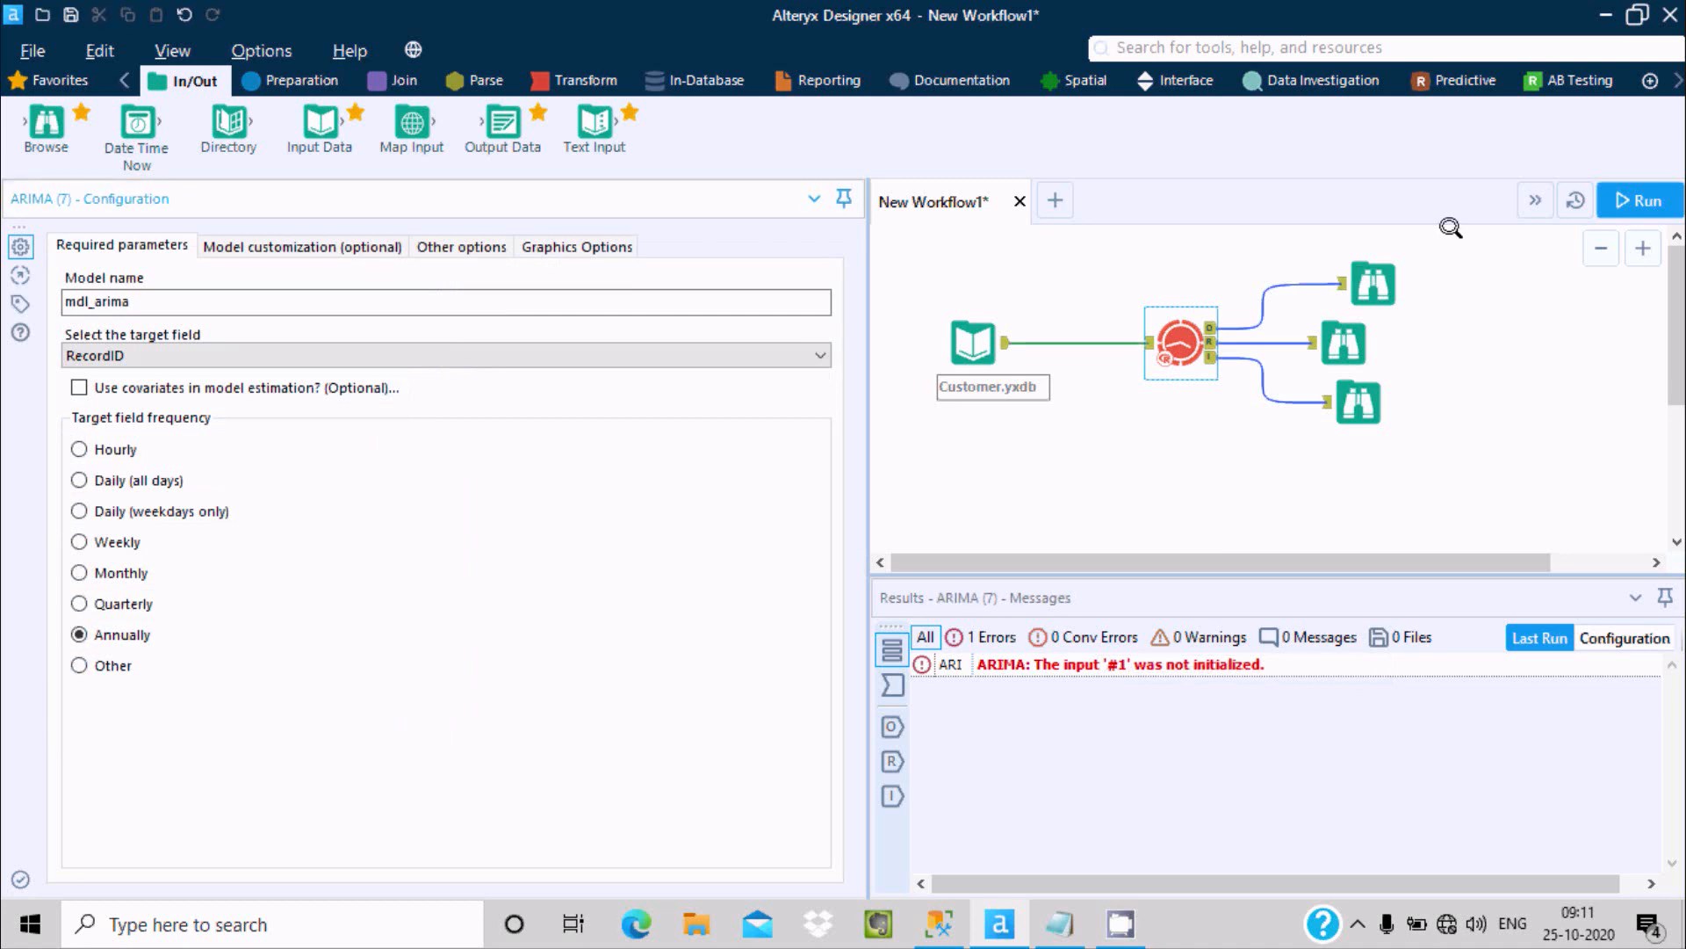
left_click(1638, 201)
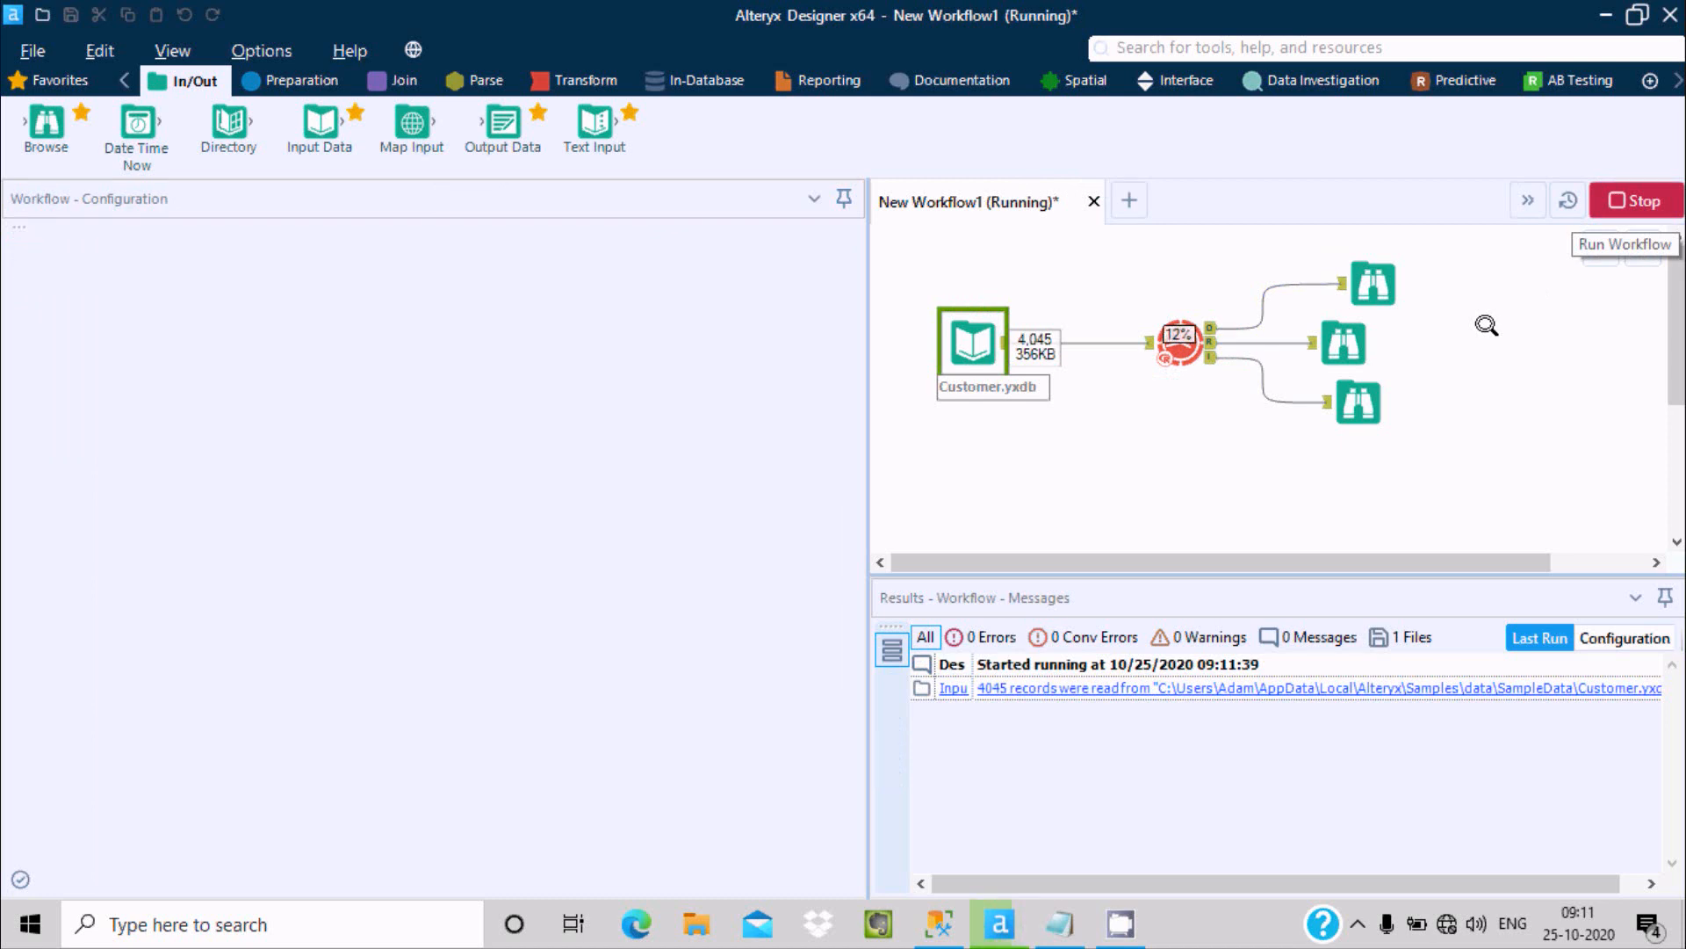
mouse_move(935, 338)
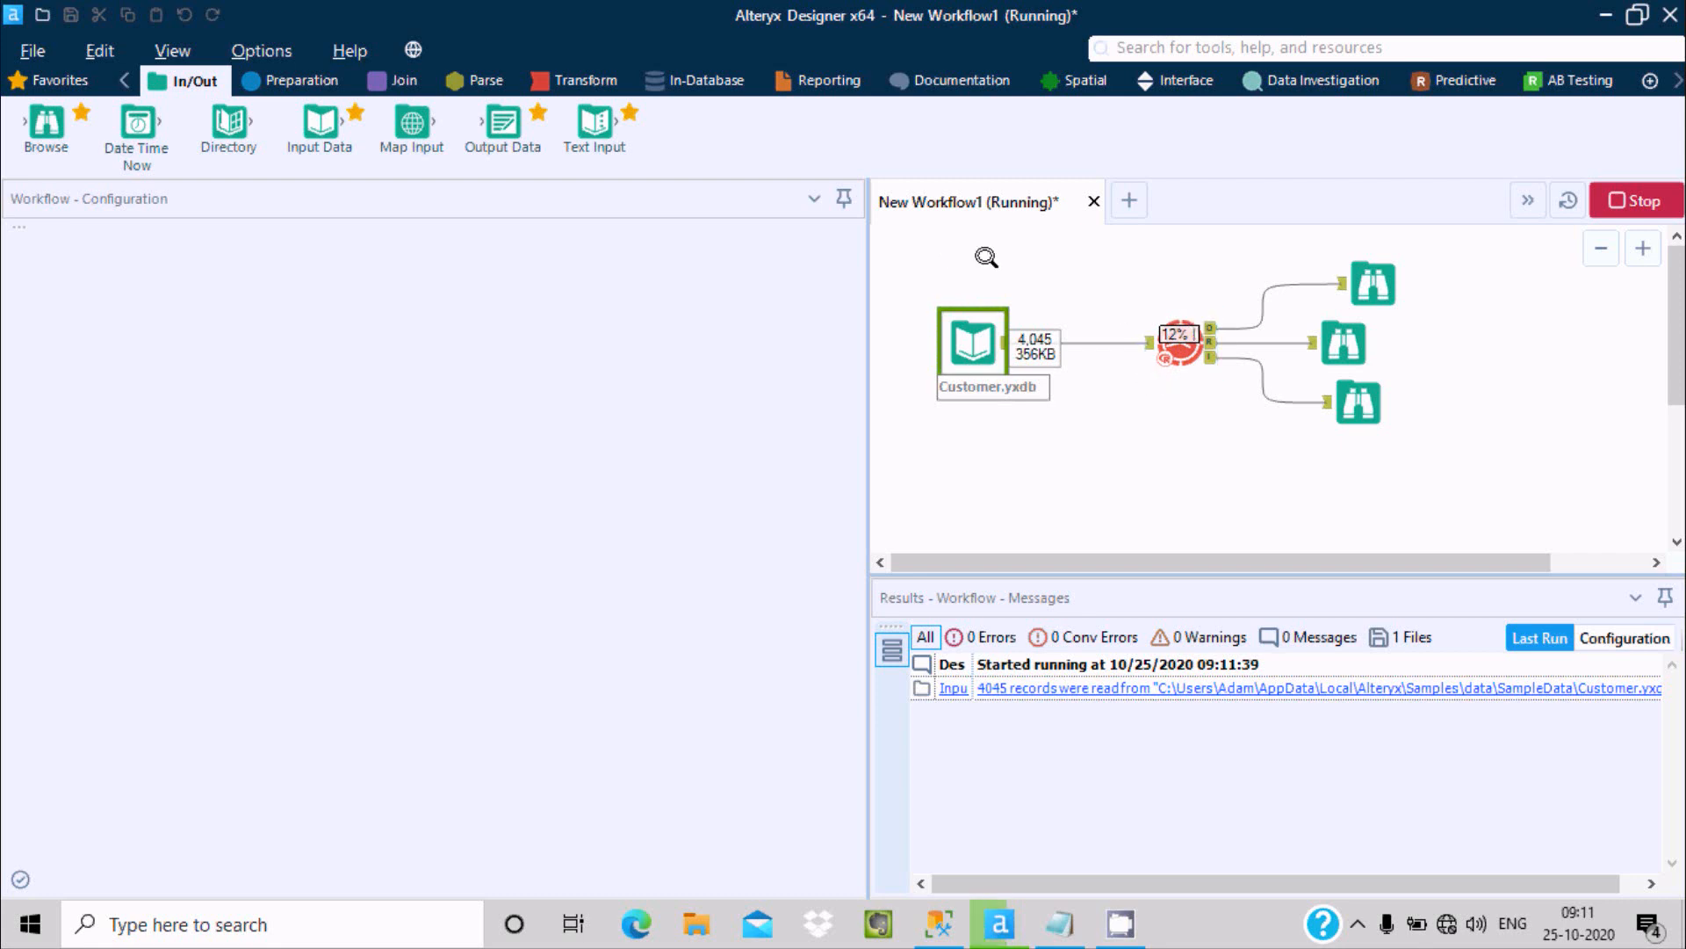
mouse_move(1122, 340)
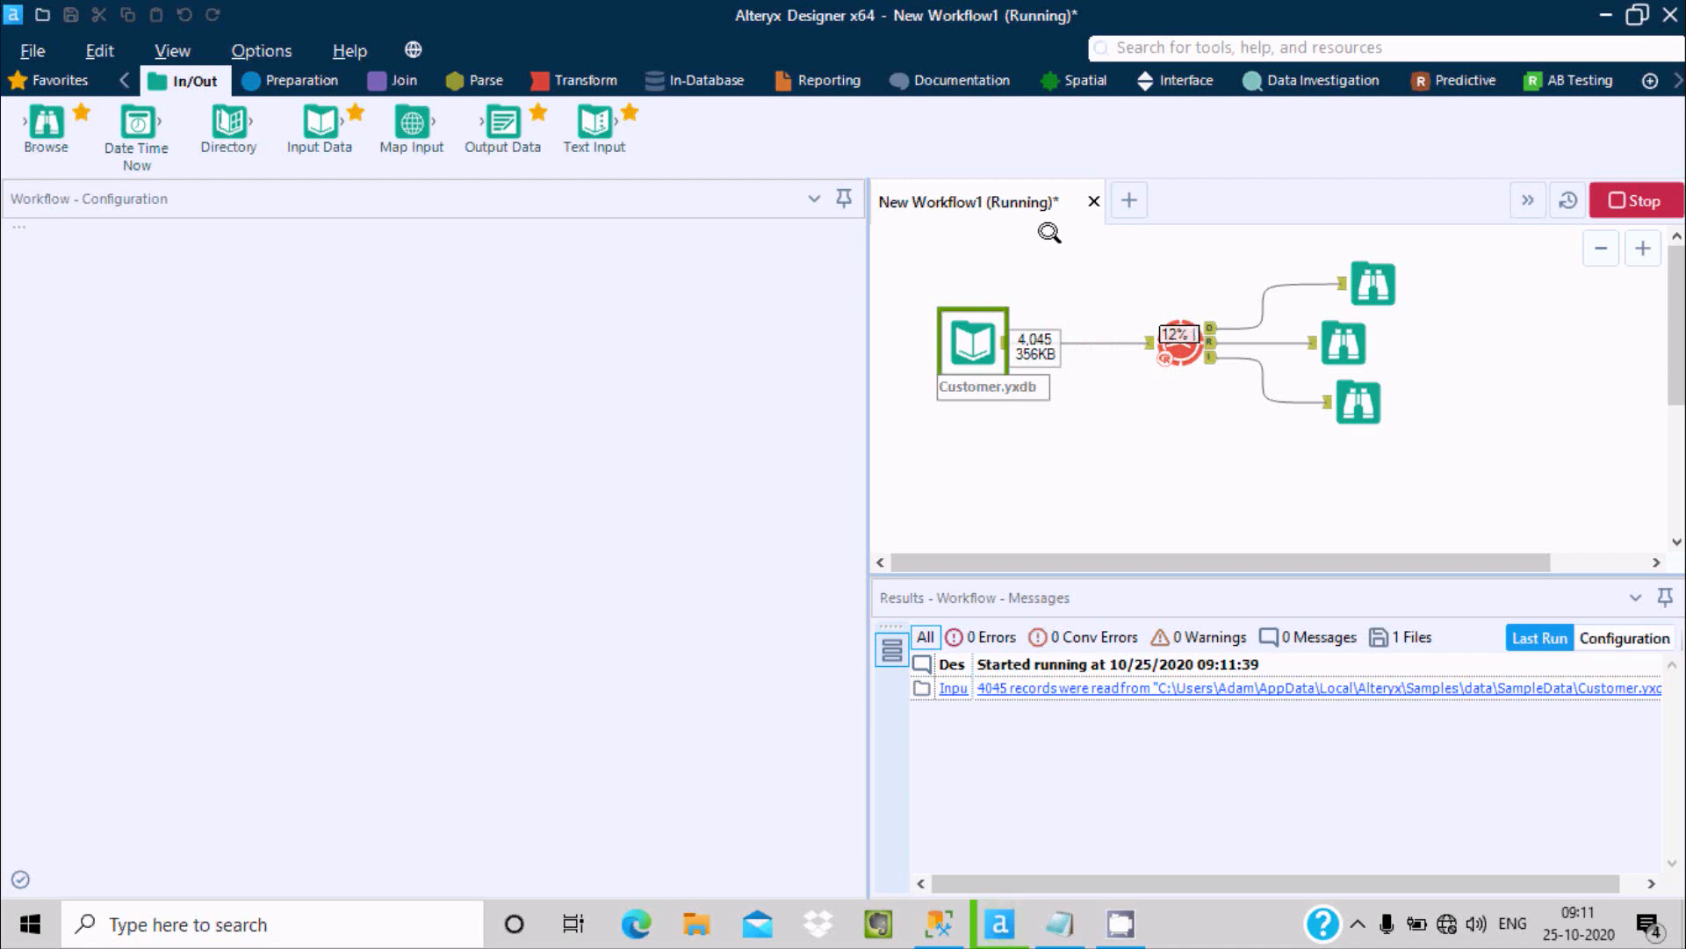
mouse_move(1168, 469)
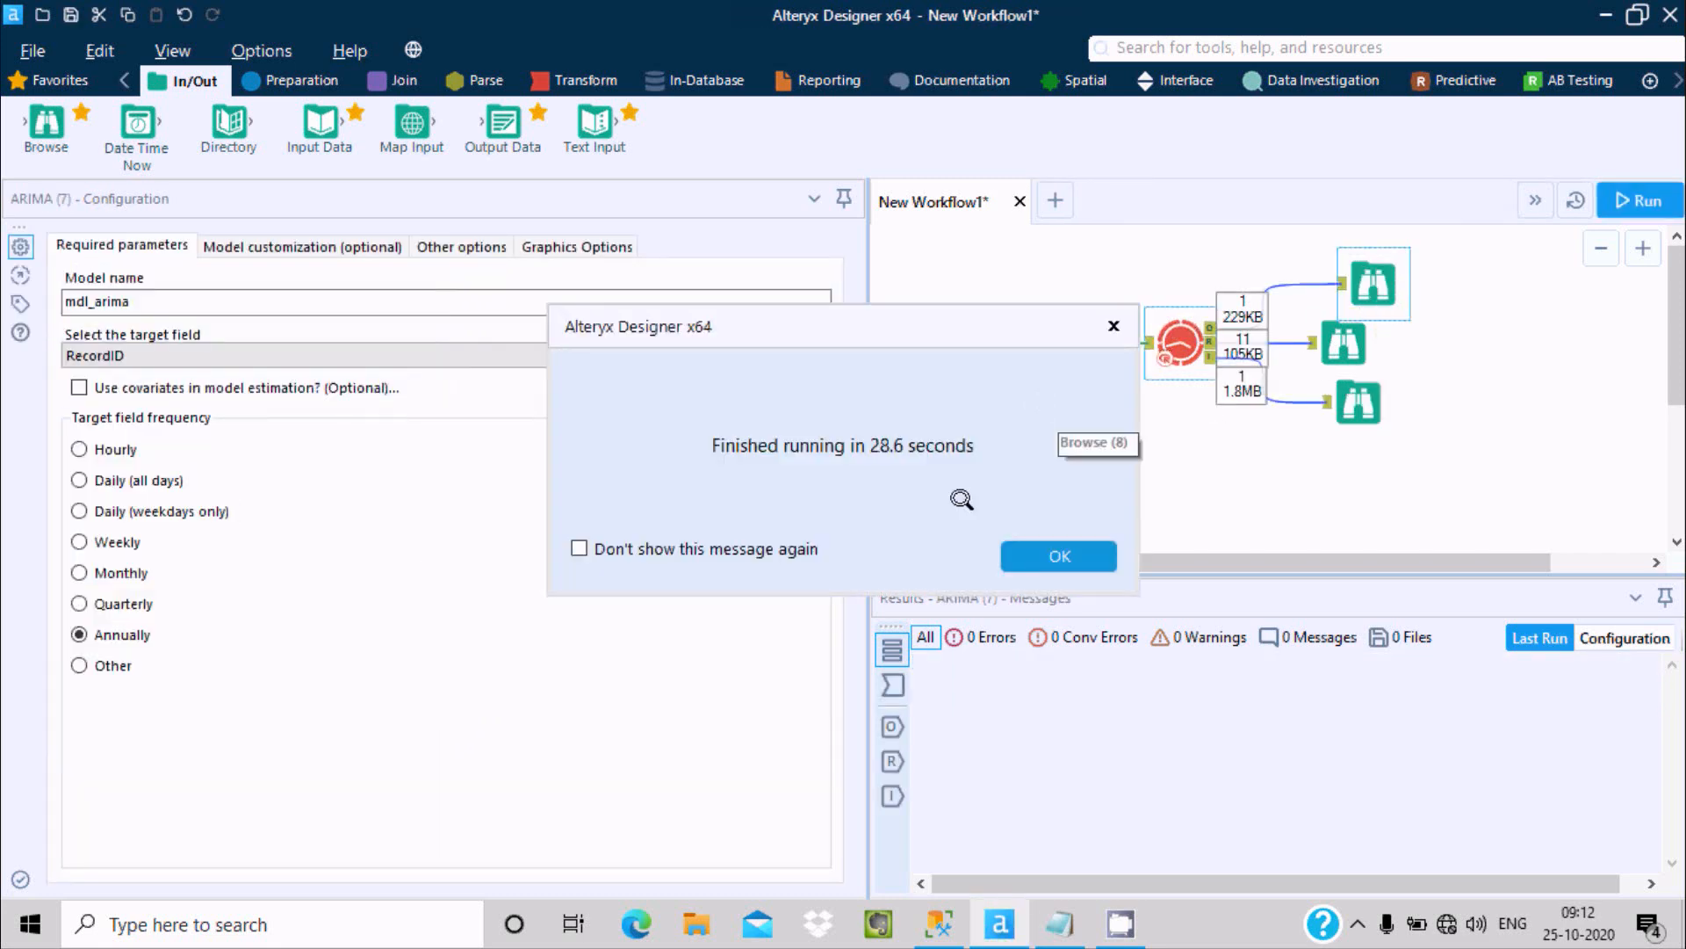
Dismiss the completion message after the 28.6-second run finishes with zero errors
left_click(1057, 556)
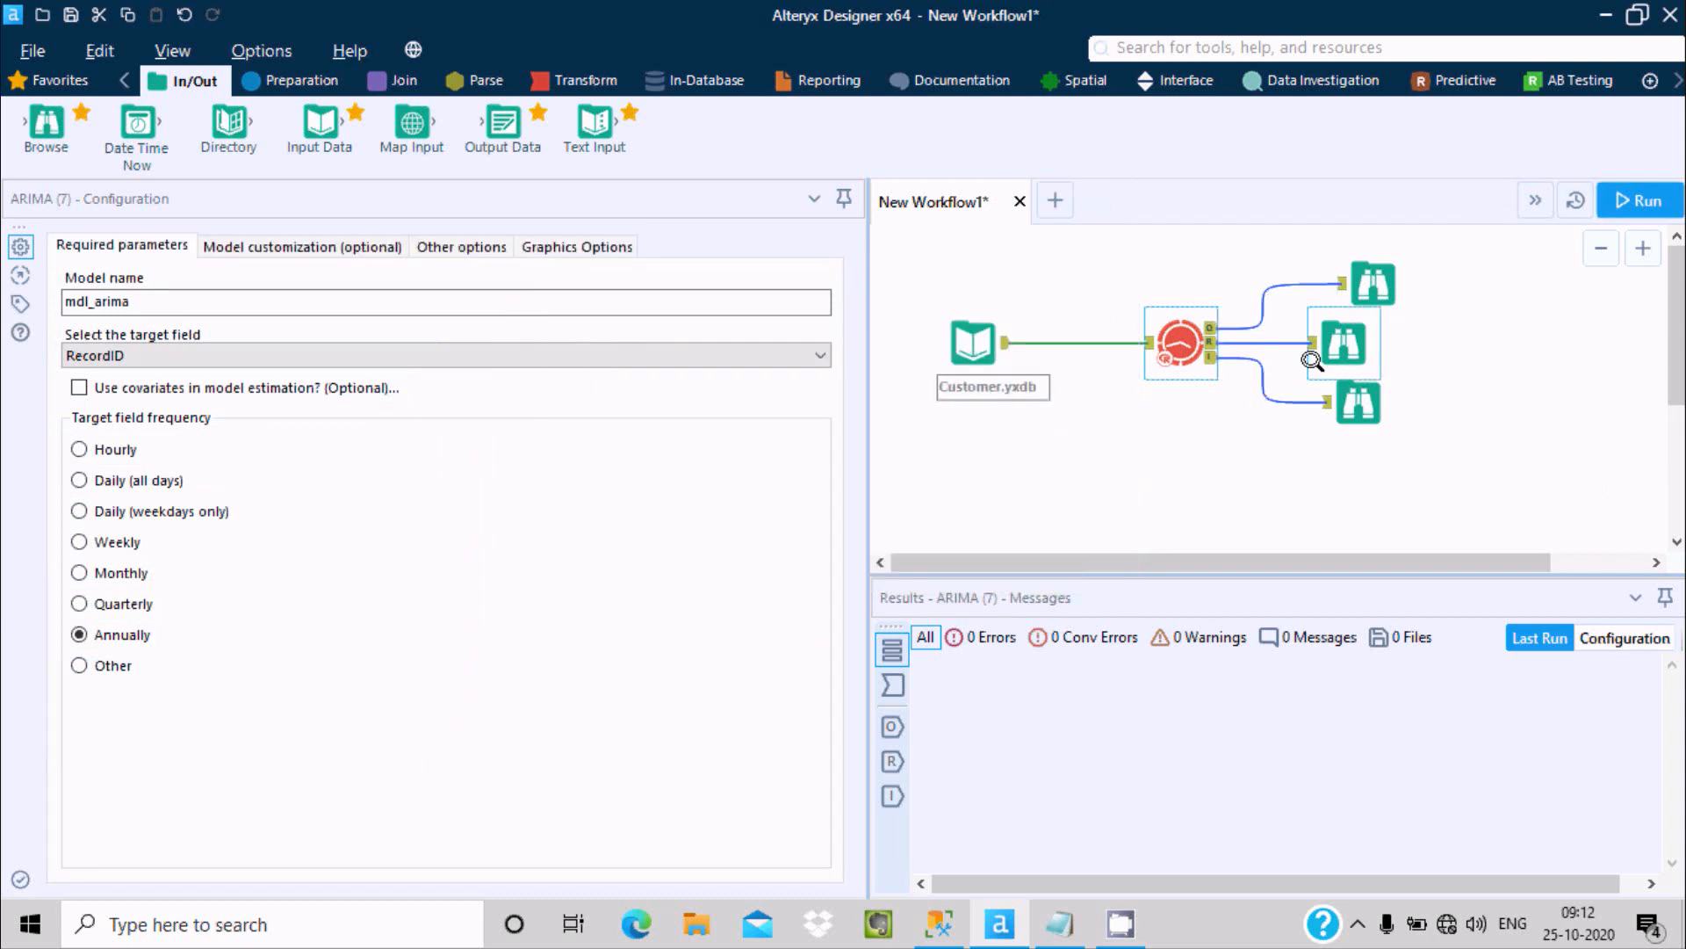
Review the ARIMA summary report's coefficients, error measures, Ljung-Box test and autocorrelation plots
left_click(1337, 345)
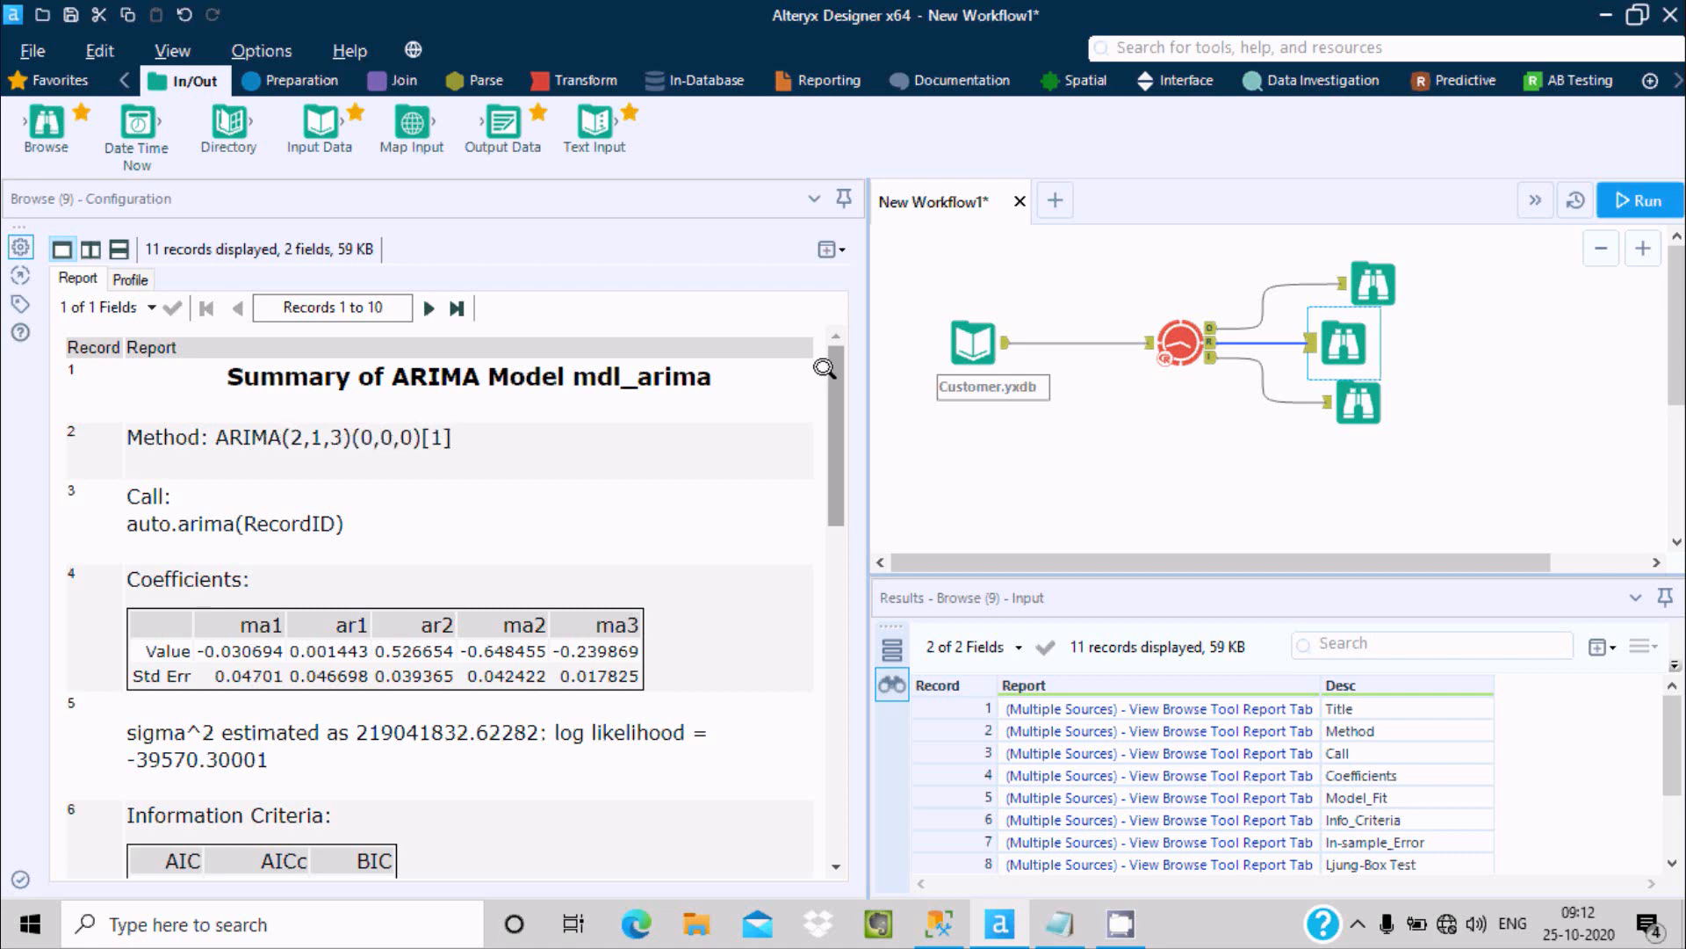
scroll("down", 3)
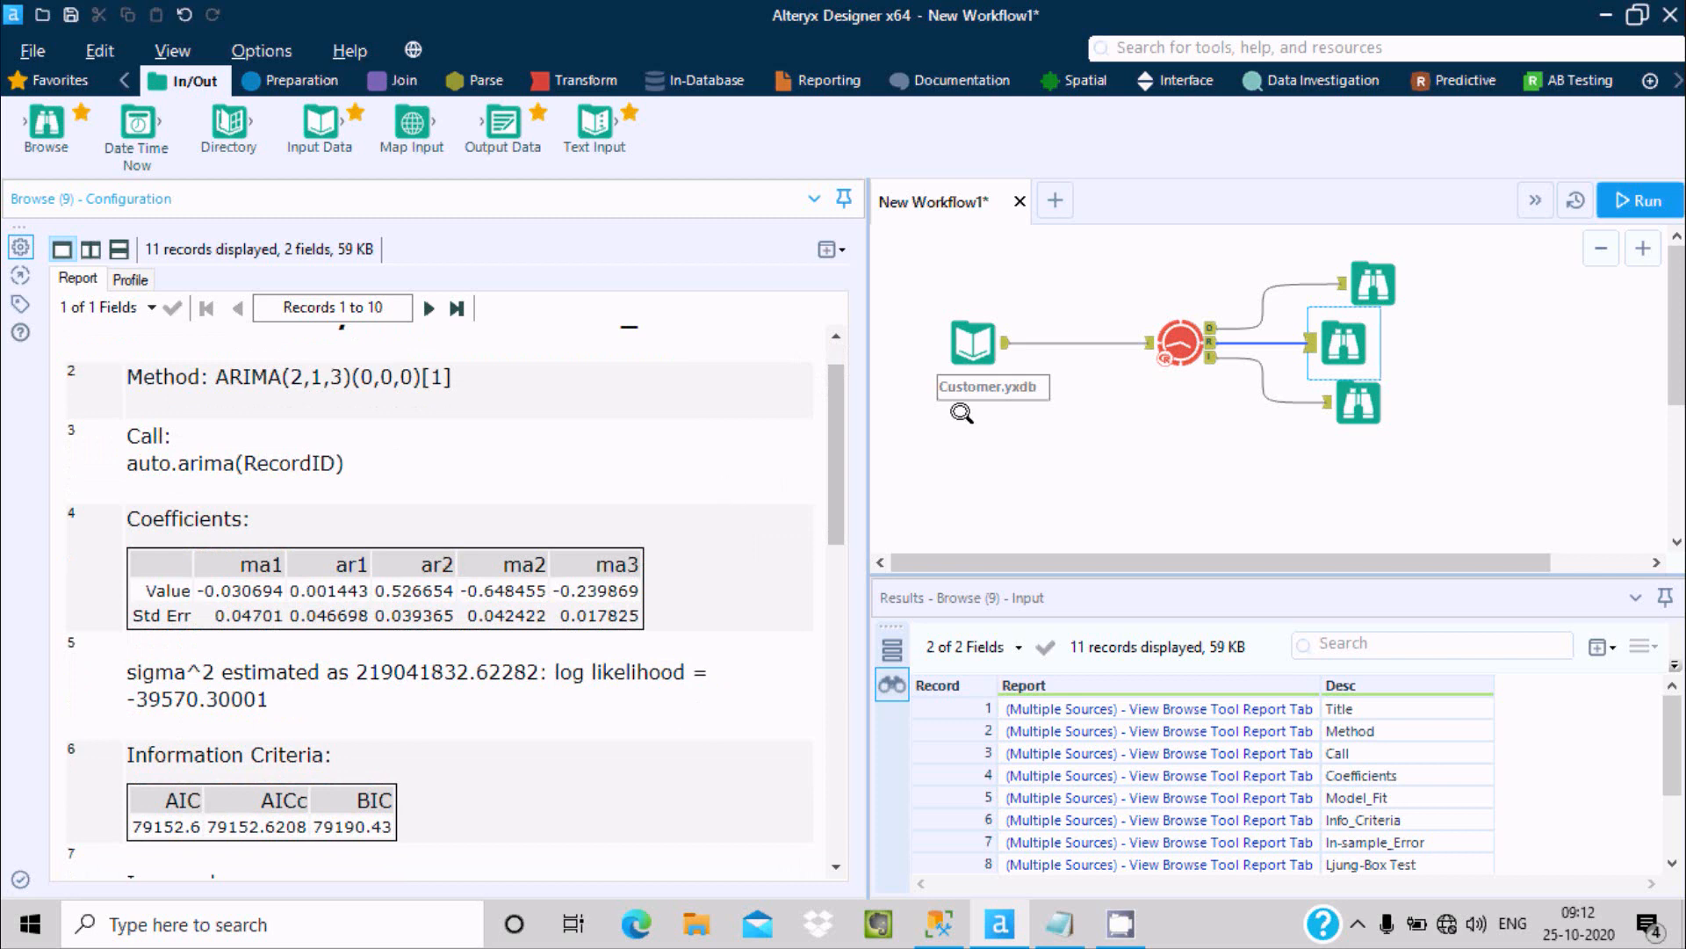
scroll("down", 3)
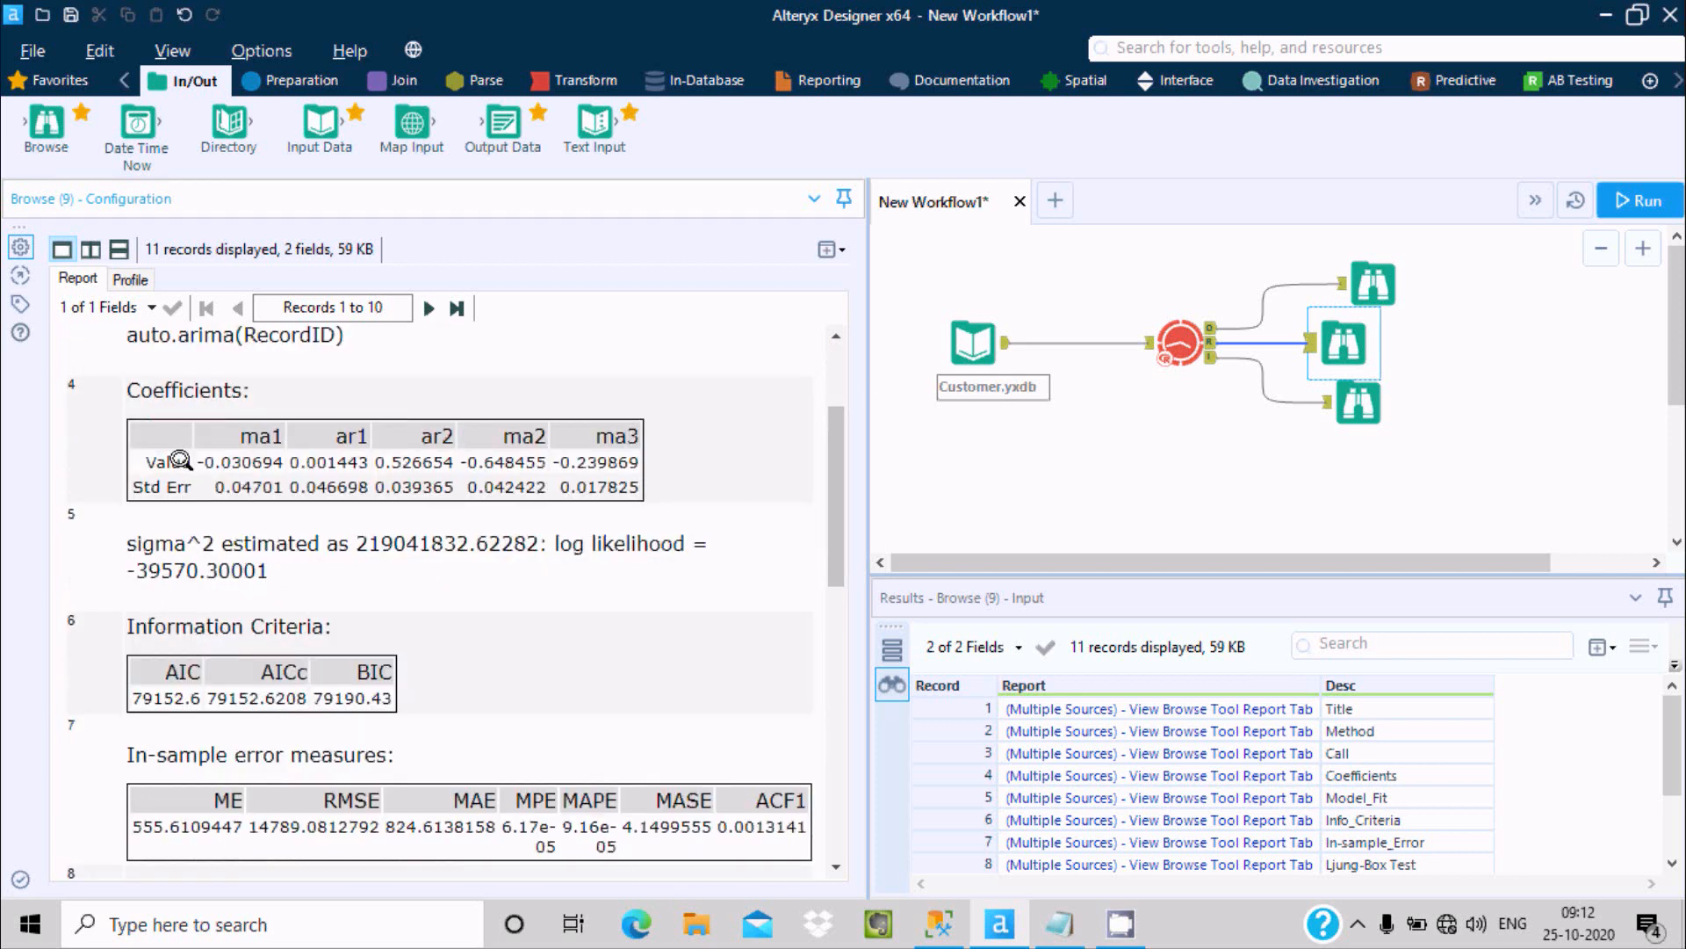
mouse_move(1021, 439)
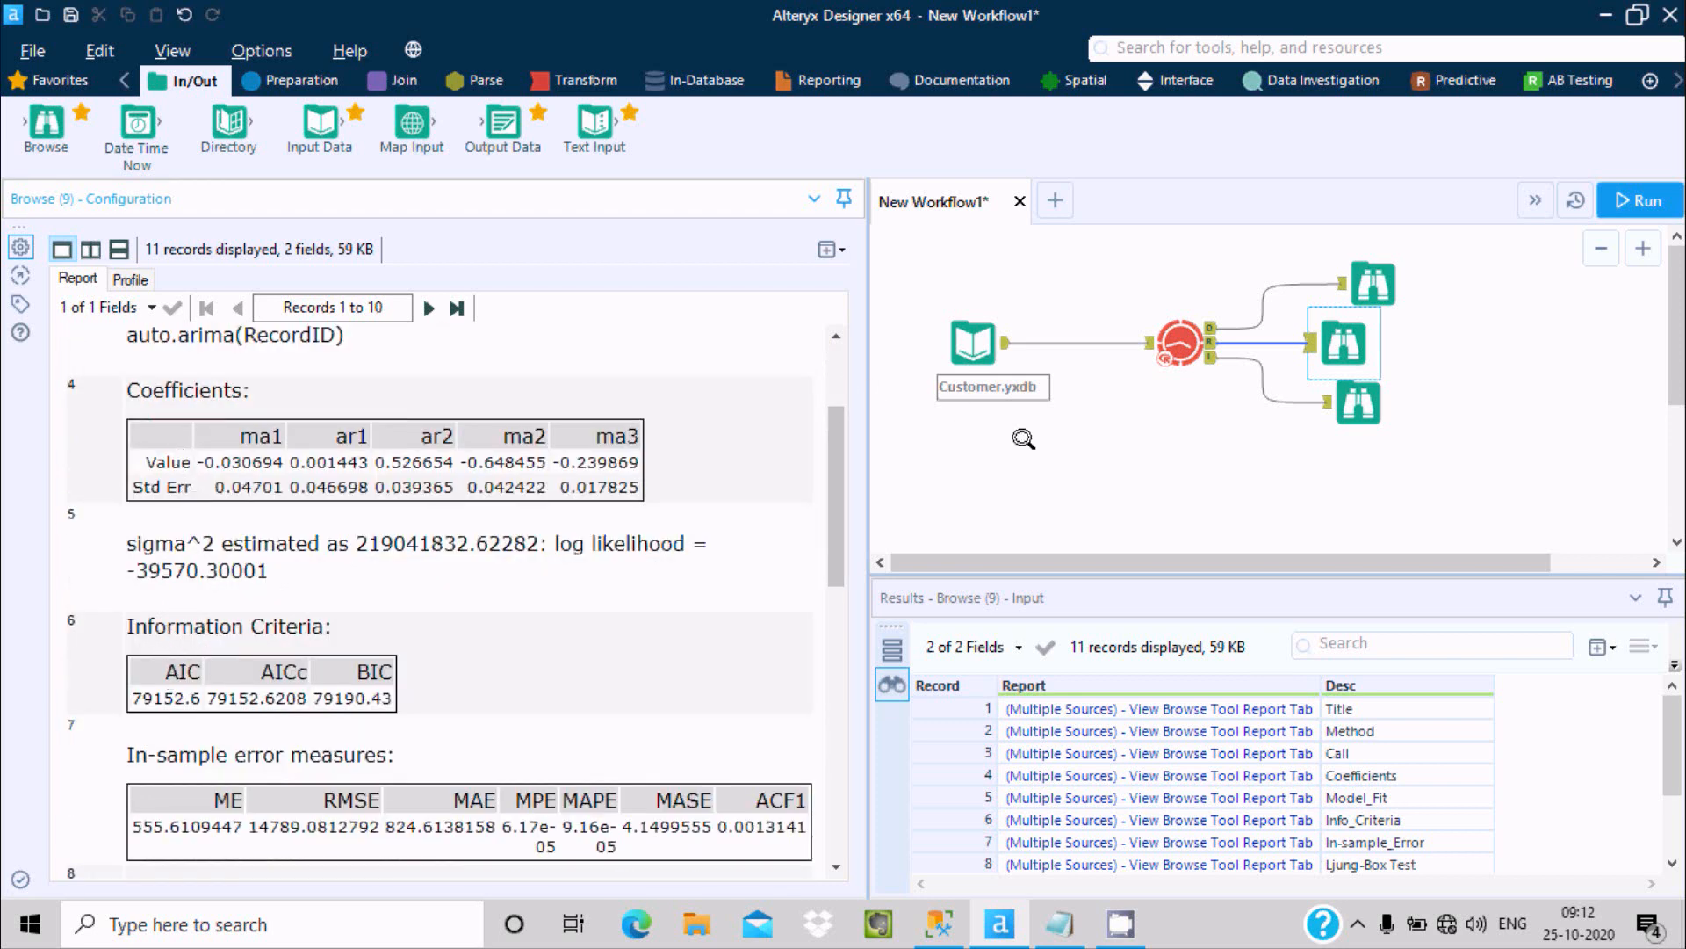
scroll("down", 3)
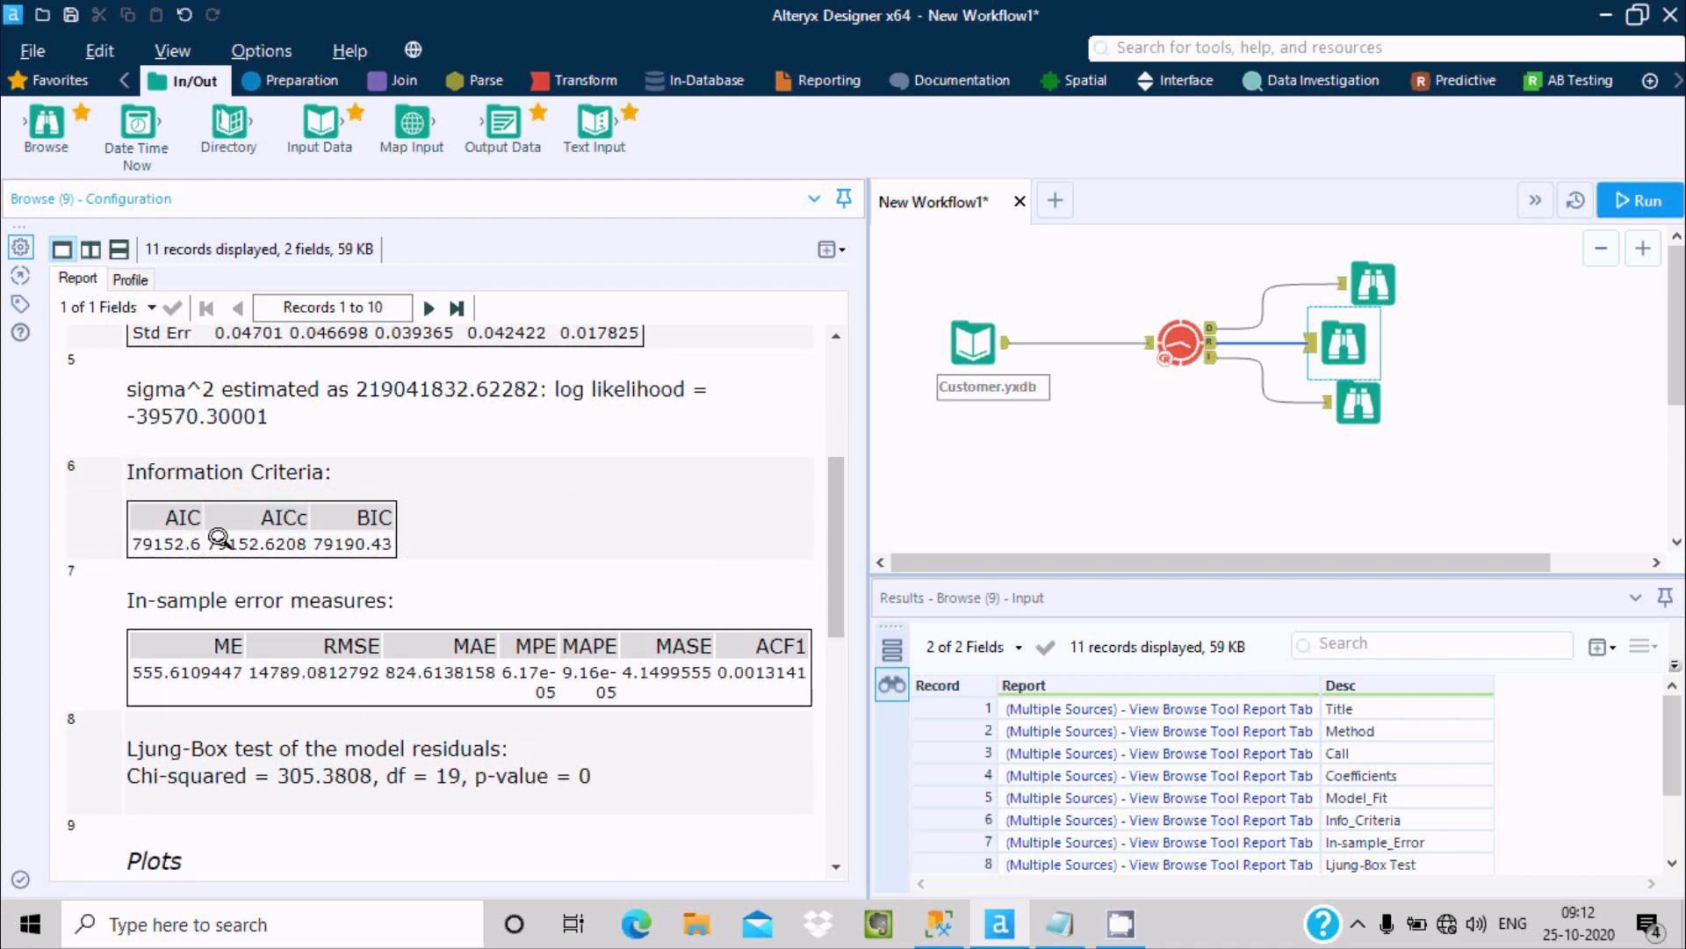
mouse_move(891, 484)
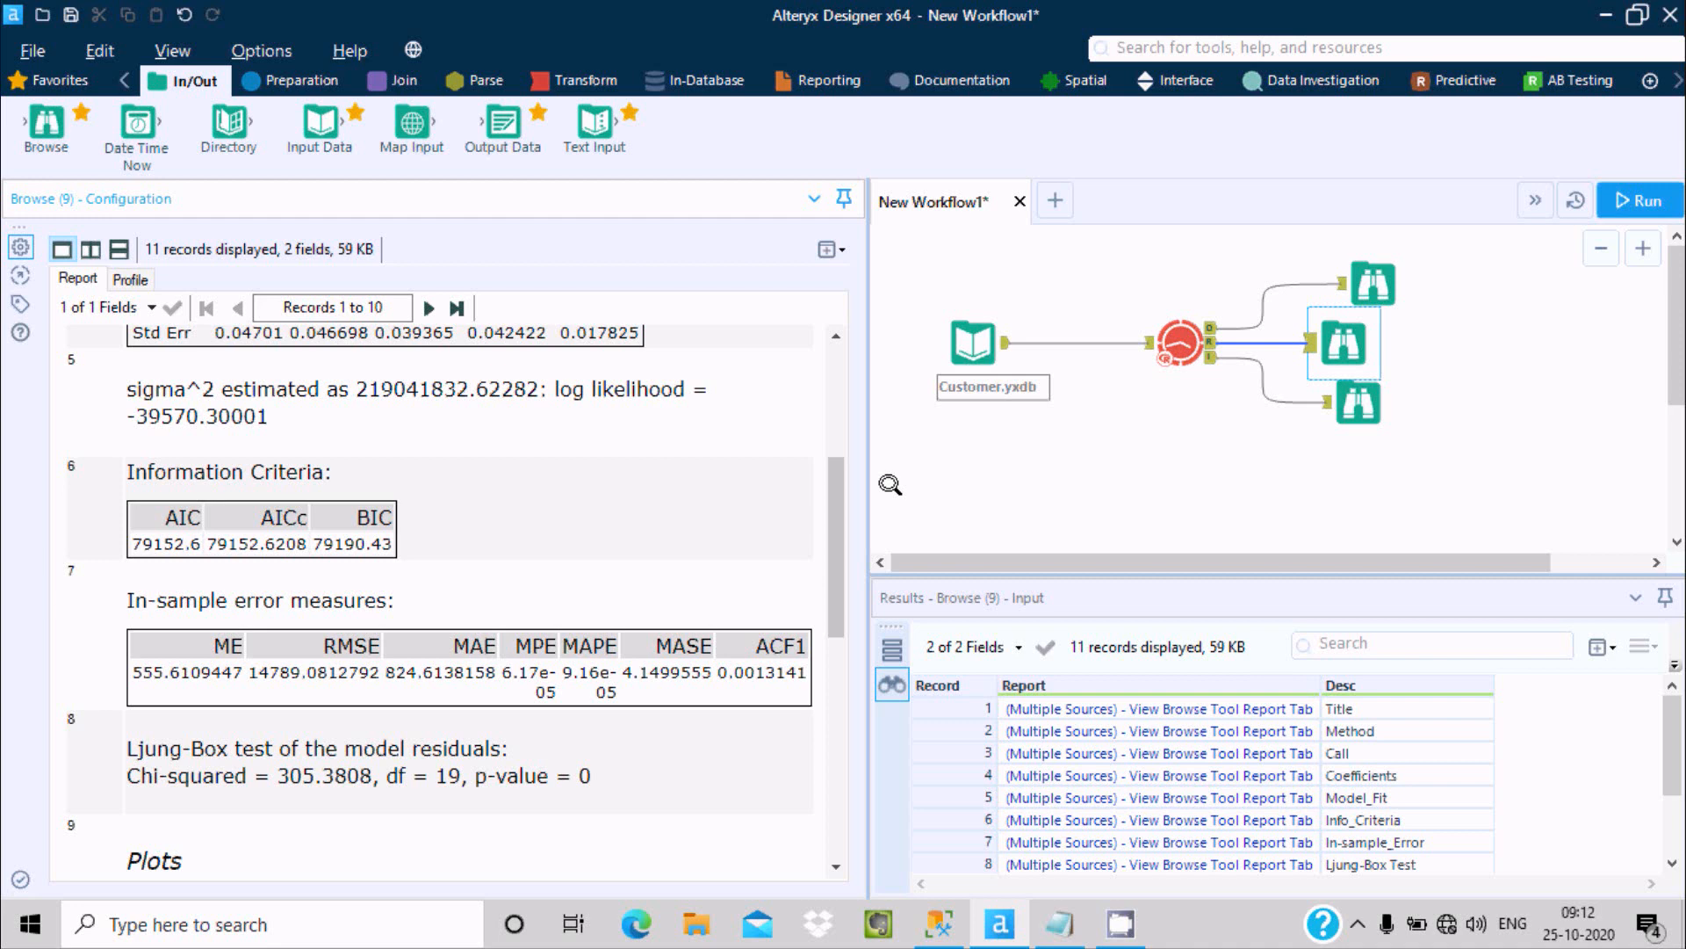
scroll("down", 3)
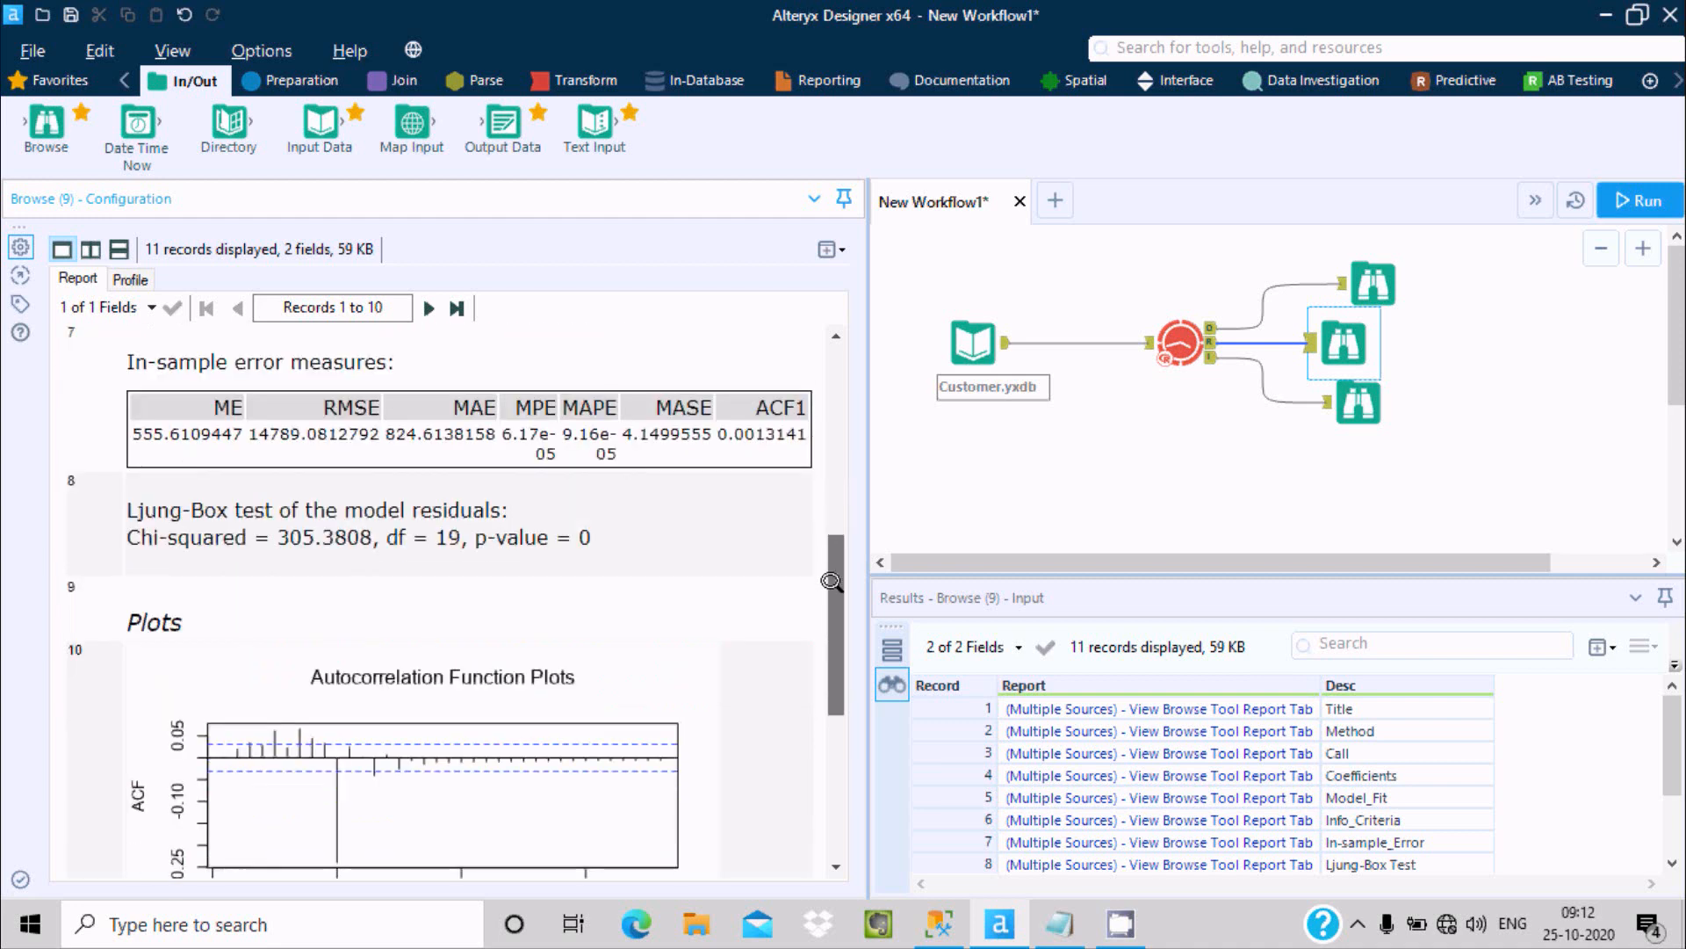
scroll("down", 3)
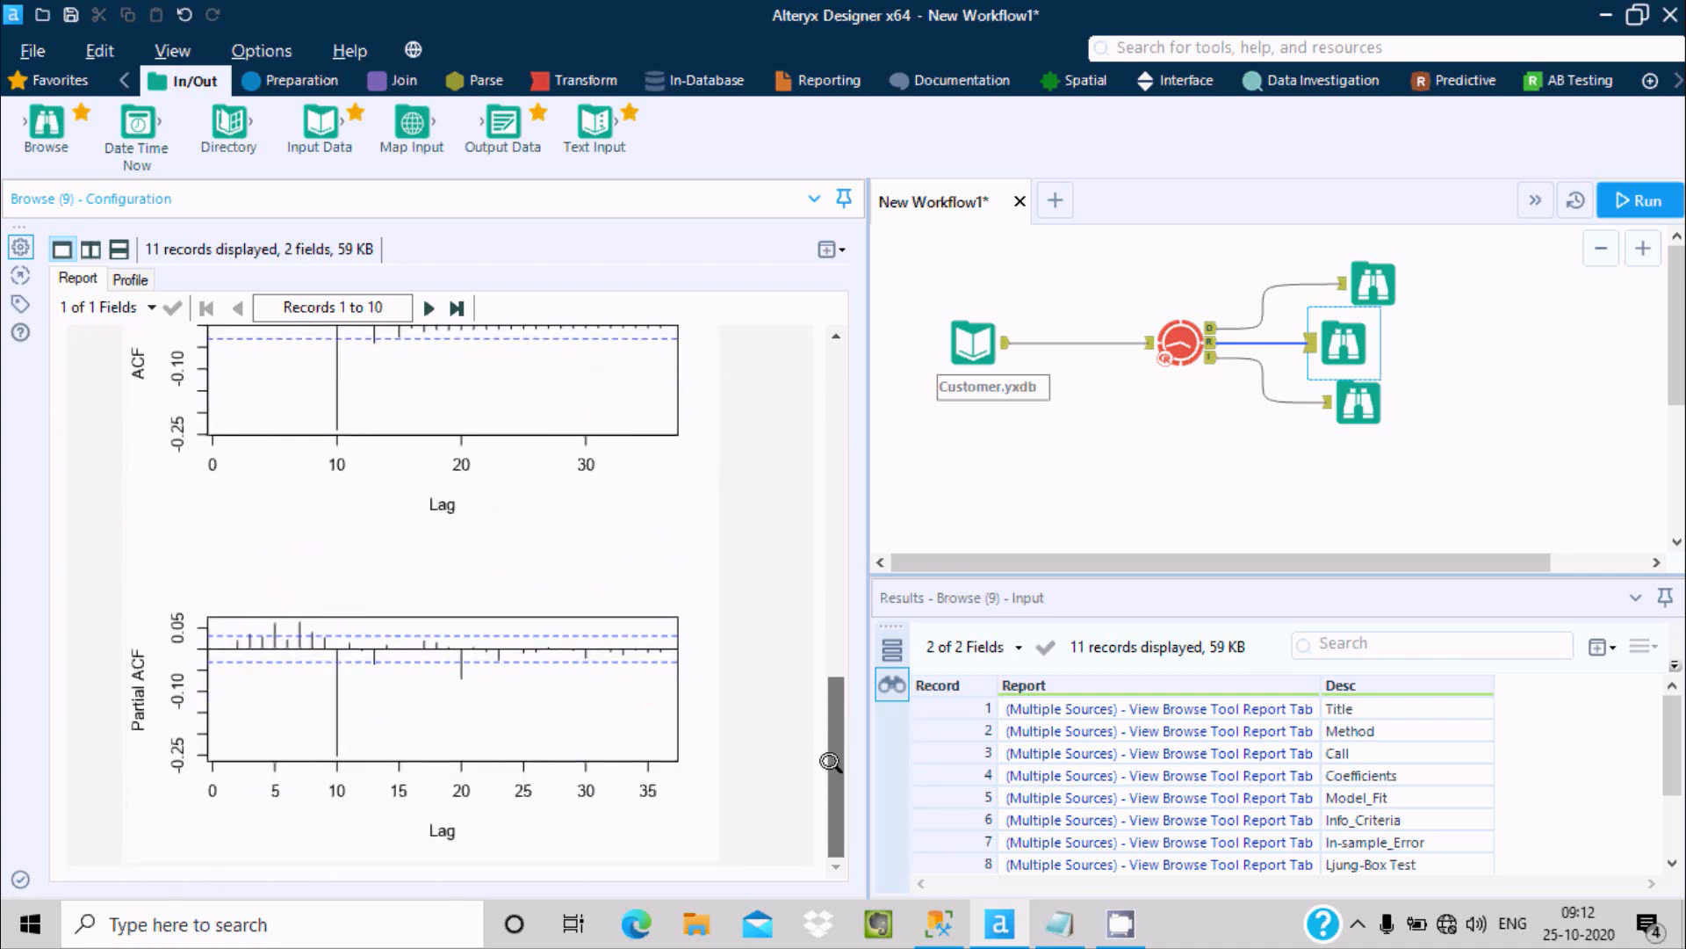
left_click(1357, 402)
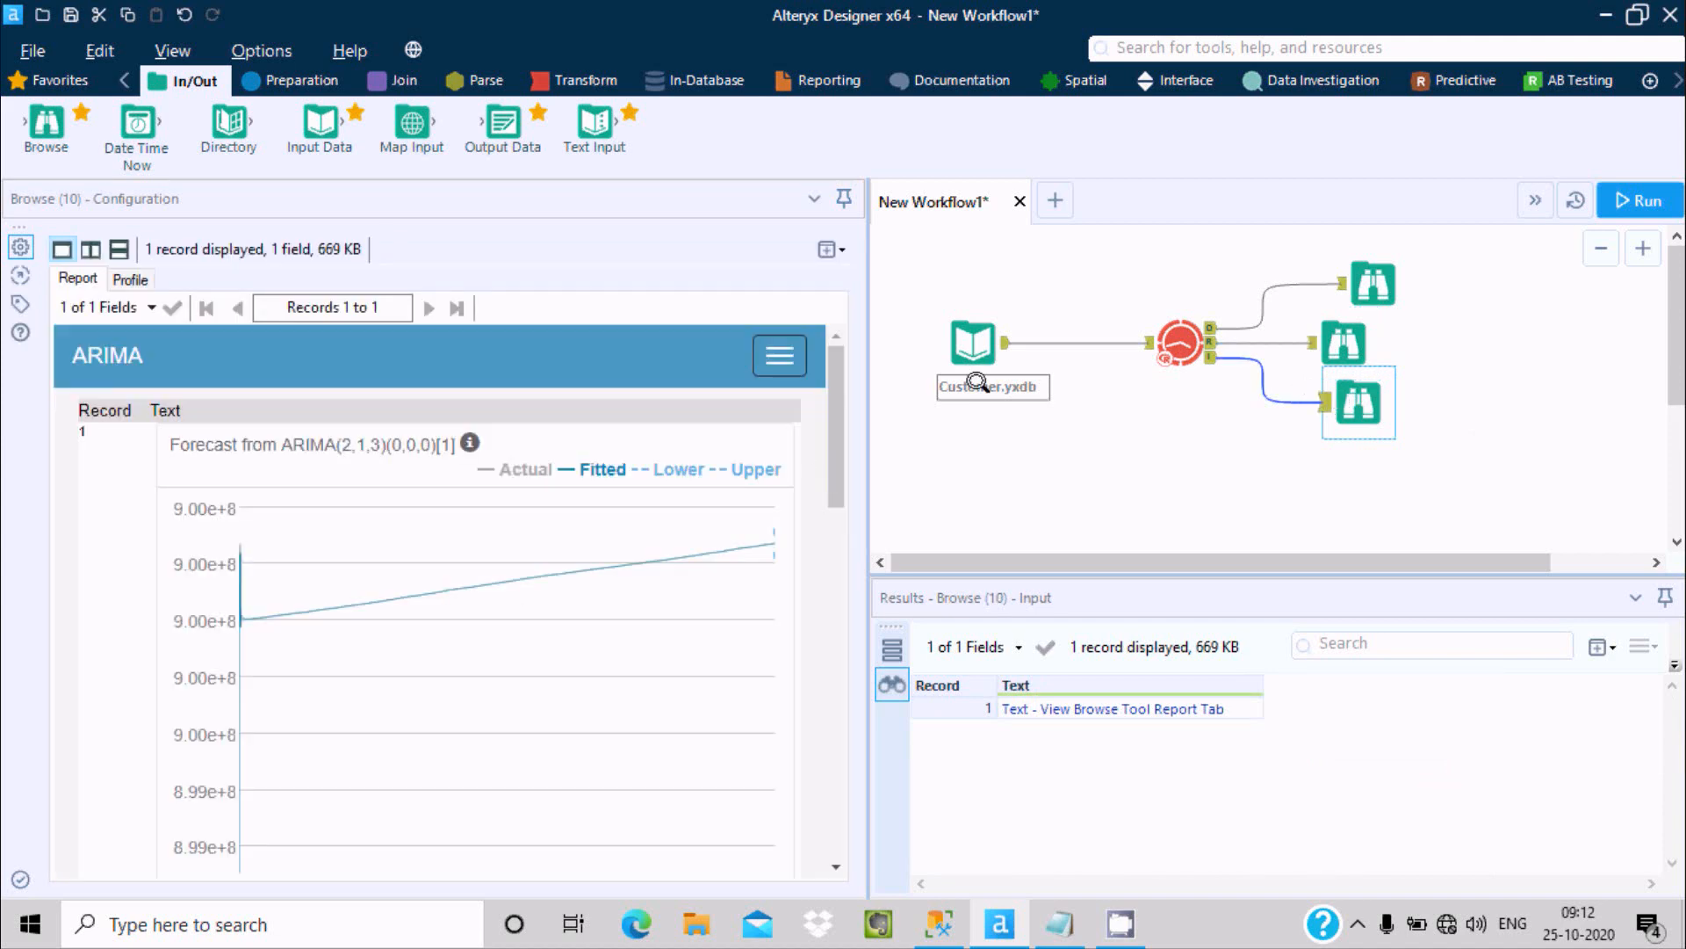
mouse_move(236, 586)
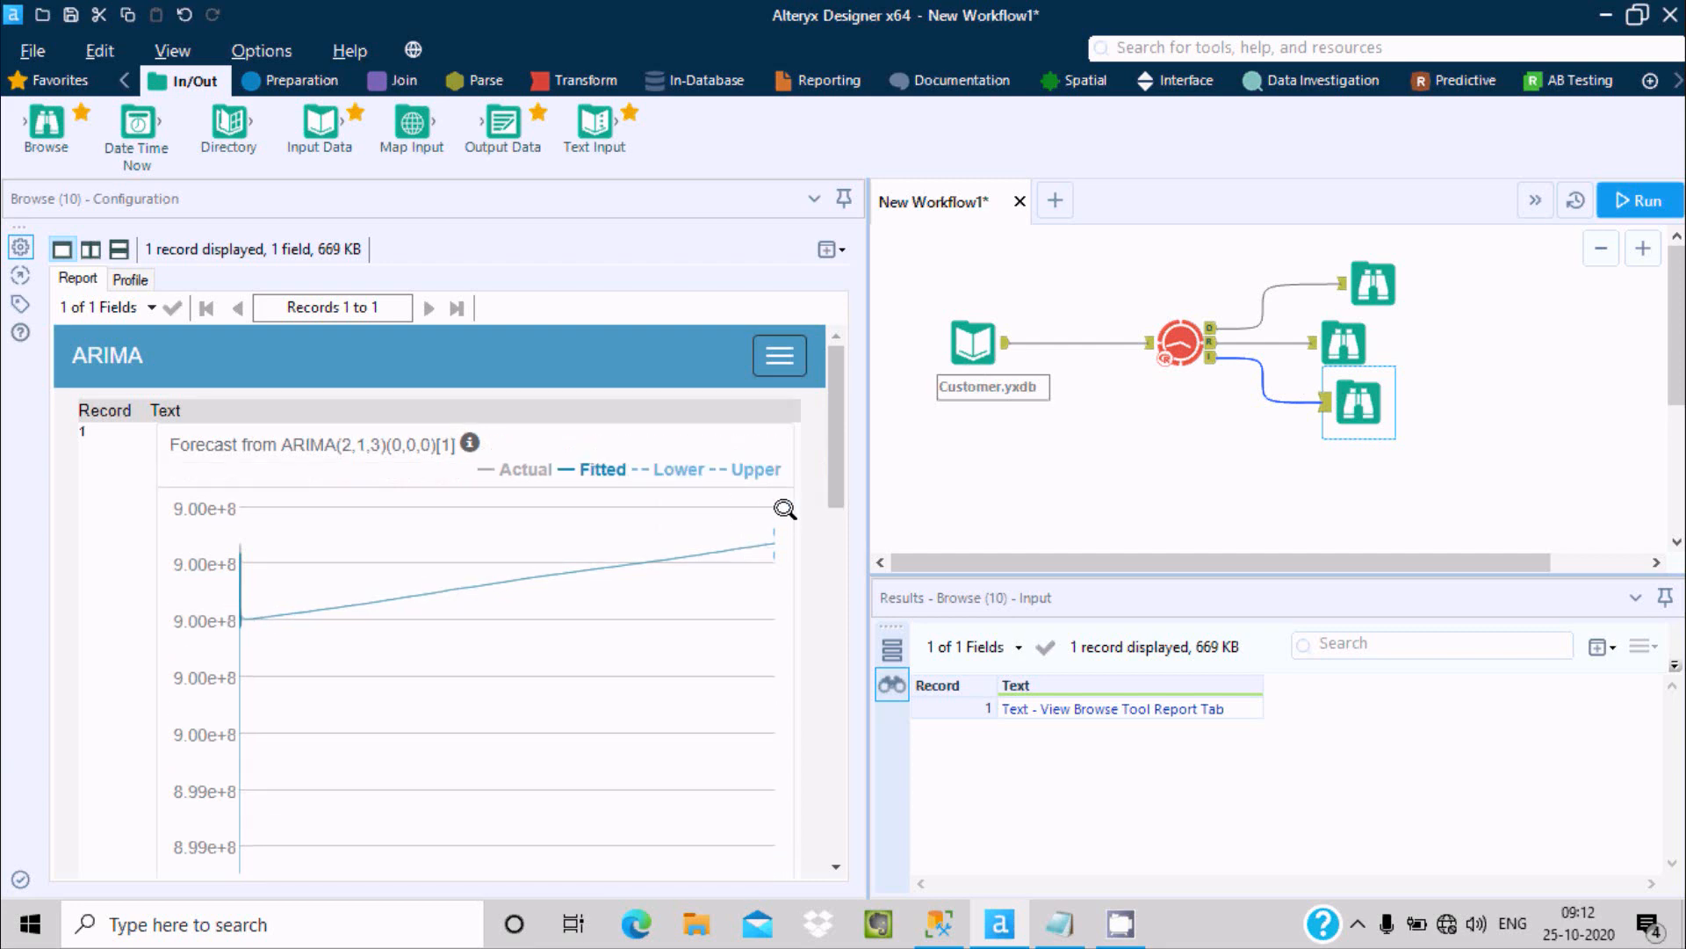
Check the Customer report's RMSE 14789.08 and Ljung-Box p-value 0, then select the ARIMA tool
scroll("down", 3)
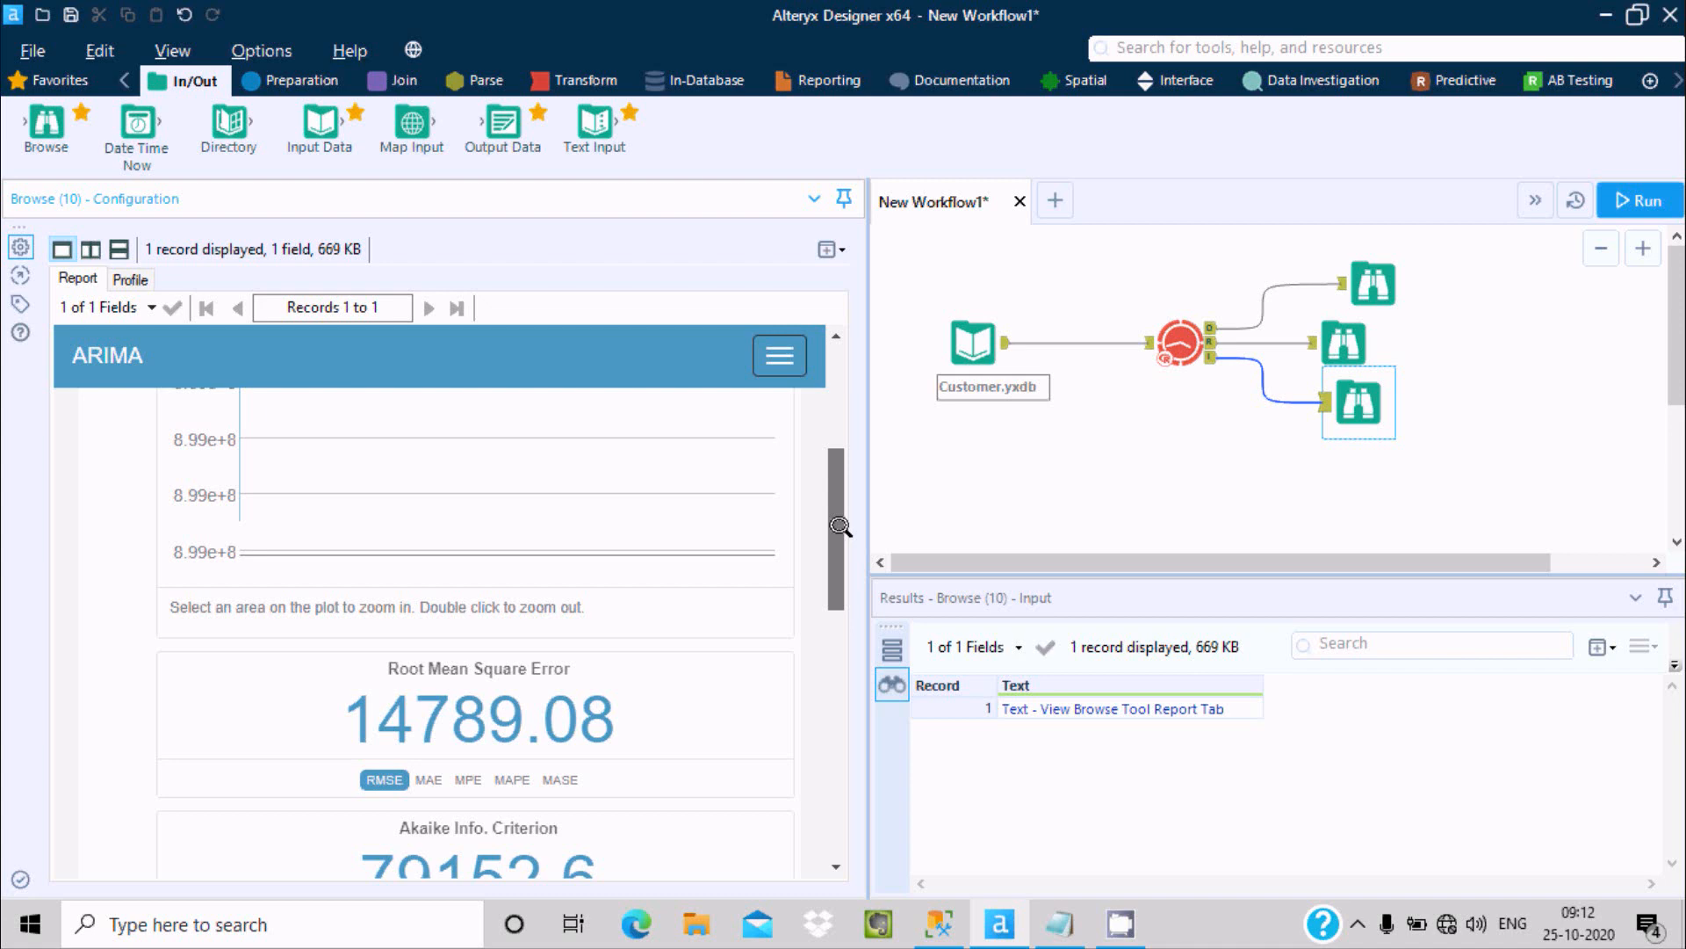
mouse_move(674, 671)
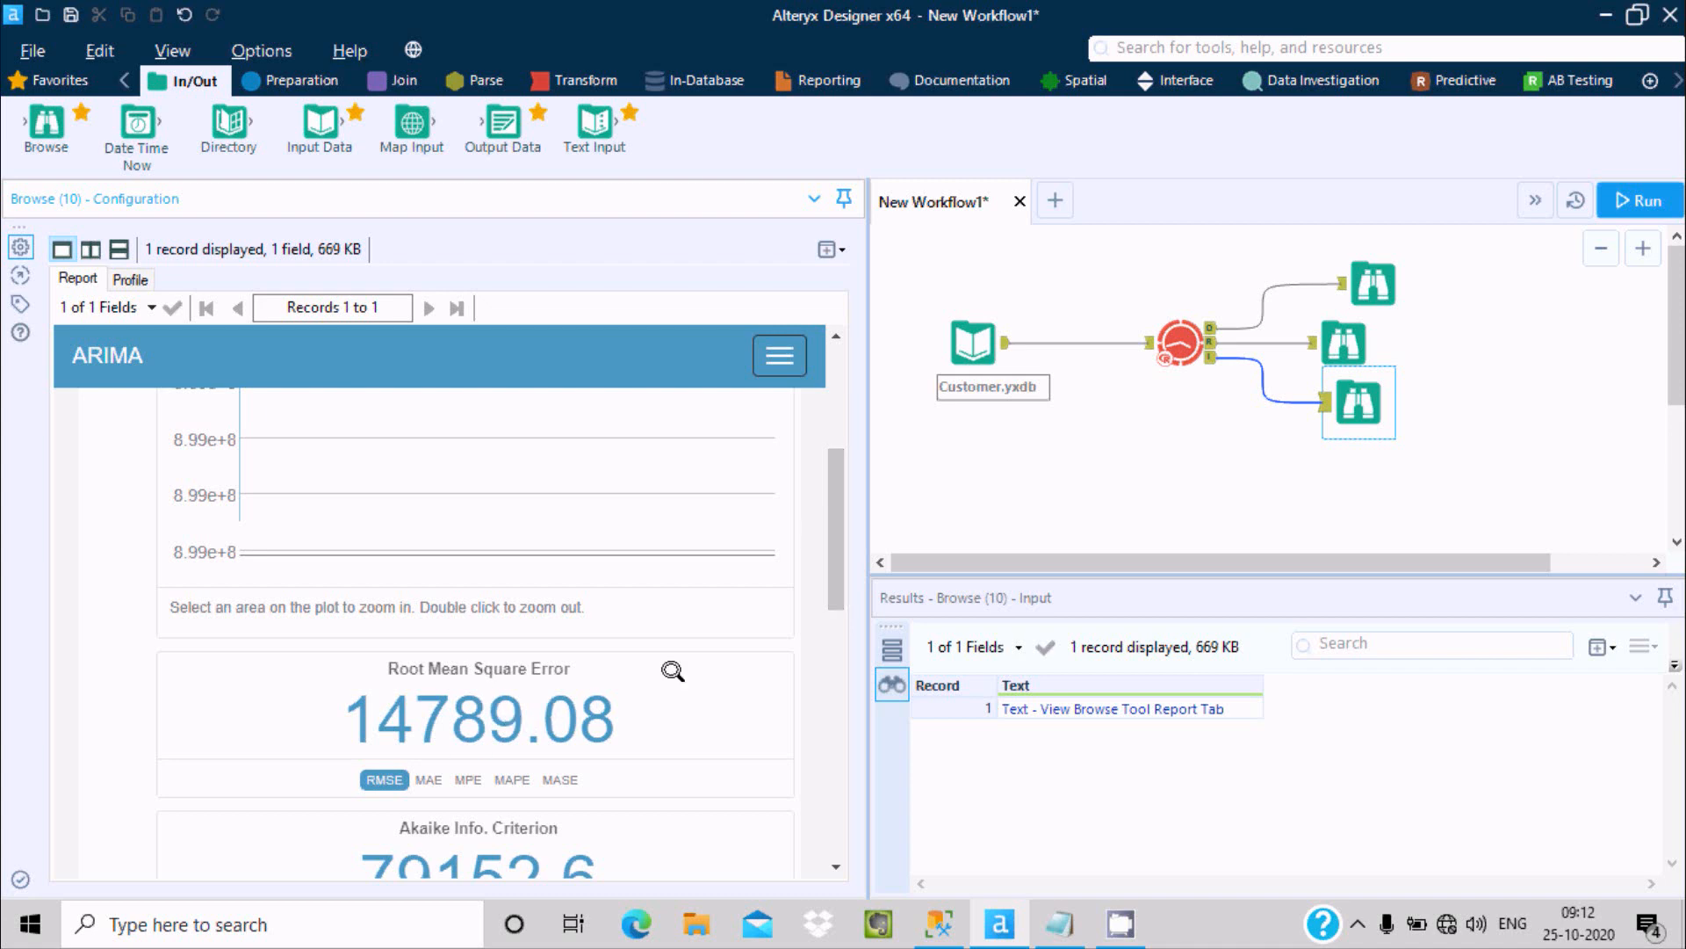
scroll("down", 3)
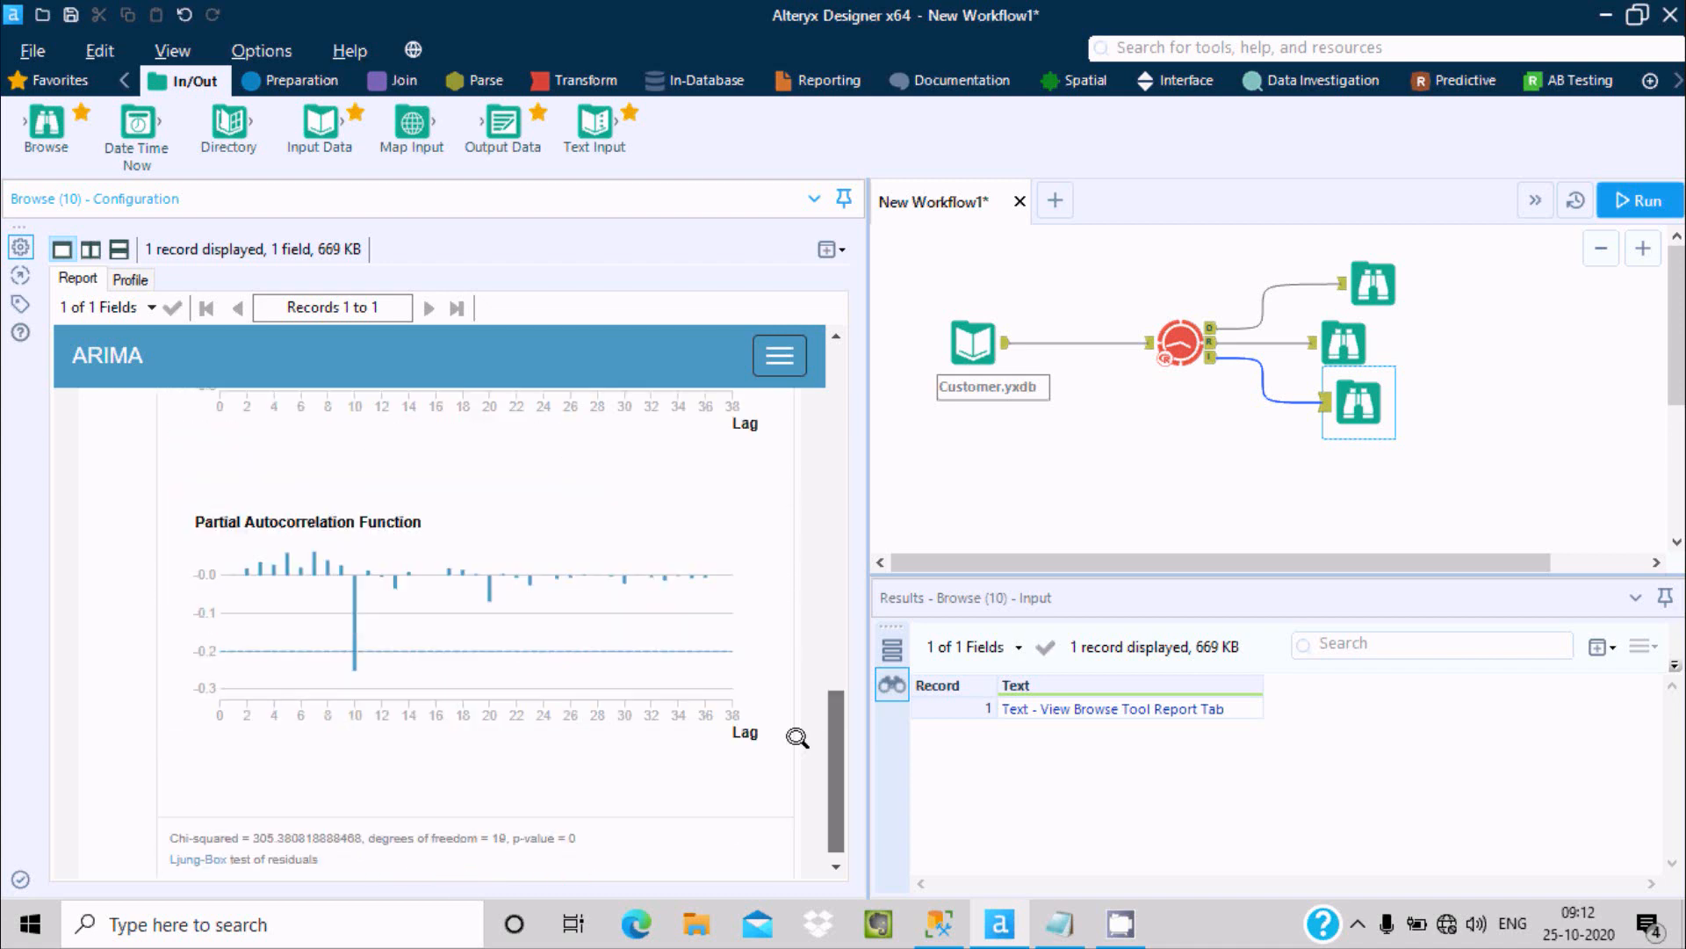
scroll("down", 3)
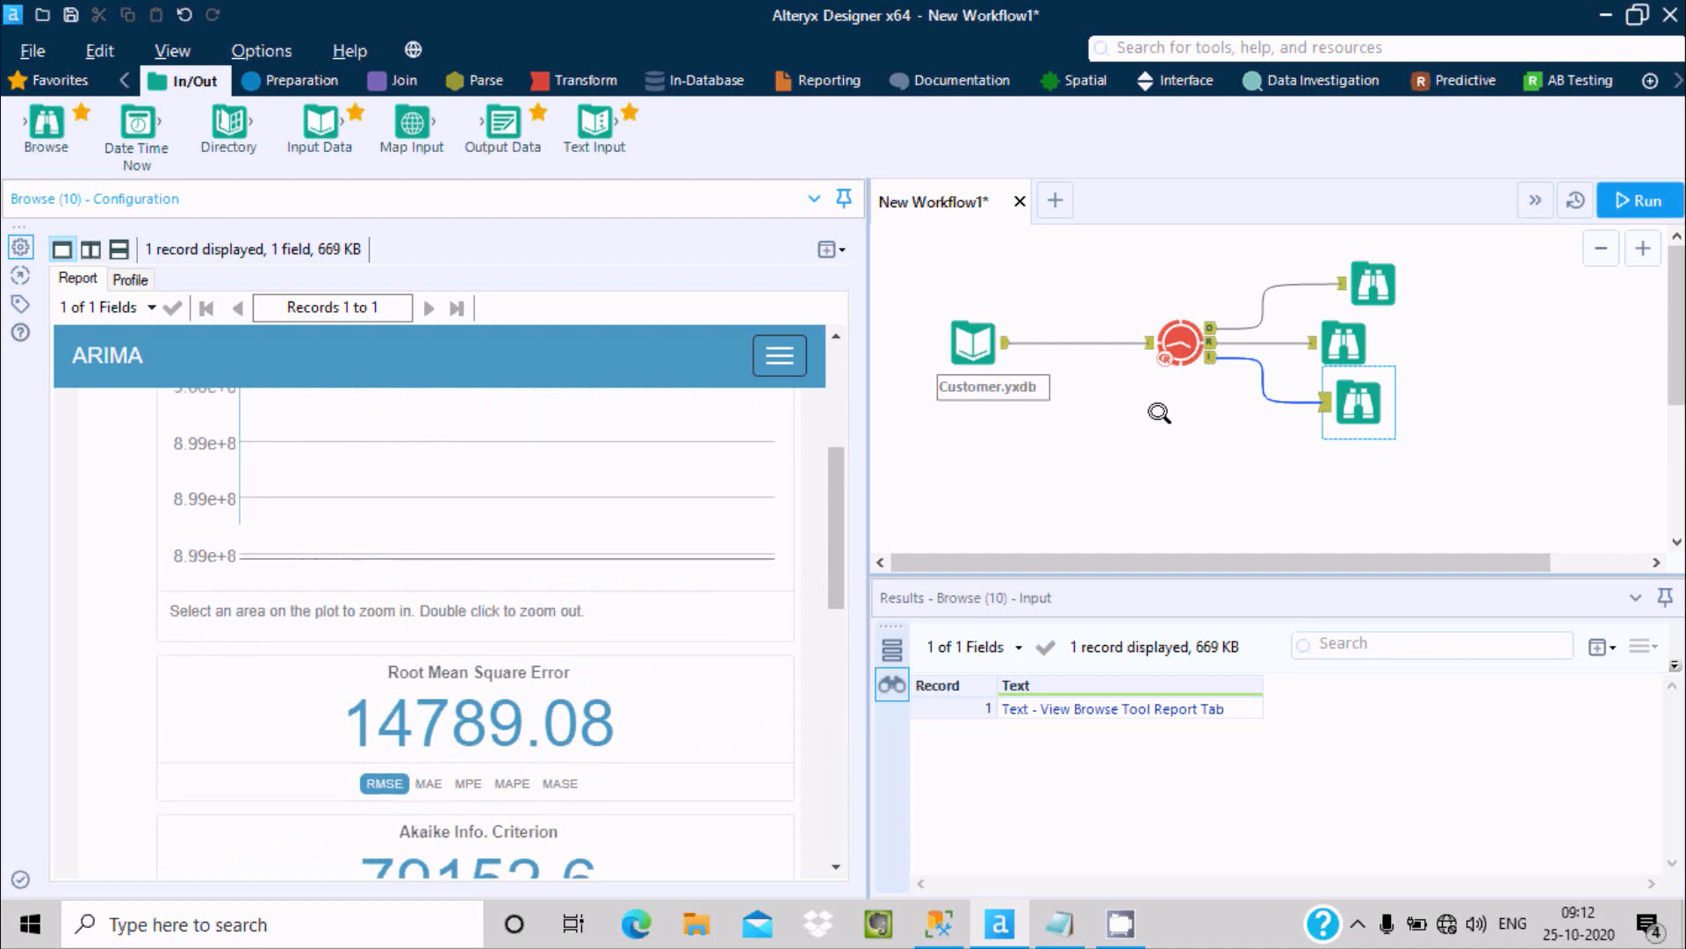
left_click(1179, 345)
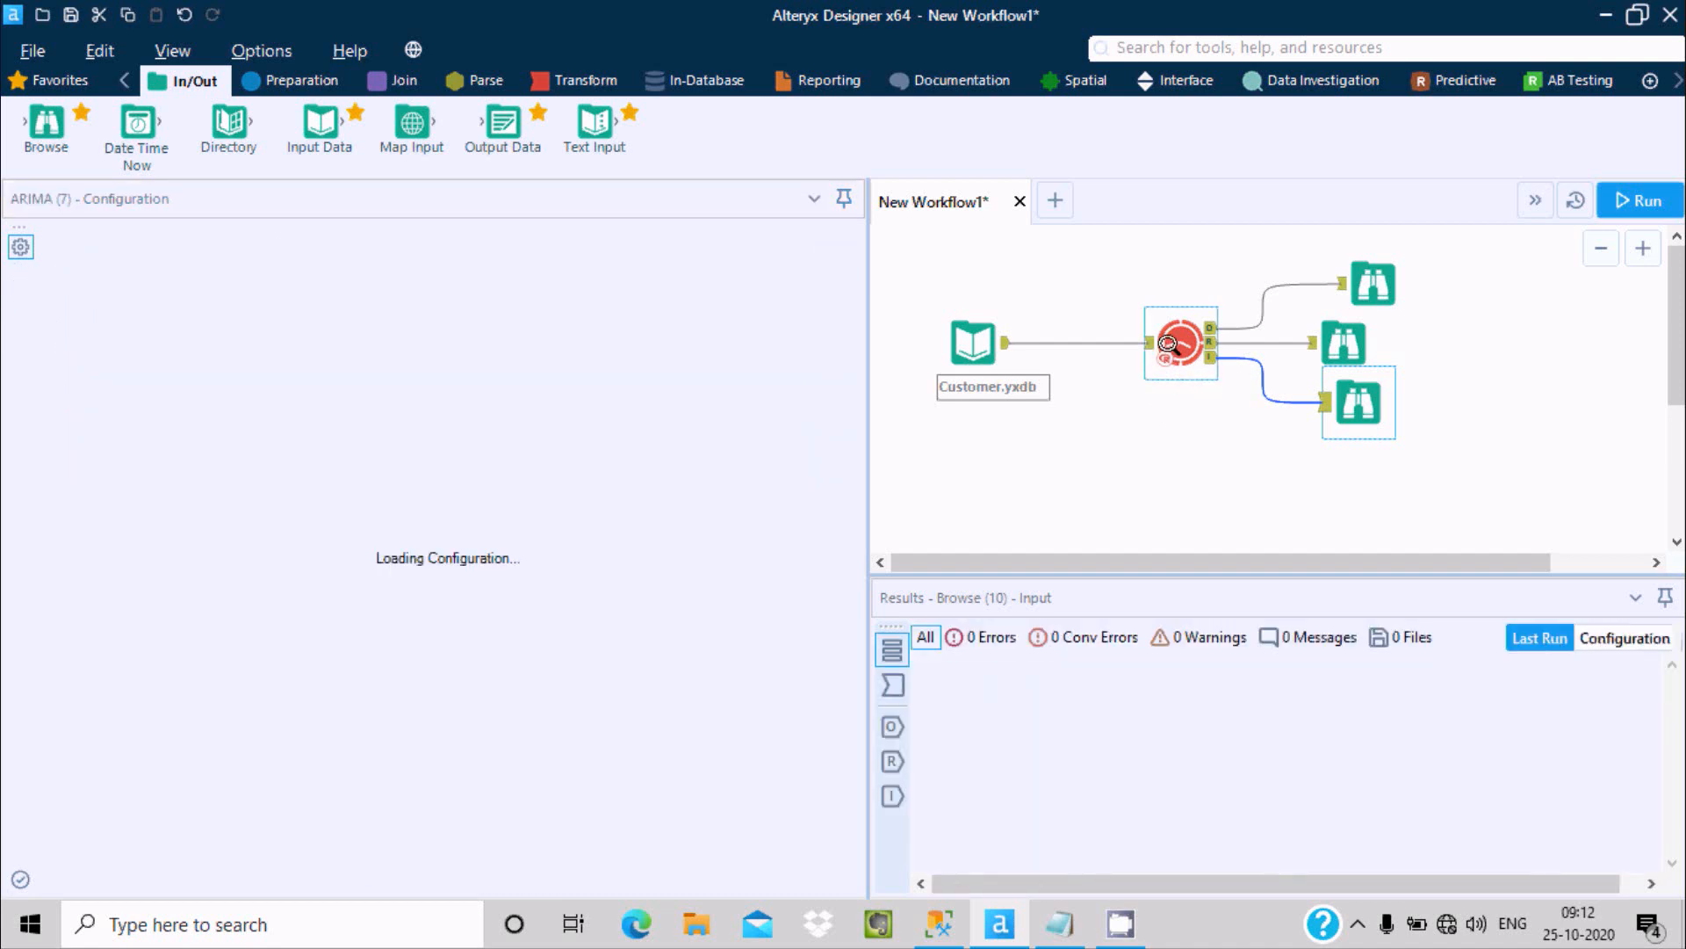
Show the Time Series tool category beside the ARIMA settings (mdl_arima, RecordID, annual)
left_click(1180, 345)
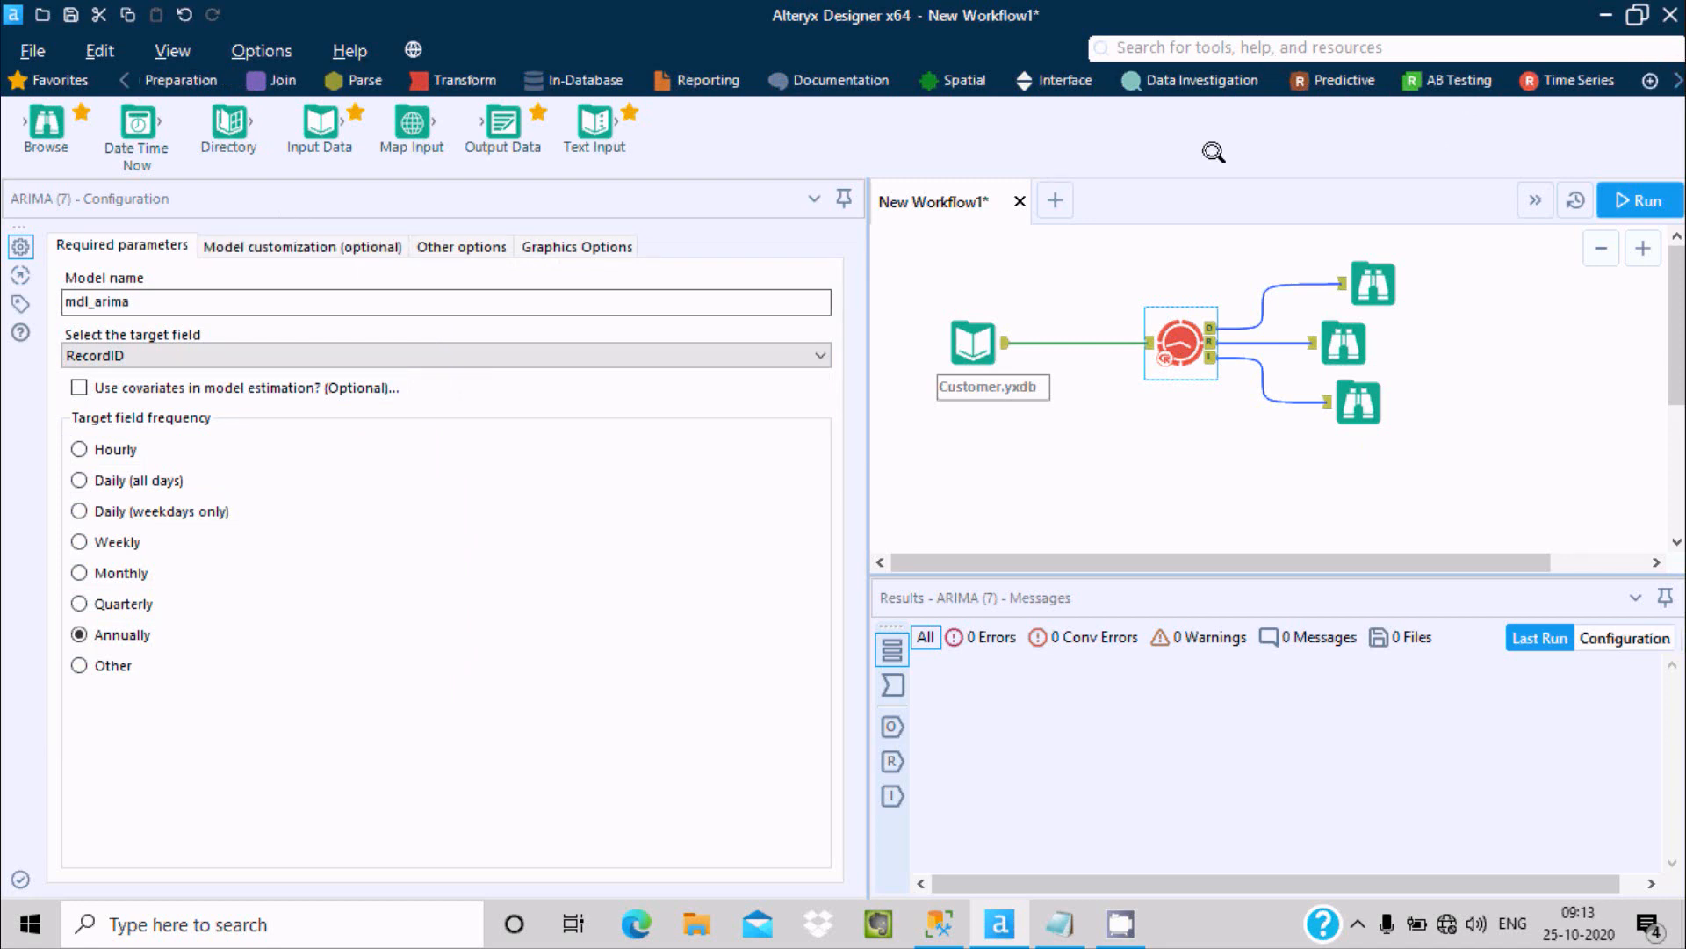
left_click(1572, 80)
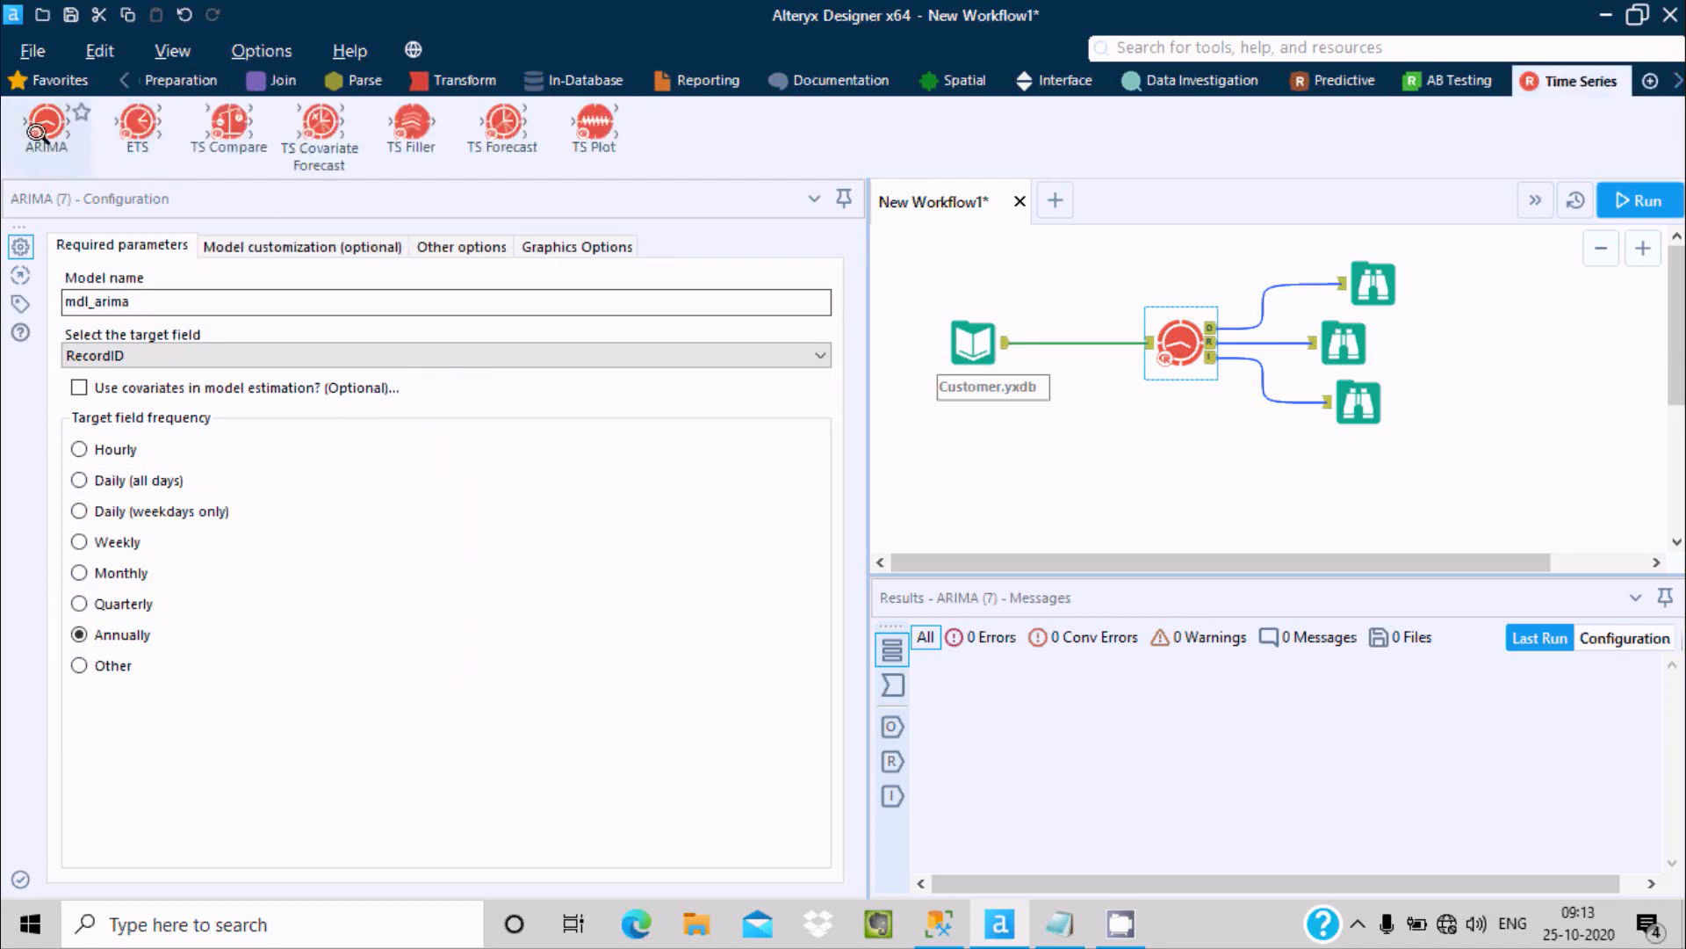
mouse_move(45, 126)
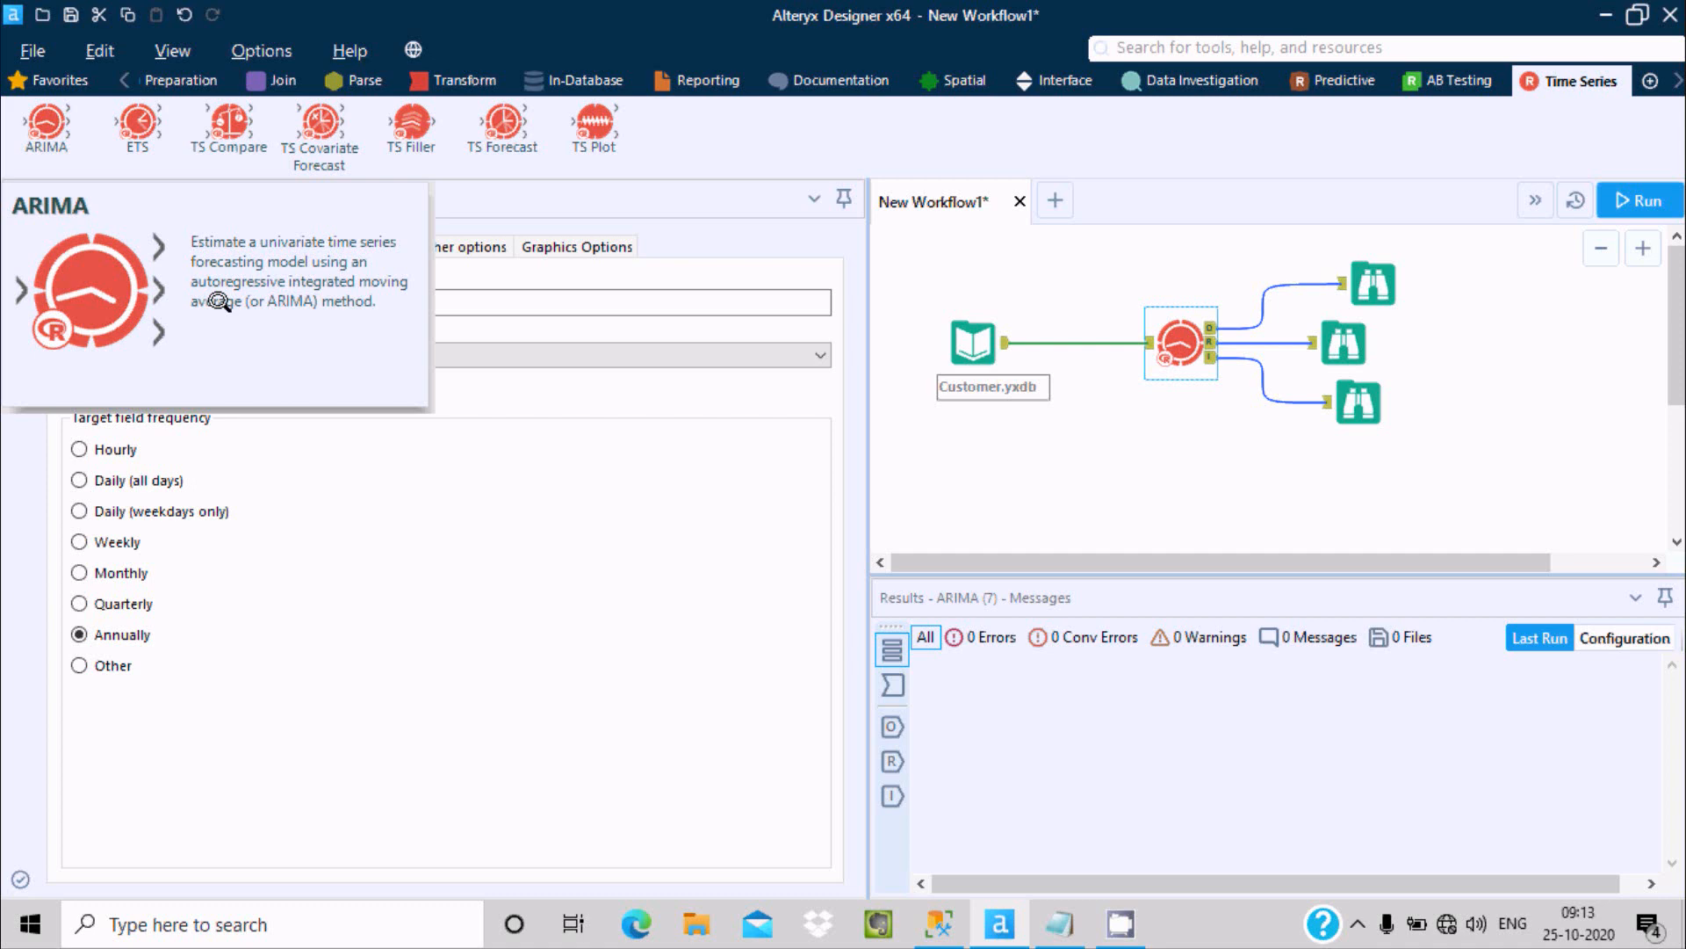
mouse_move(355, 253)
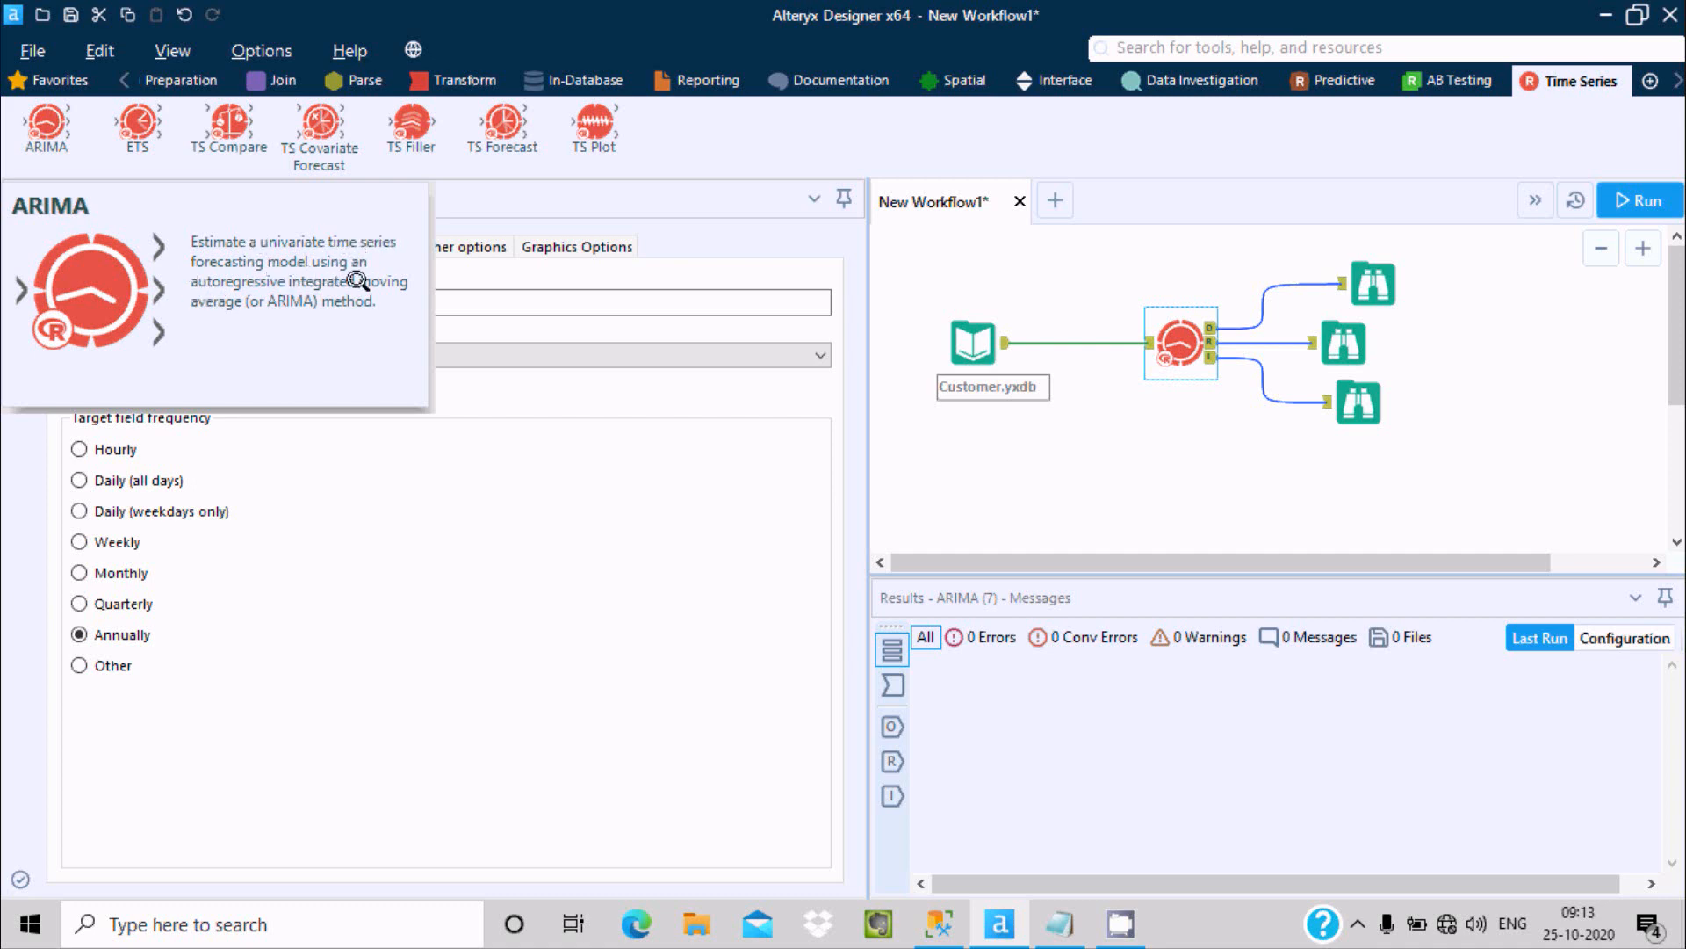
mouse_move(382, 278)
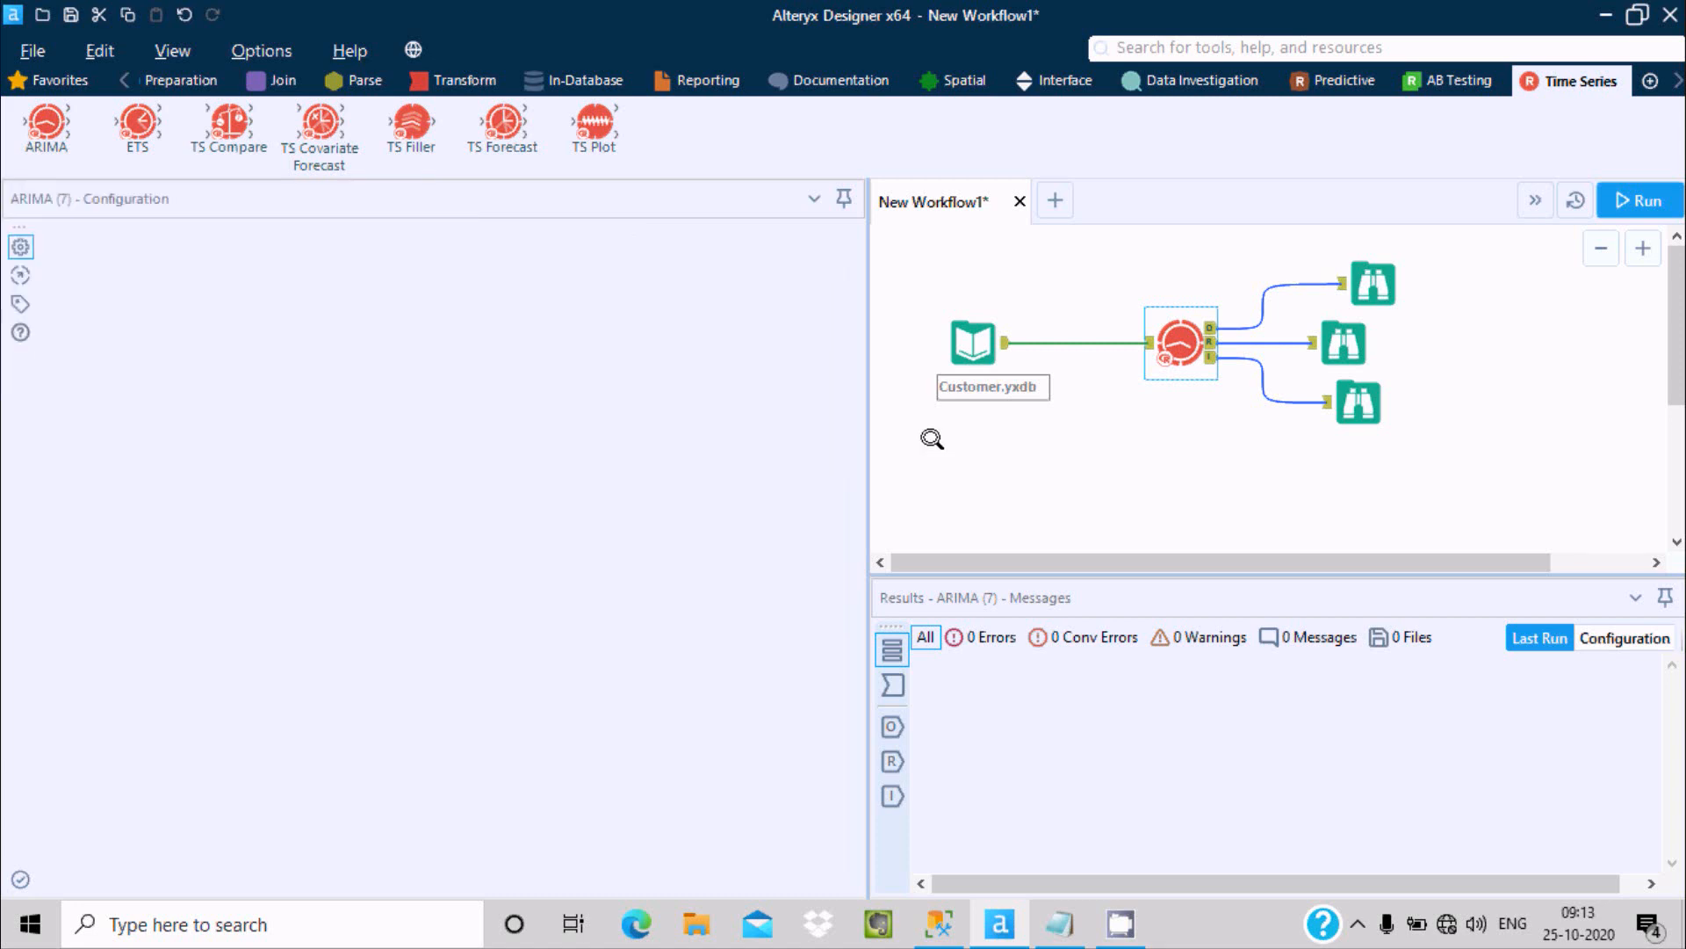
left_click(1179, 345)
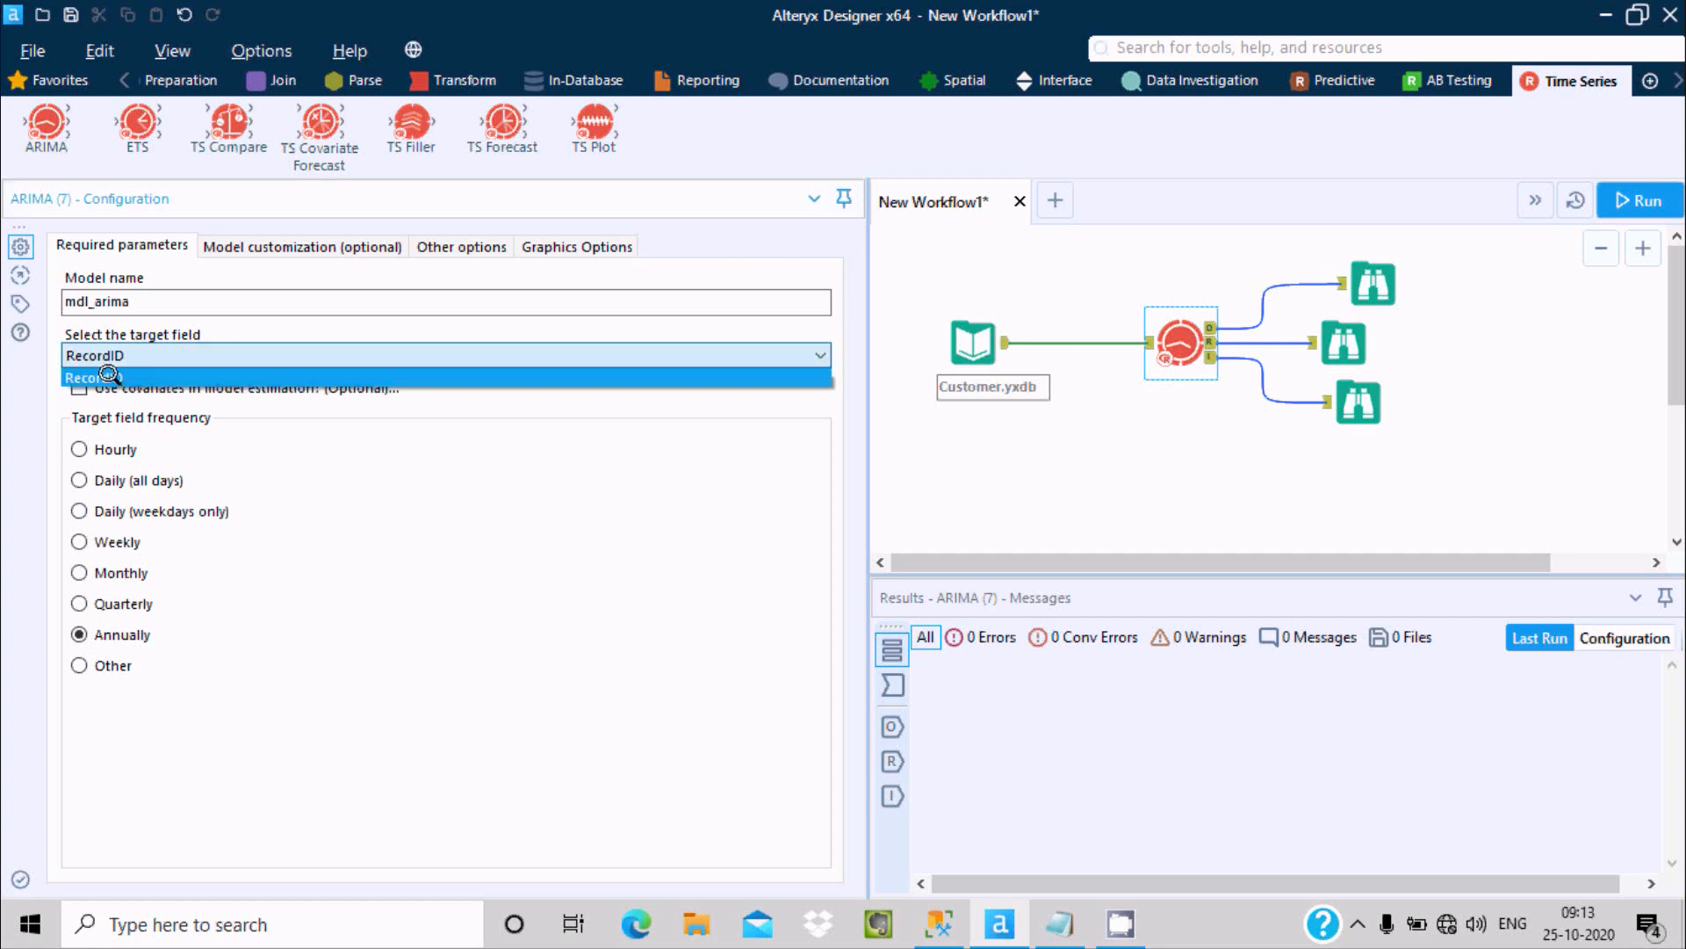
mouse_move(104, 348)
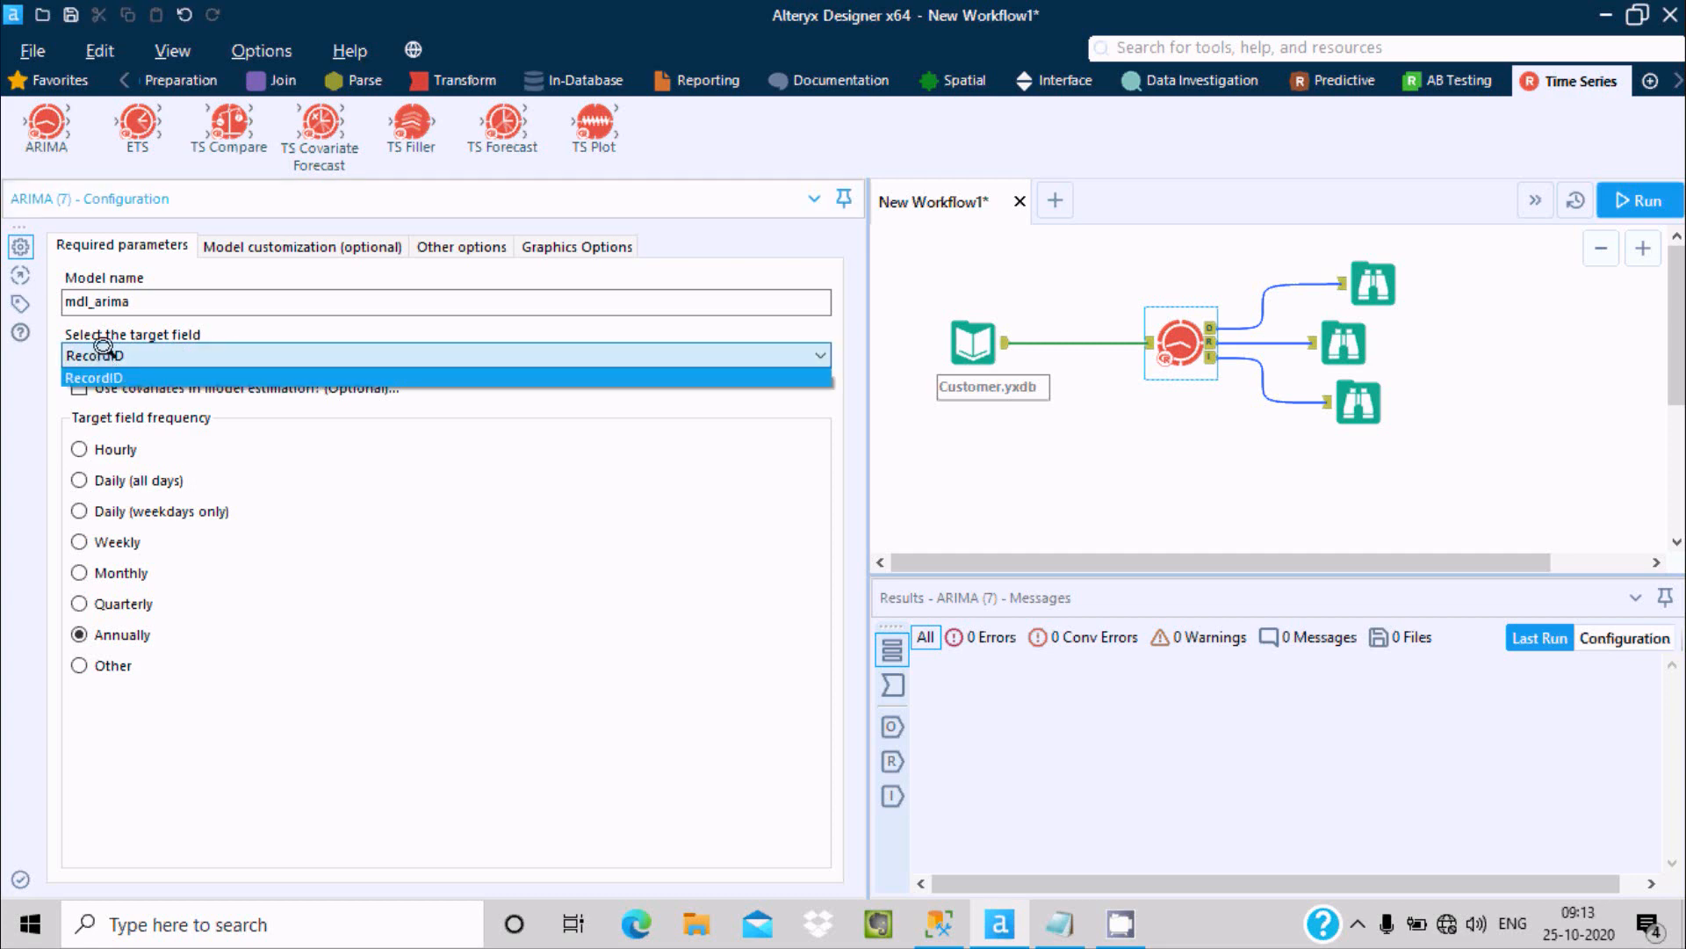
left_click(94, 378)
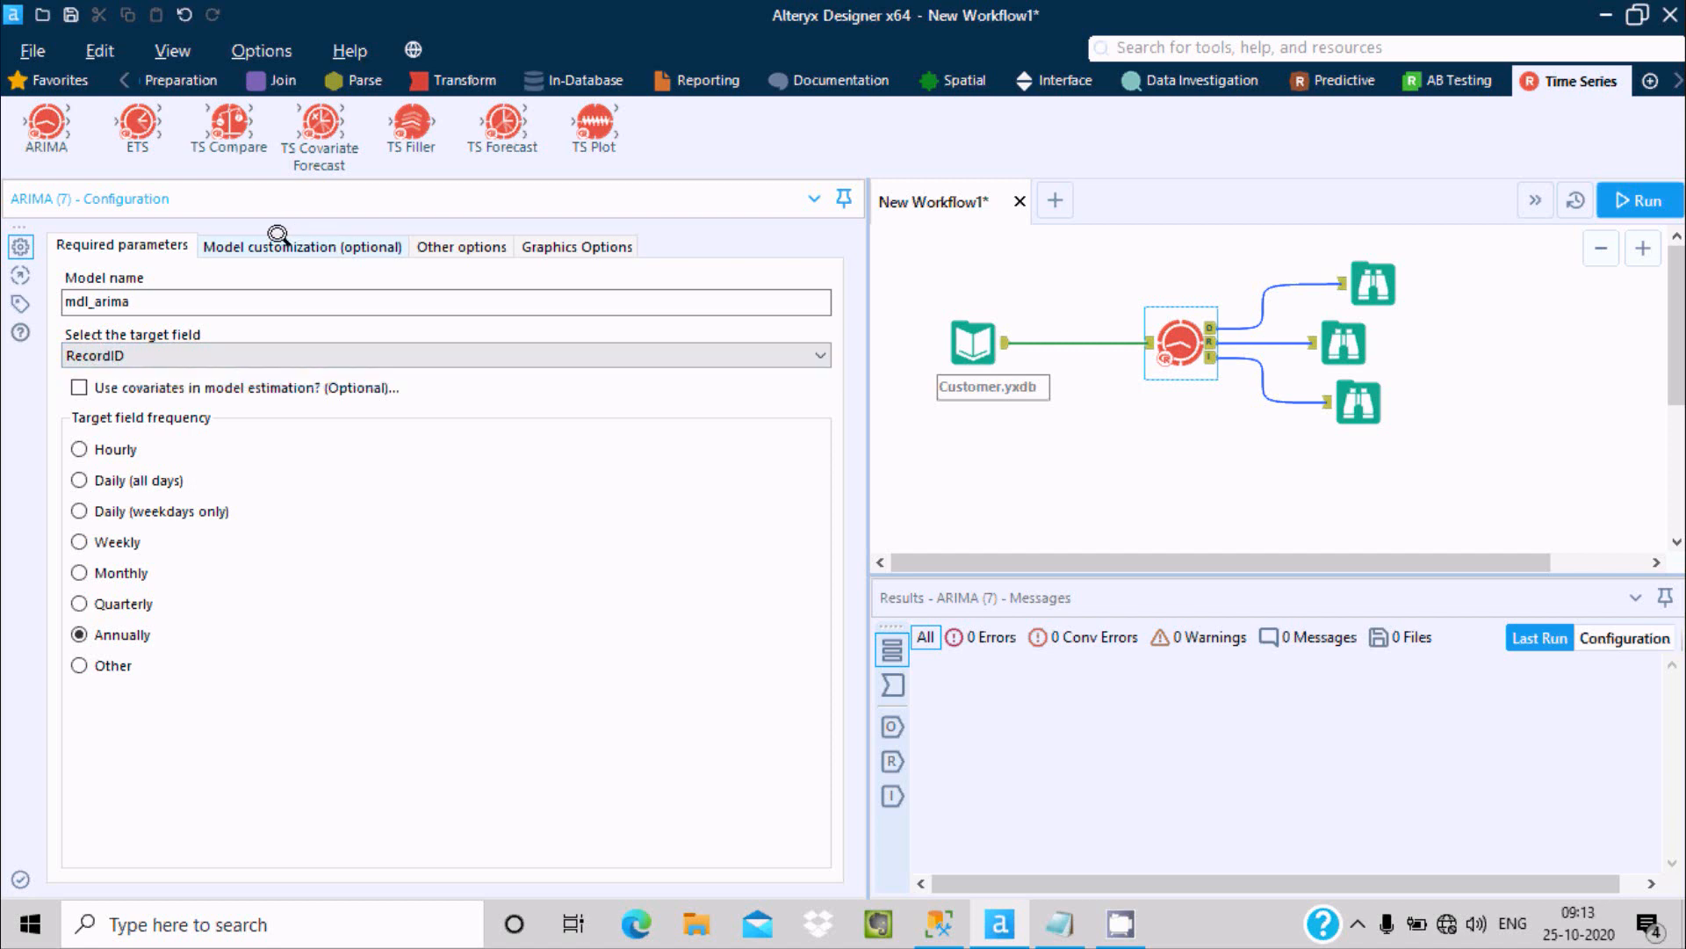
left_click(302, 246)
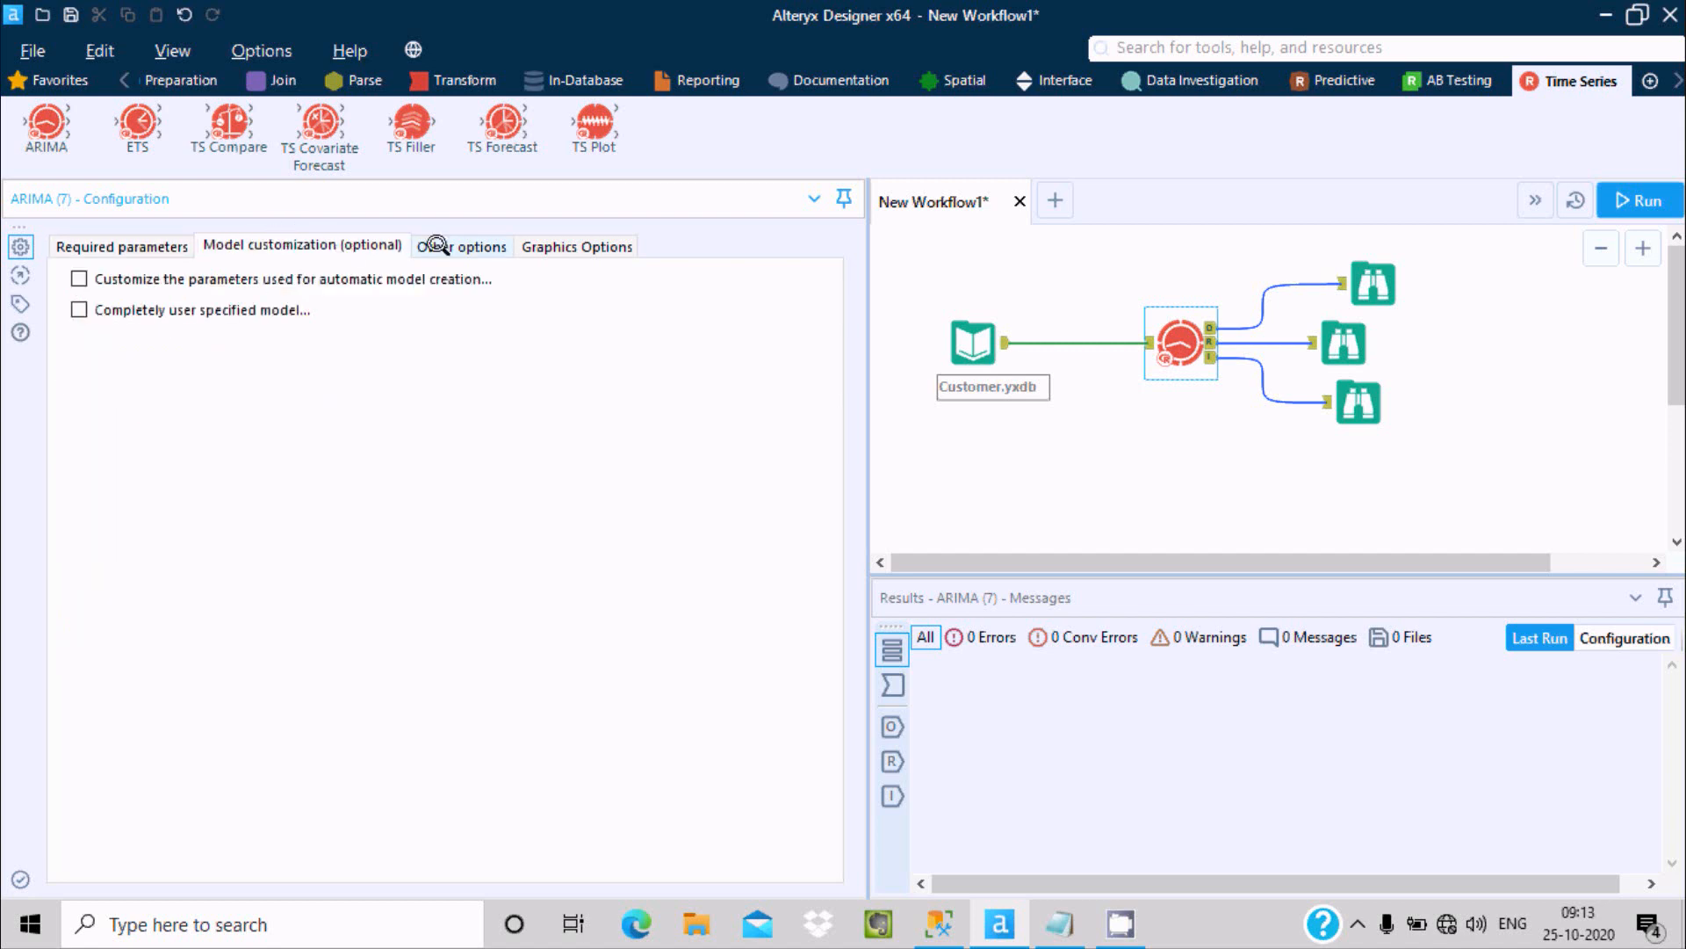
left_click(460, 245)
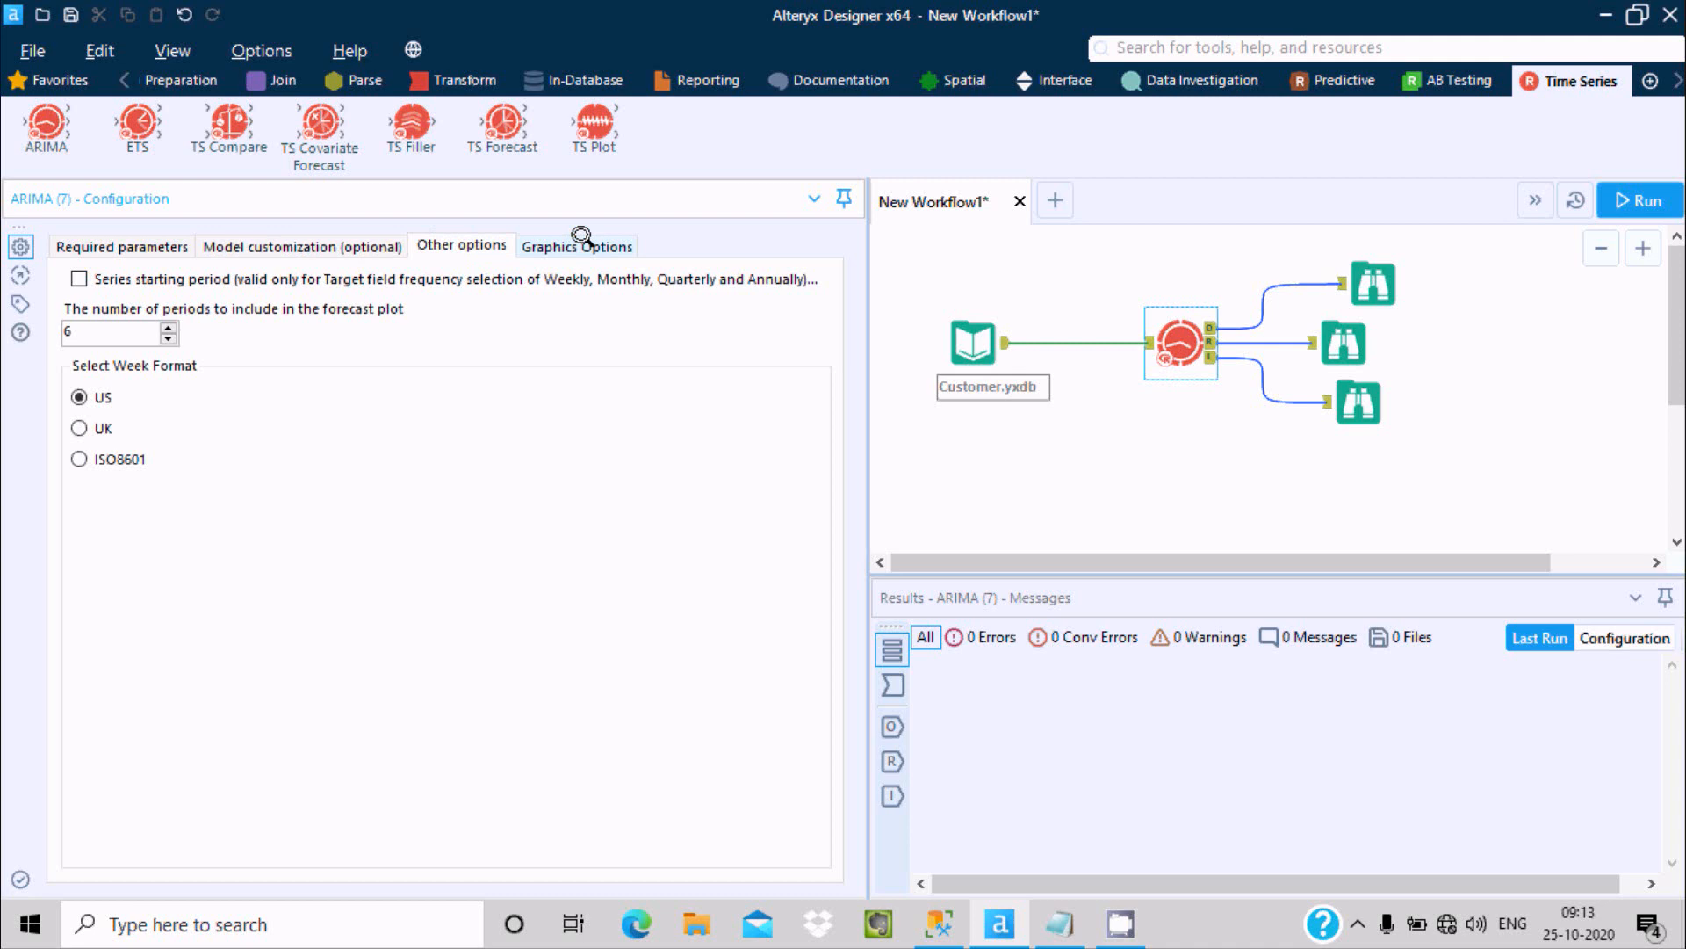
mouse_move(137, 449)
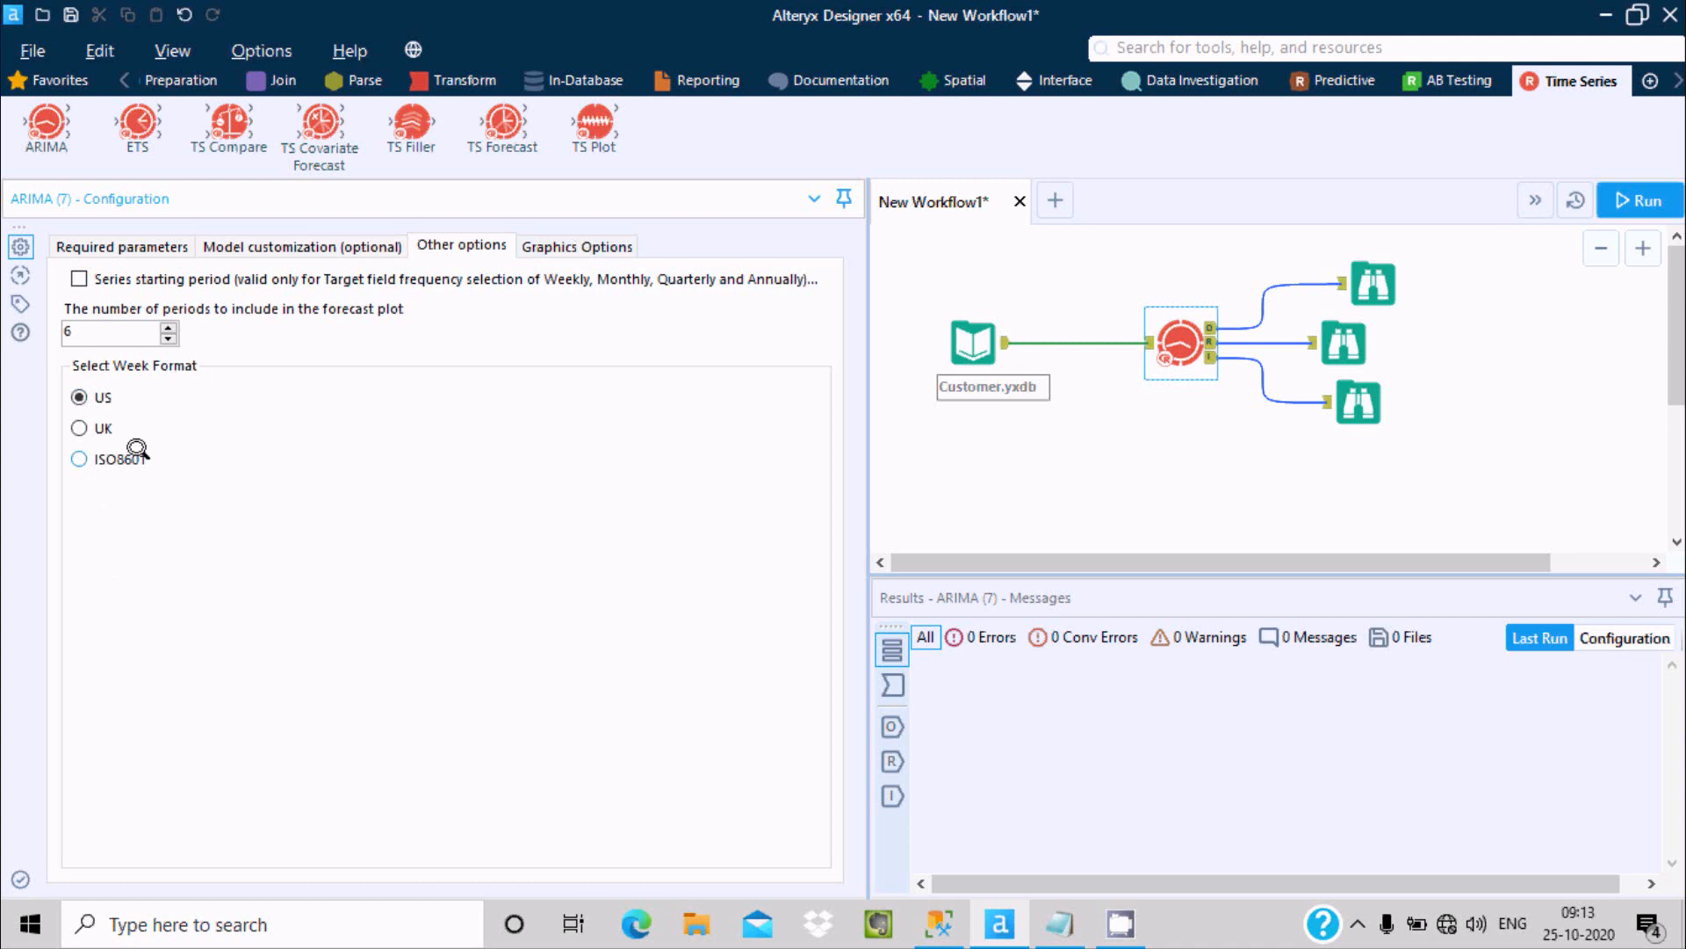
left_click(576, 245)
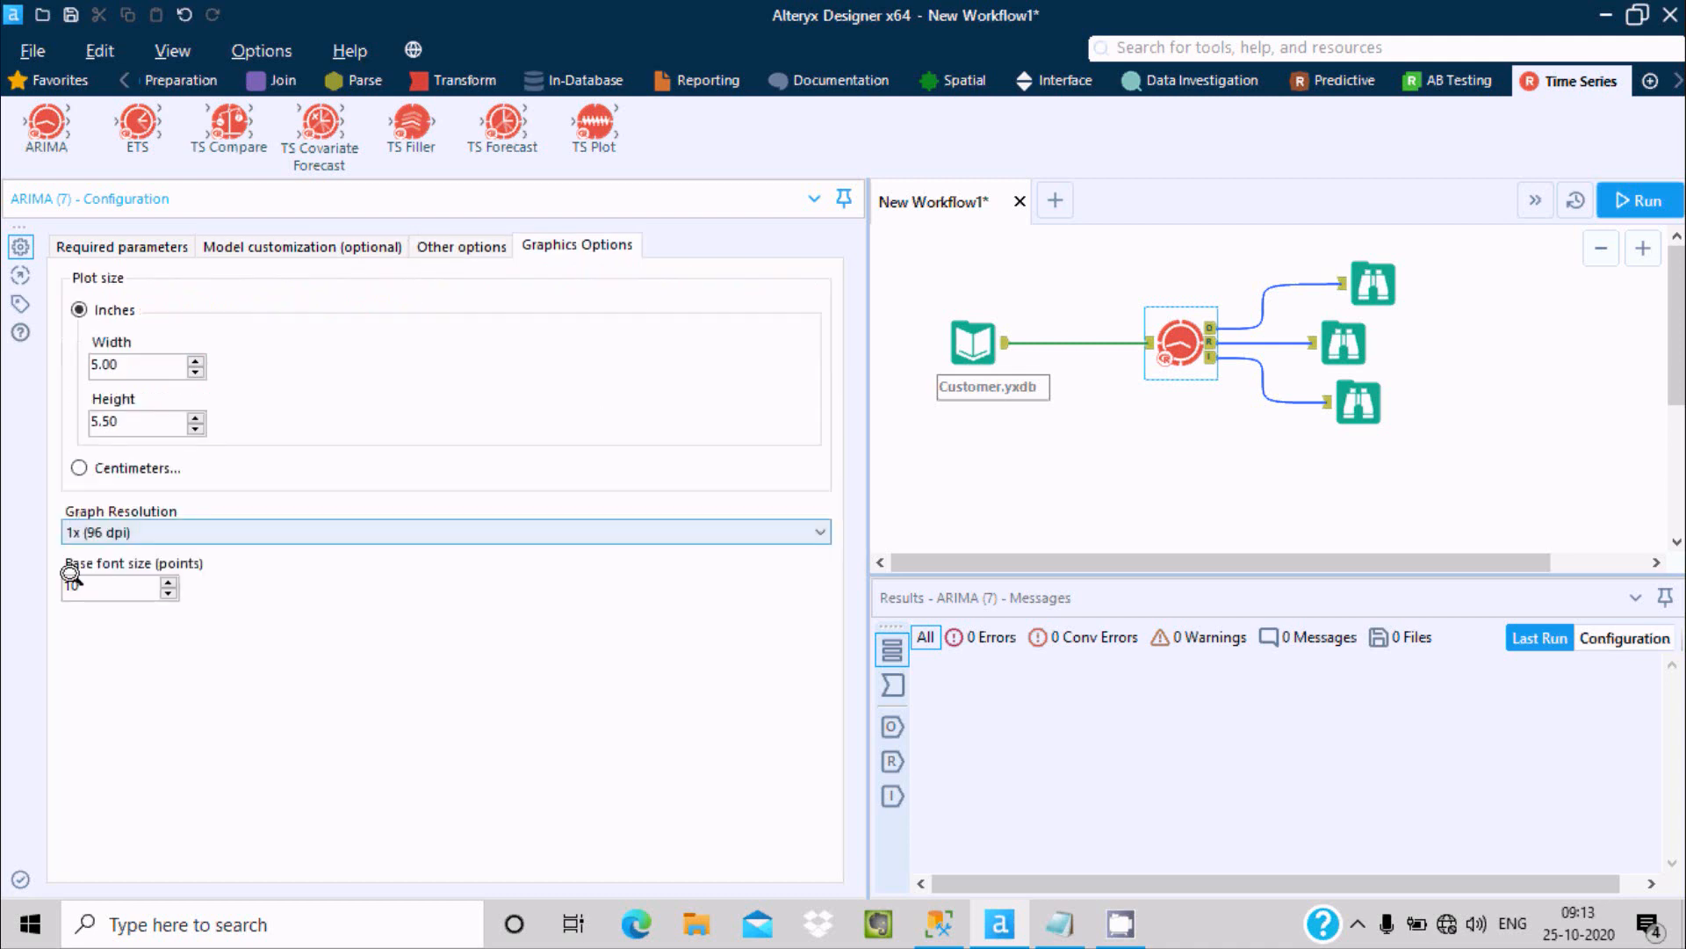
left_click(121, 246)
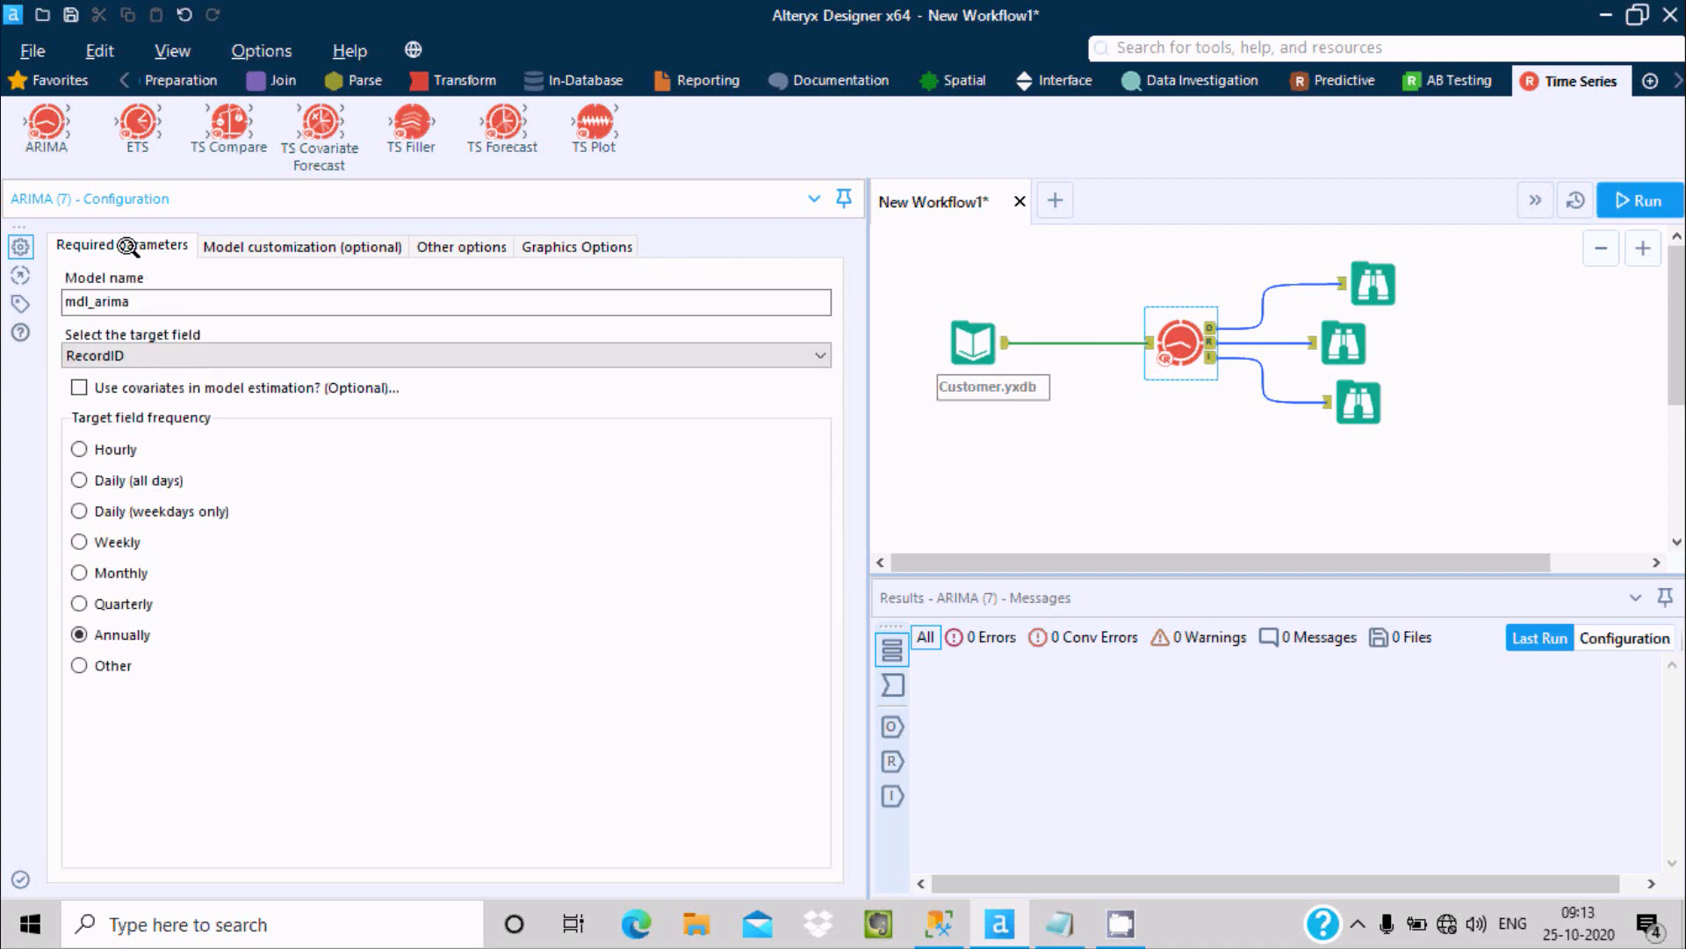
Enable covariates in the ARIMA estimation with RecordID as the covariate field
left_click(78, 388)
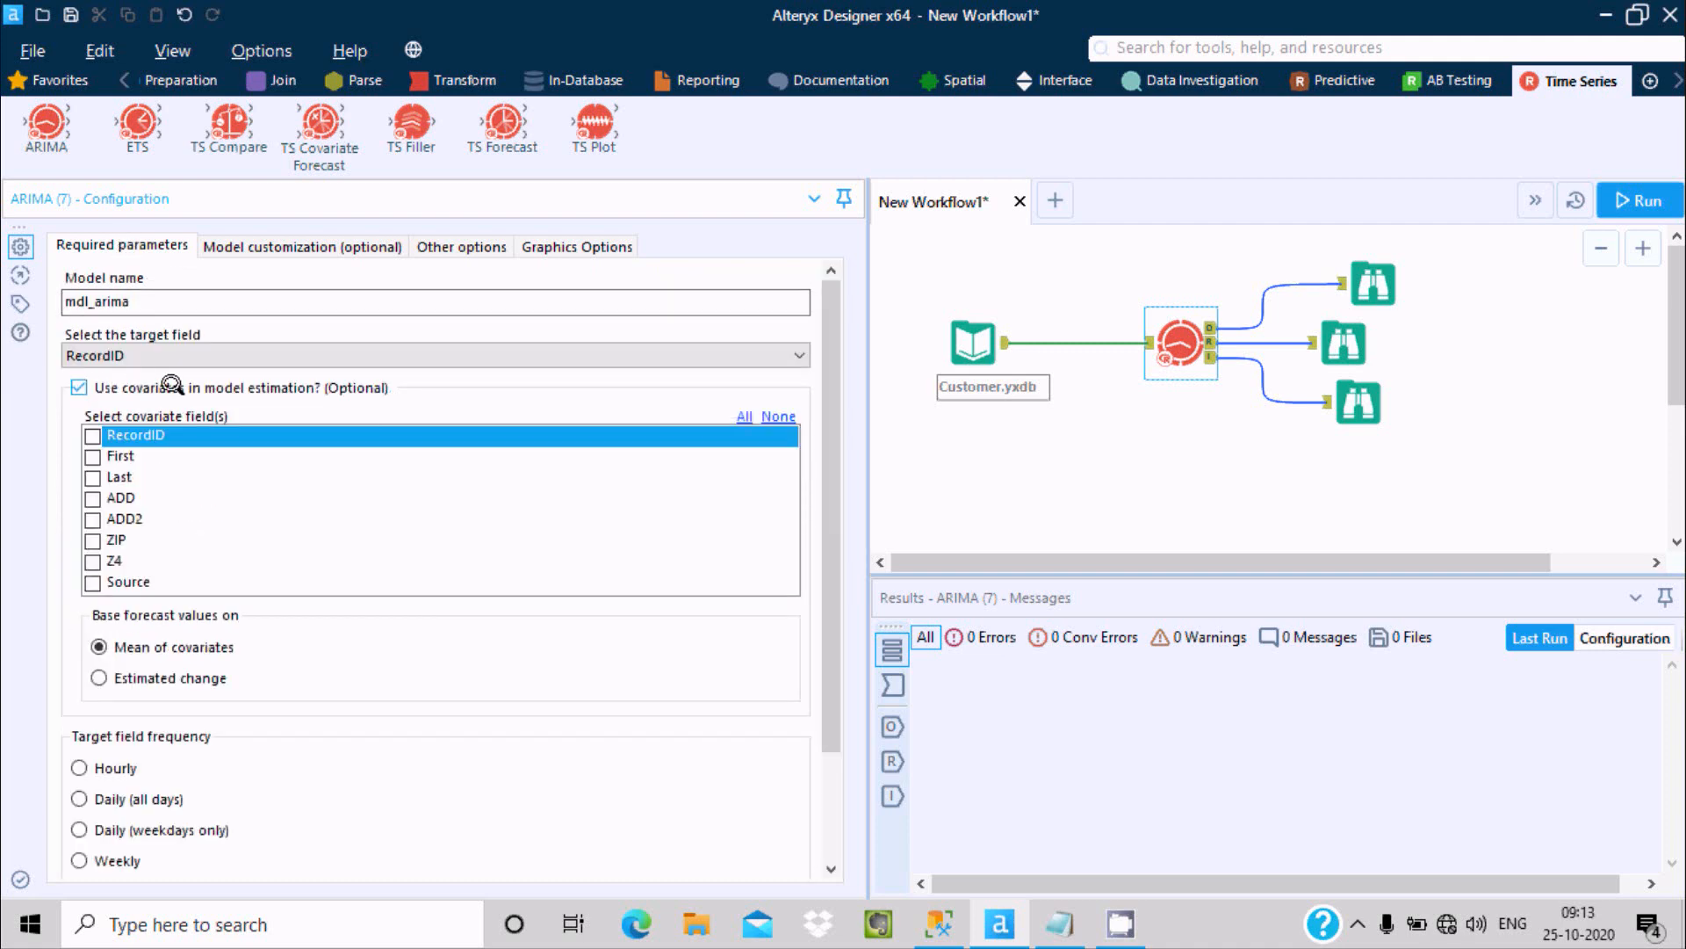
mouse_move(363, 385)
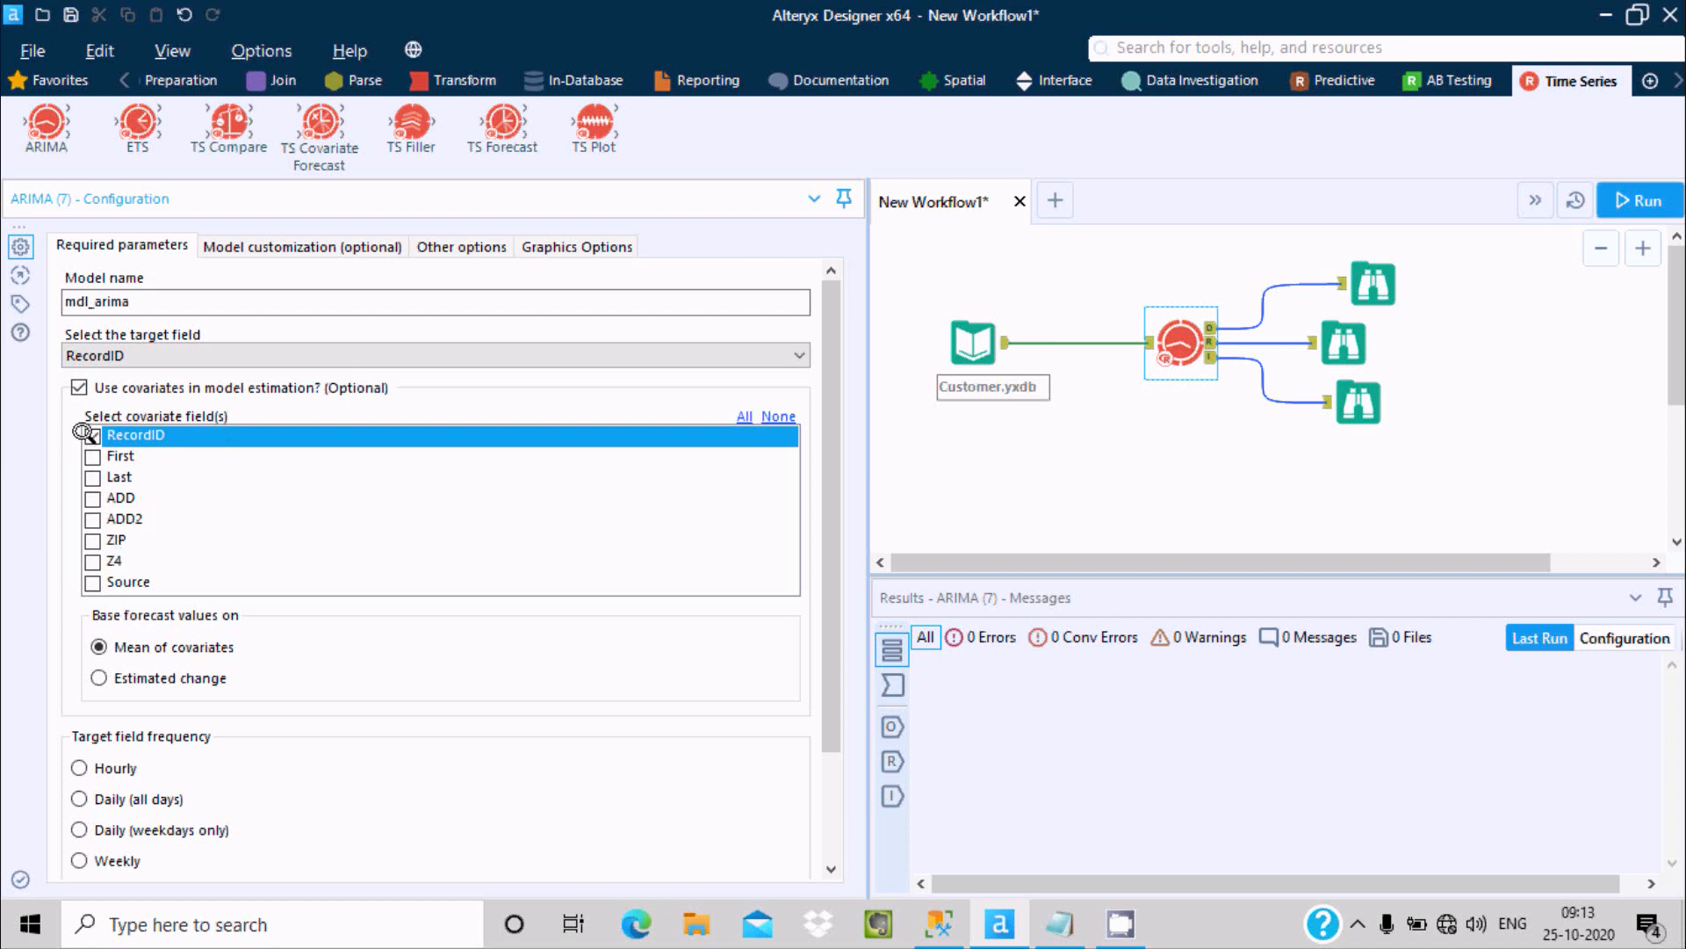
left_click(91, 434)
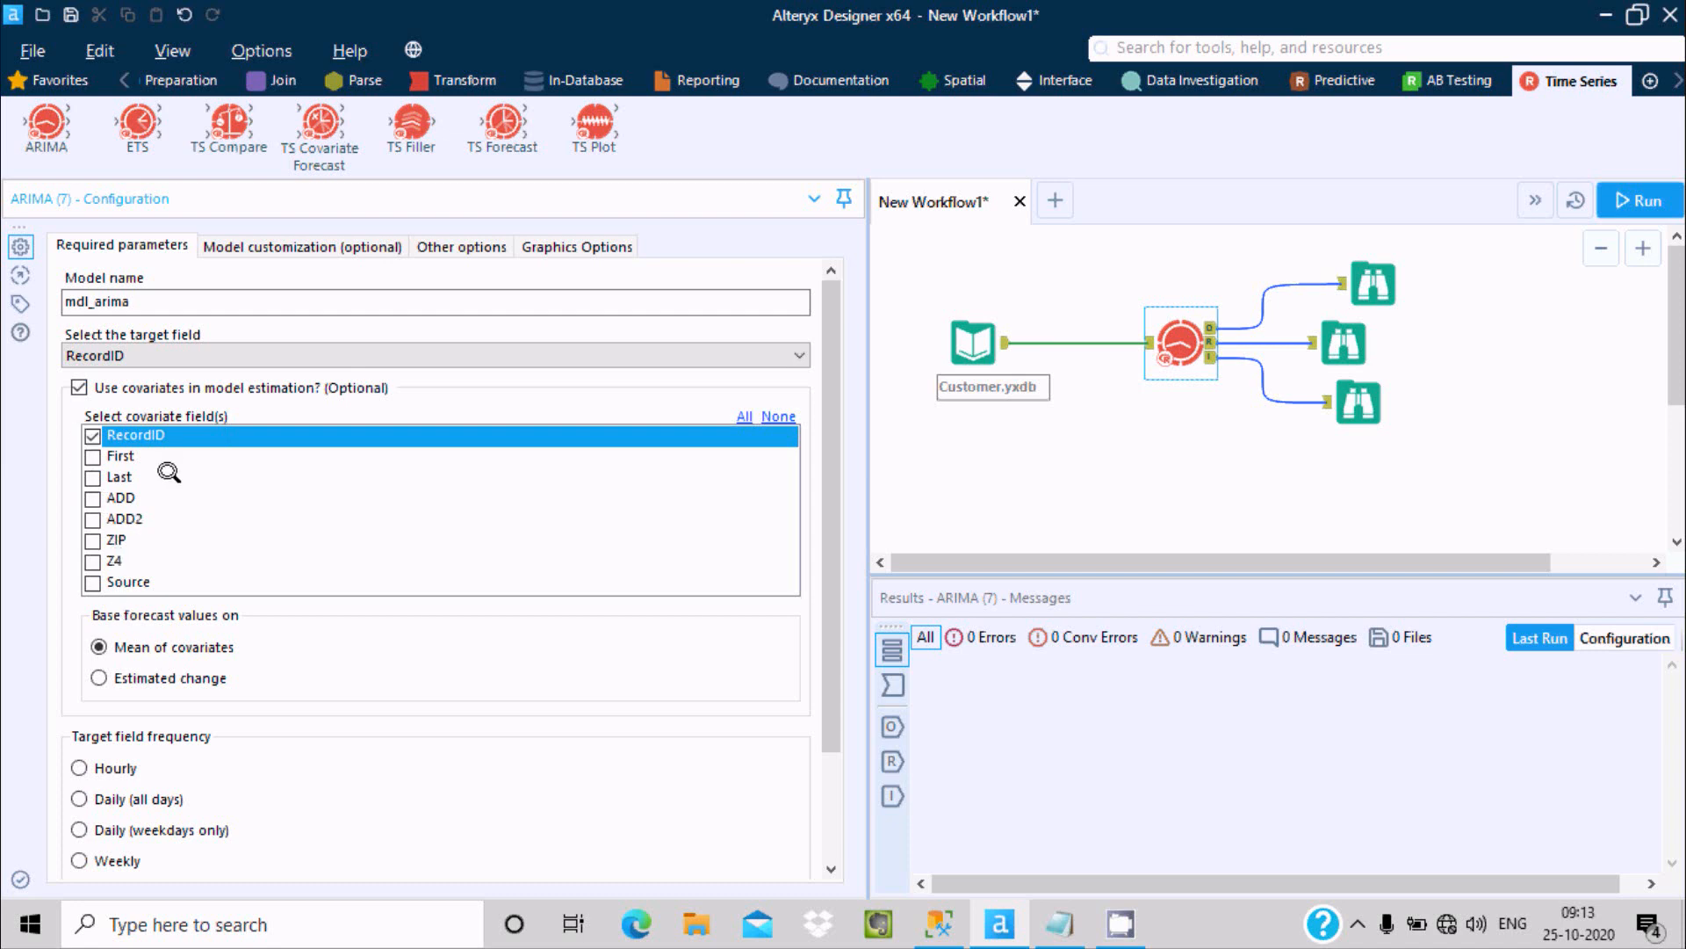
mouse_move(156, 489)
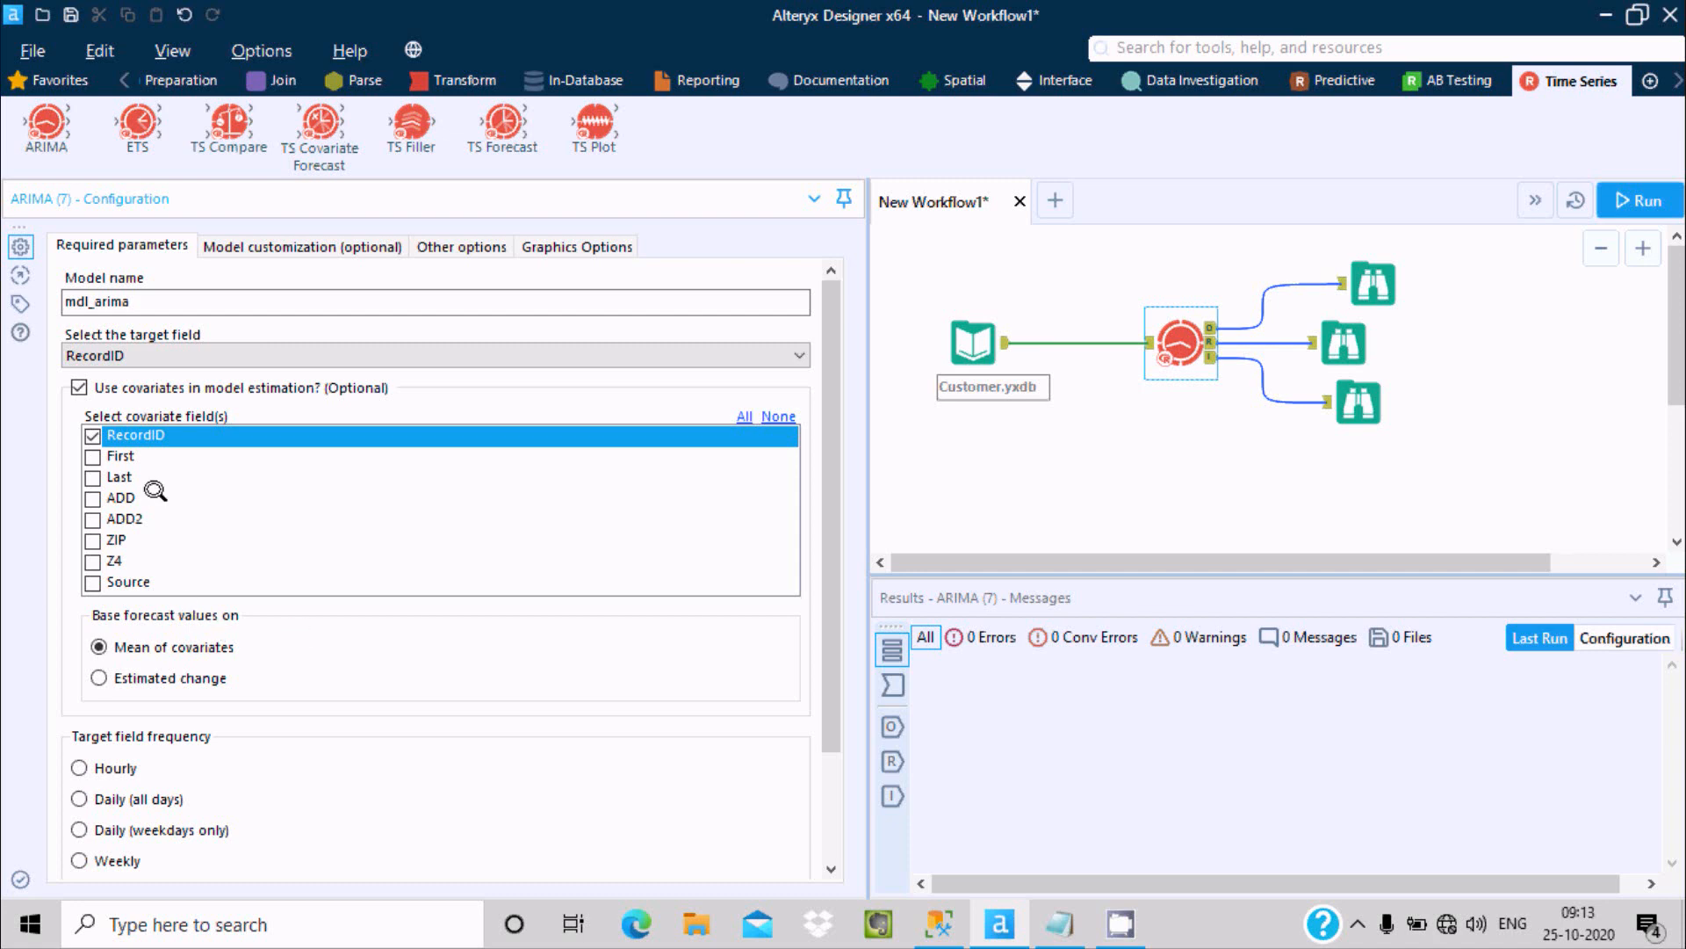
mouse_move(302, 432)
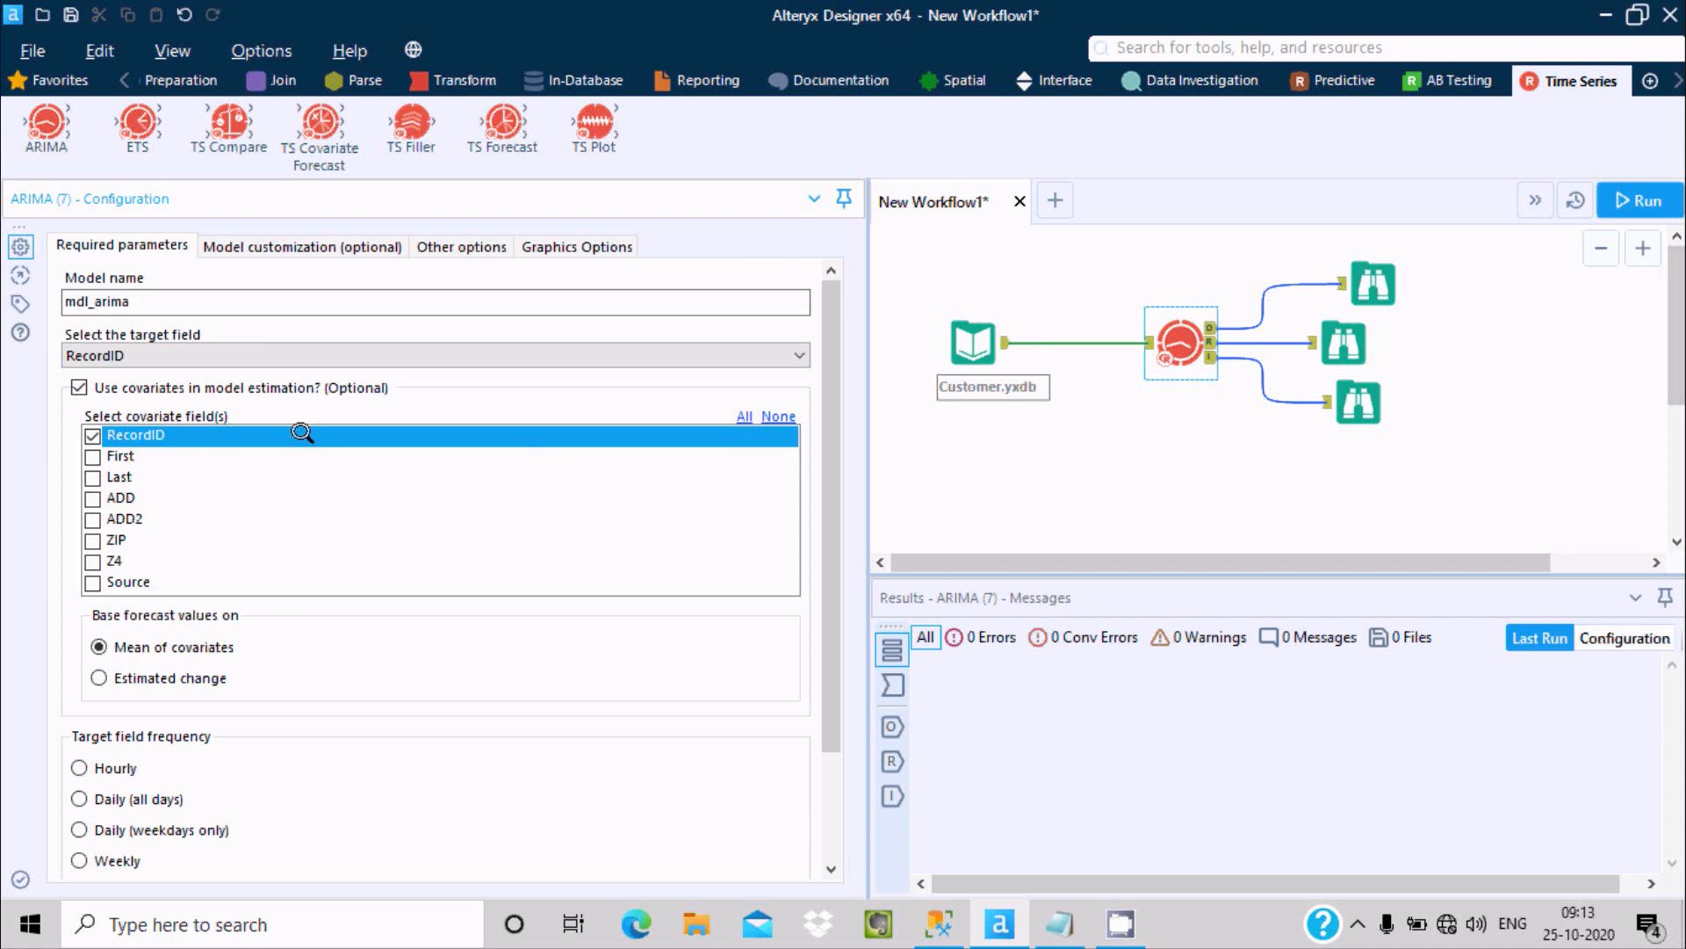
mouse_move(1246, 260)
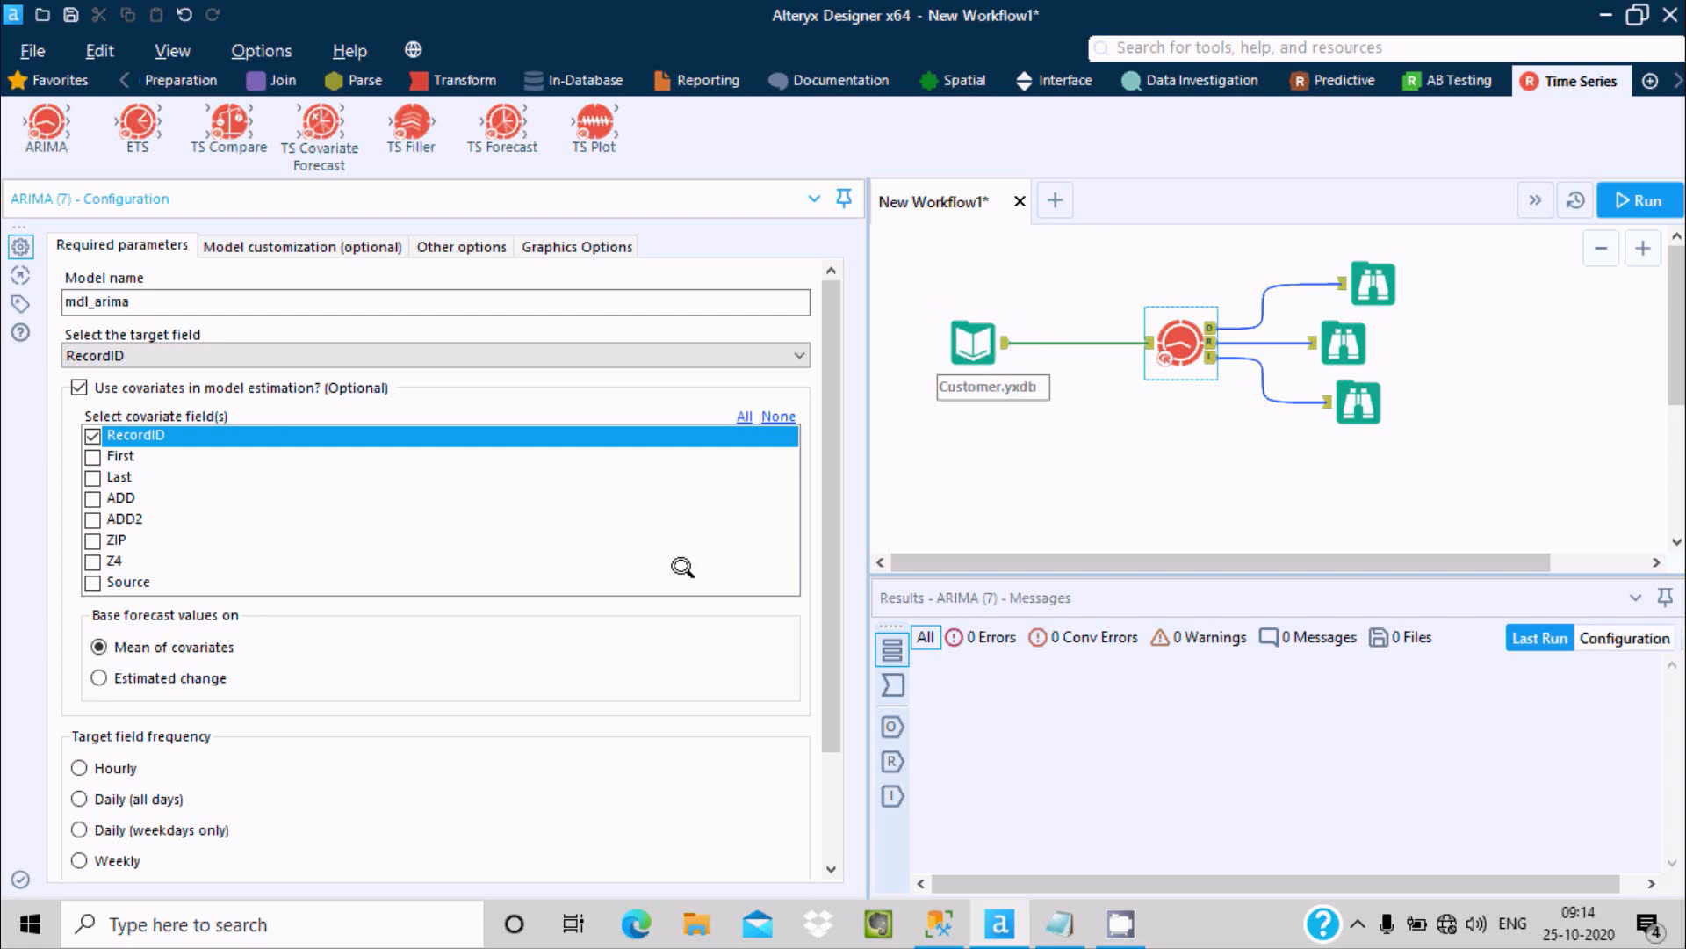
scroll("down", 3)
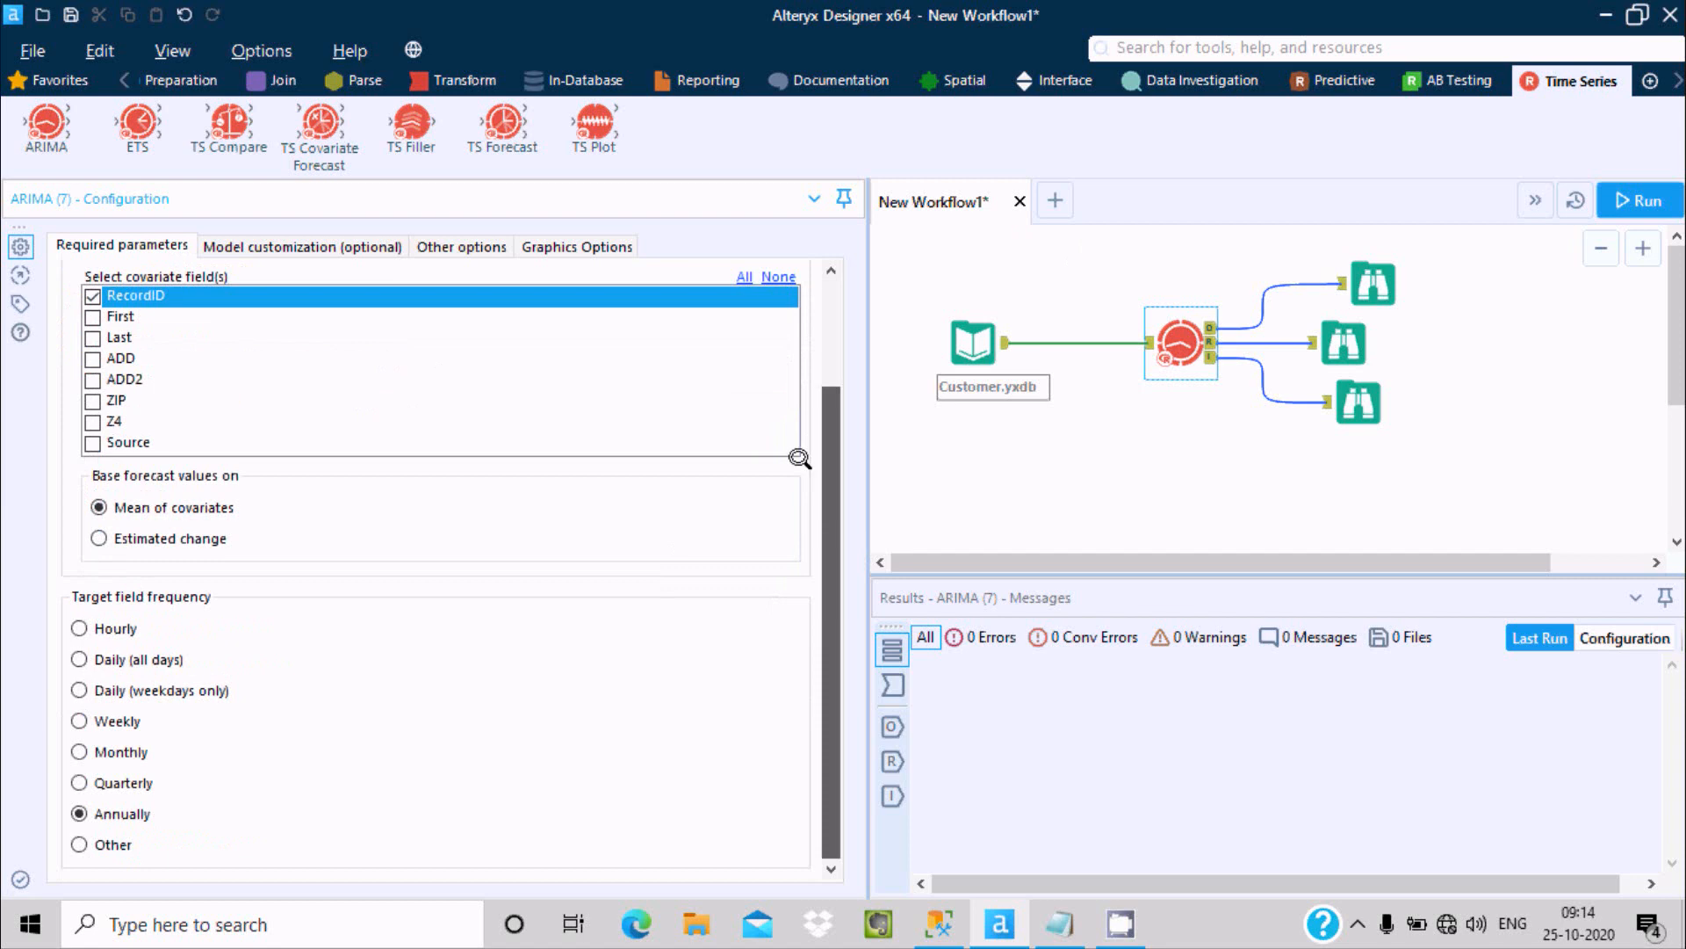
mouse_move(1064, 272)
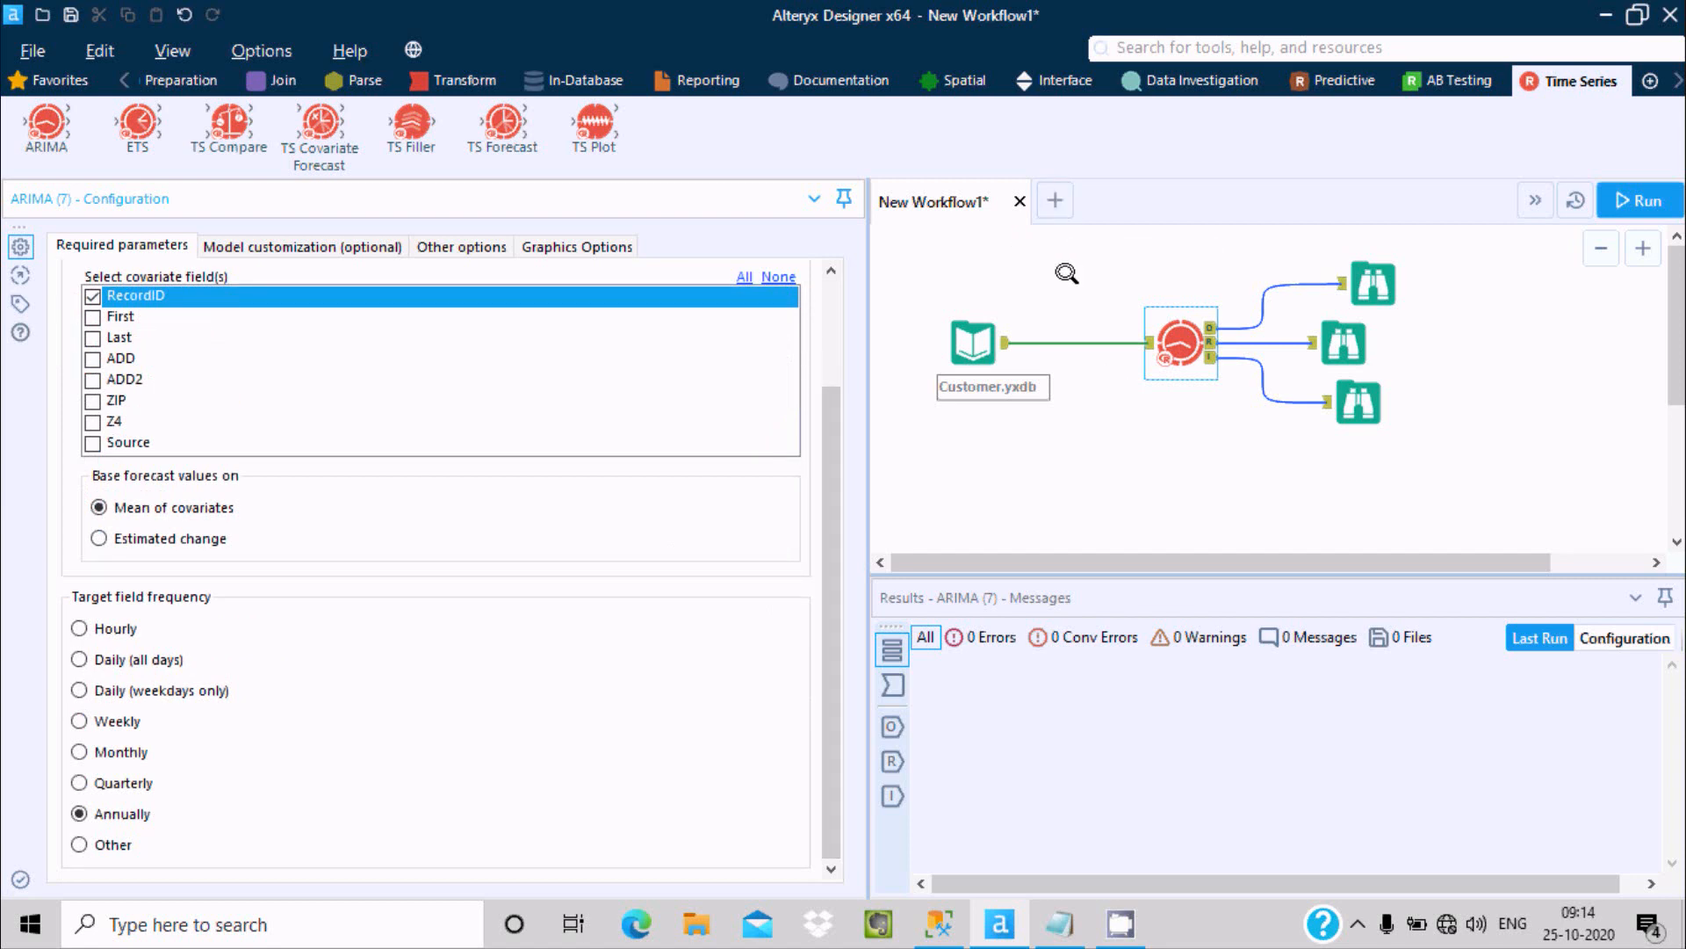
mouse_move(945, 238)
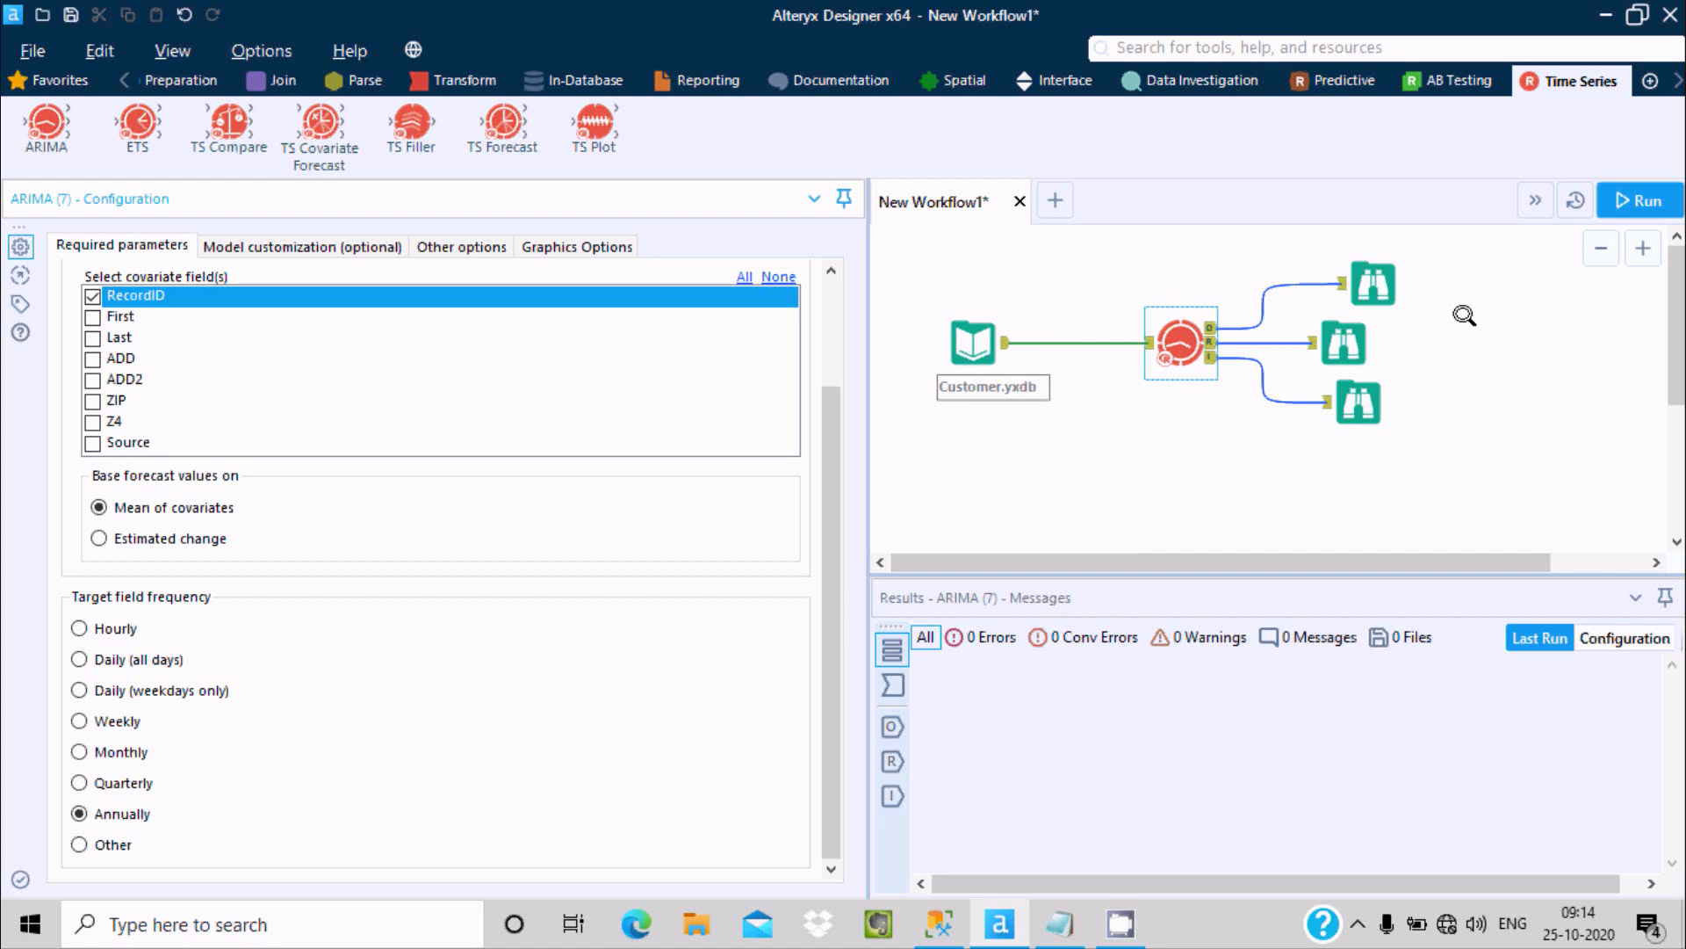
mouse_move(1565, 8)
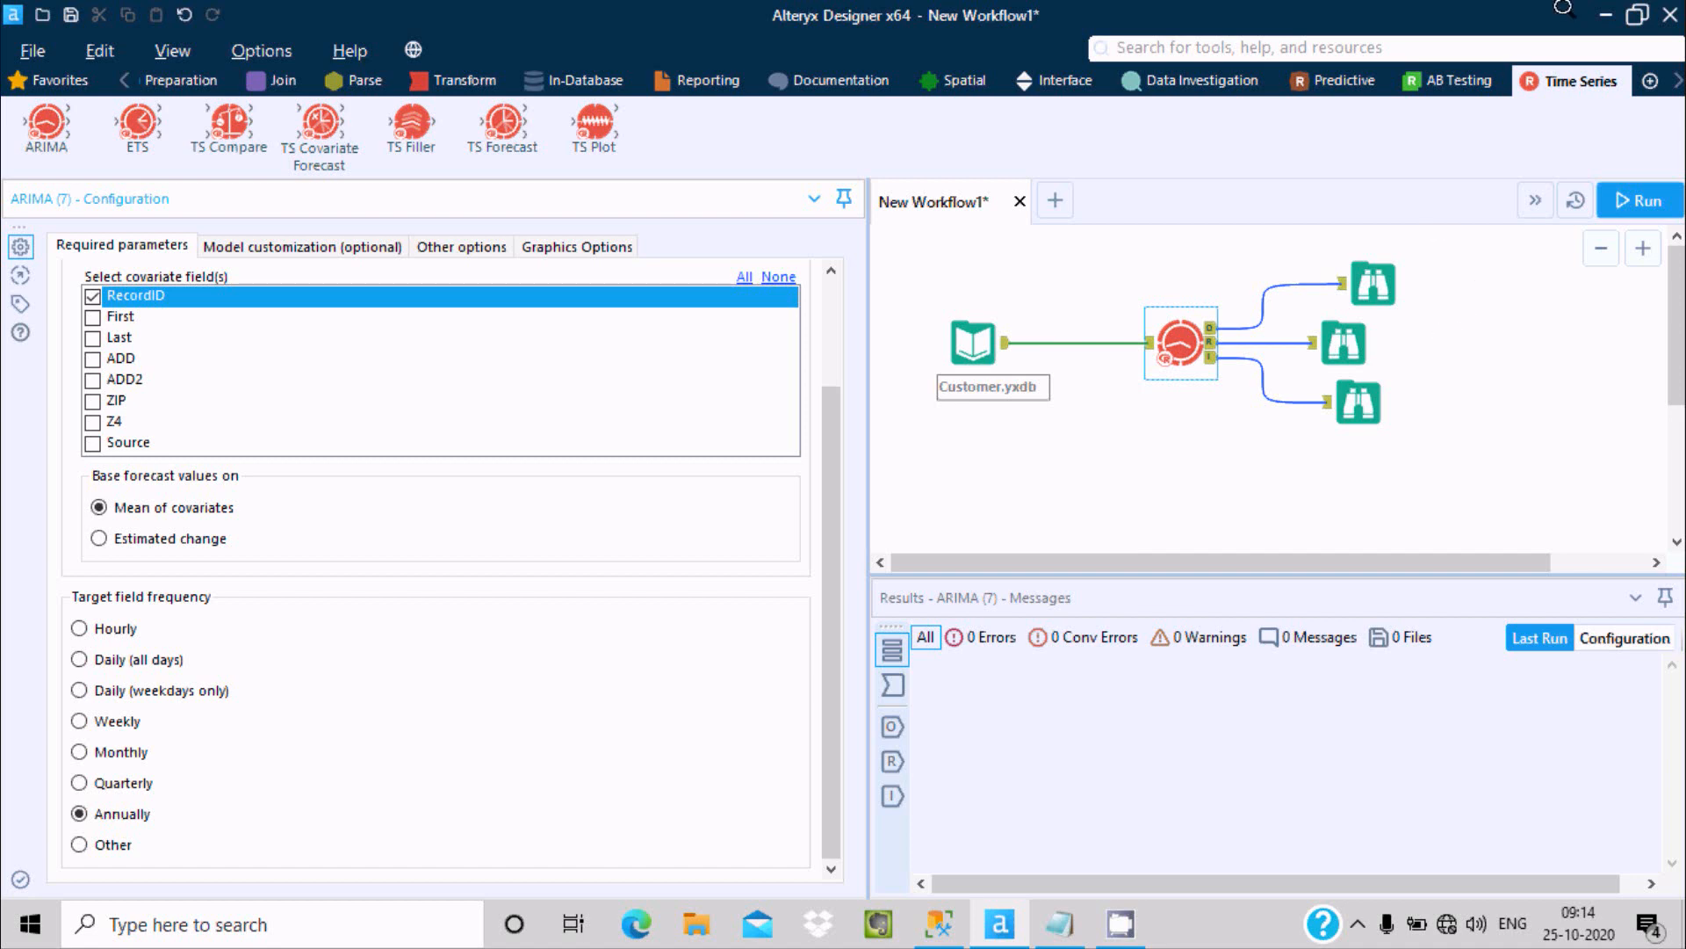